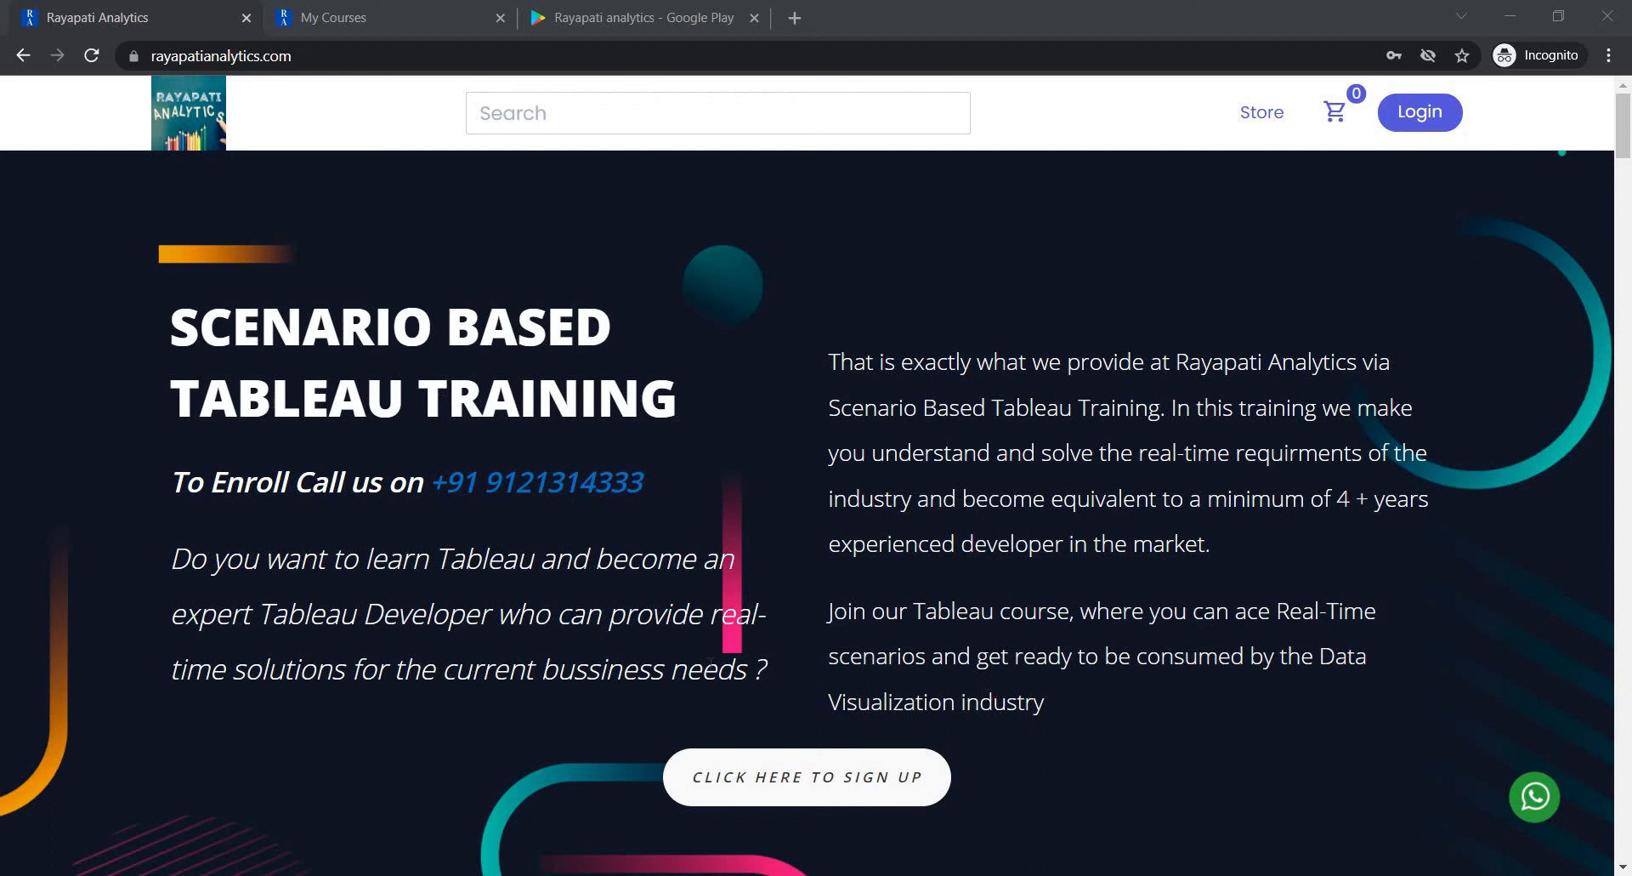
mouse_move(373, 83)
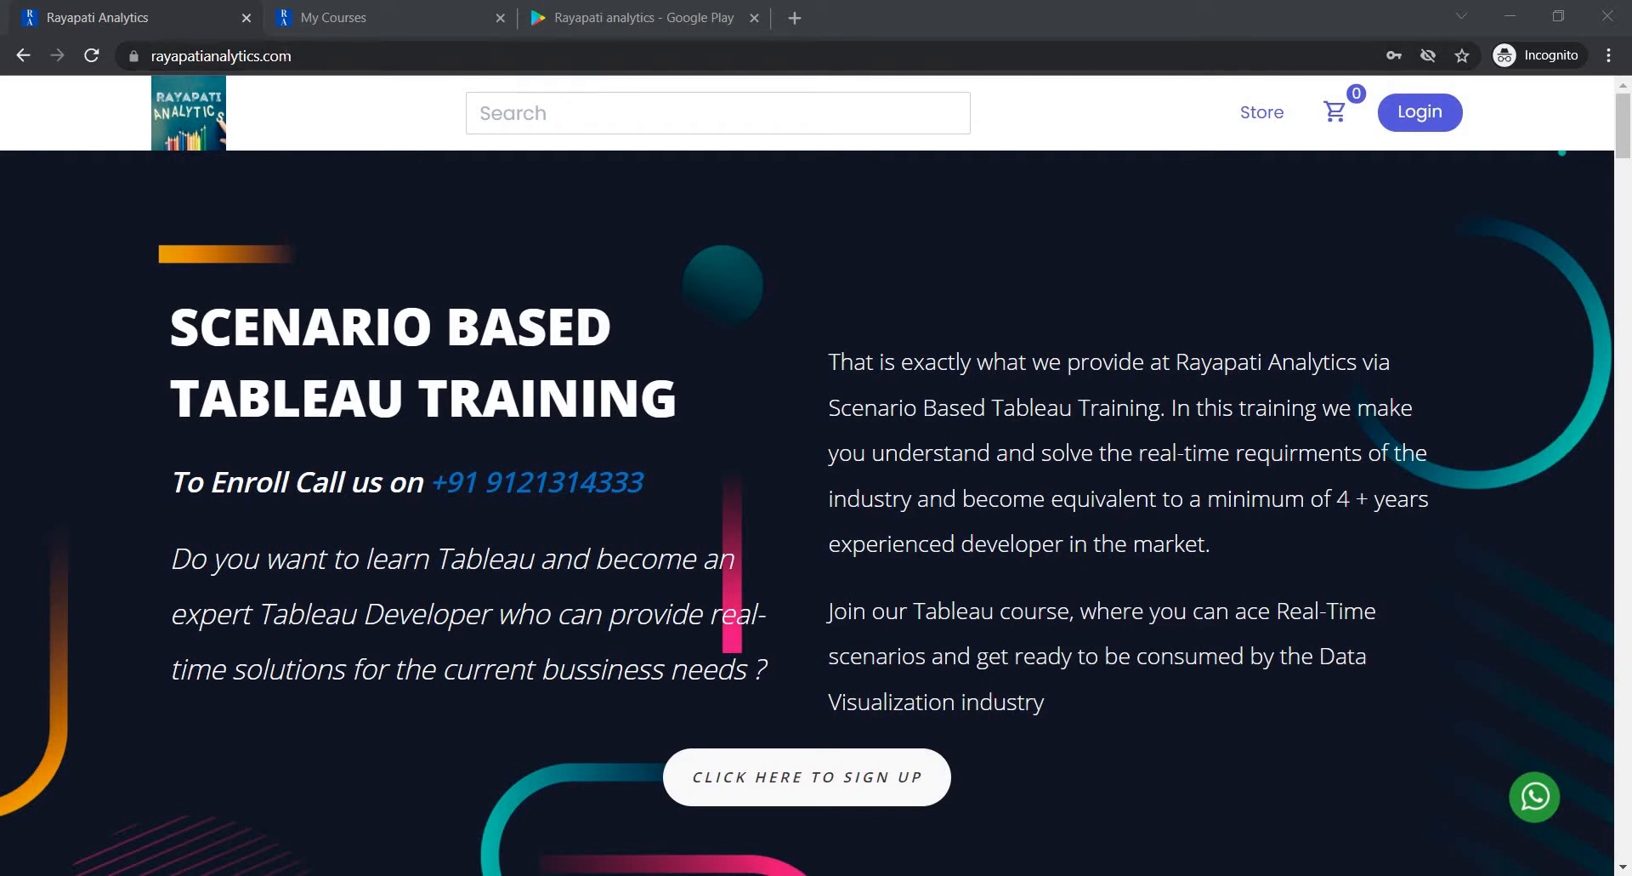
mouse_move(724, 653)
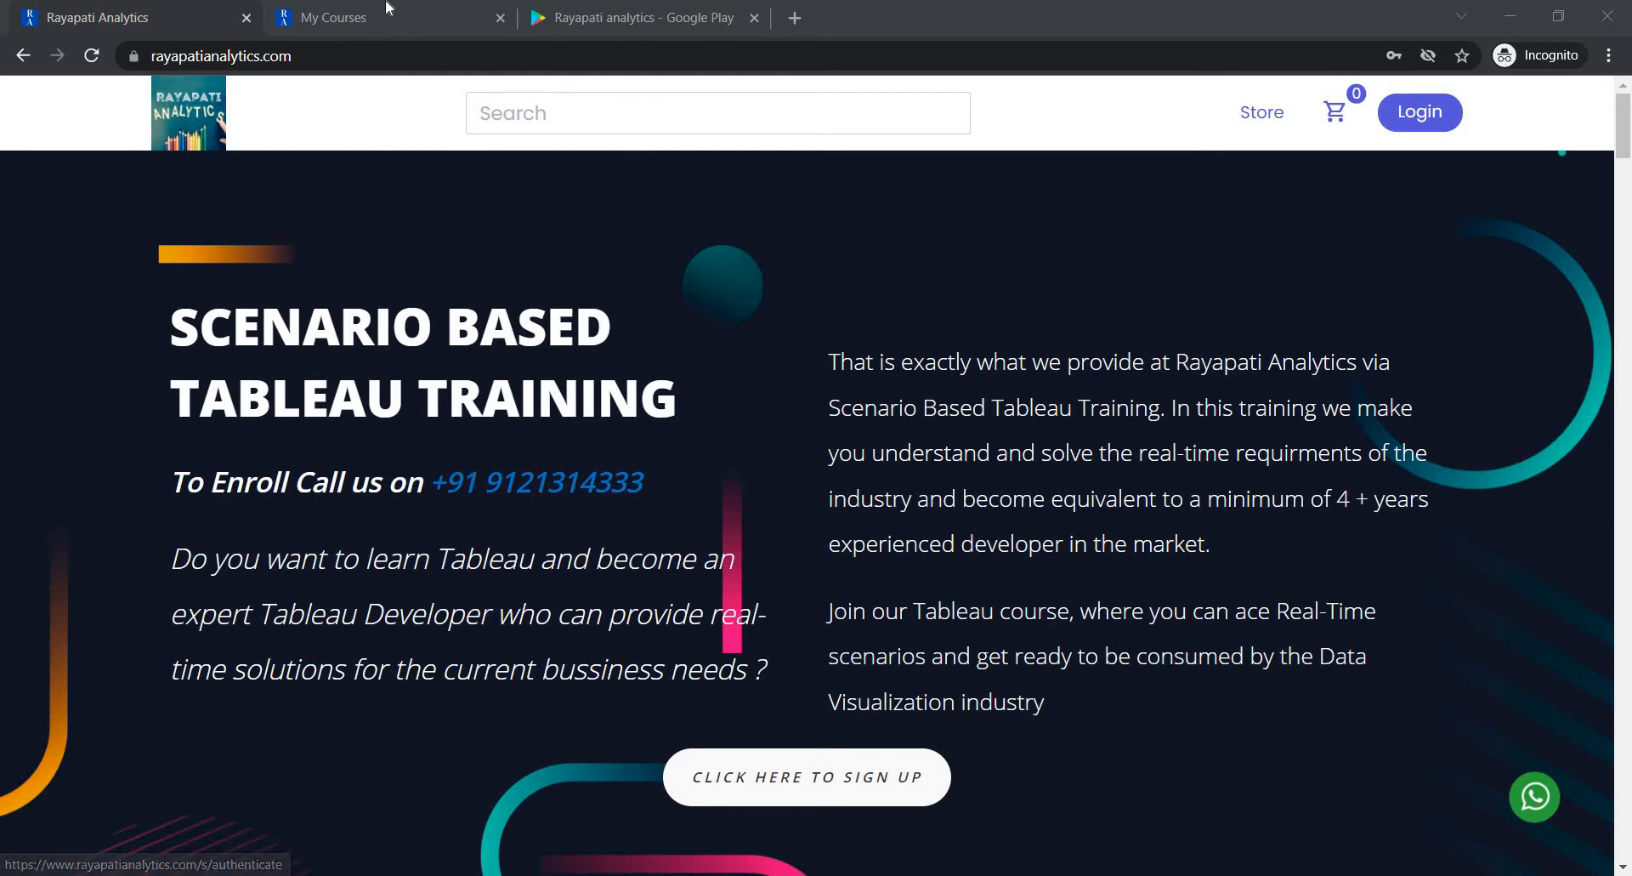
- Go from My Courses to the Google Play results listing the ScenarioBased Tableau app
left_click(333, 18)
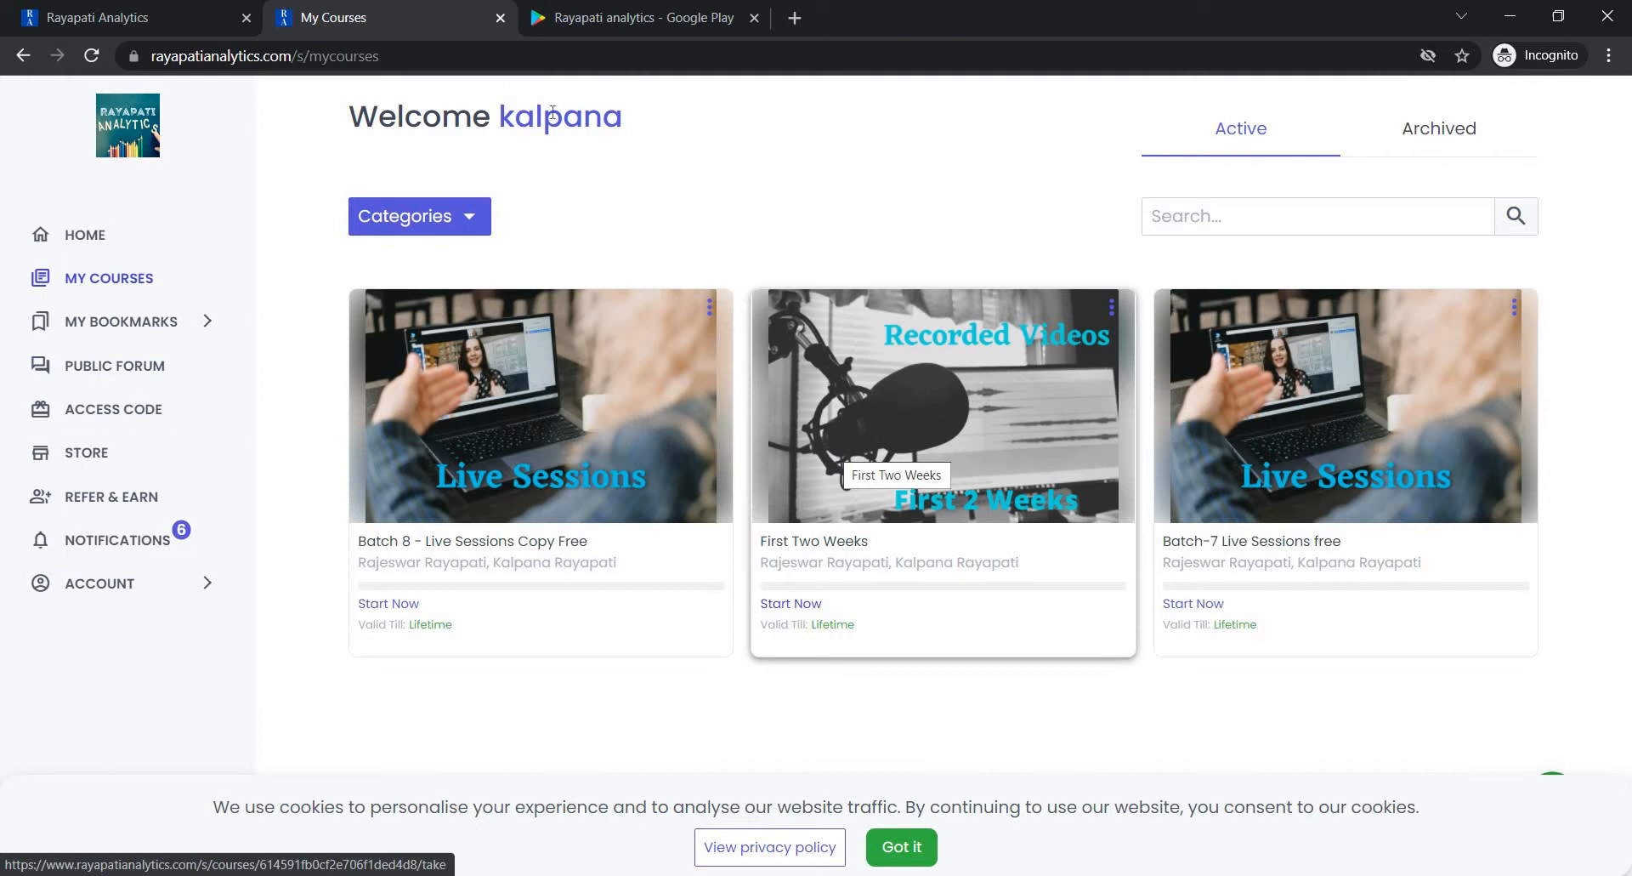
left_click(643, 18)
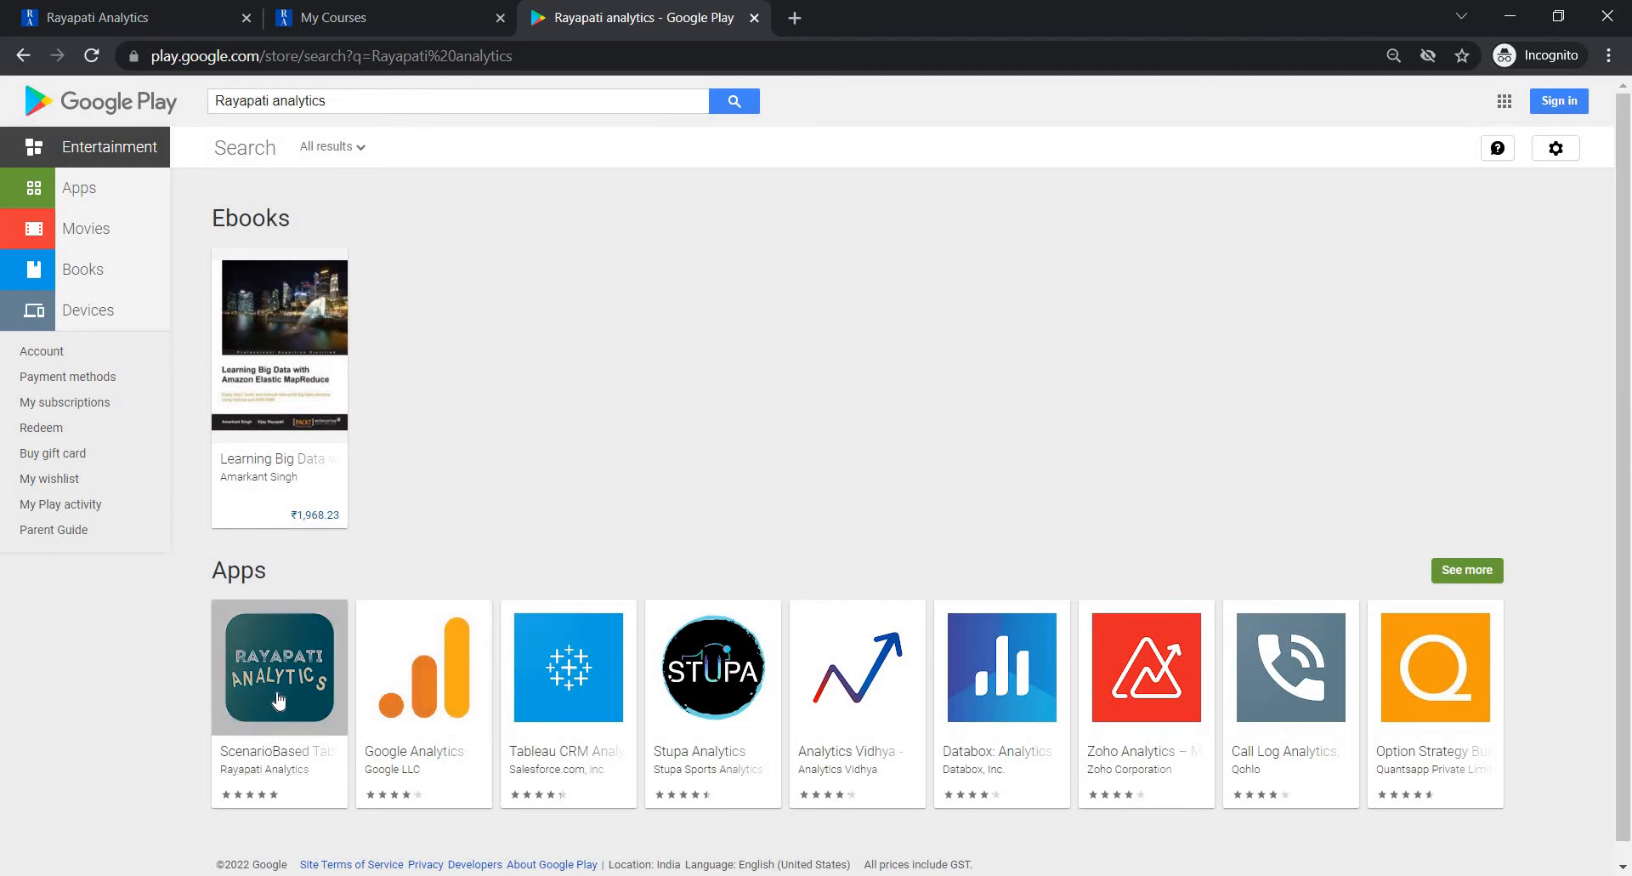
mouse_move(904, 516)
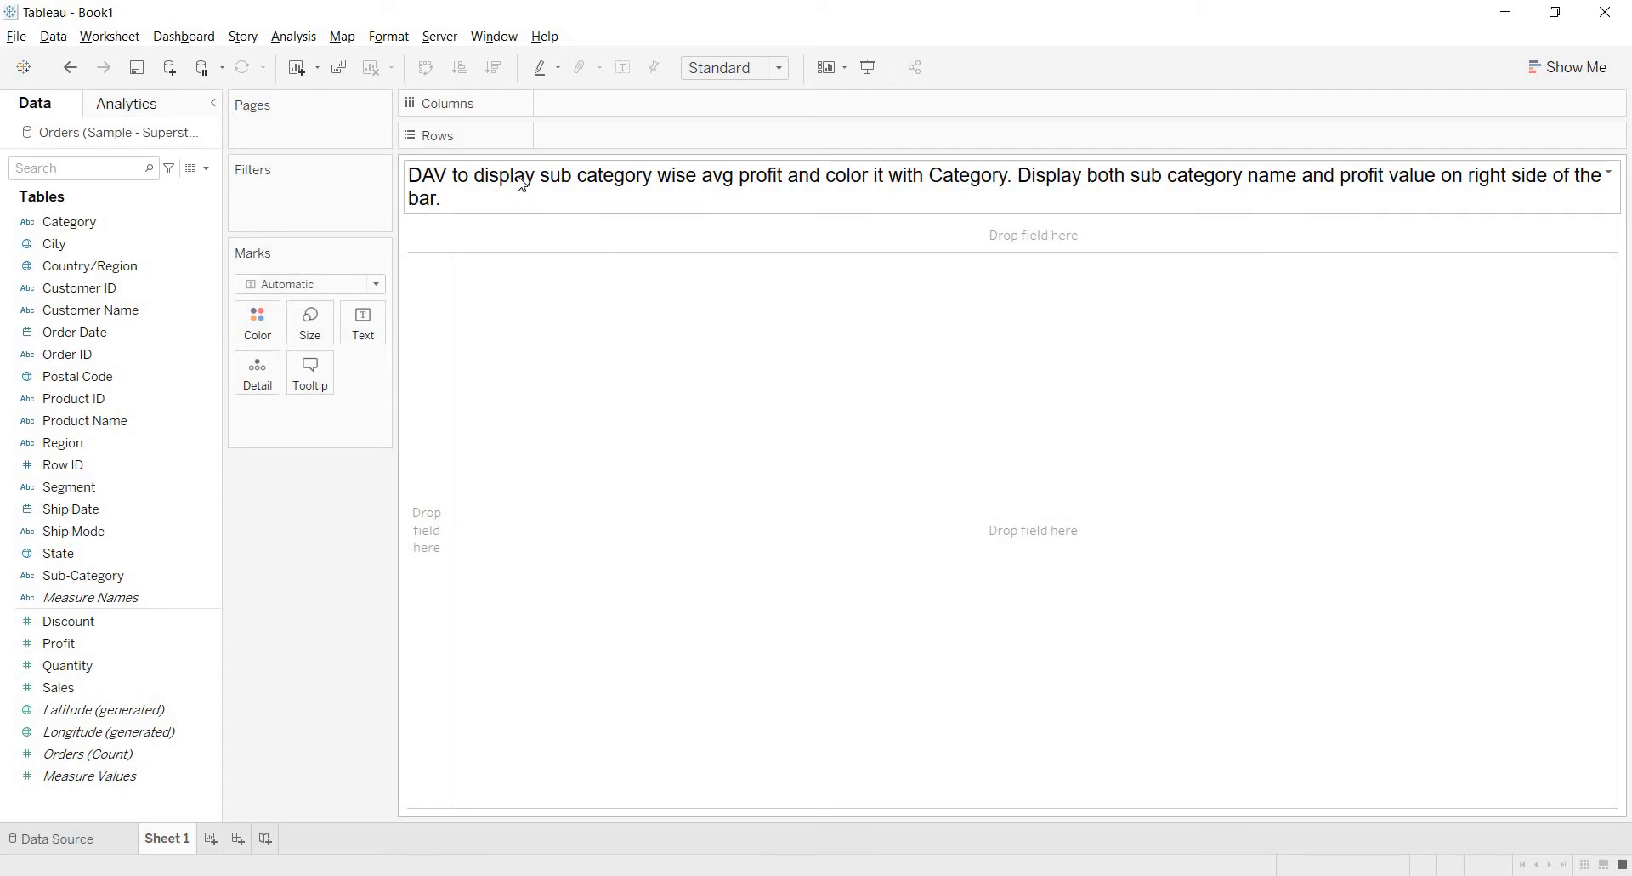
mouse_move(788, 190)
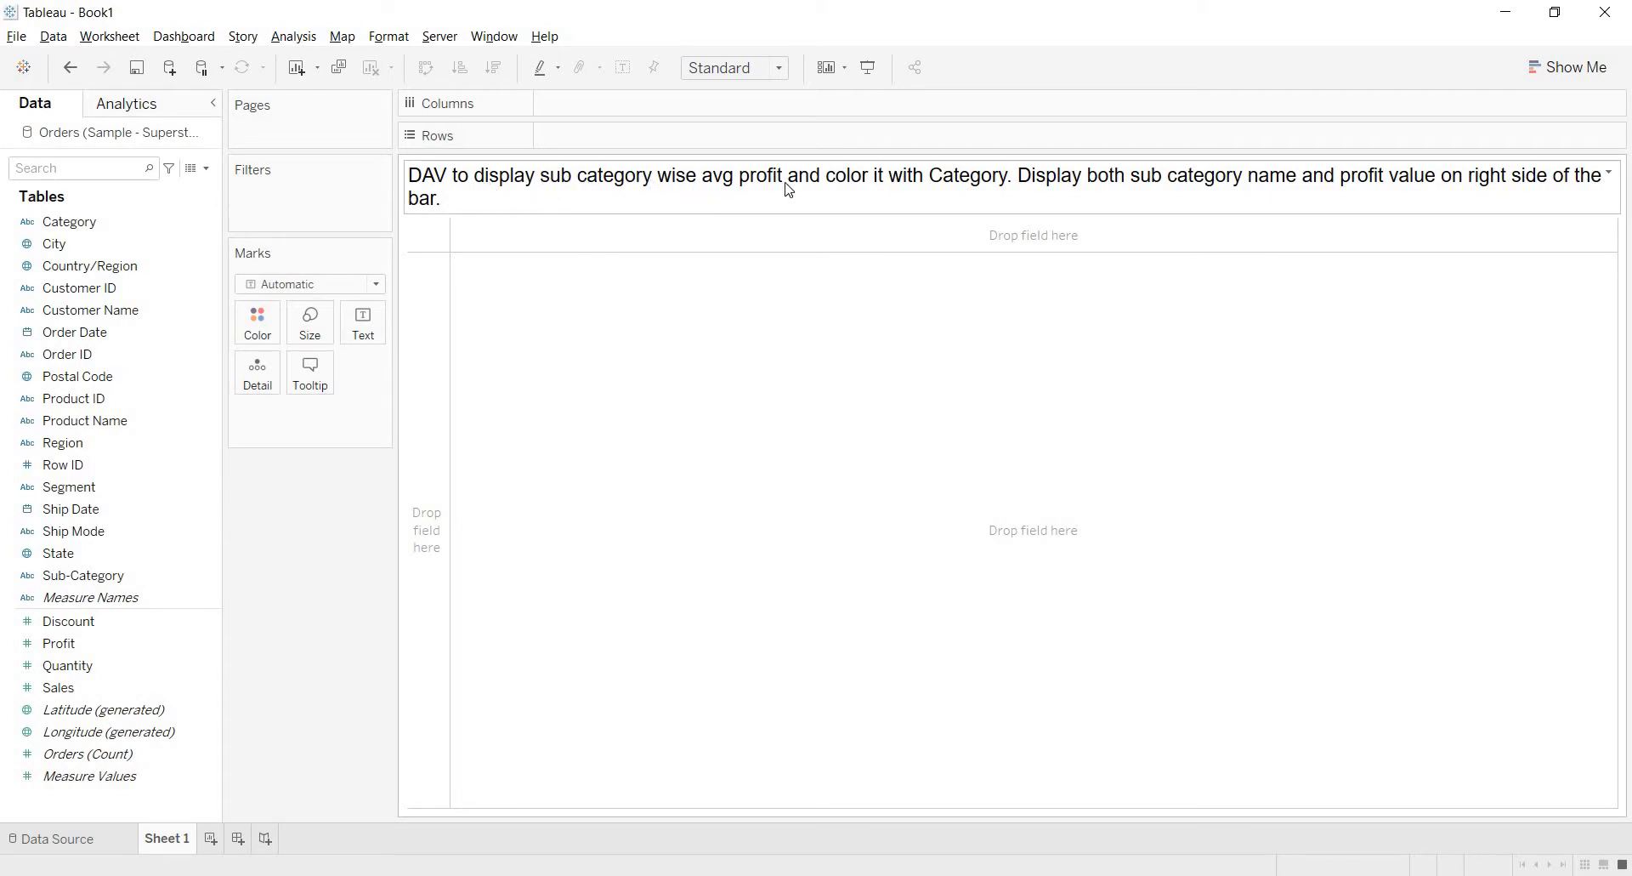
mouse_move(942, 198)
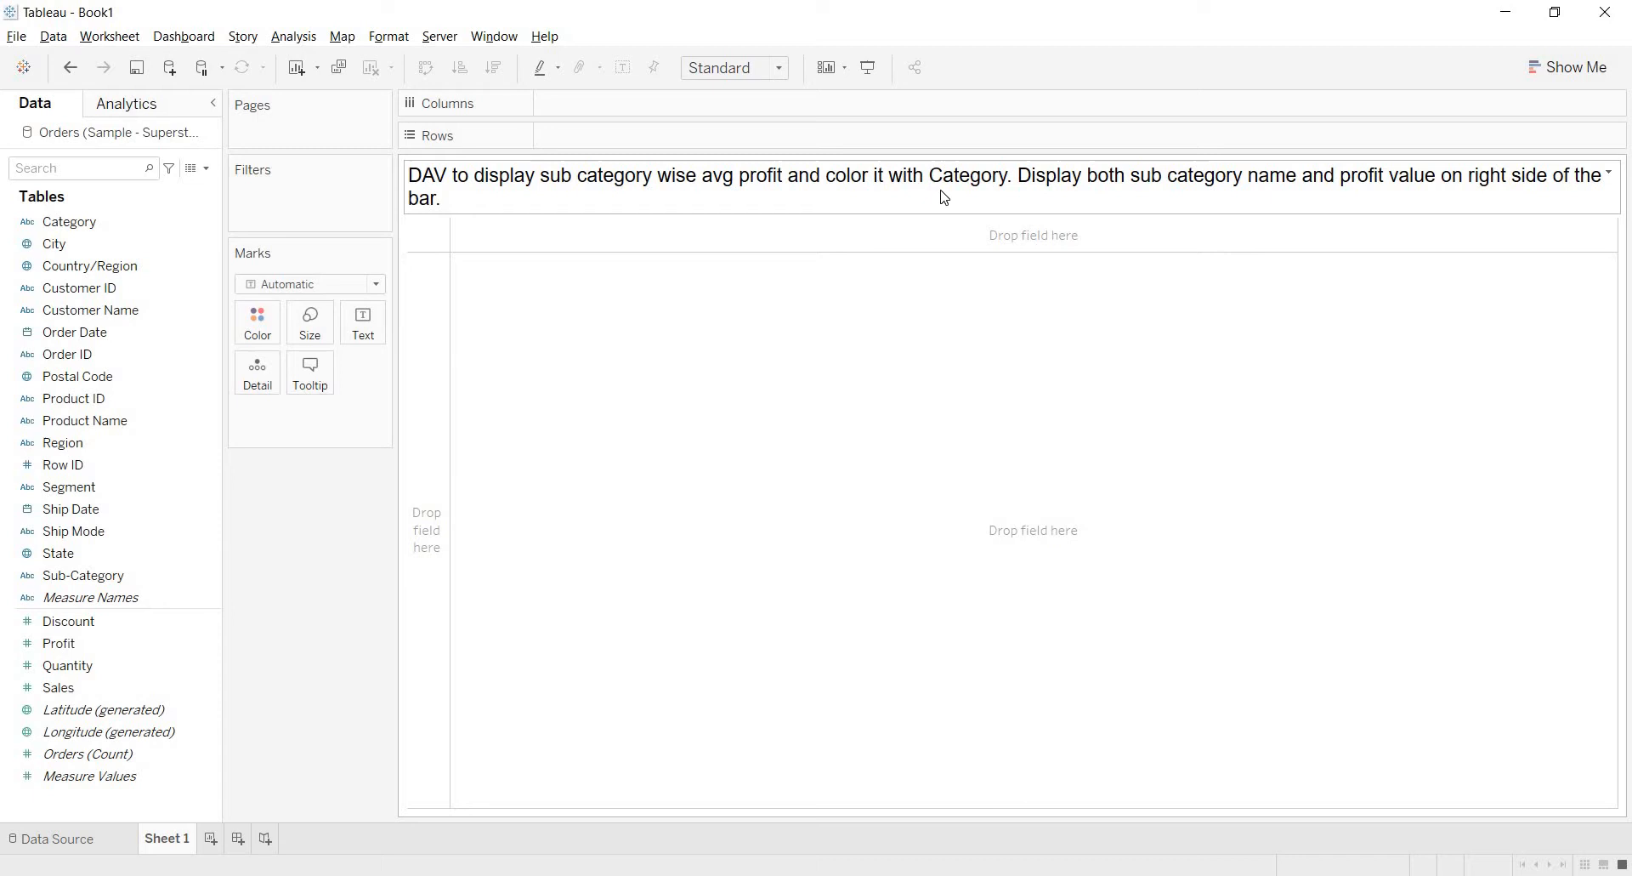
mouse_move(1130, 189)
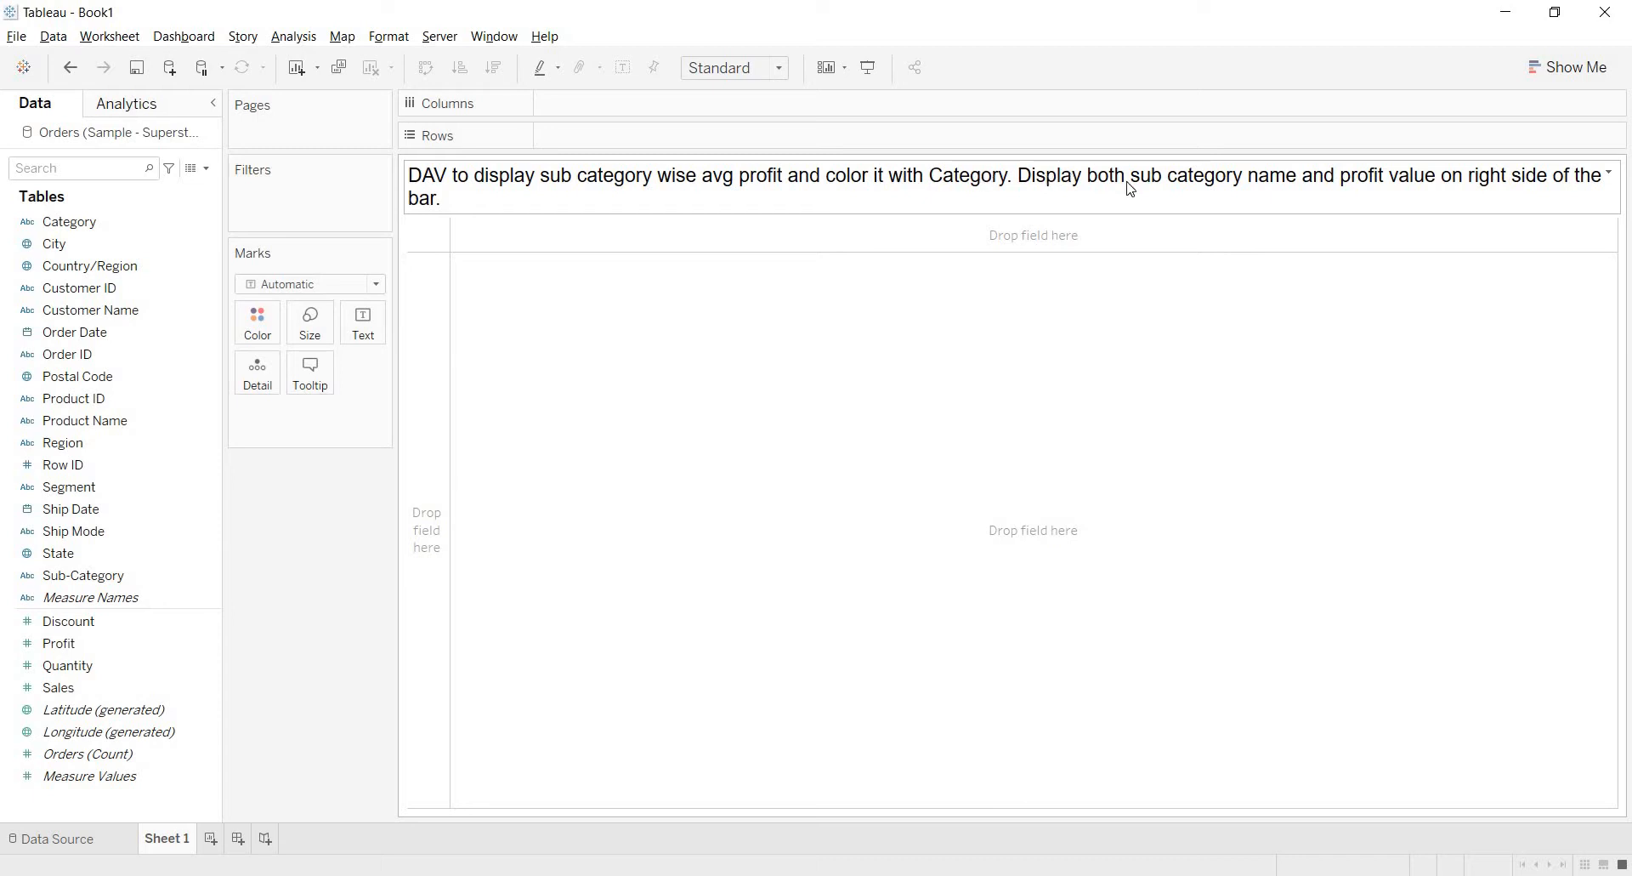
mouse_move(1468, 195)
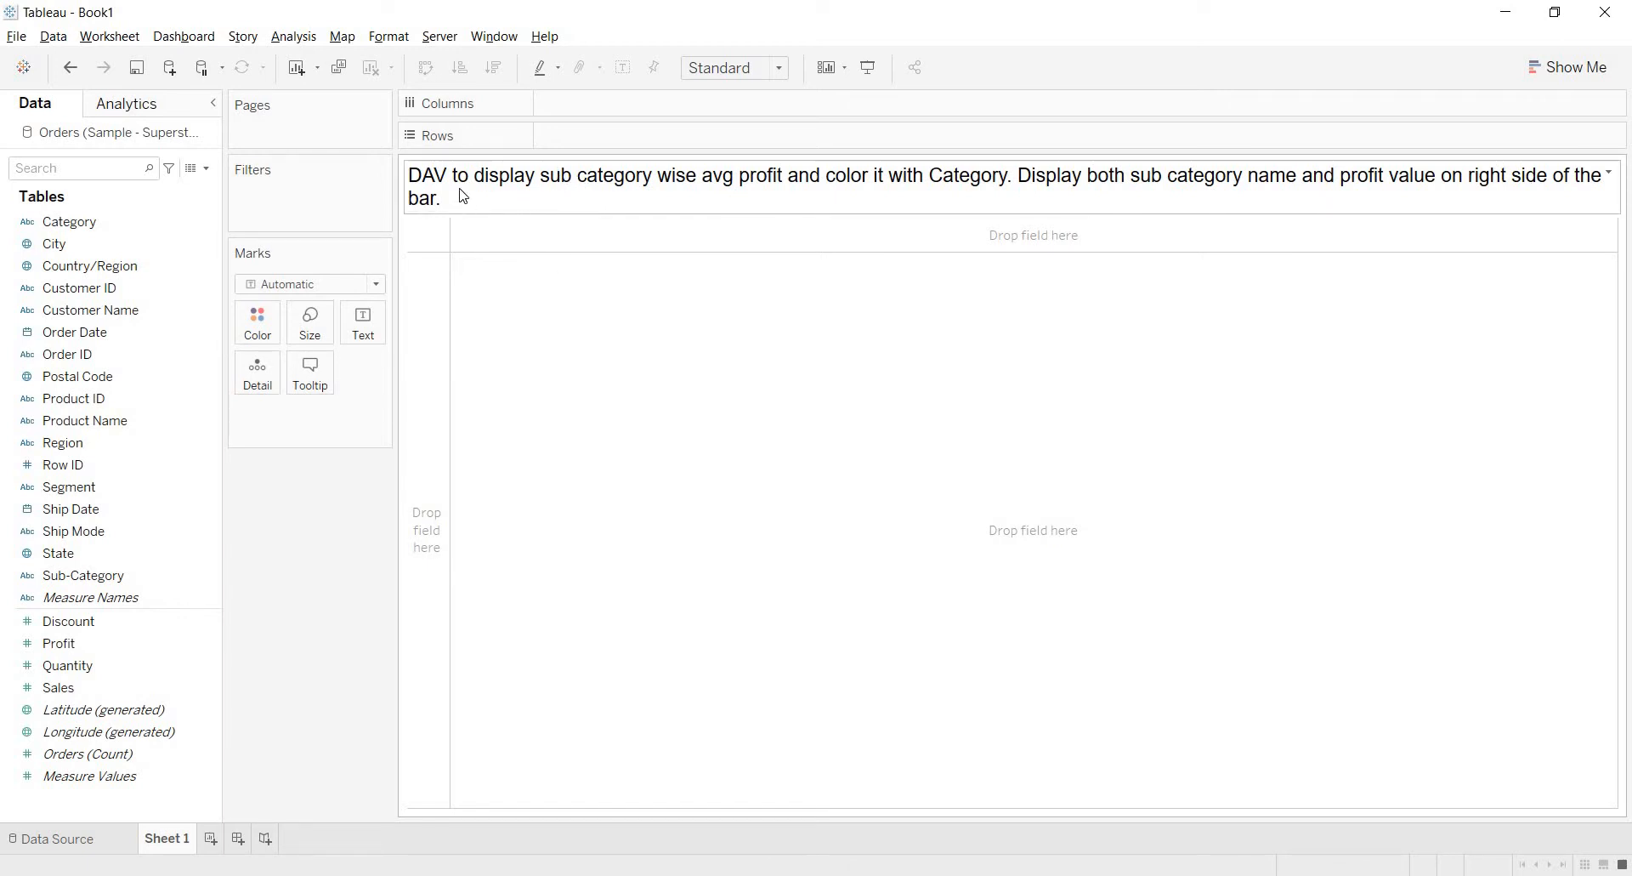
- Add Sheet 2 titled 'DAV to display sub category wise avg profit and color it with Category…'
left_click(91, 775)
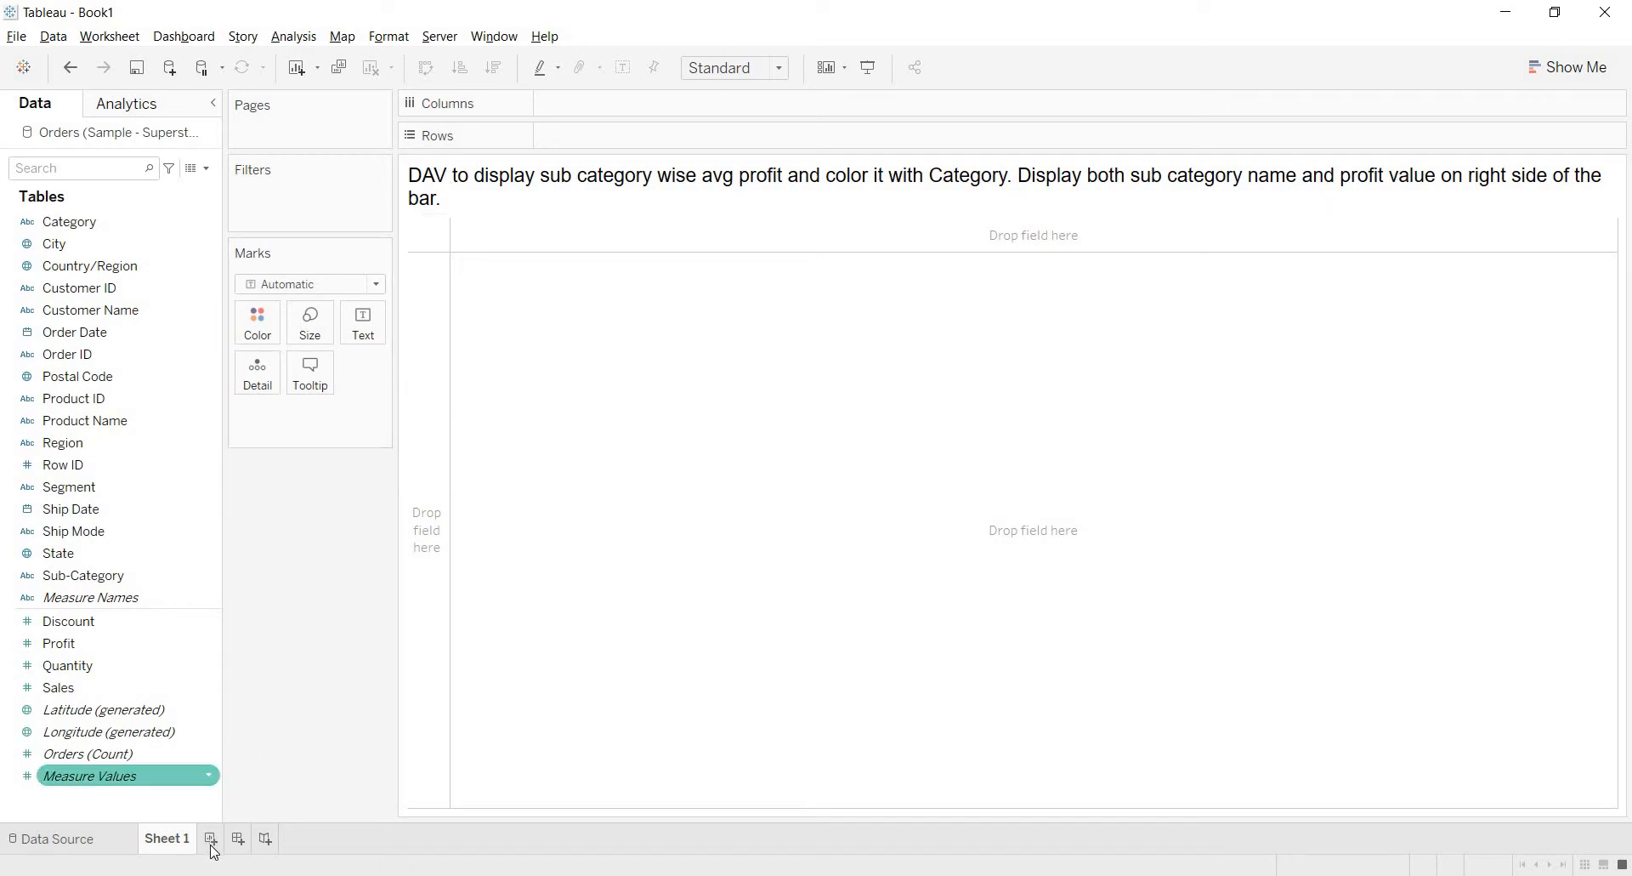
left_click(210, 845)
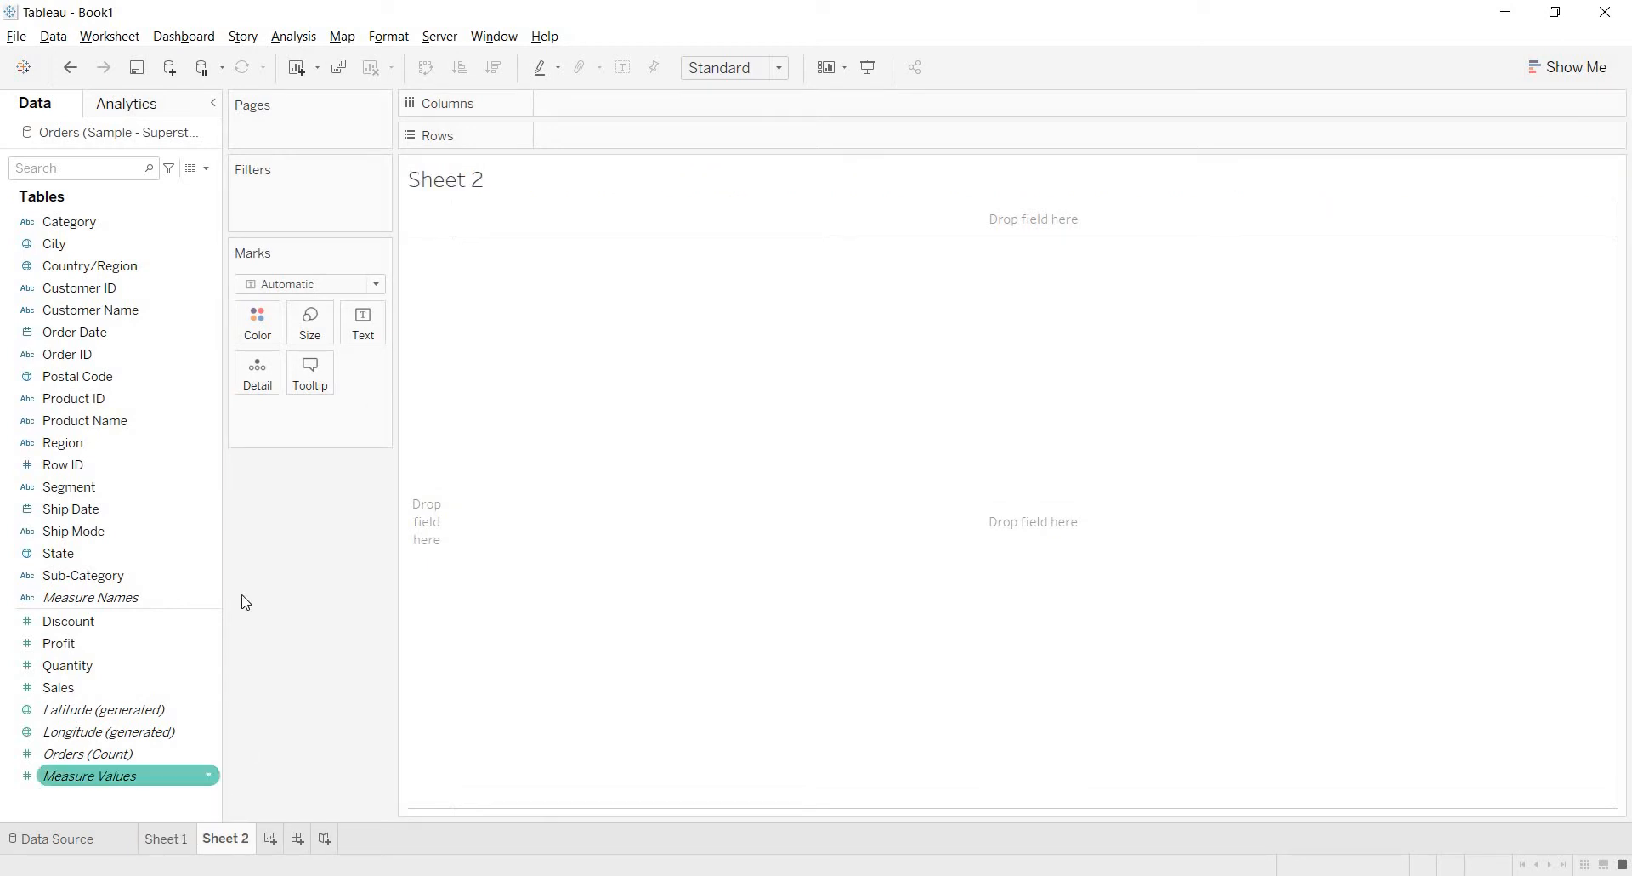
left_click(446, 179)
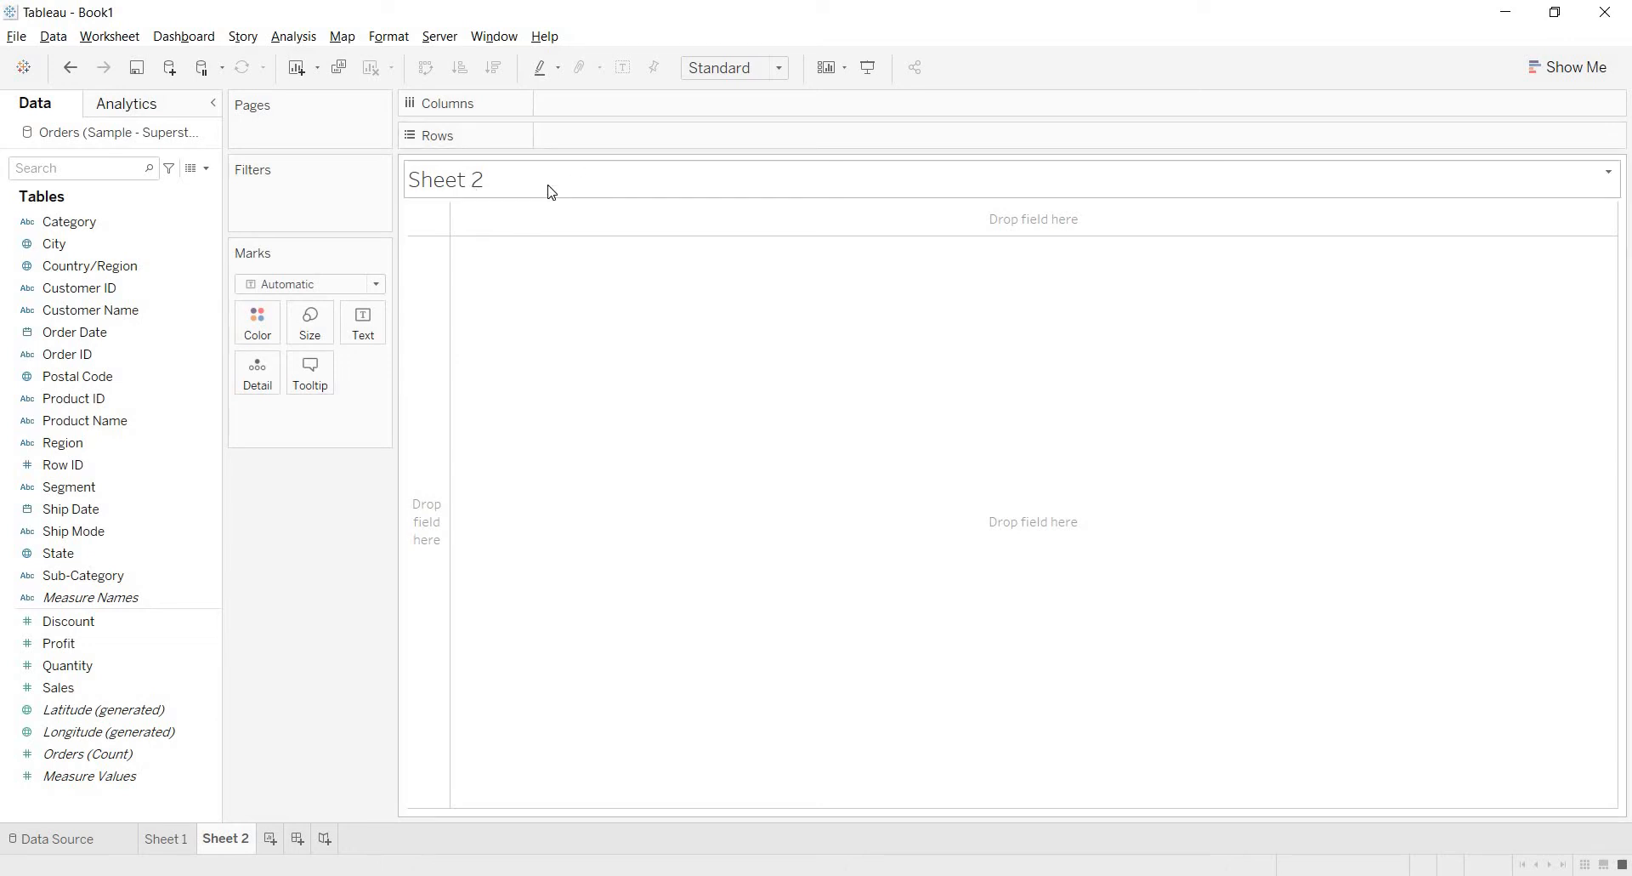
mouse_move(531, 176)
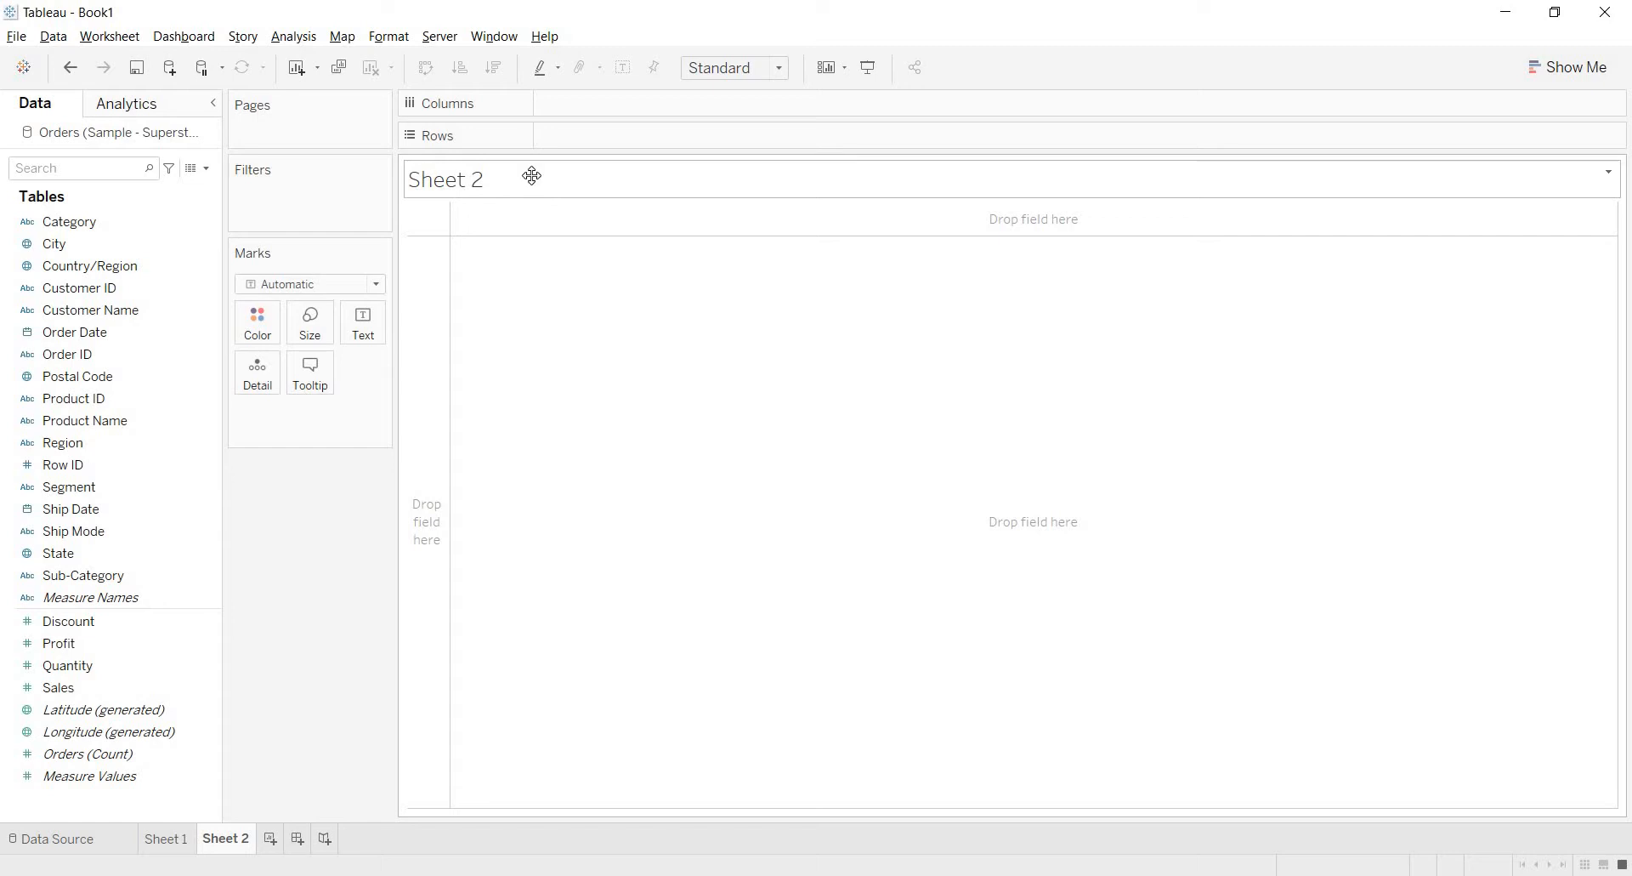
double_click(445, 180)
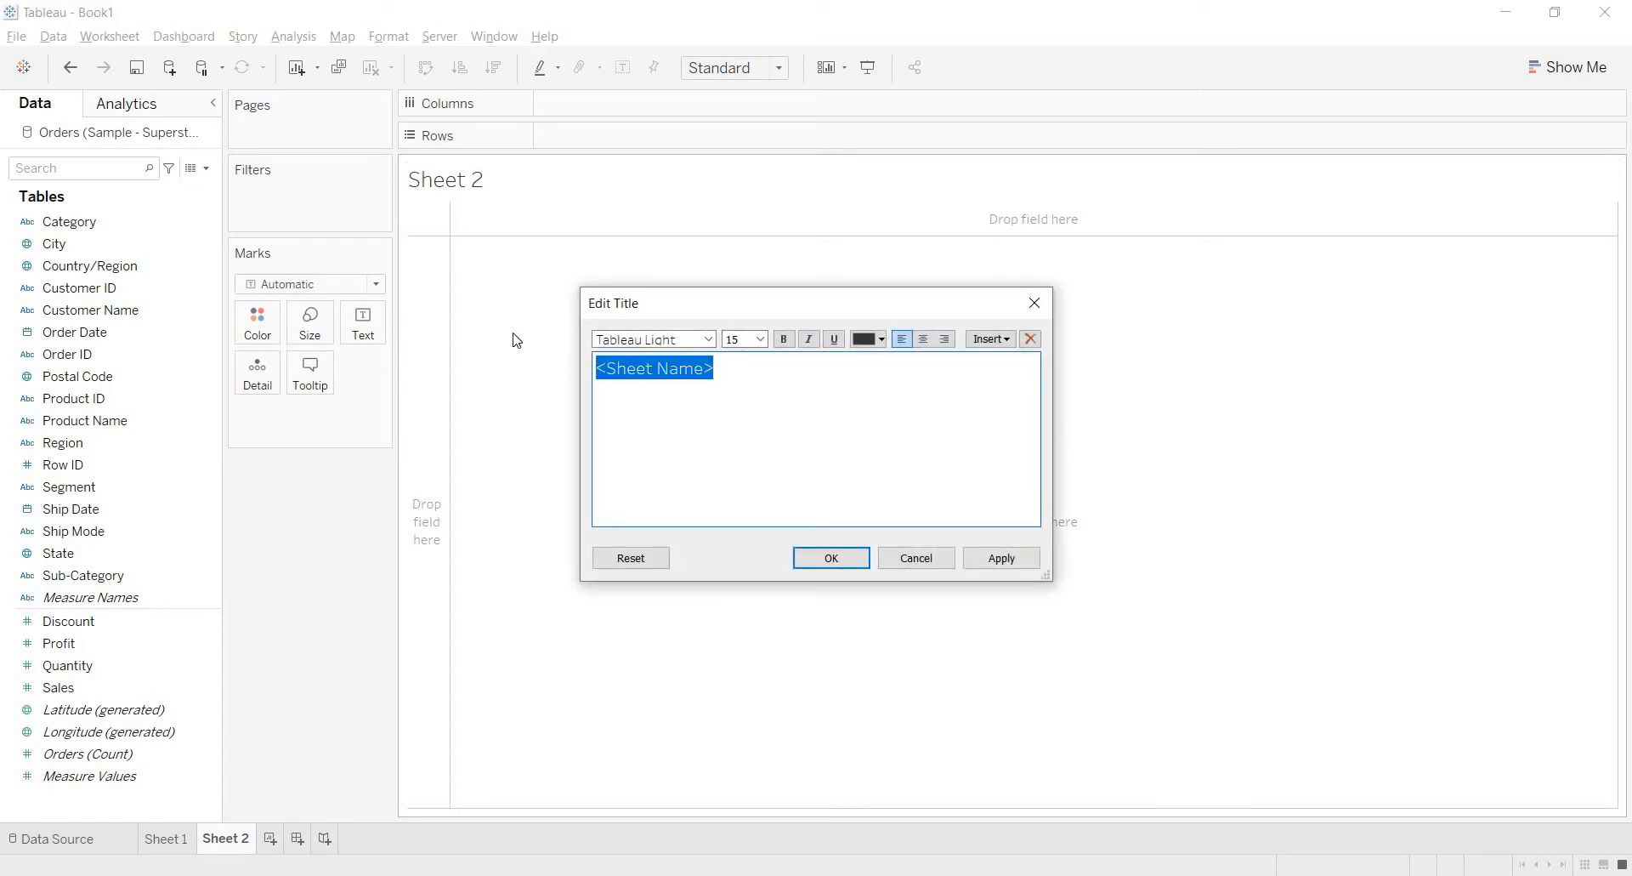
type("DAV to display sub category wise avg profit and color it with Category. Display both sub category name and profit value on right side of the bar.")
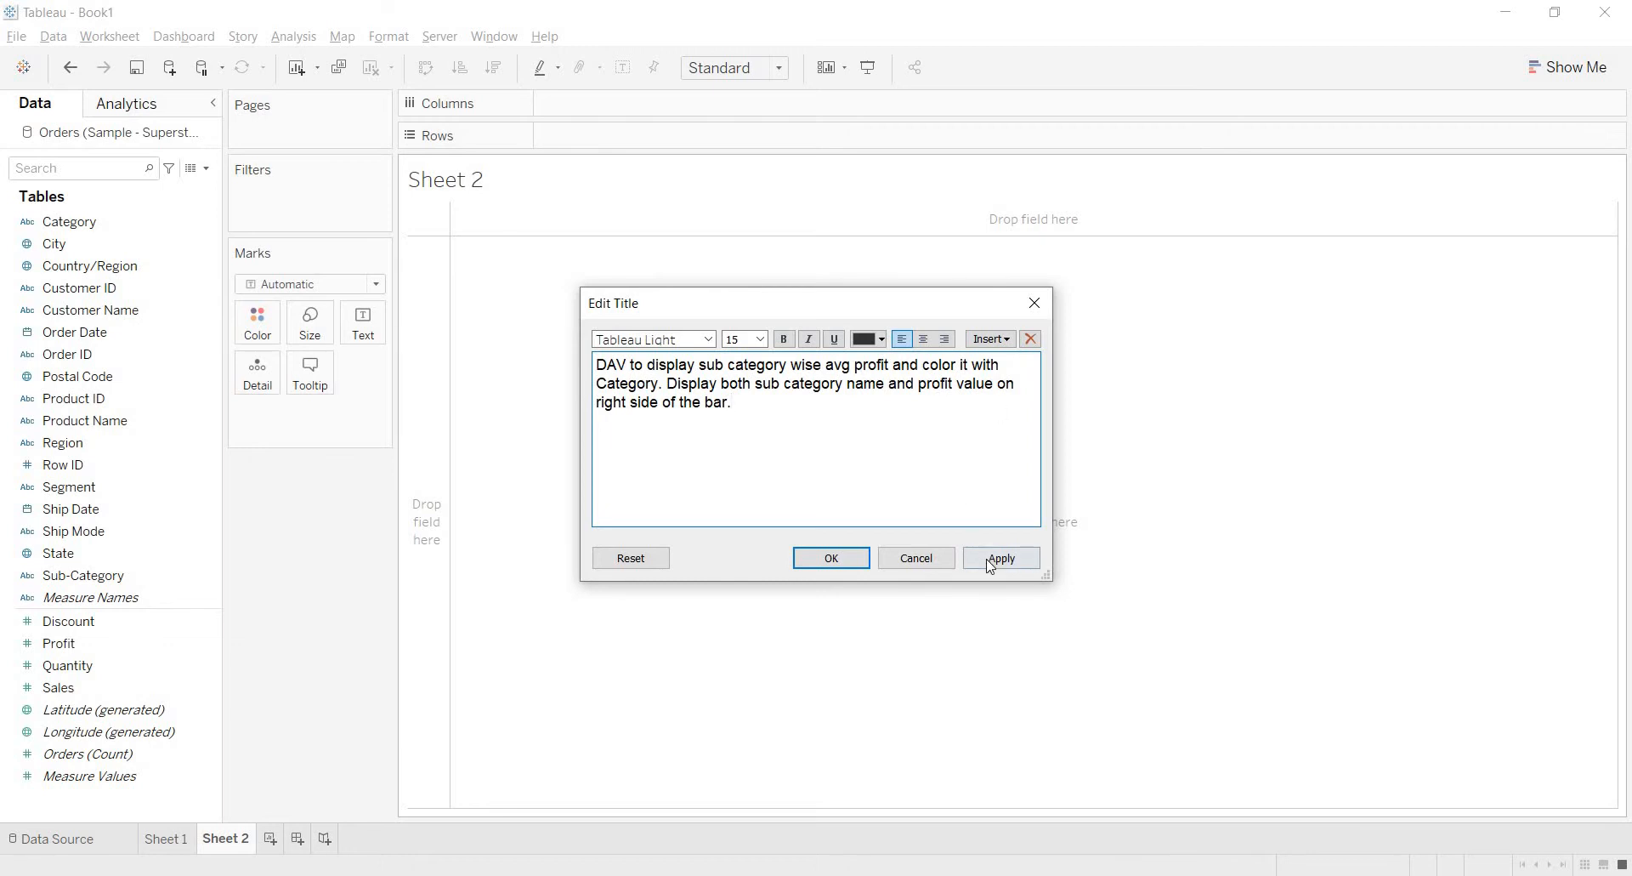
left_click(998, 557)
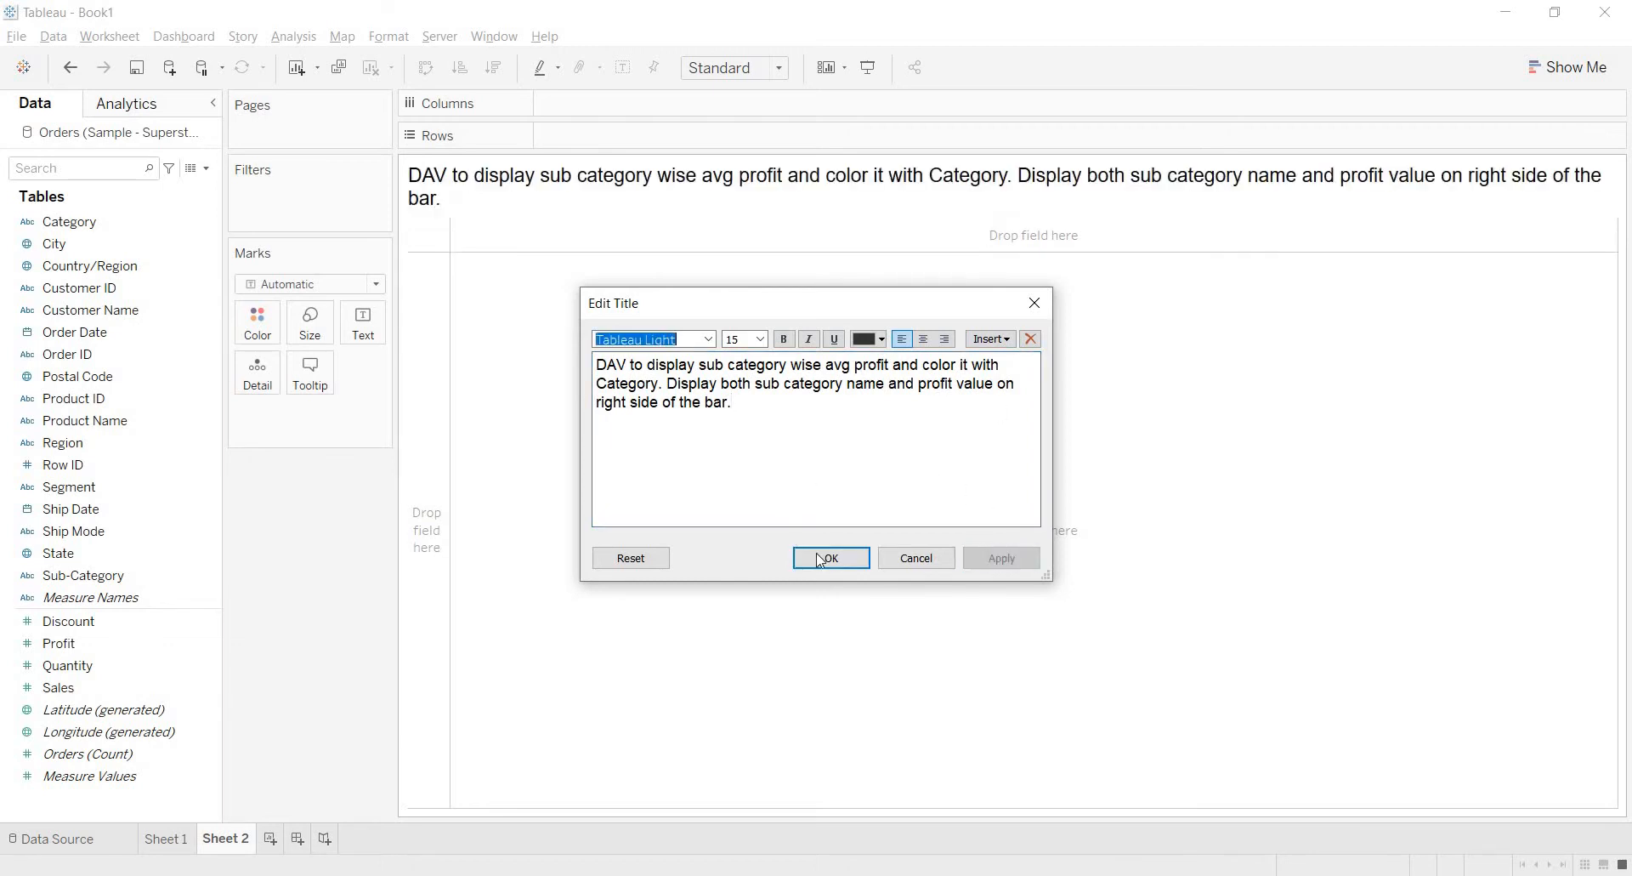
left_click(830, 557)
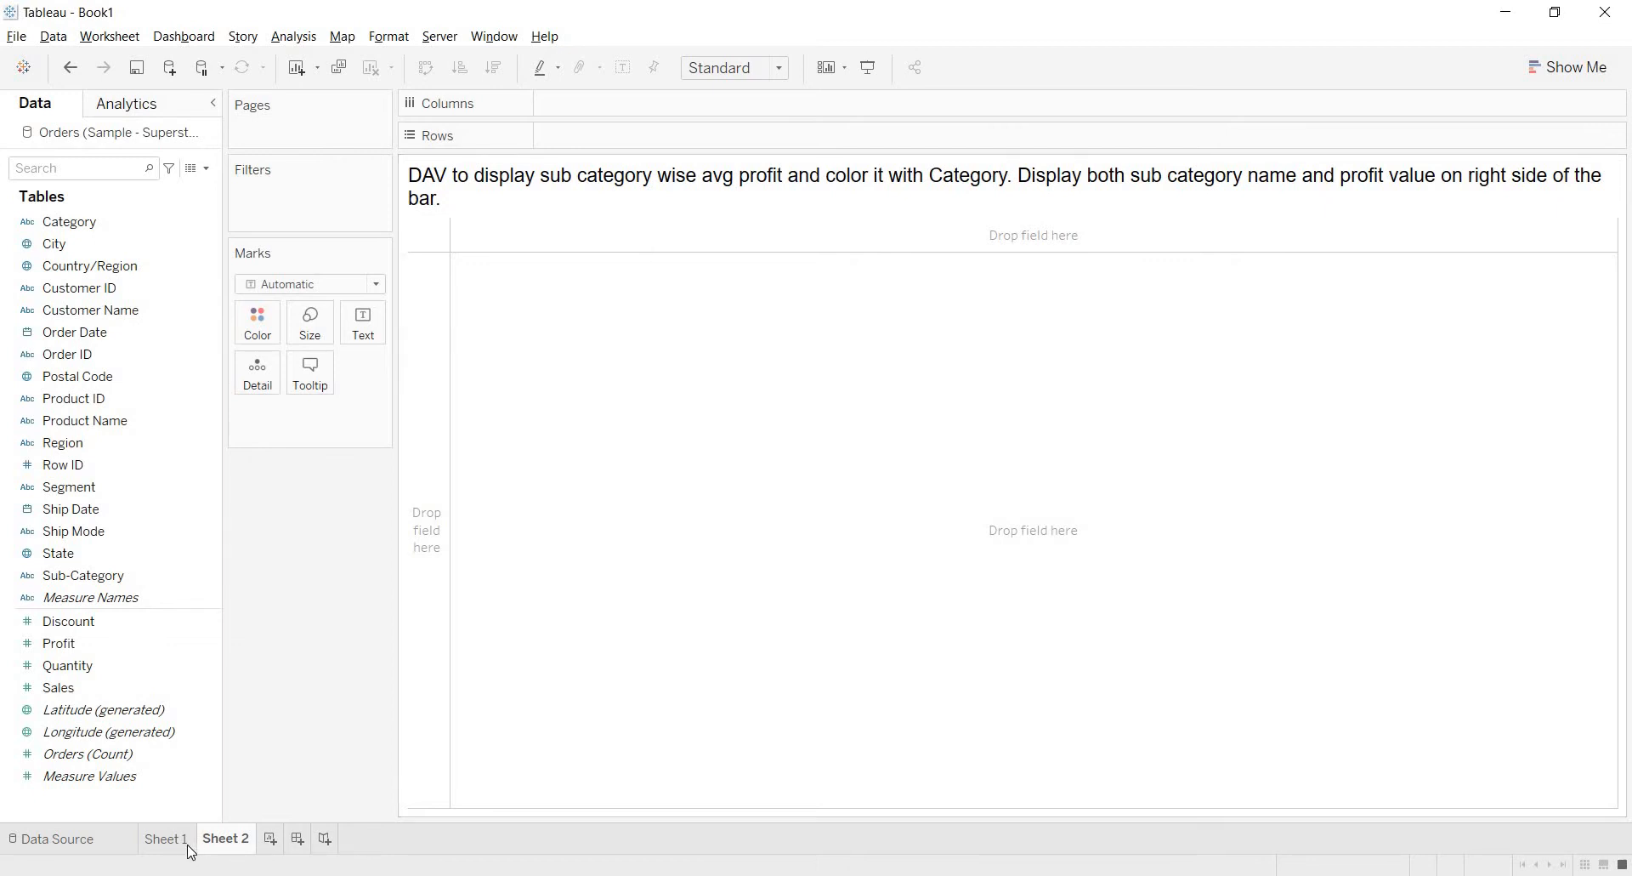
- On Sheet 1, put Sub-Category on Rows to list all 17 sub-categories
left_click(166, 838)
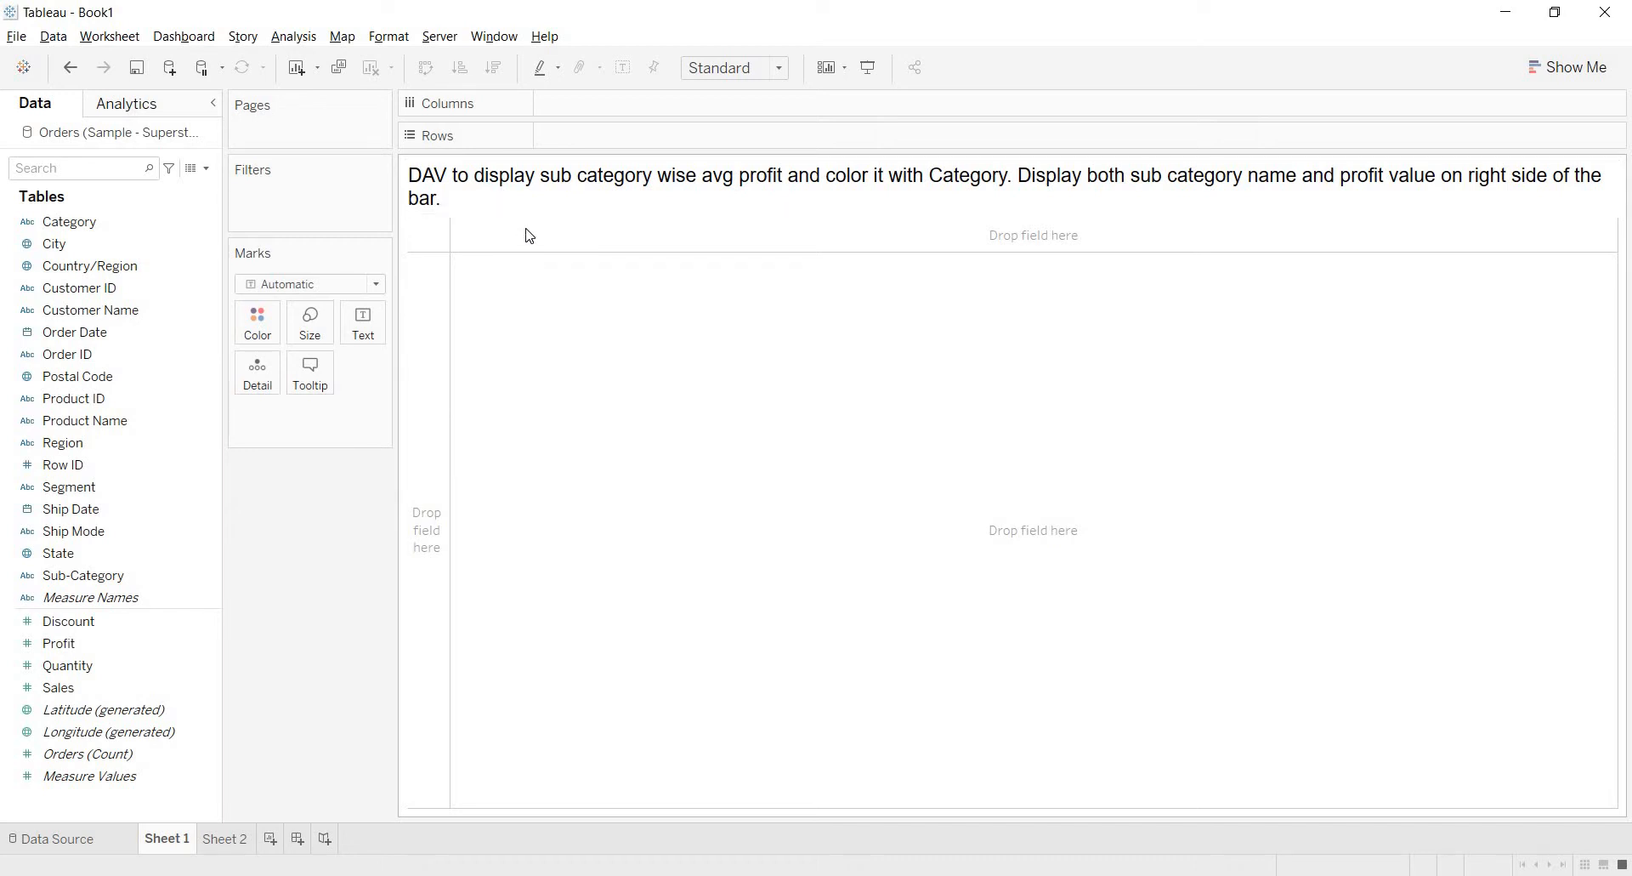
left_click(69, 621)
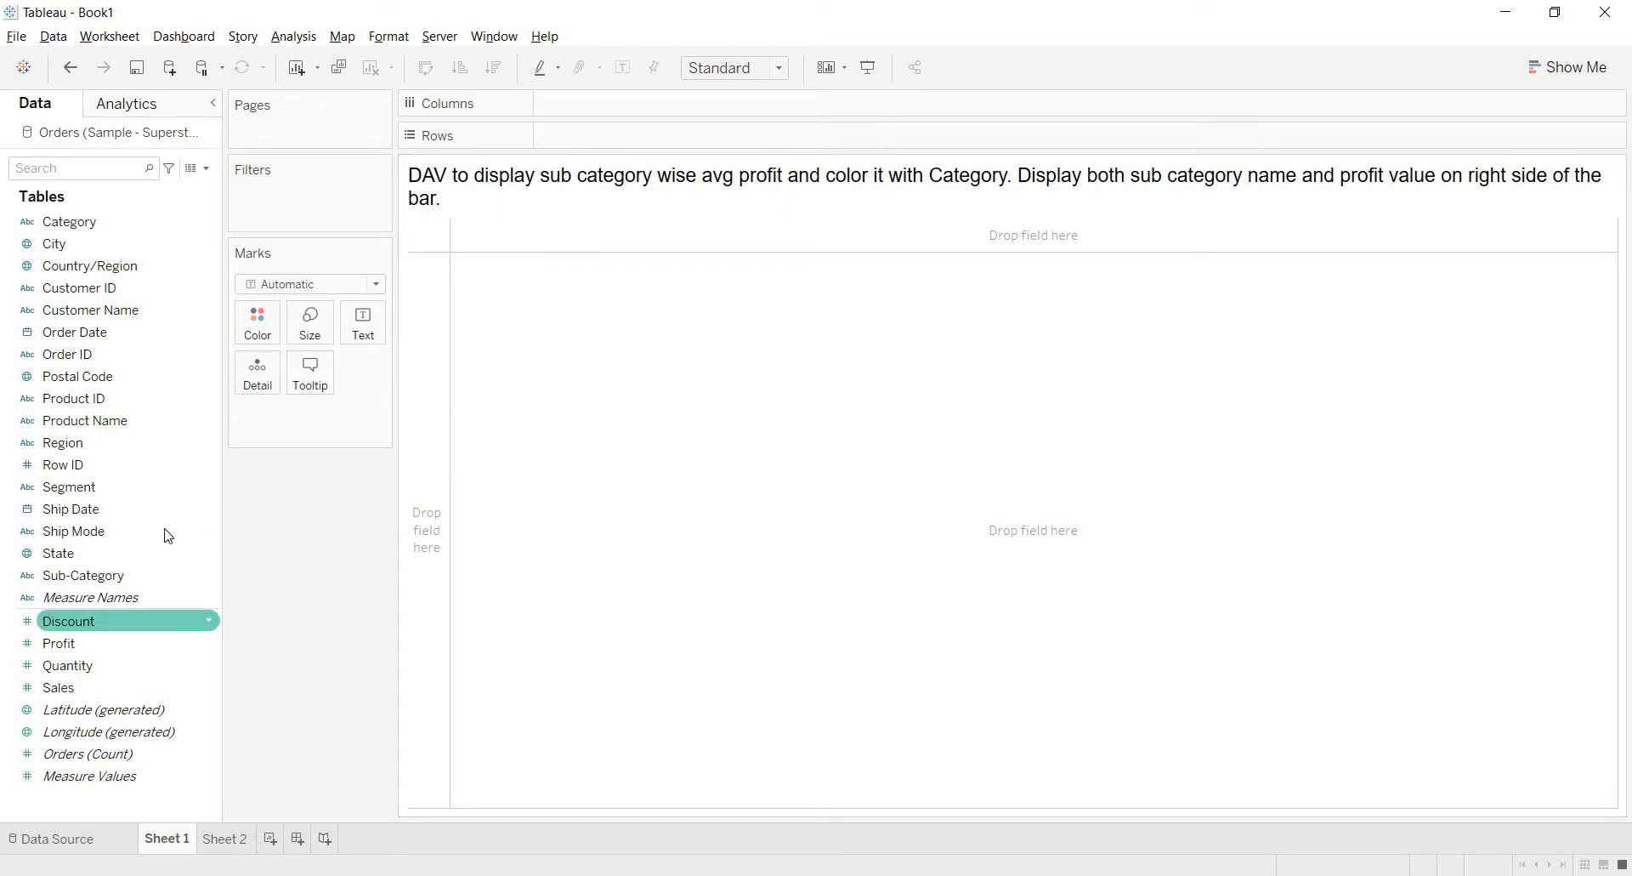
left_click(84, 574)
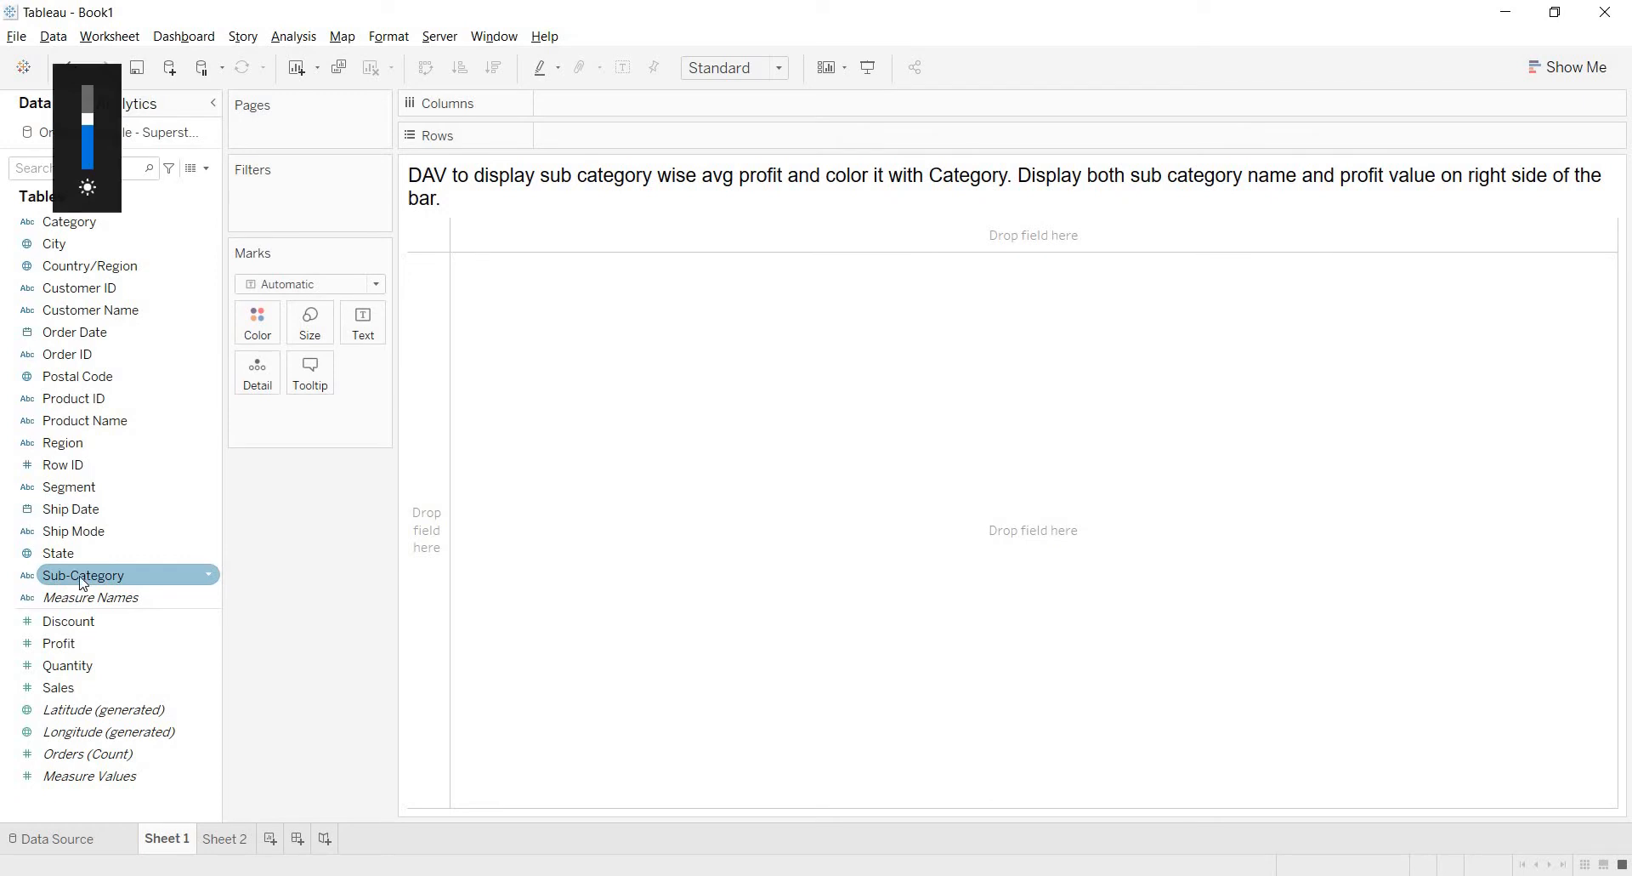
left_click_drag(83, 575, 630, 149)
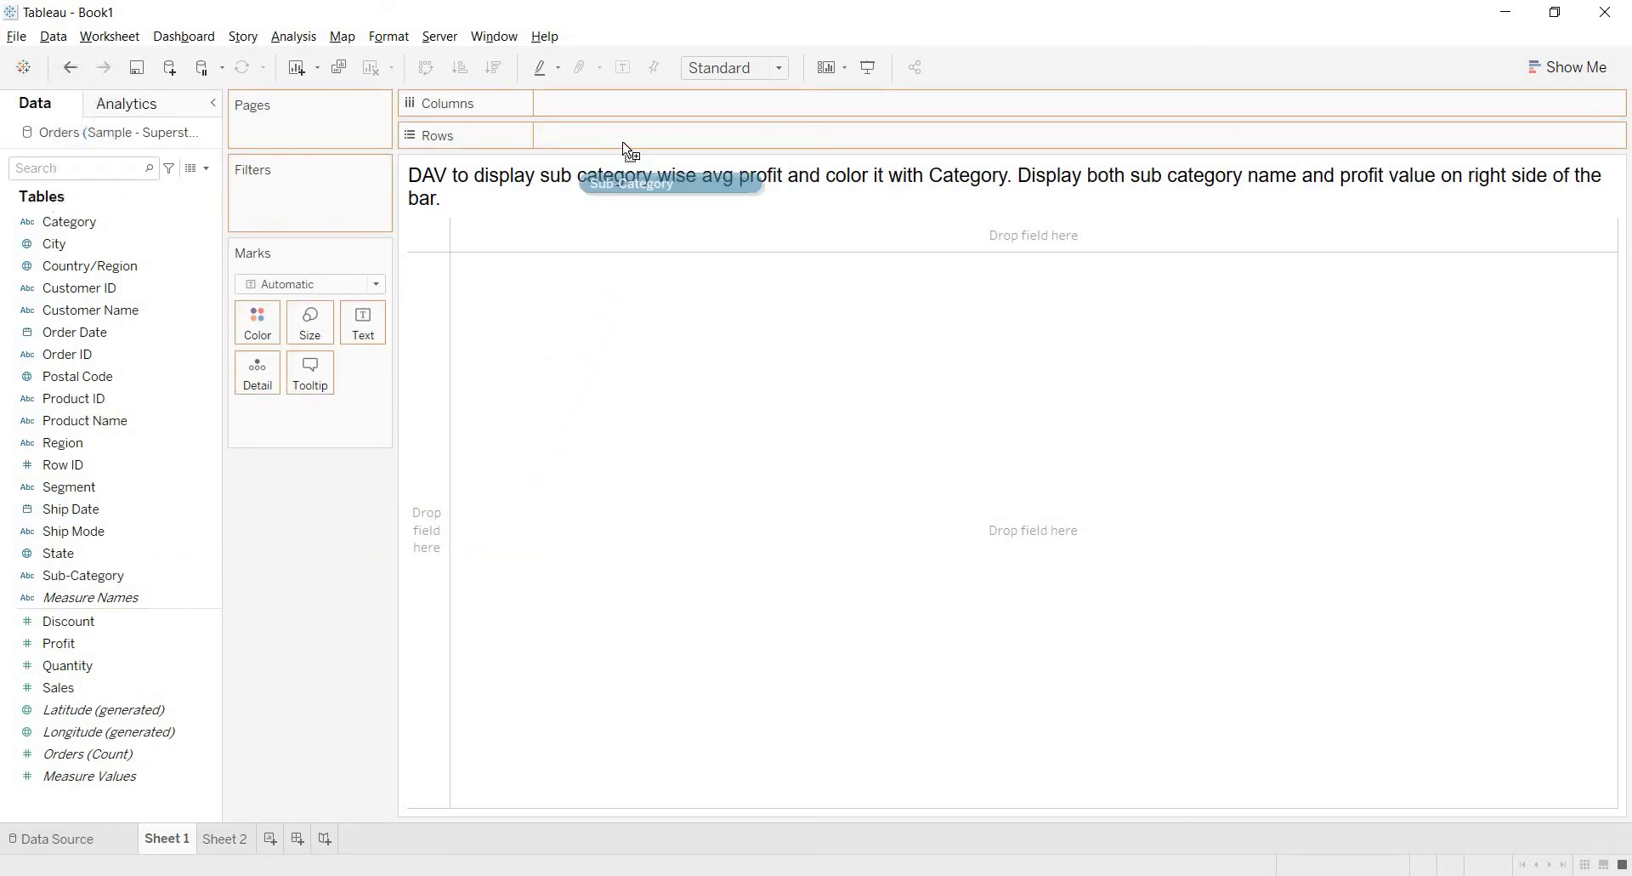
left_click_drag(82, 575, 608, 135)
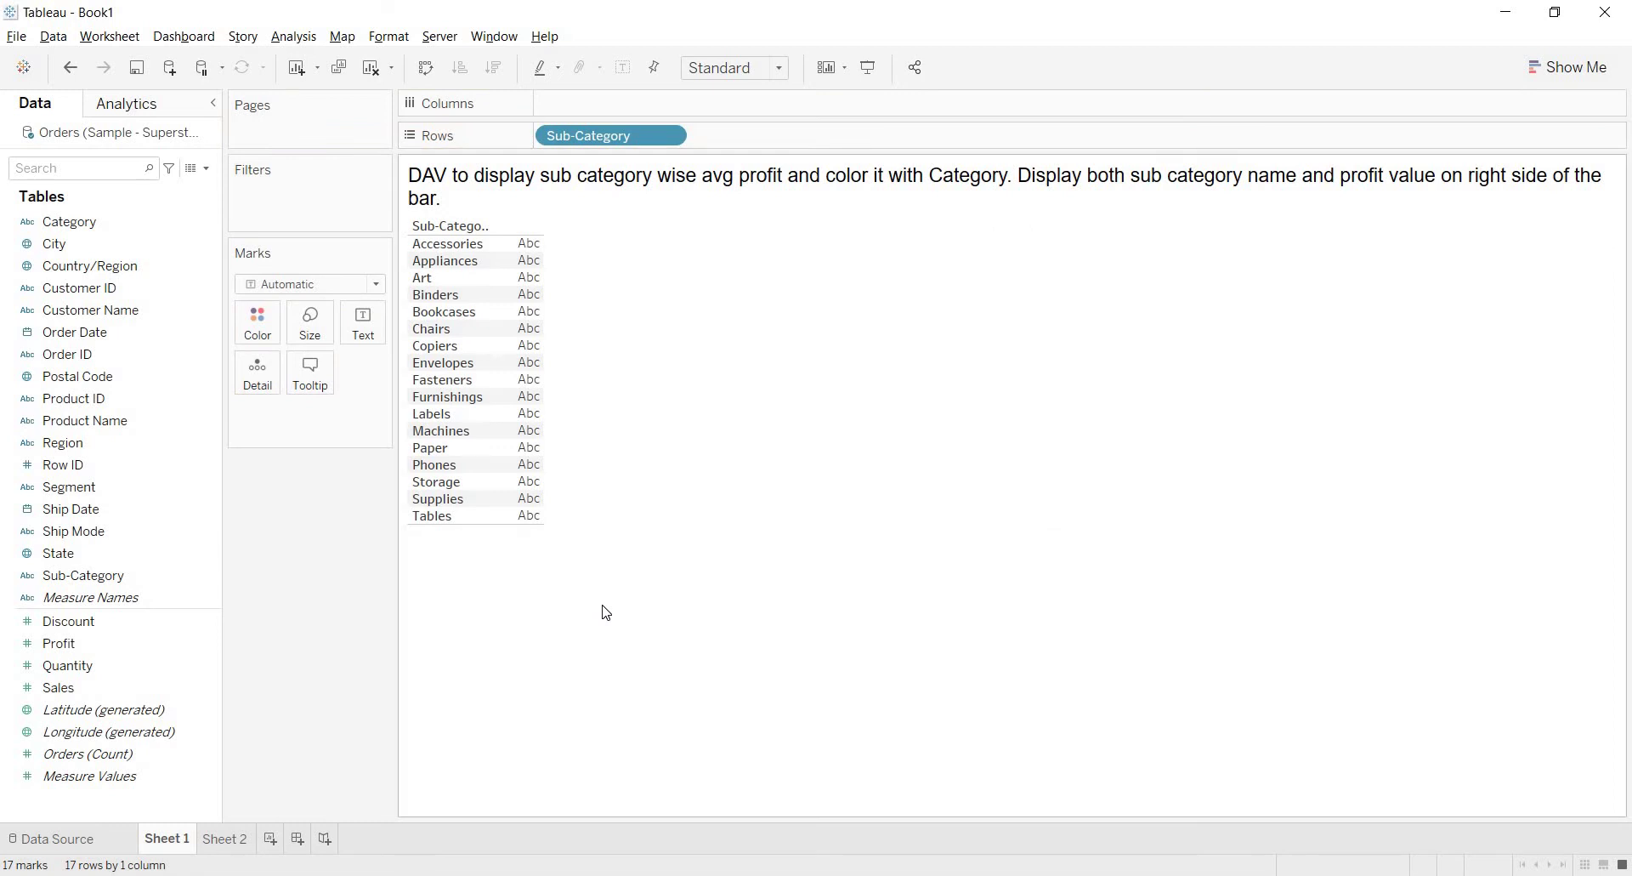
mouse_move(710, 185)
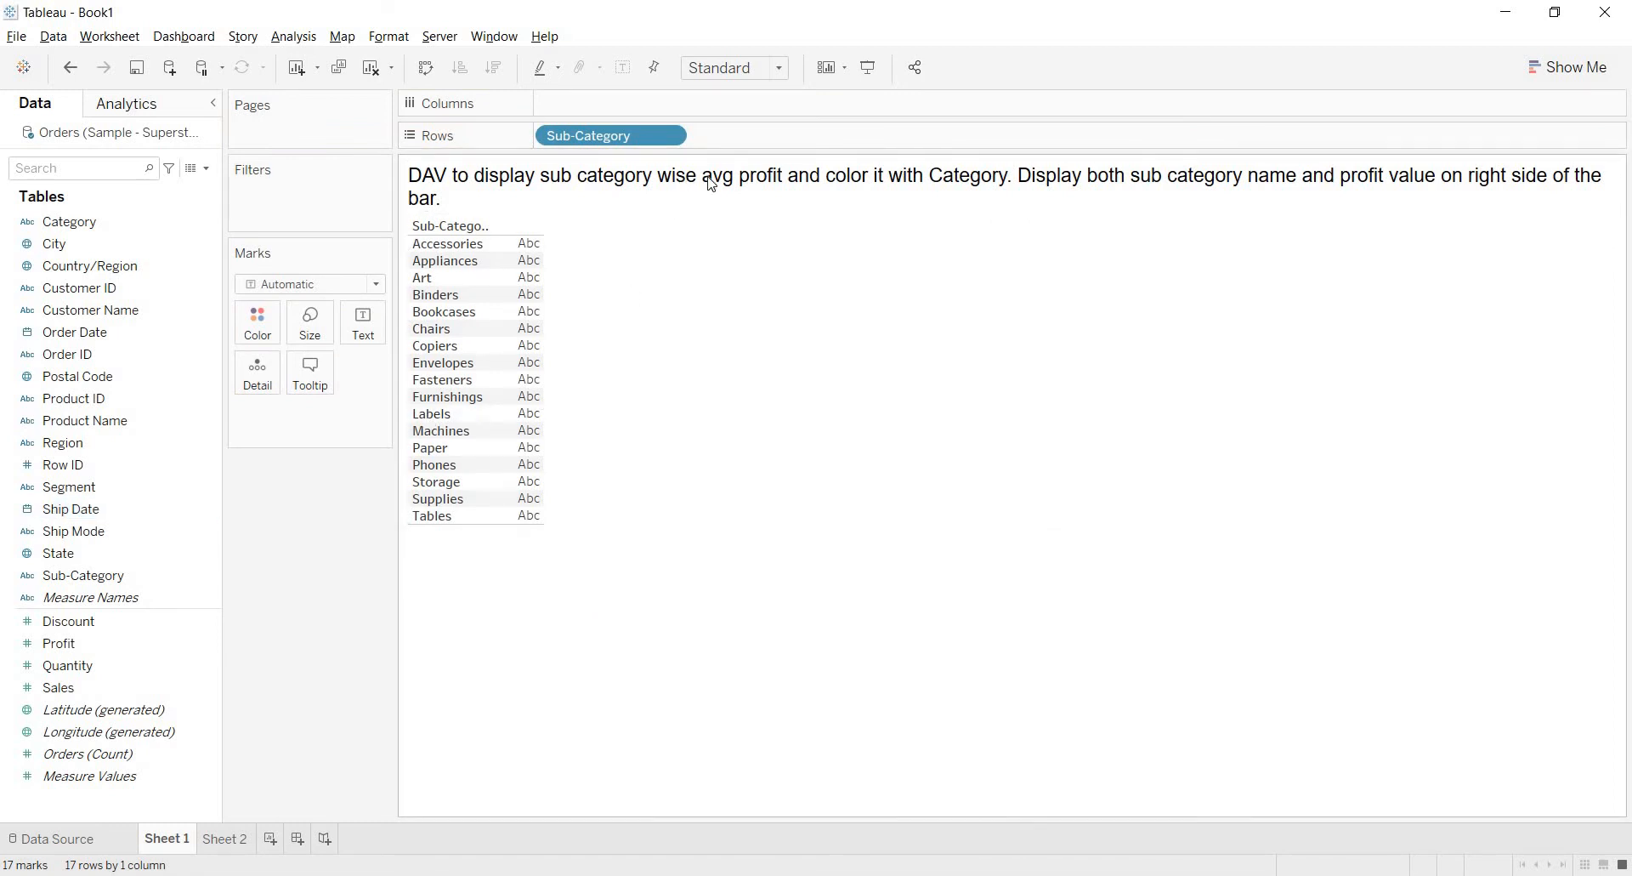
left_click(66, 664)
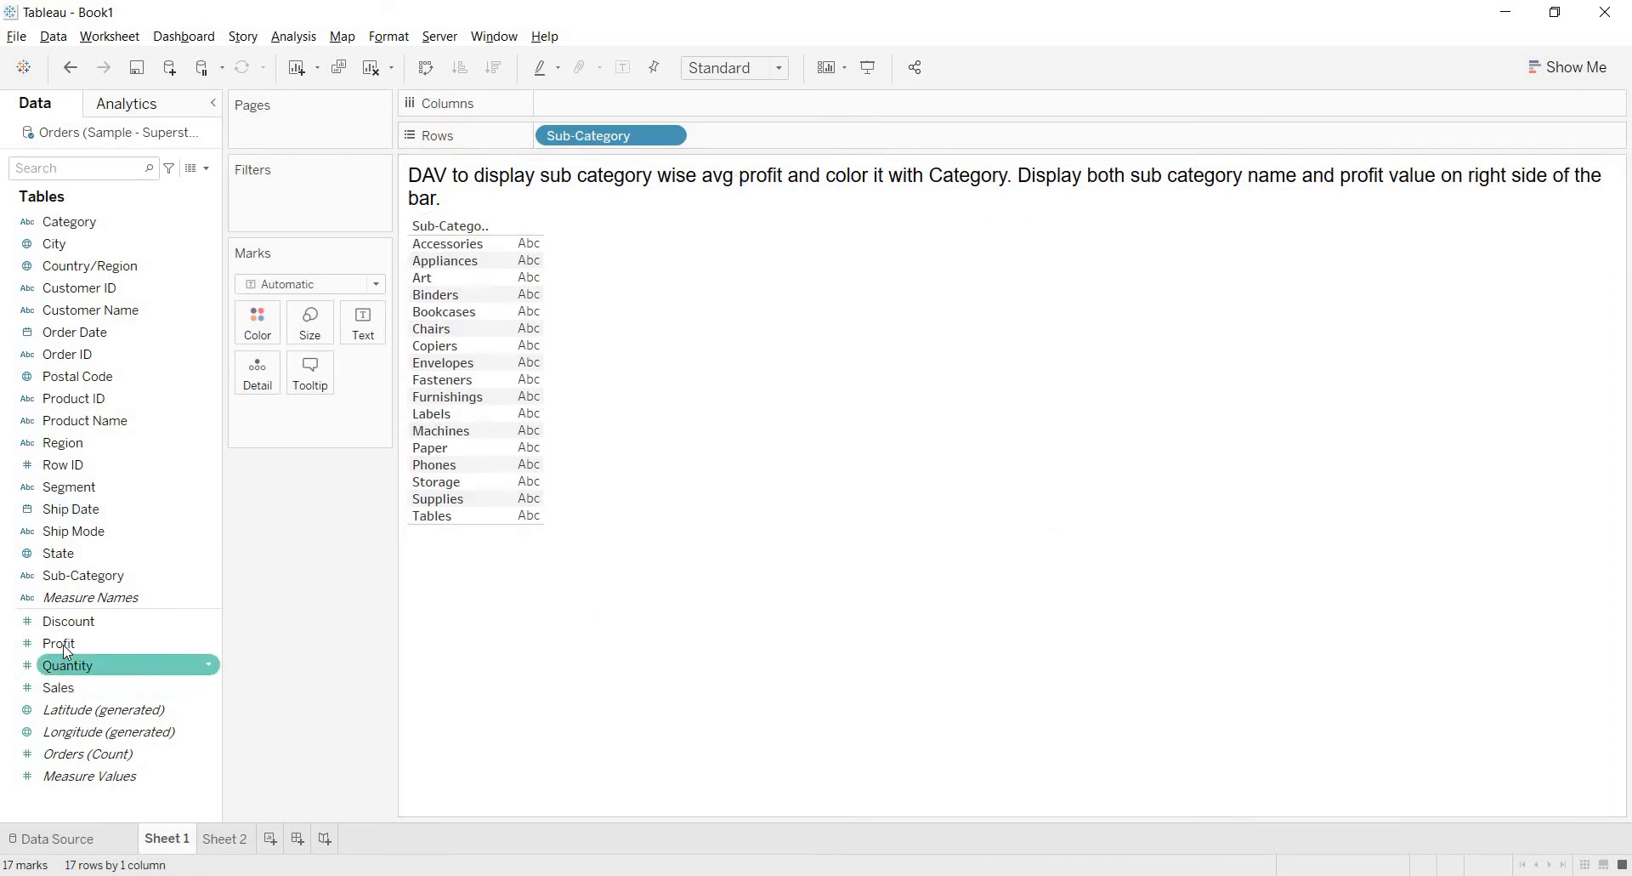
left_click(59, 643)
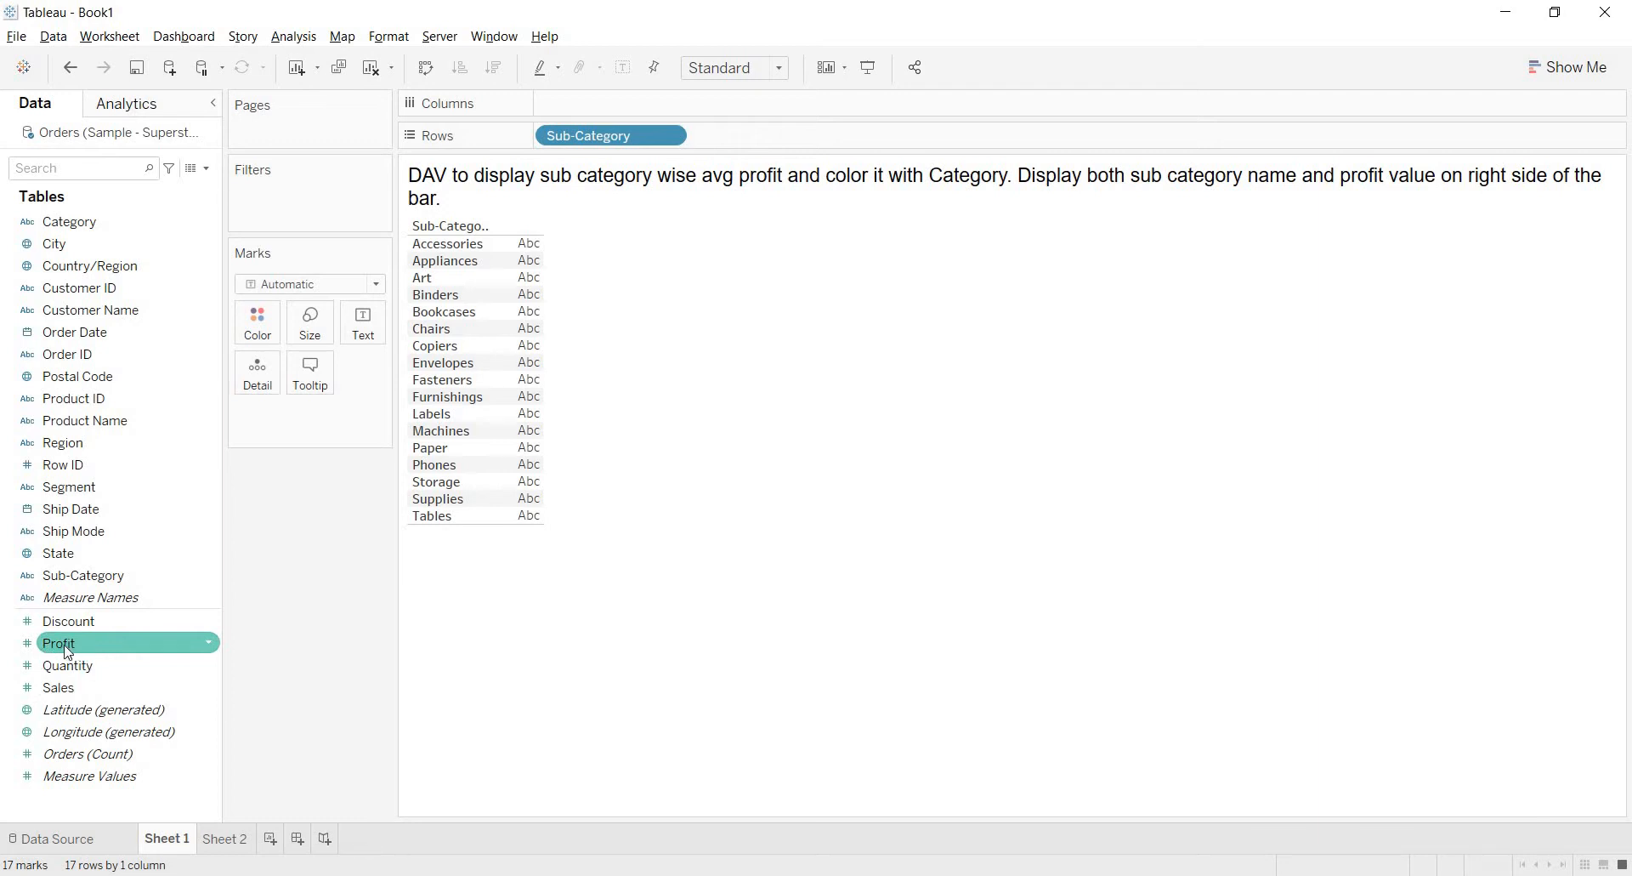
- Place Profit on Columns to draw SUM(Profit) bars for each sub-category
left_click_drag(60, 643, 204, 629)
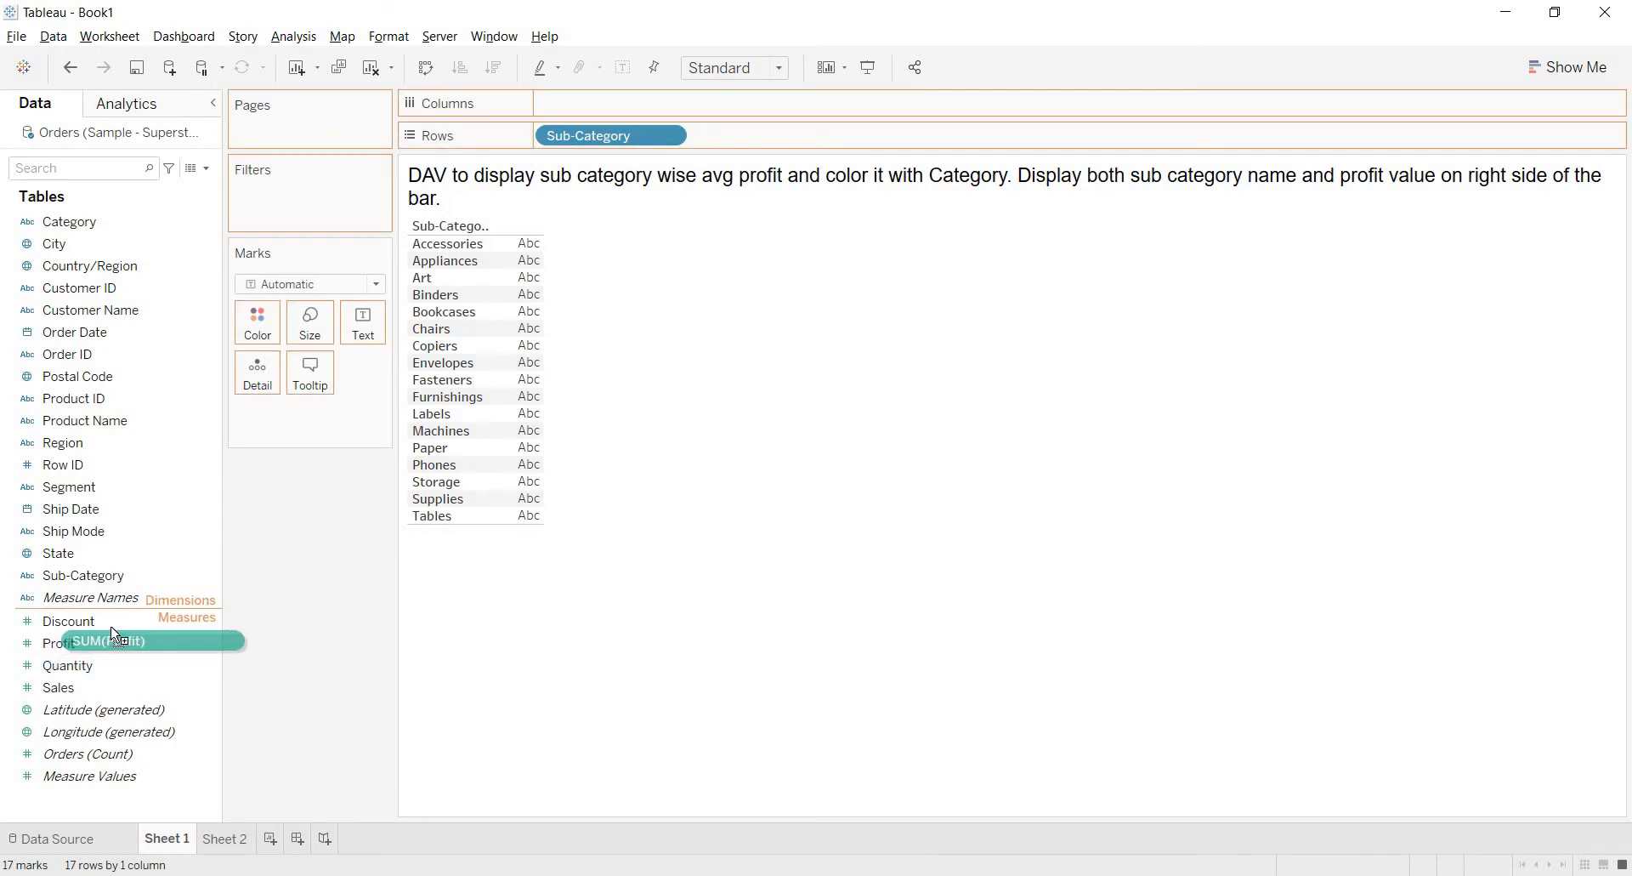
left_click_drag(114, 640, 312, 468)
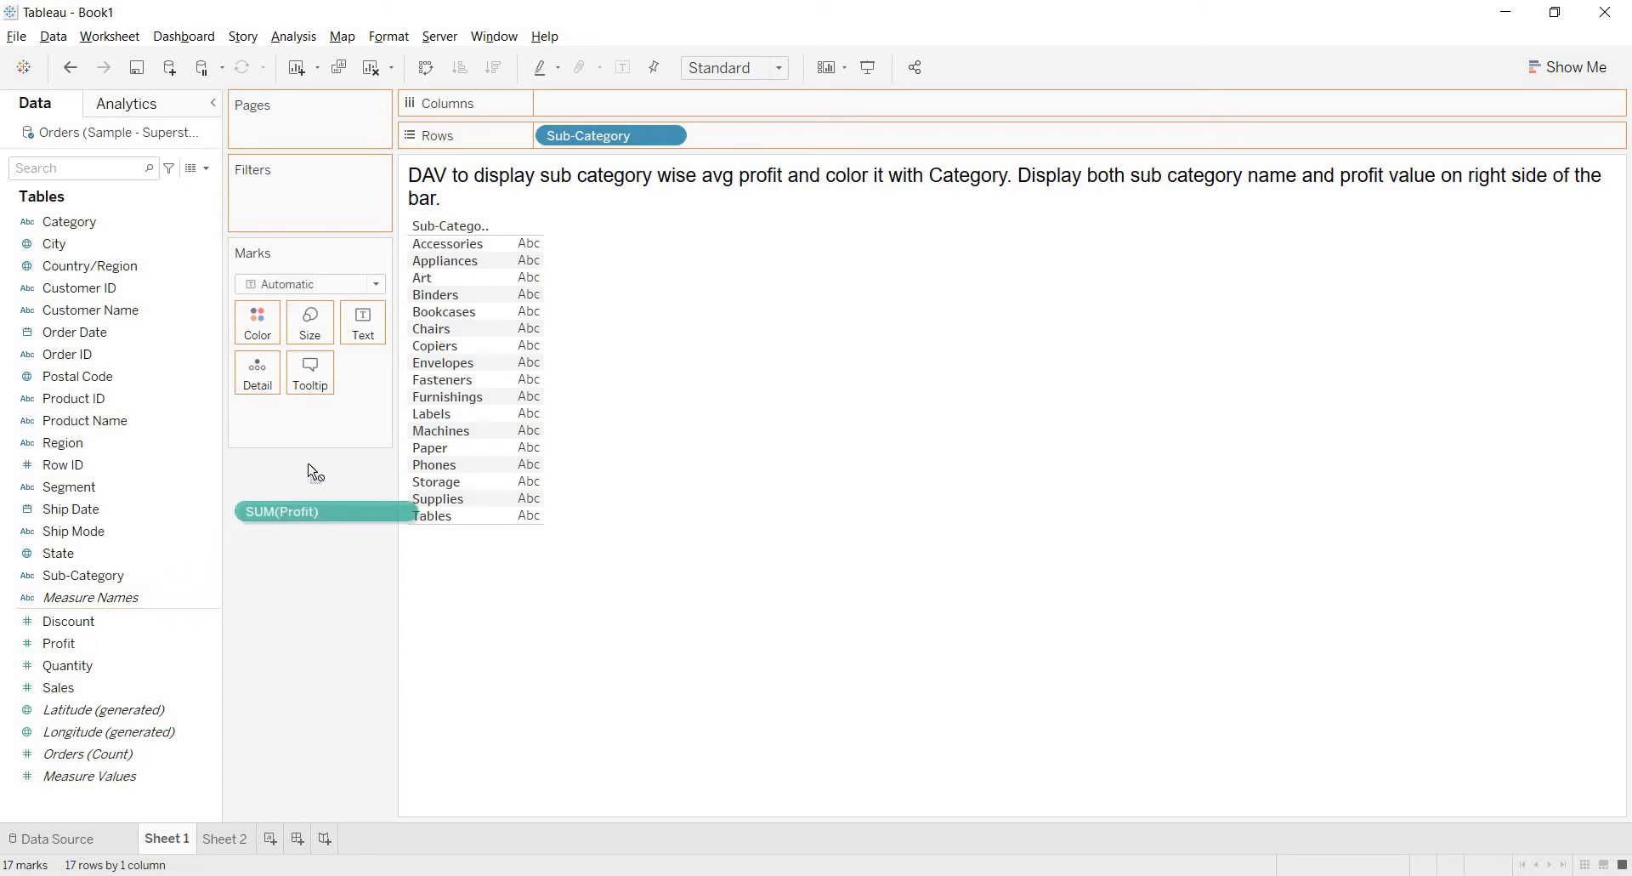
left_click_drag(312, 511, 625, 106)
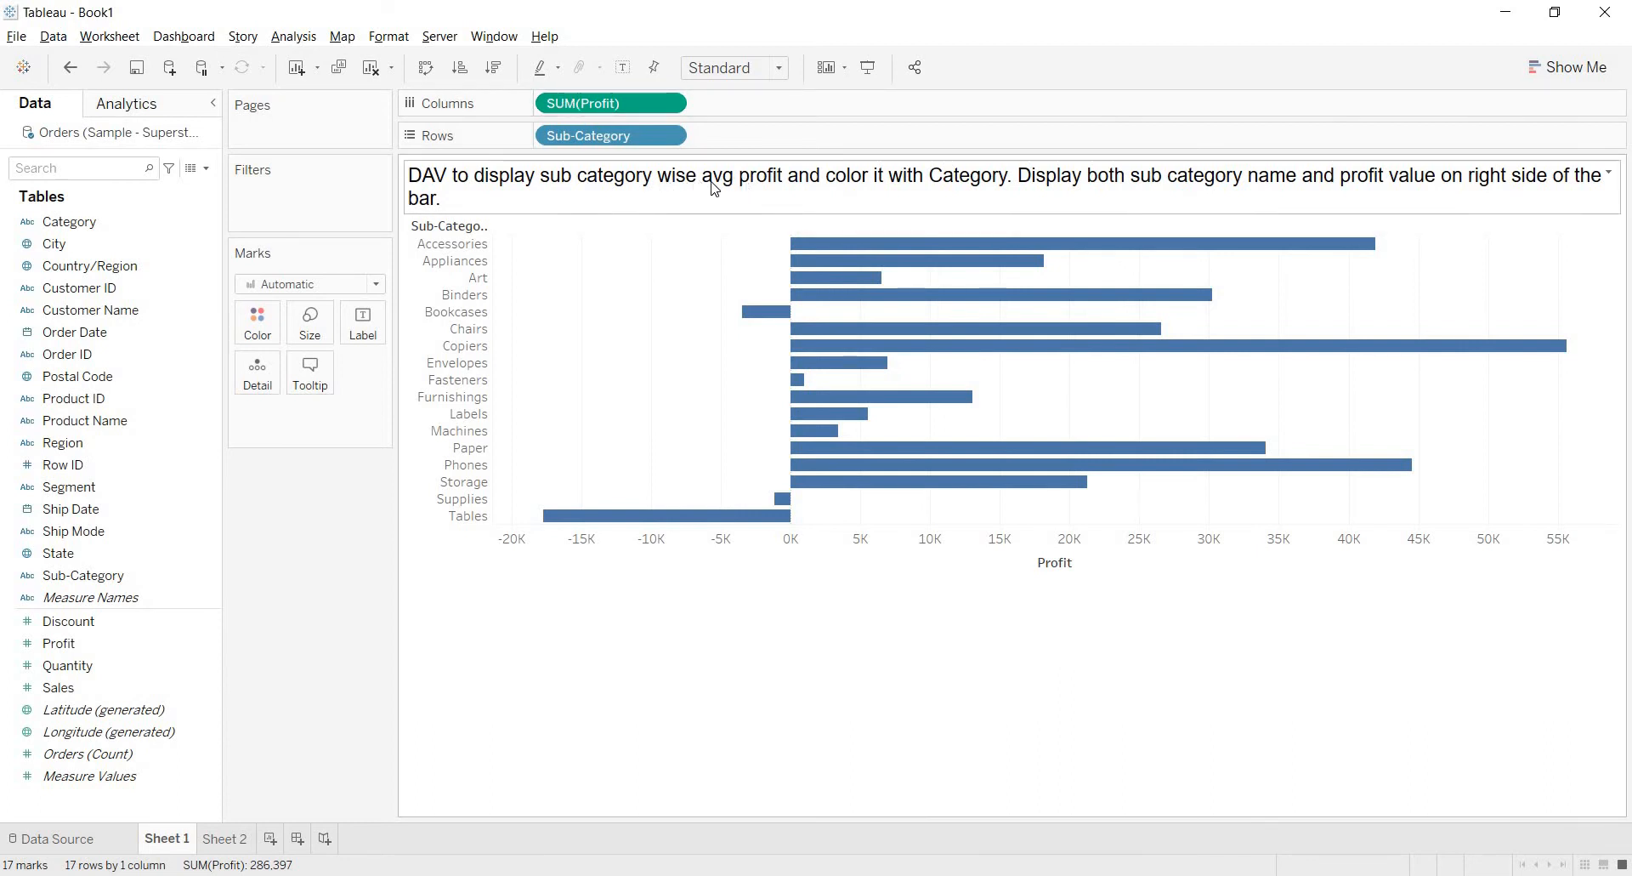
mouse_move(752, 189)
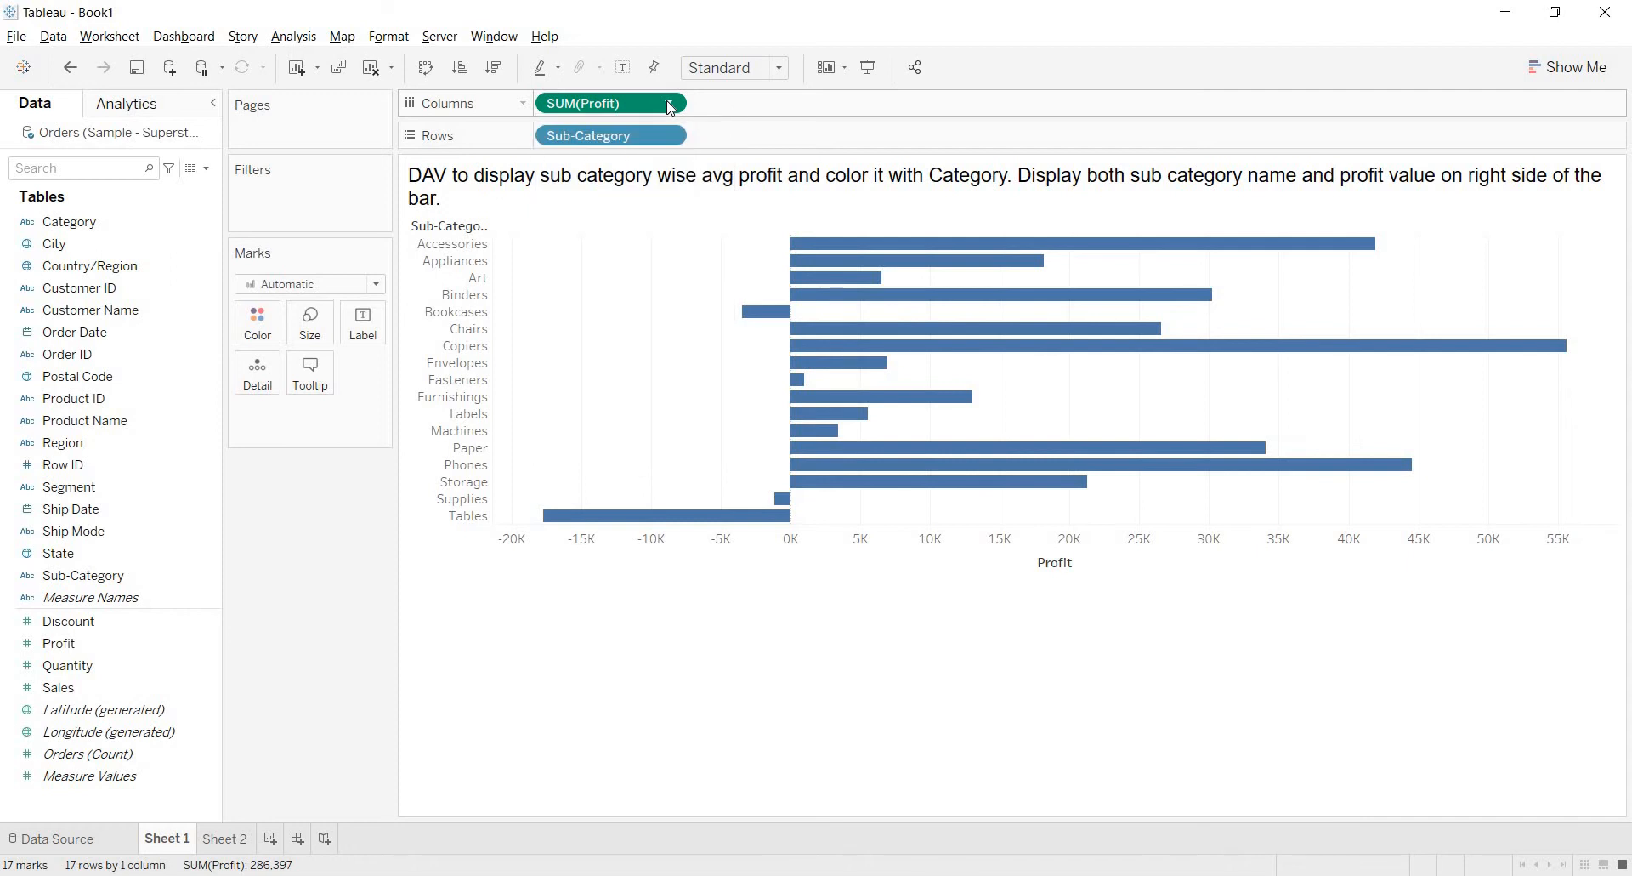
- Change the Columns SUM(Profit) pill to Average so bars show AVG(Profit)
left_click(669, 103)
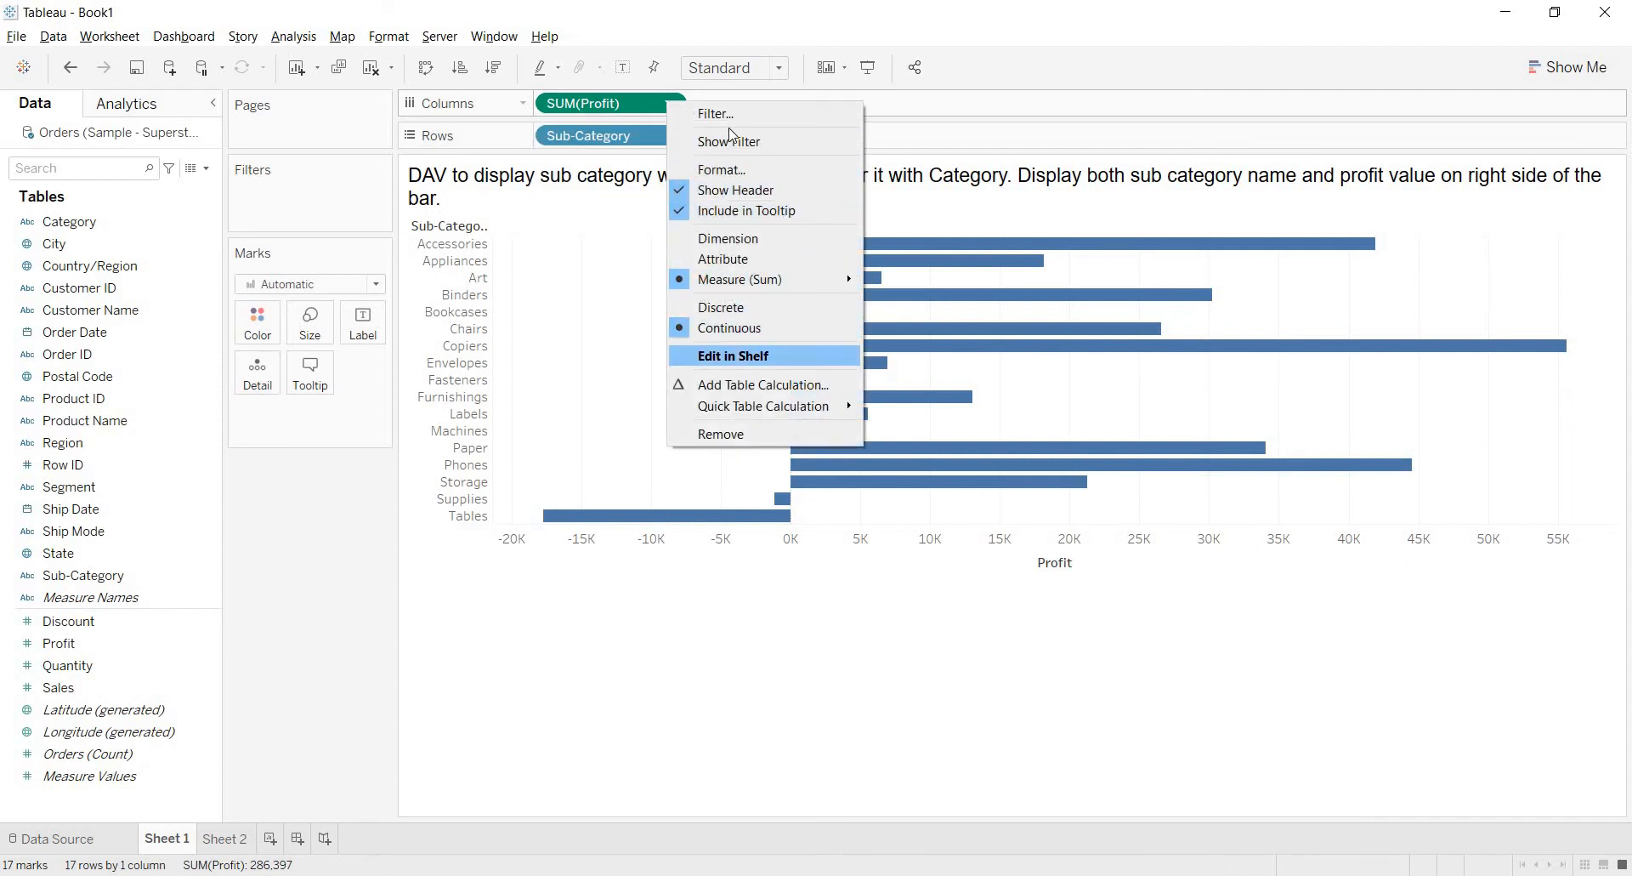
mouse_move(763, 384)
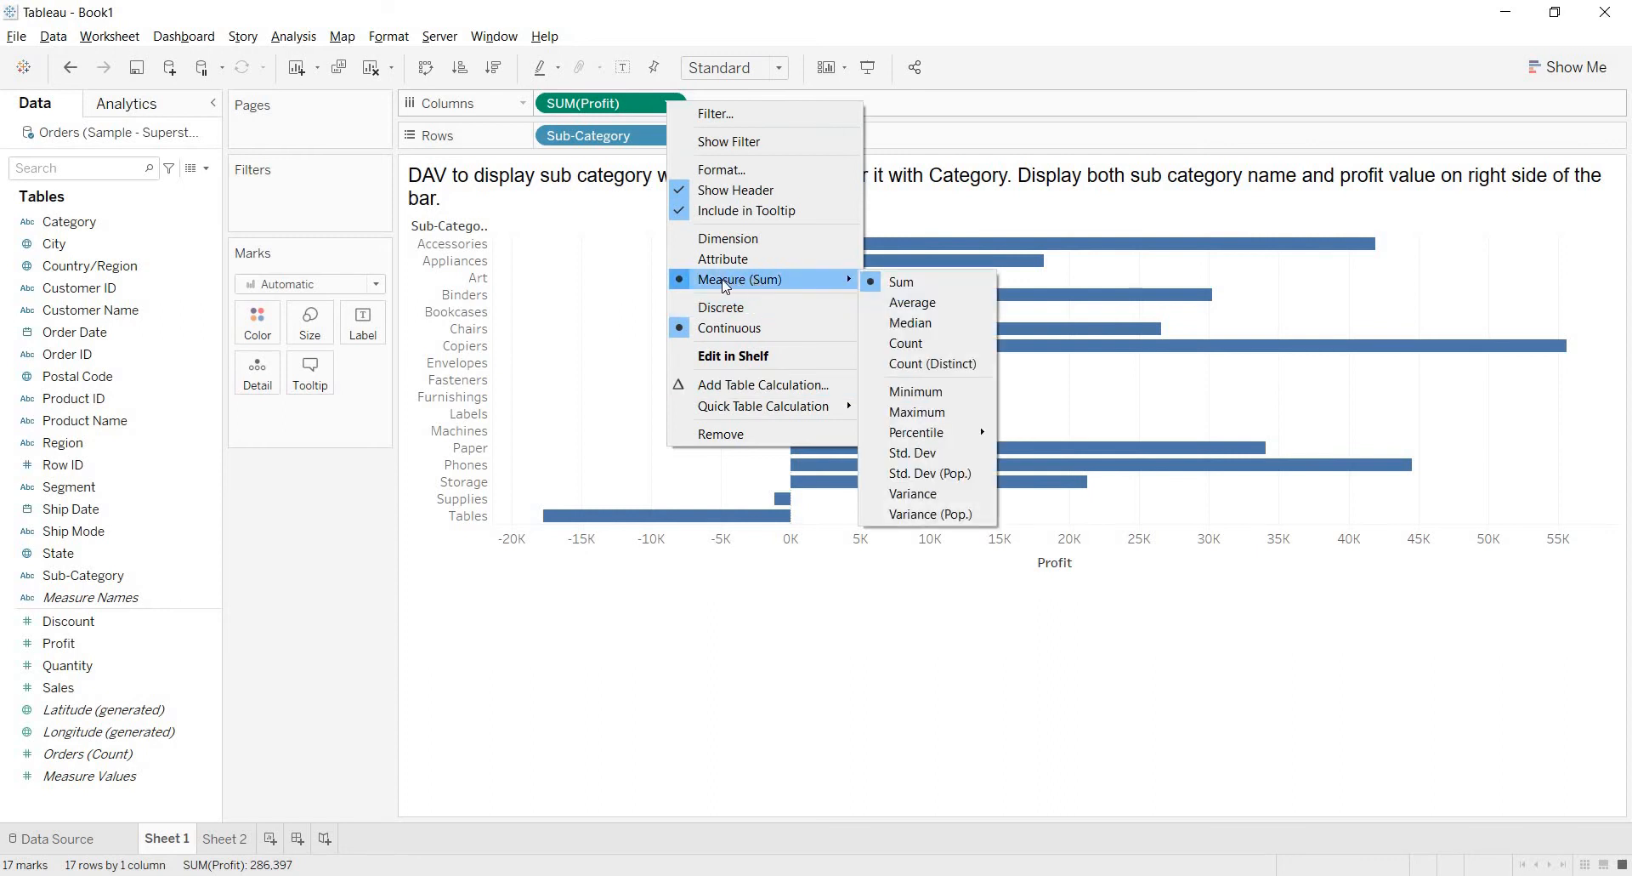
mouse_move(784, 284)
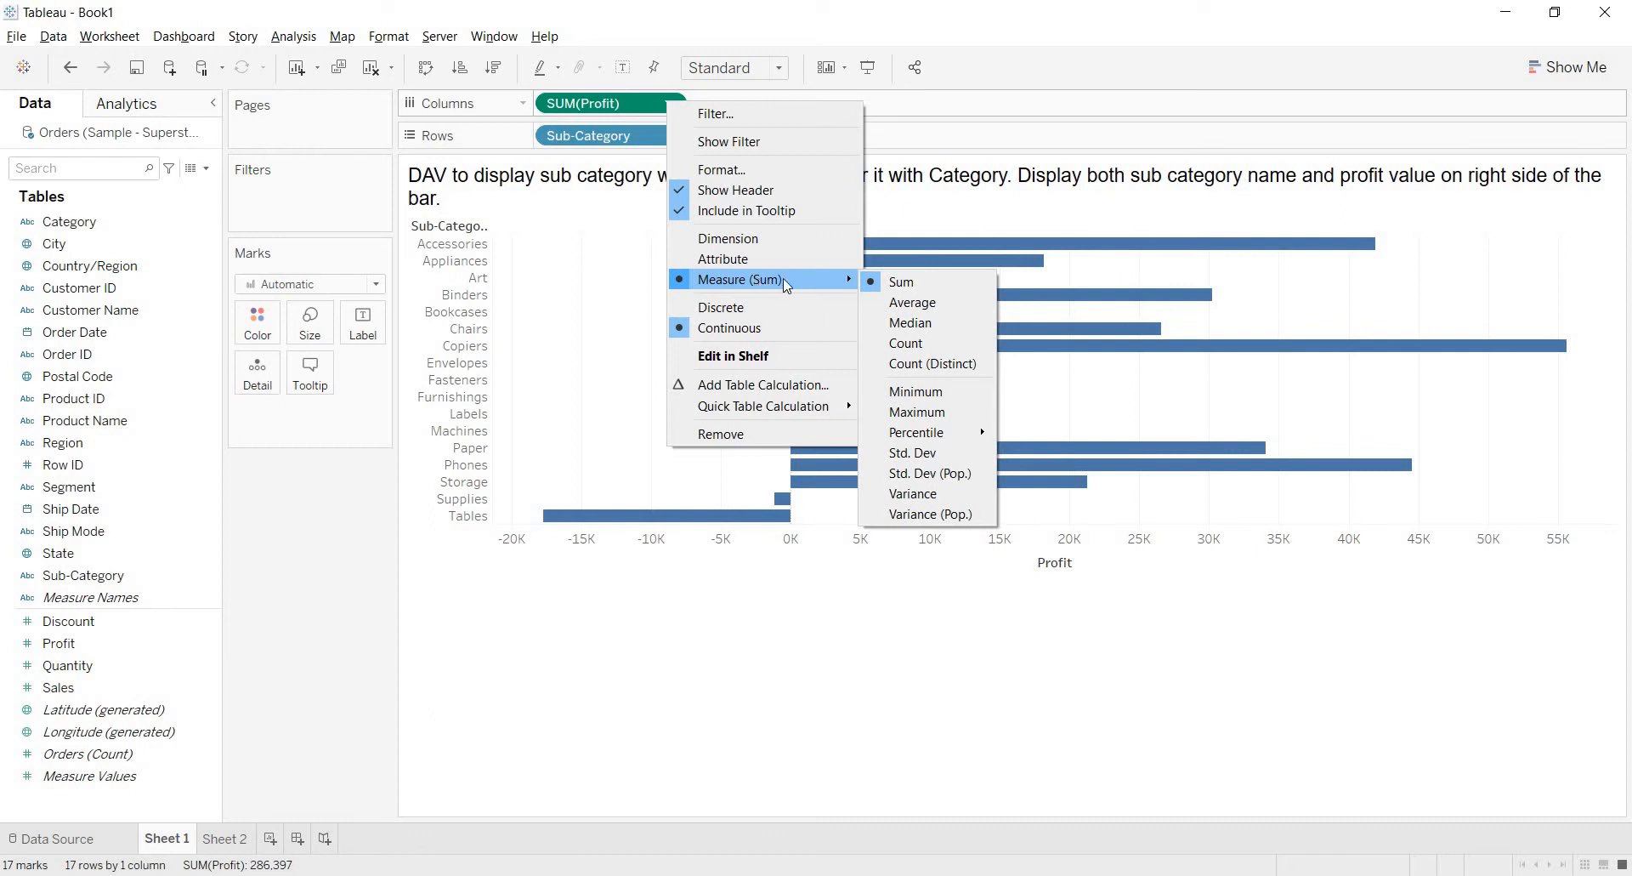
mouse_move(763, 295)
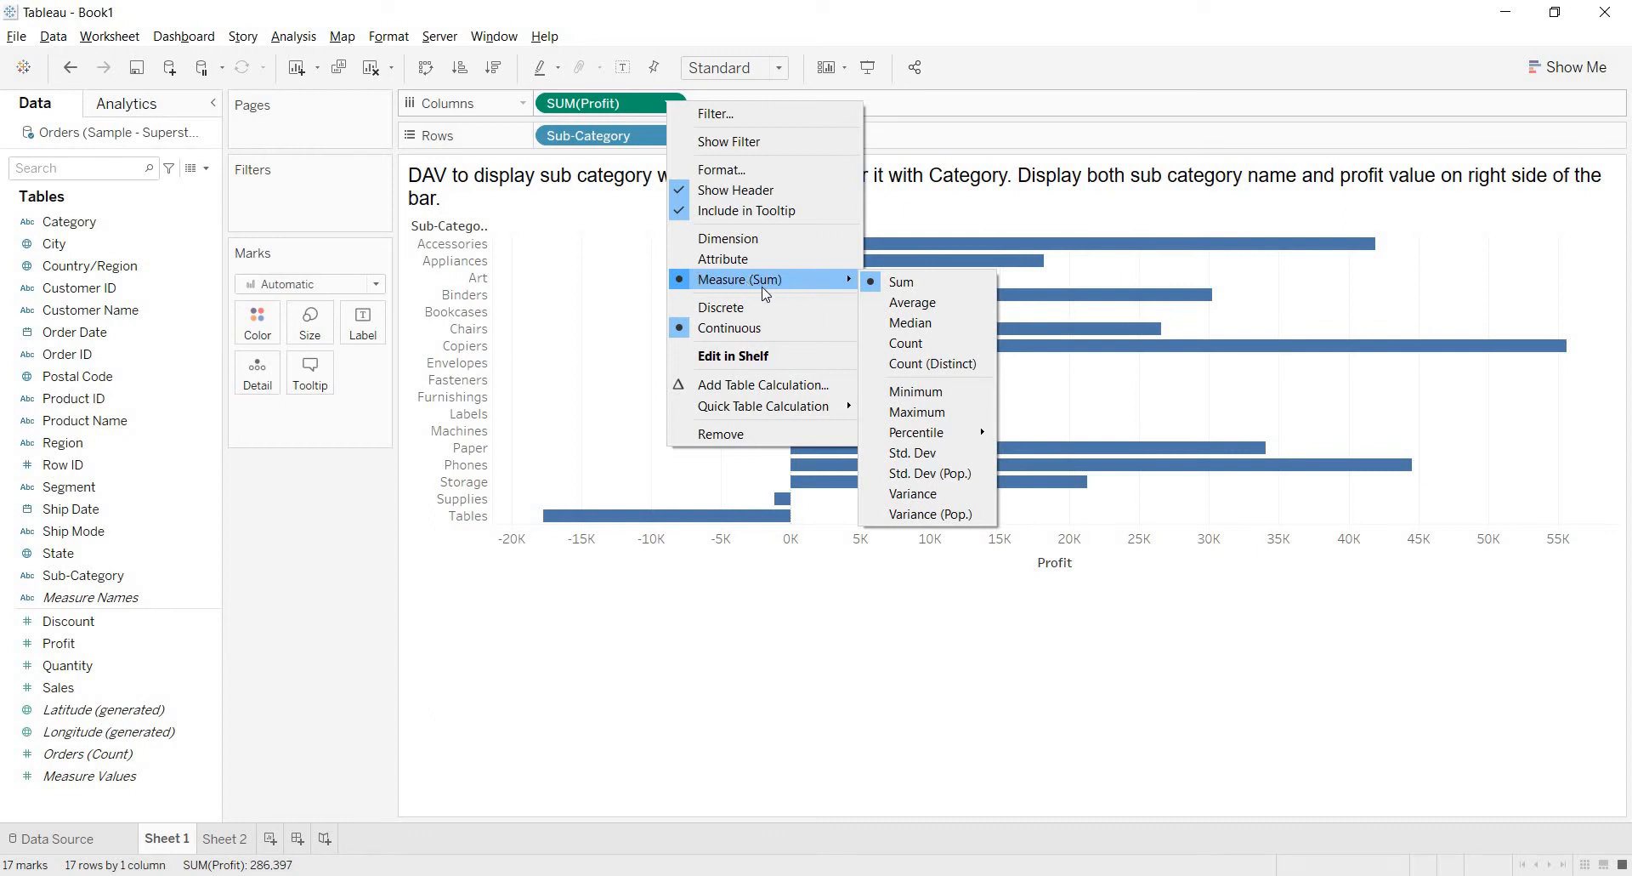
mouse_move(797, 286)
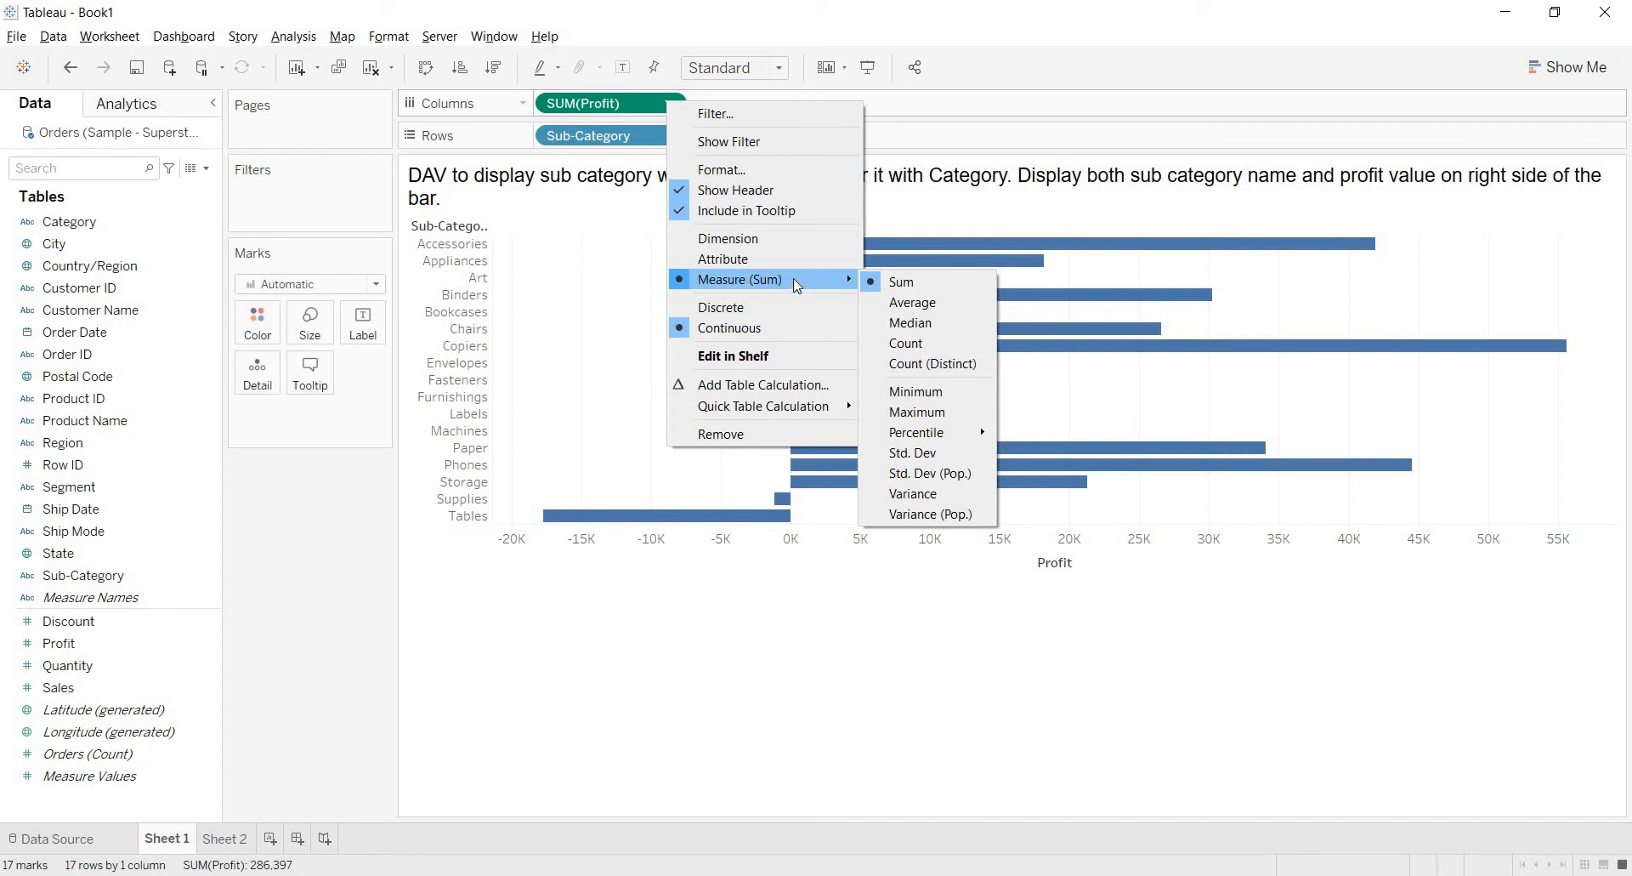
mouse_move(767, 291)
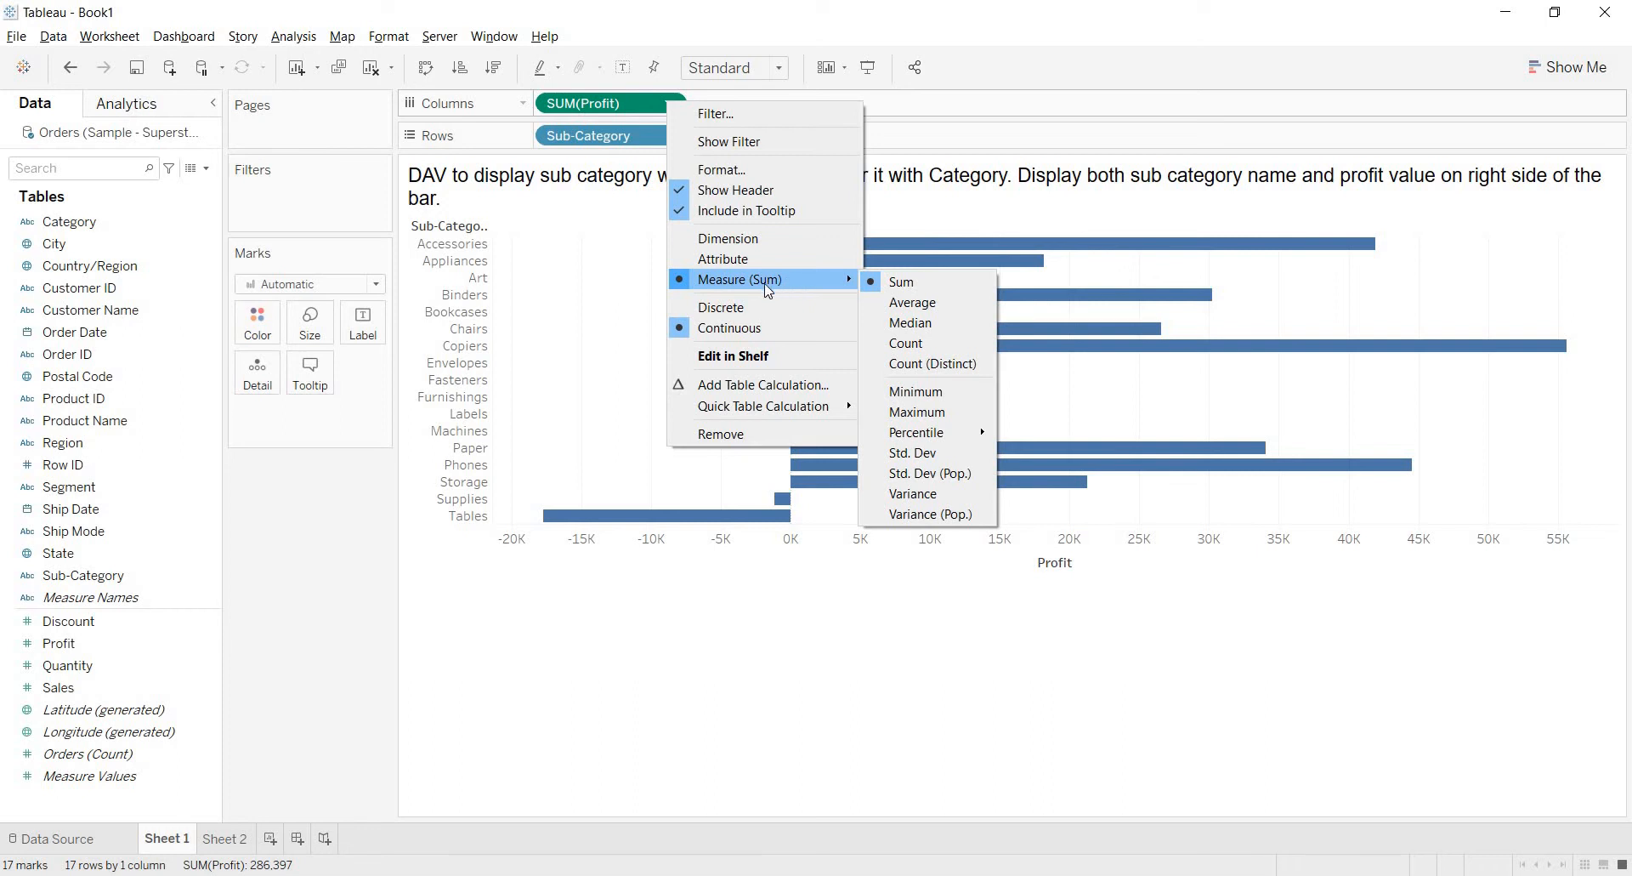
mouse_move(887, 287)
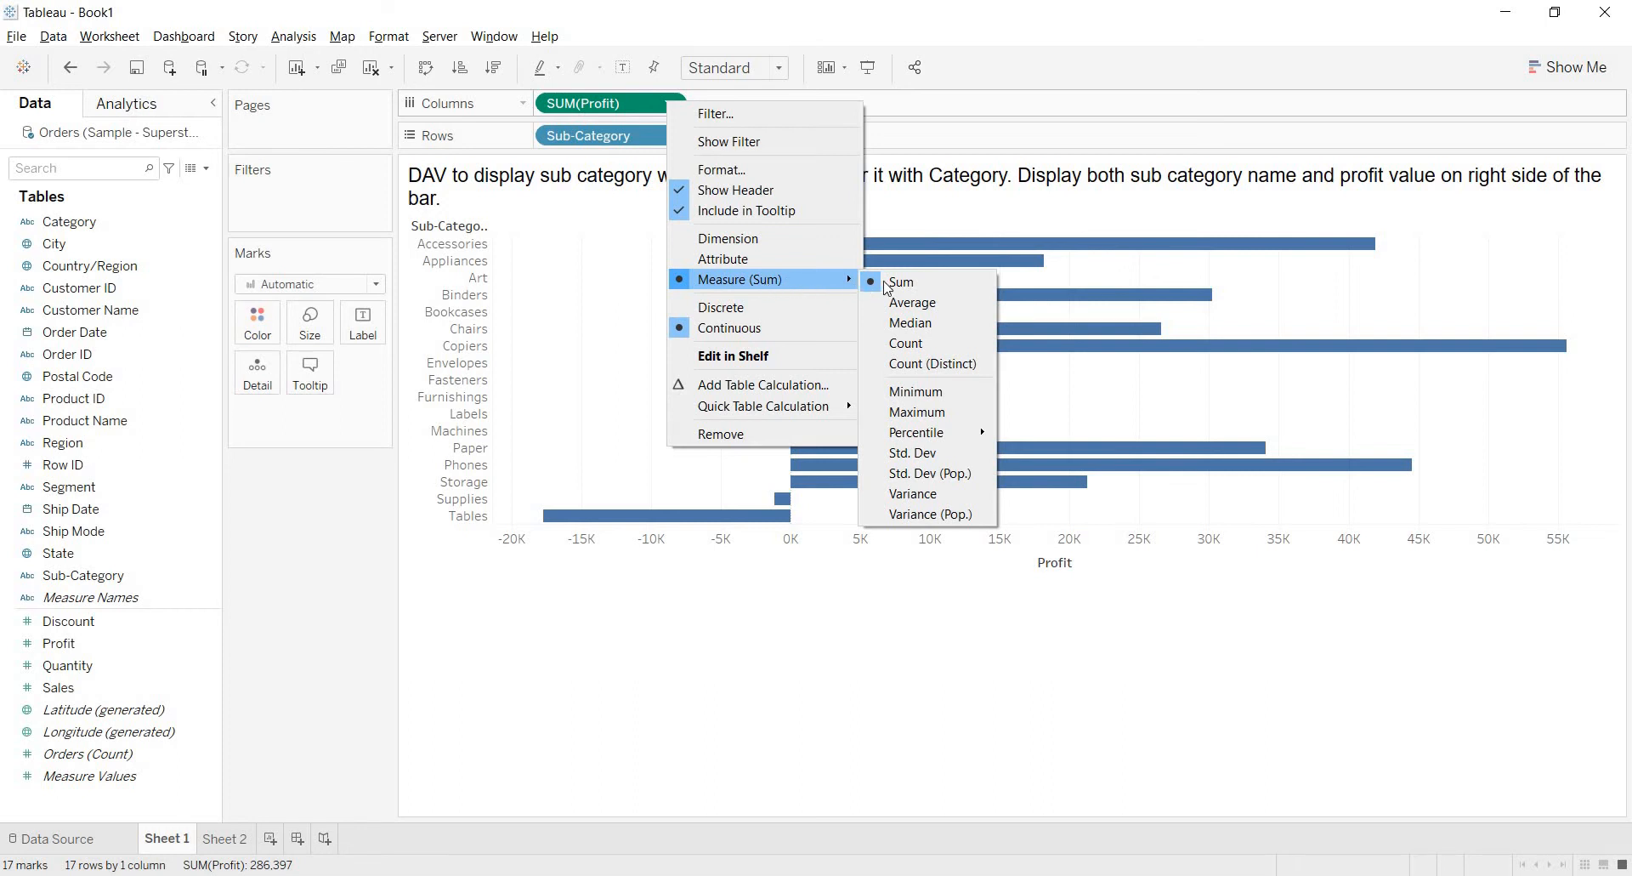
mouse_move(913, 303)
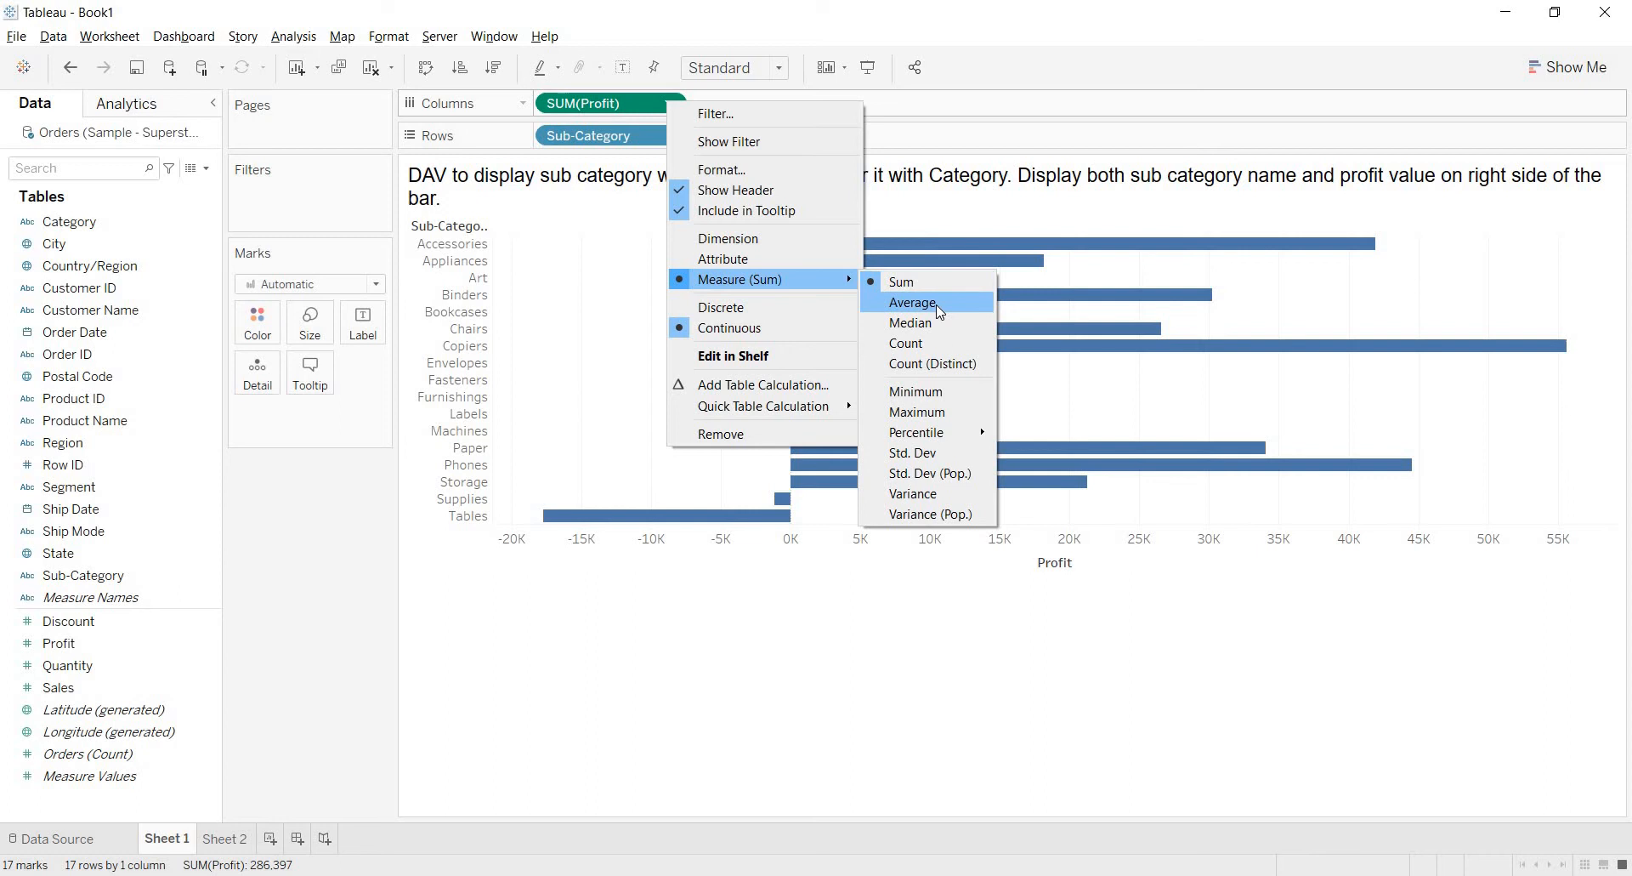
mouse_move(918, 307)
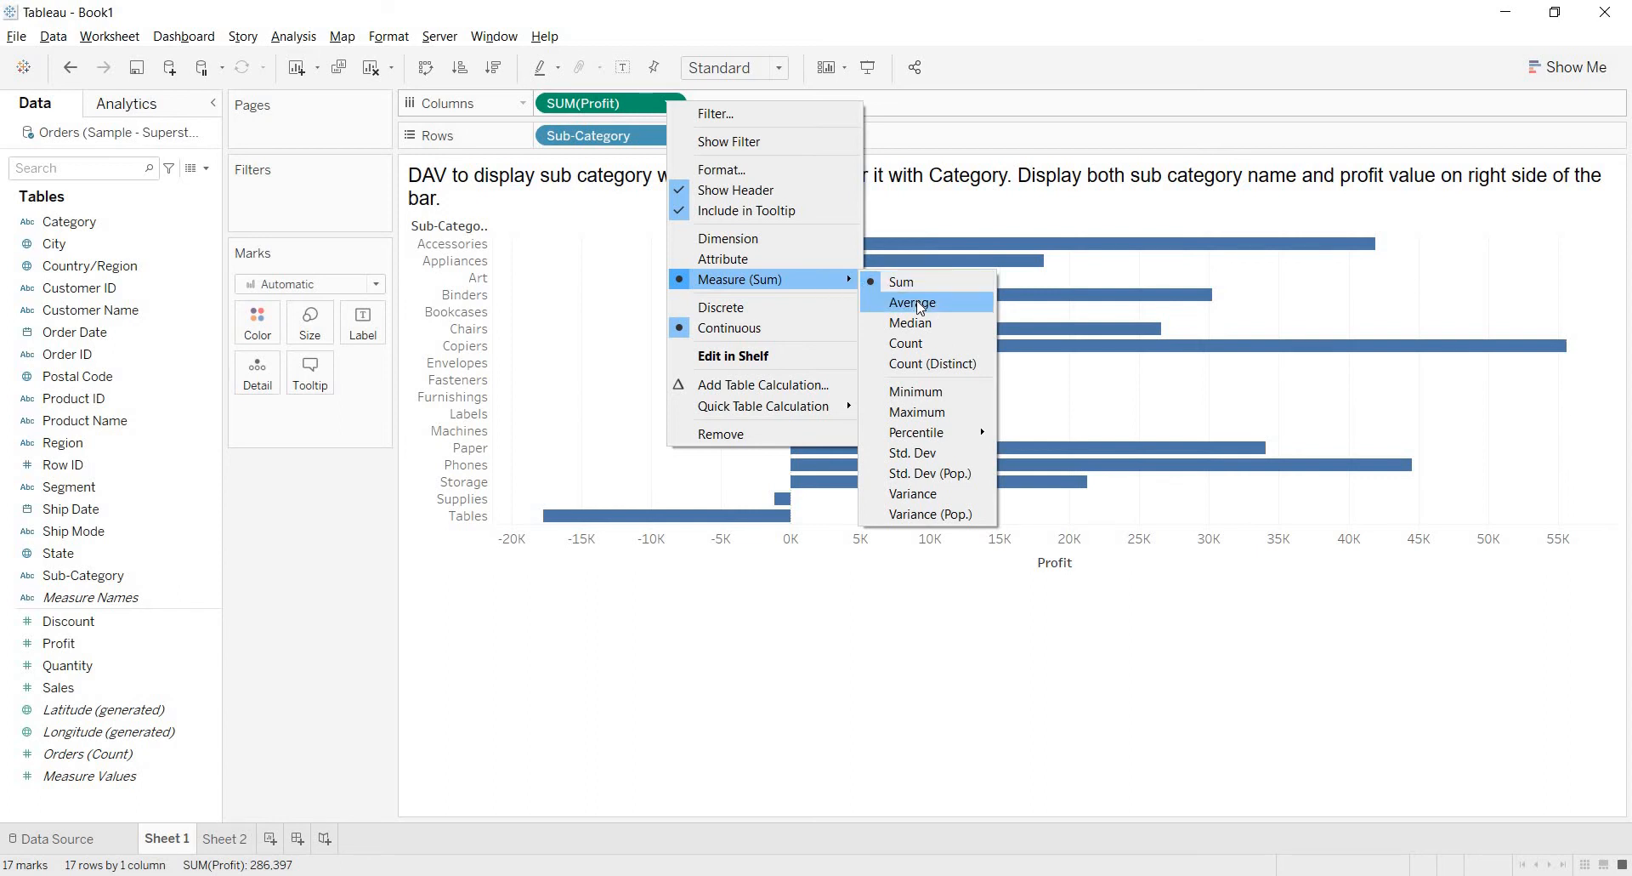
left_click(910, 303)
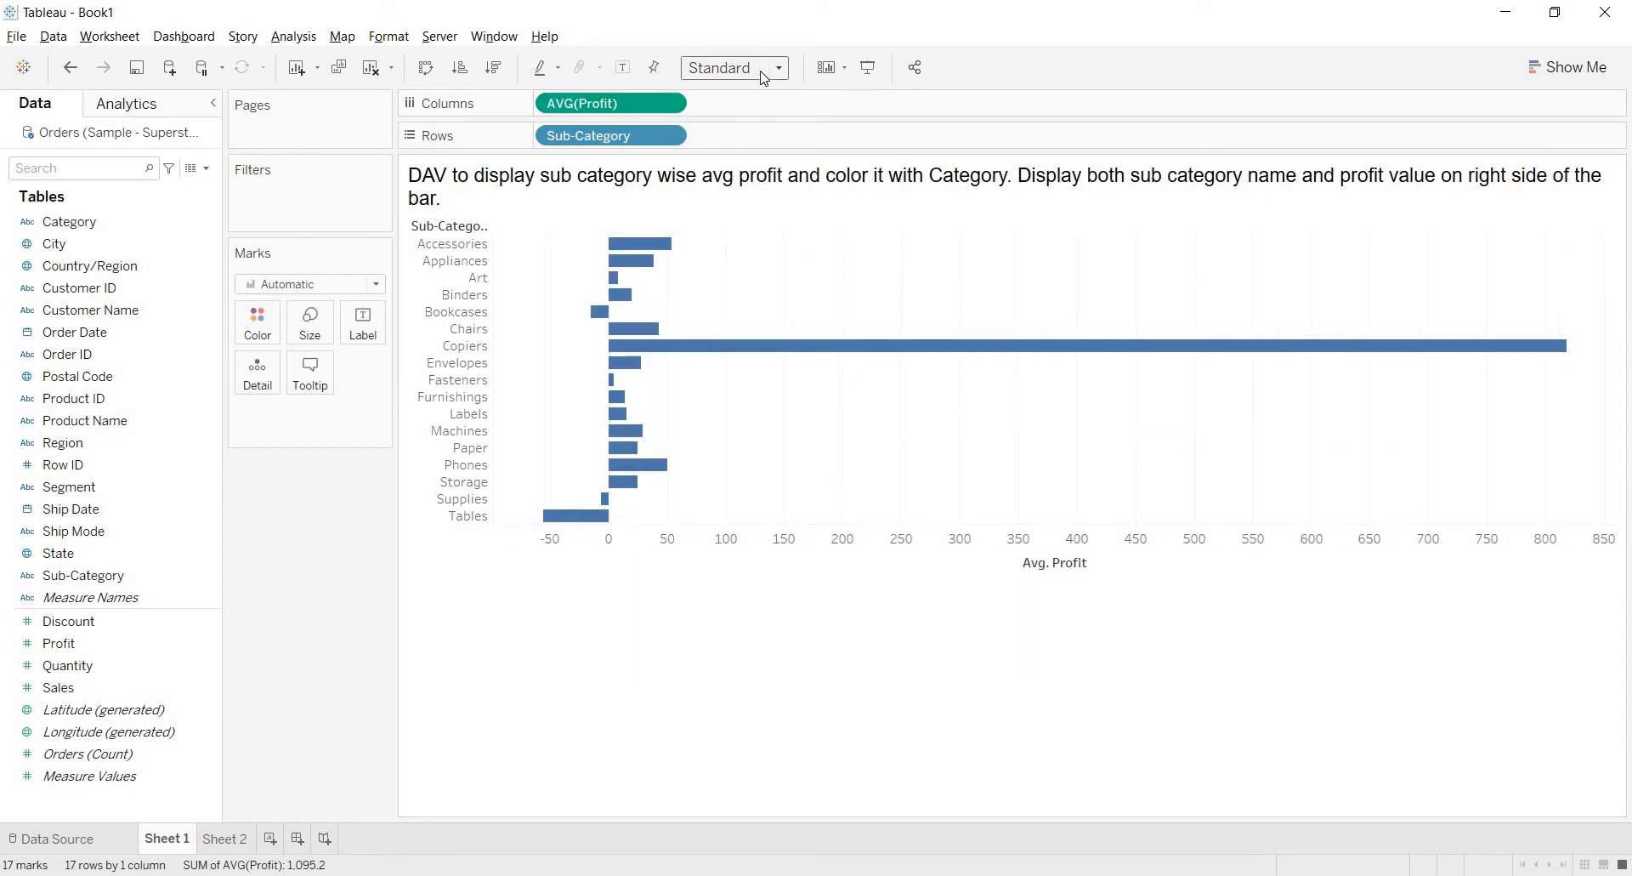
left_click(733, 69)
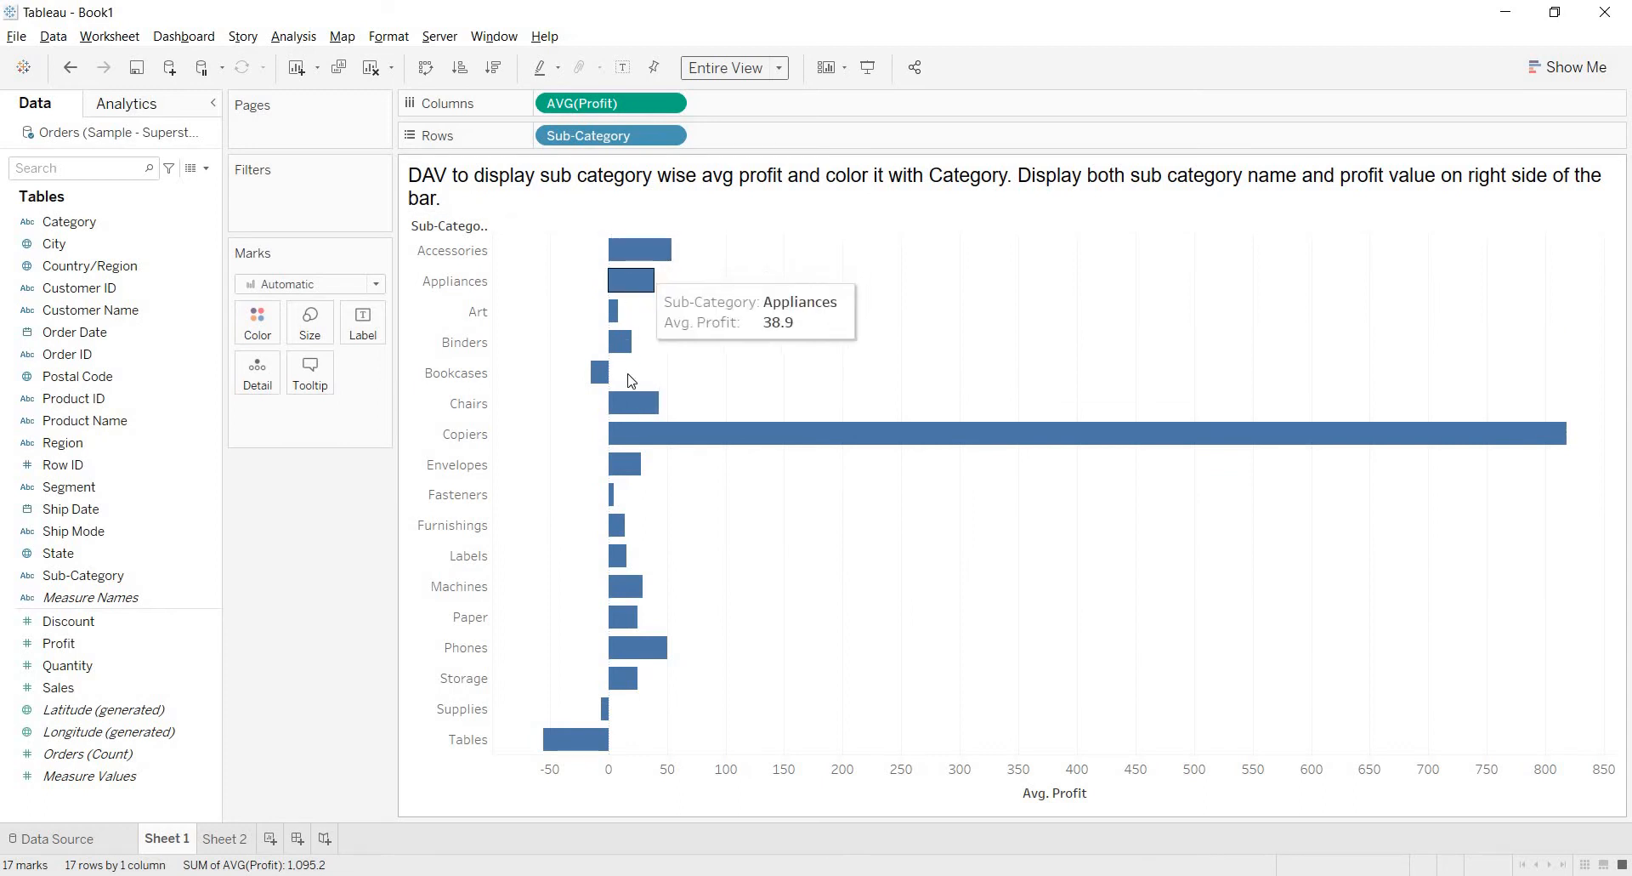
mouse_move(622, 615)
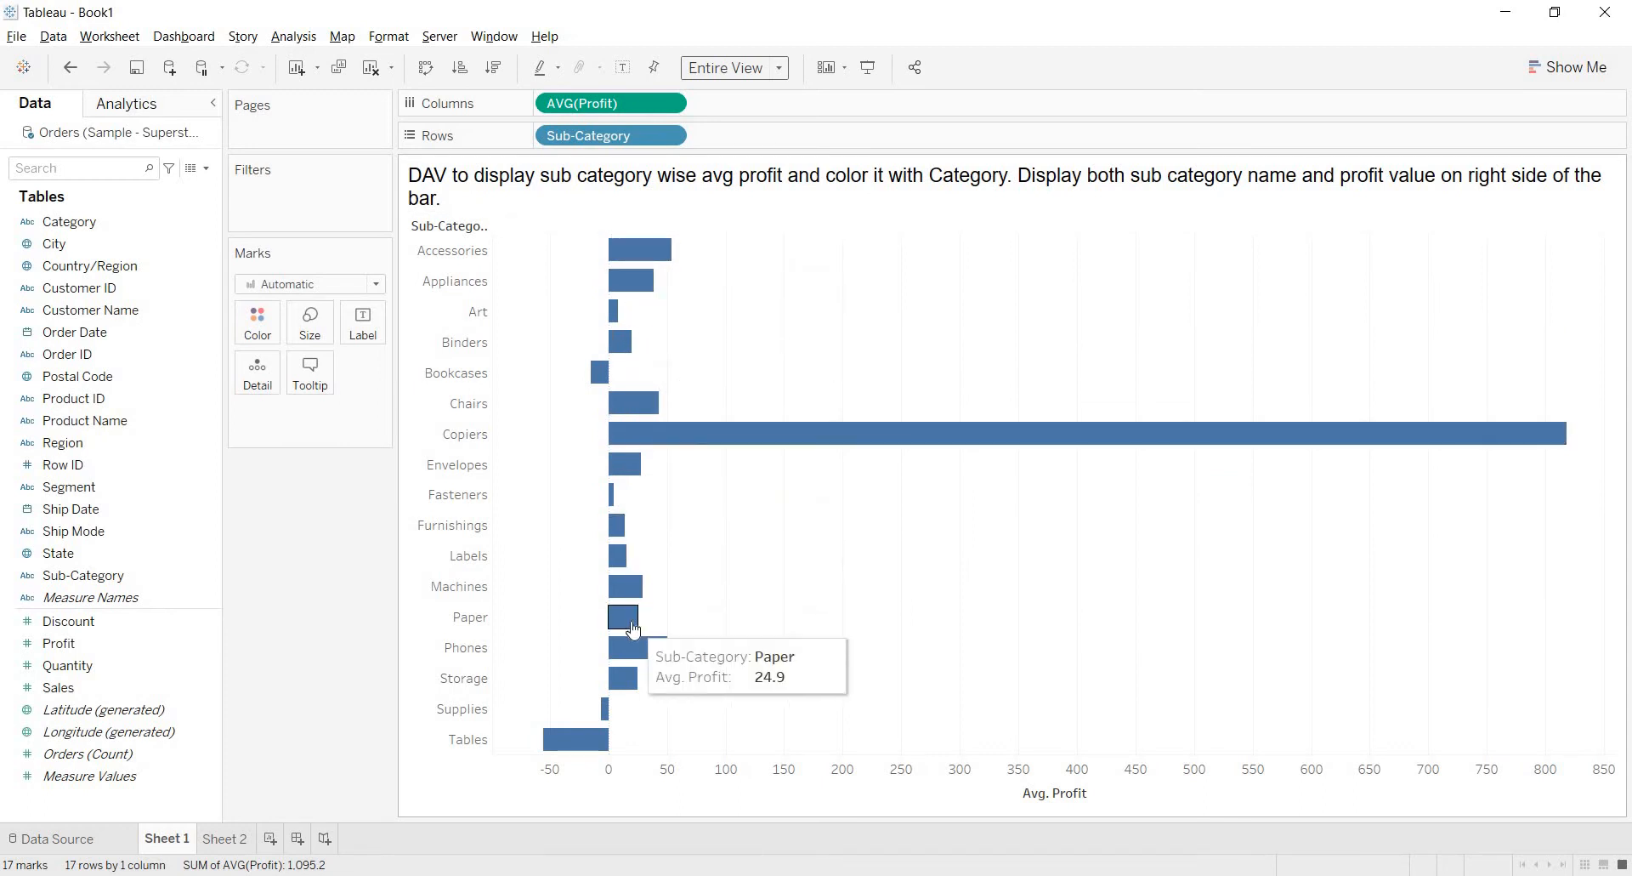
mouse_move(604, 83)
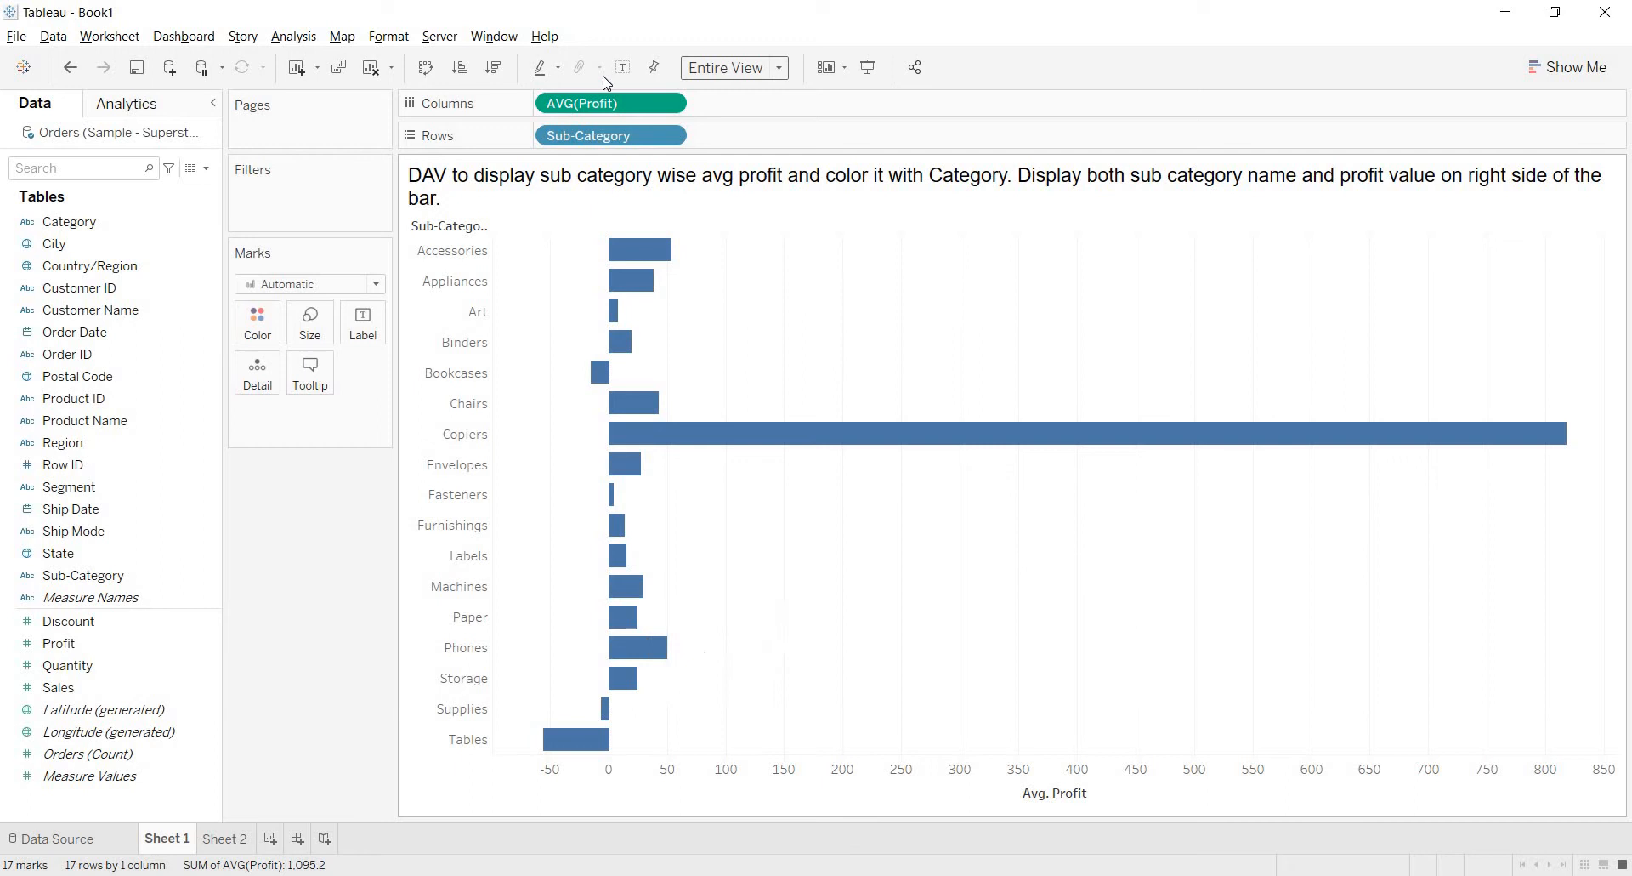
mouse_move(622, 68)
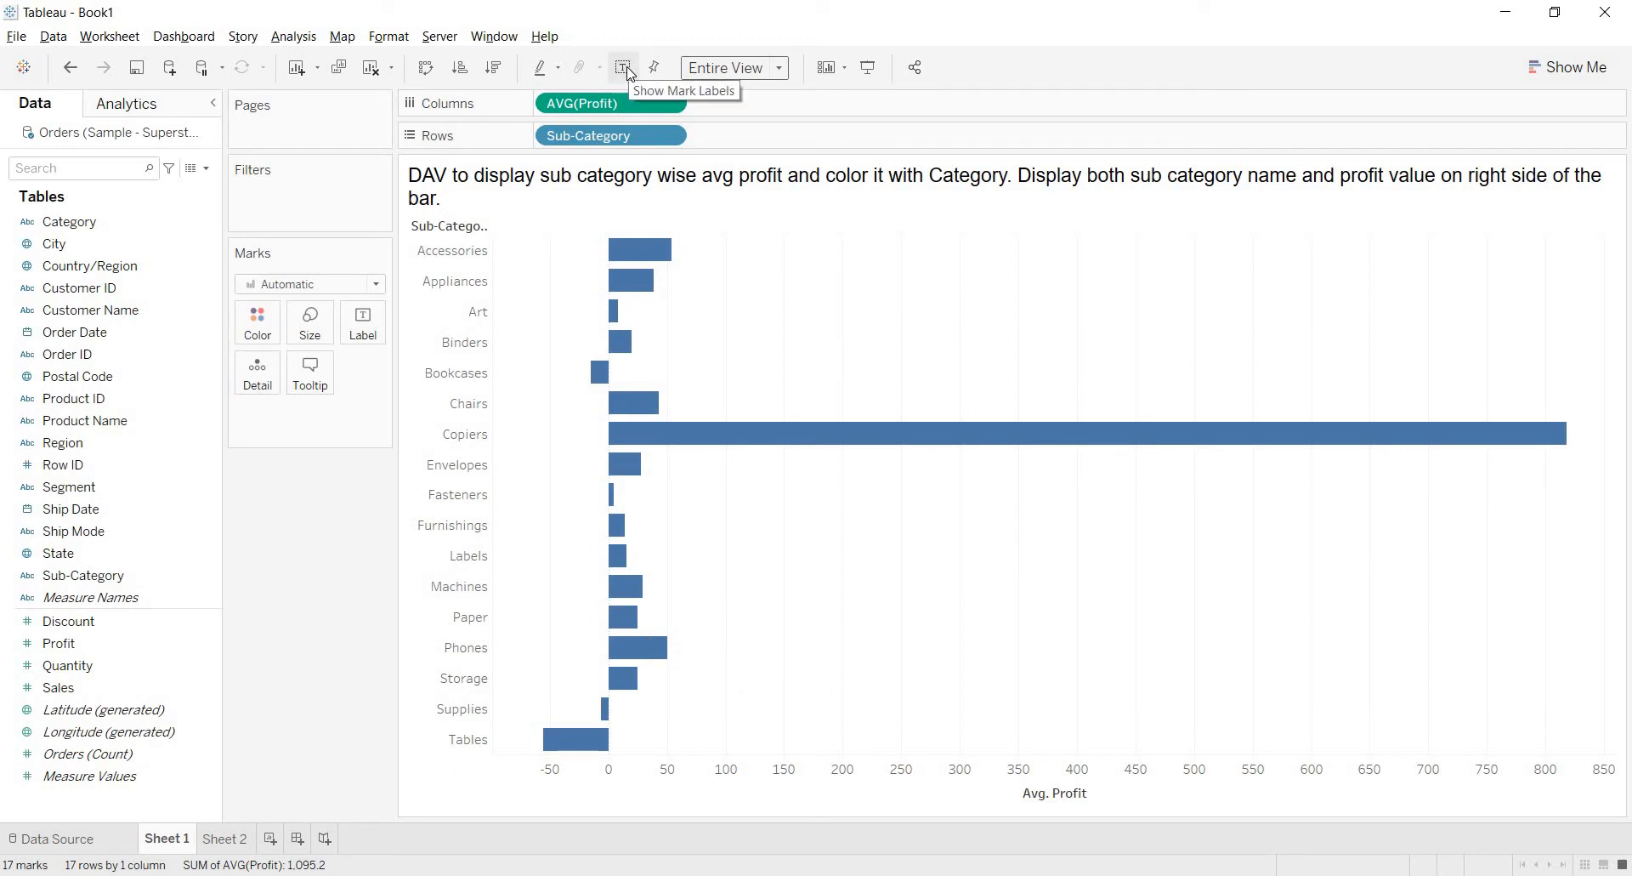
- Turn on mark labels to show average profit values beside each bar
left_click(623, 68)
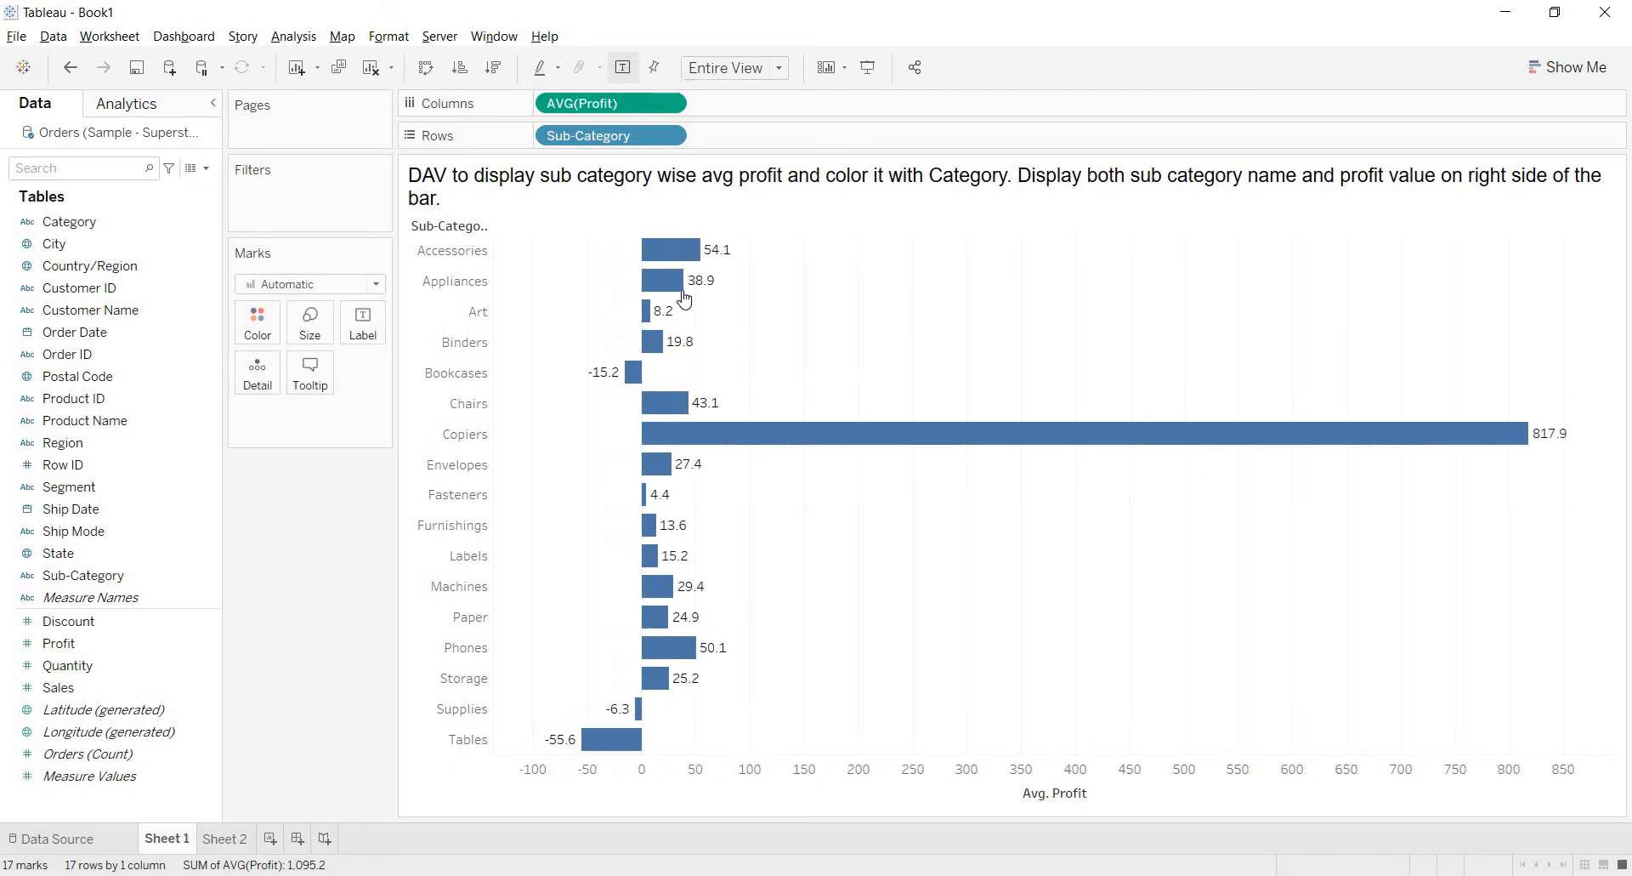
mouse_move(701, 365)
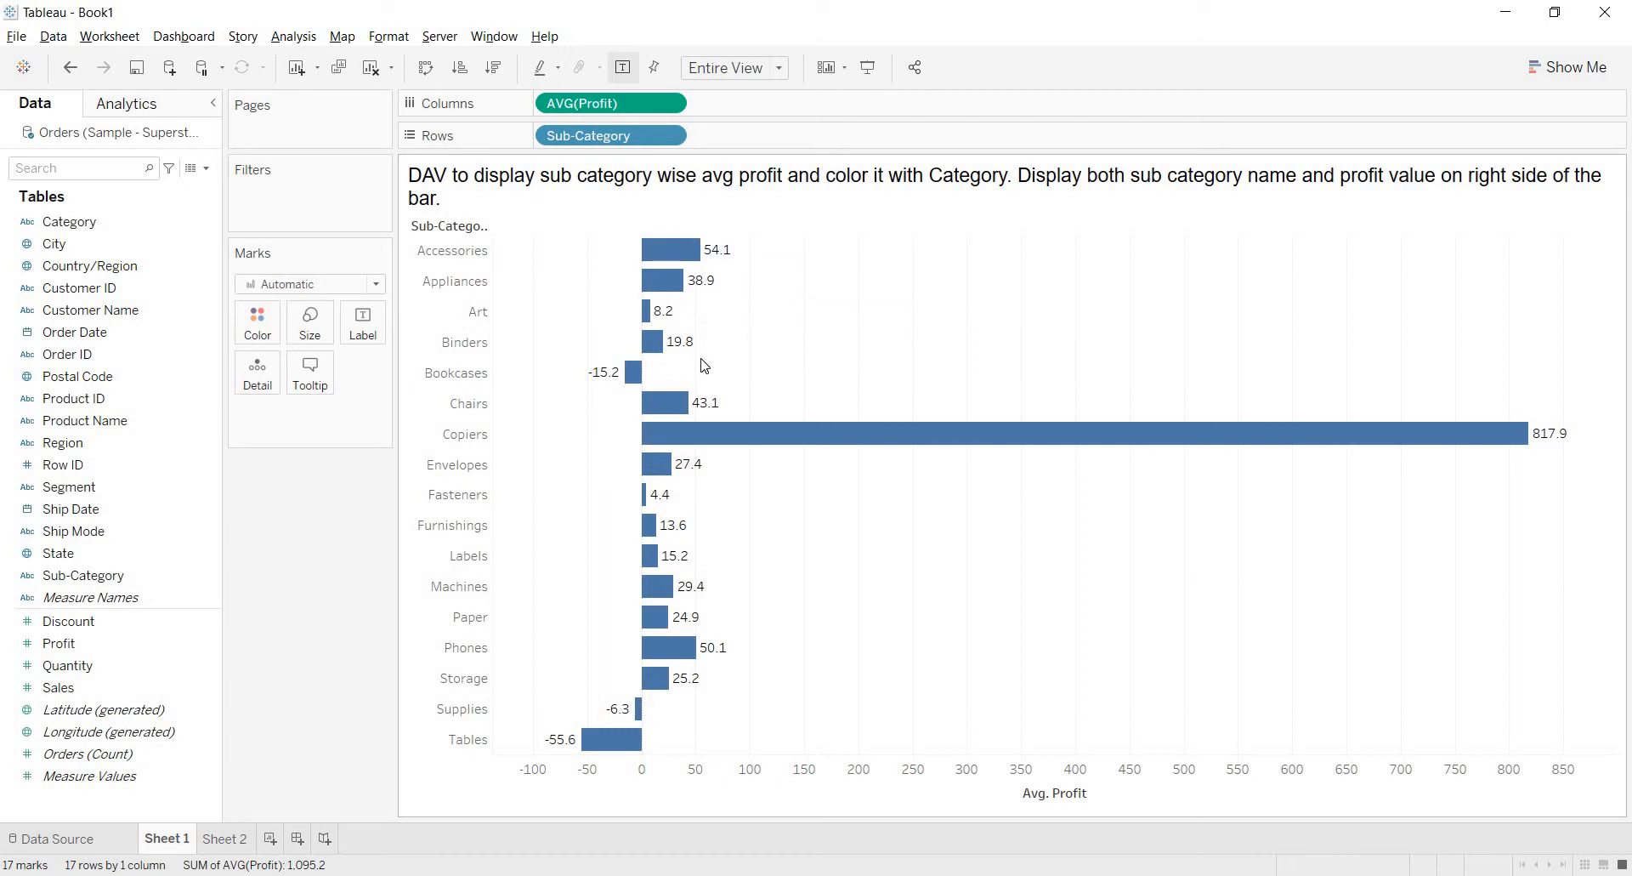
mouse_move(701, 490)
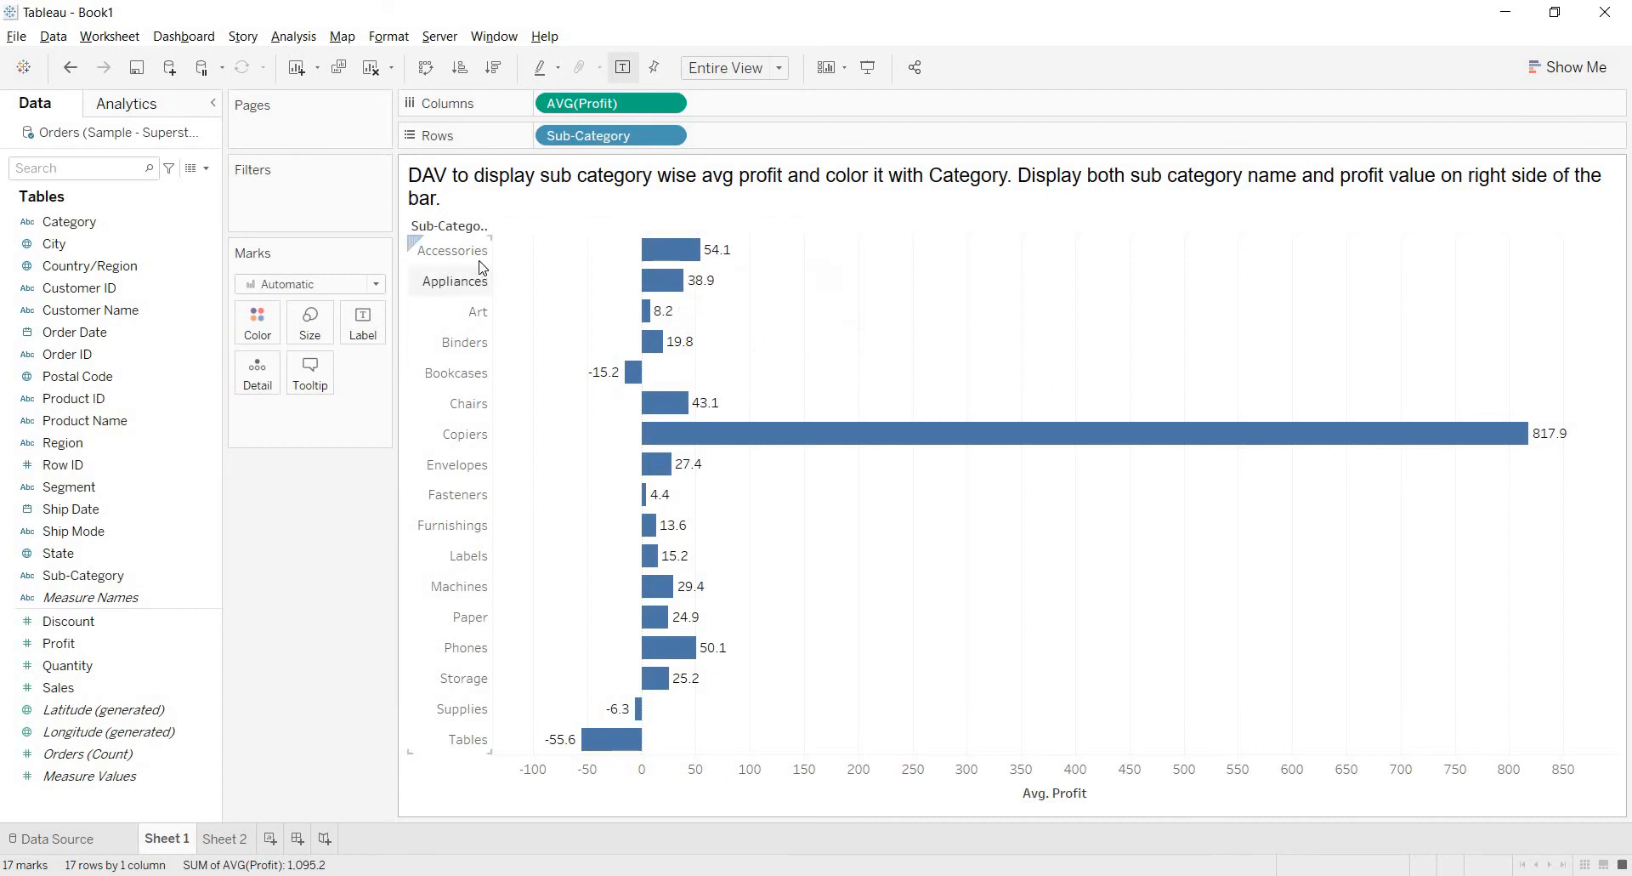
mouse_move(476, 485)
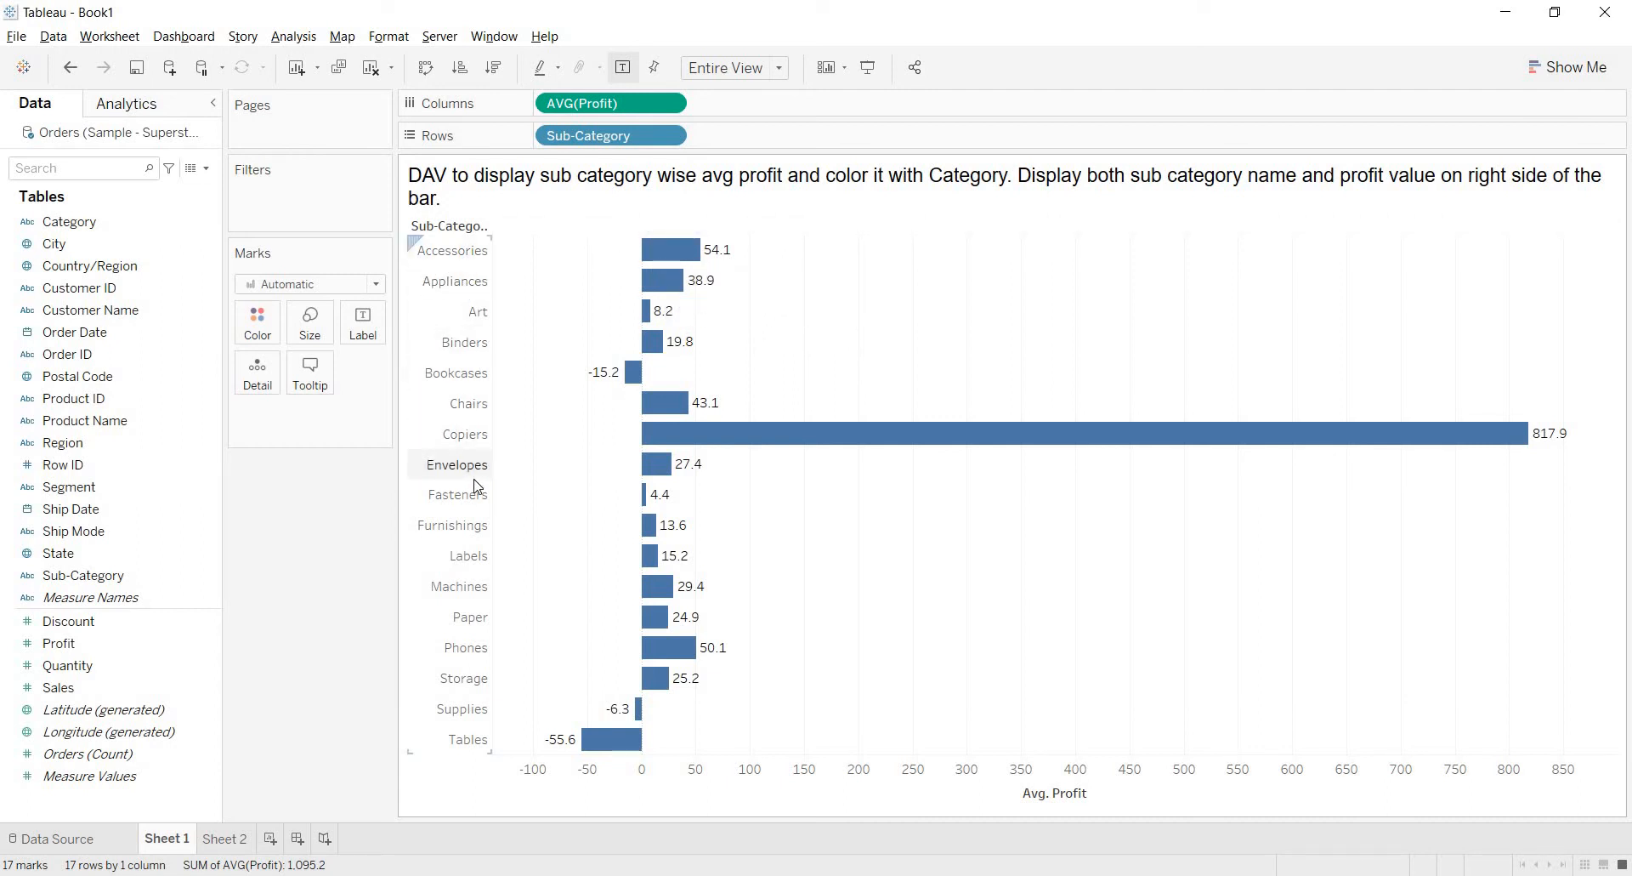
mouse_move(860, 186)
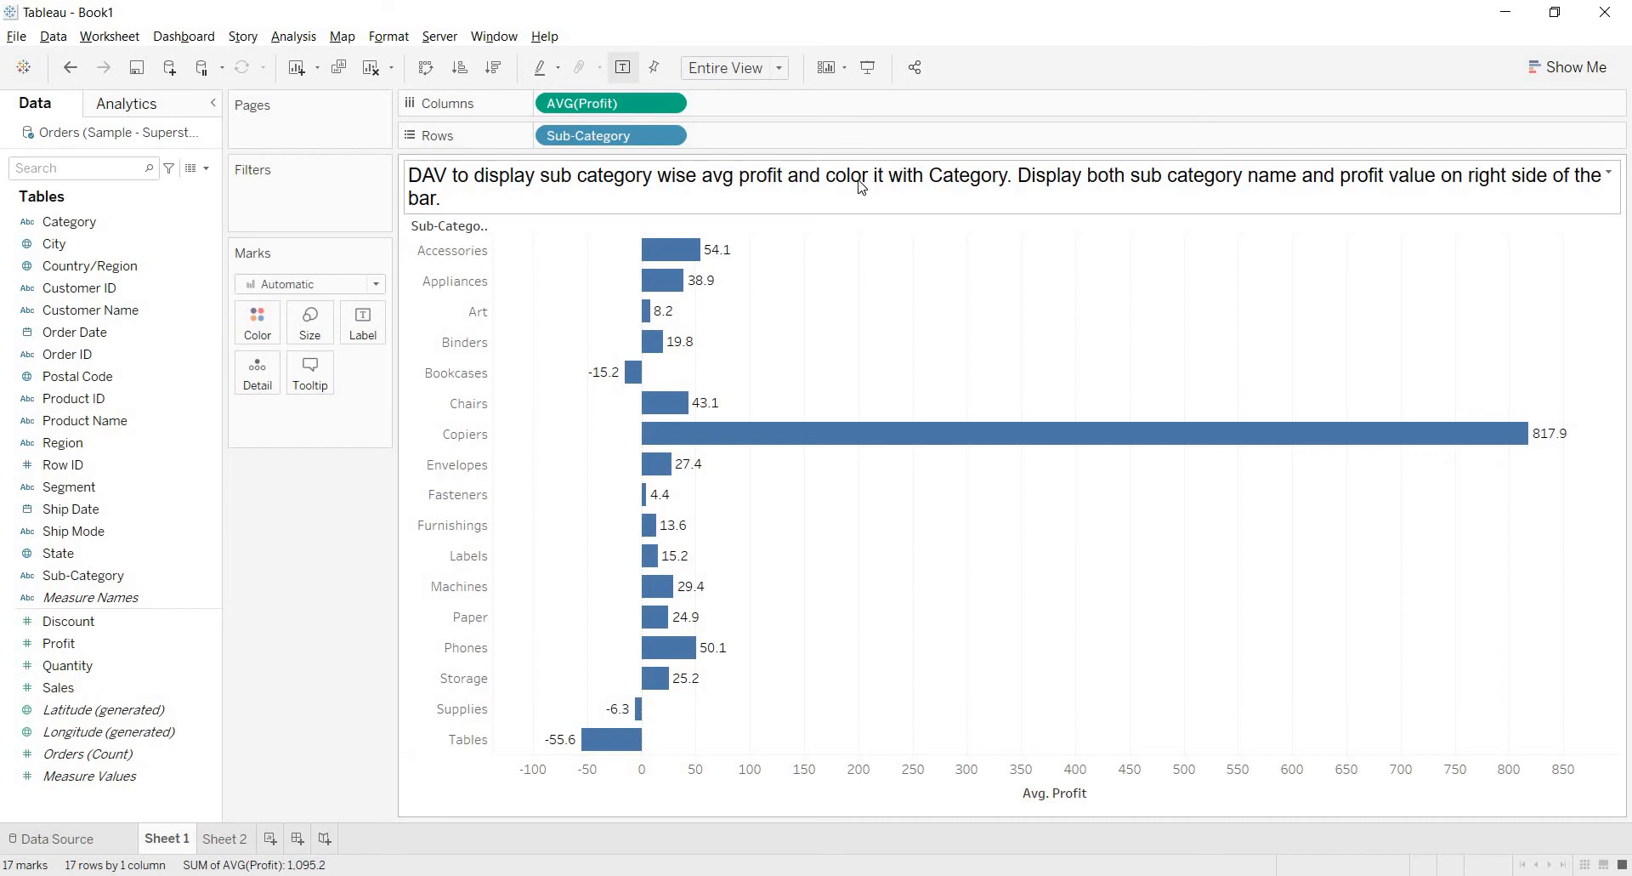
mouse_move(588, 195)
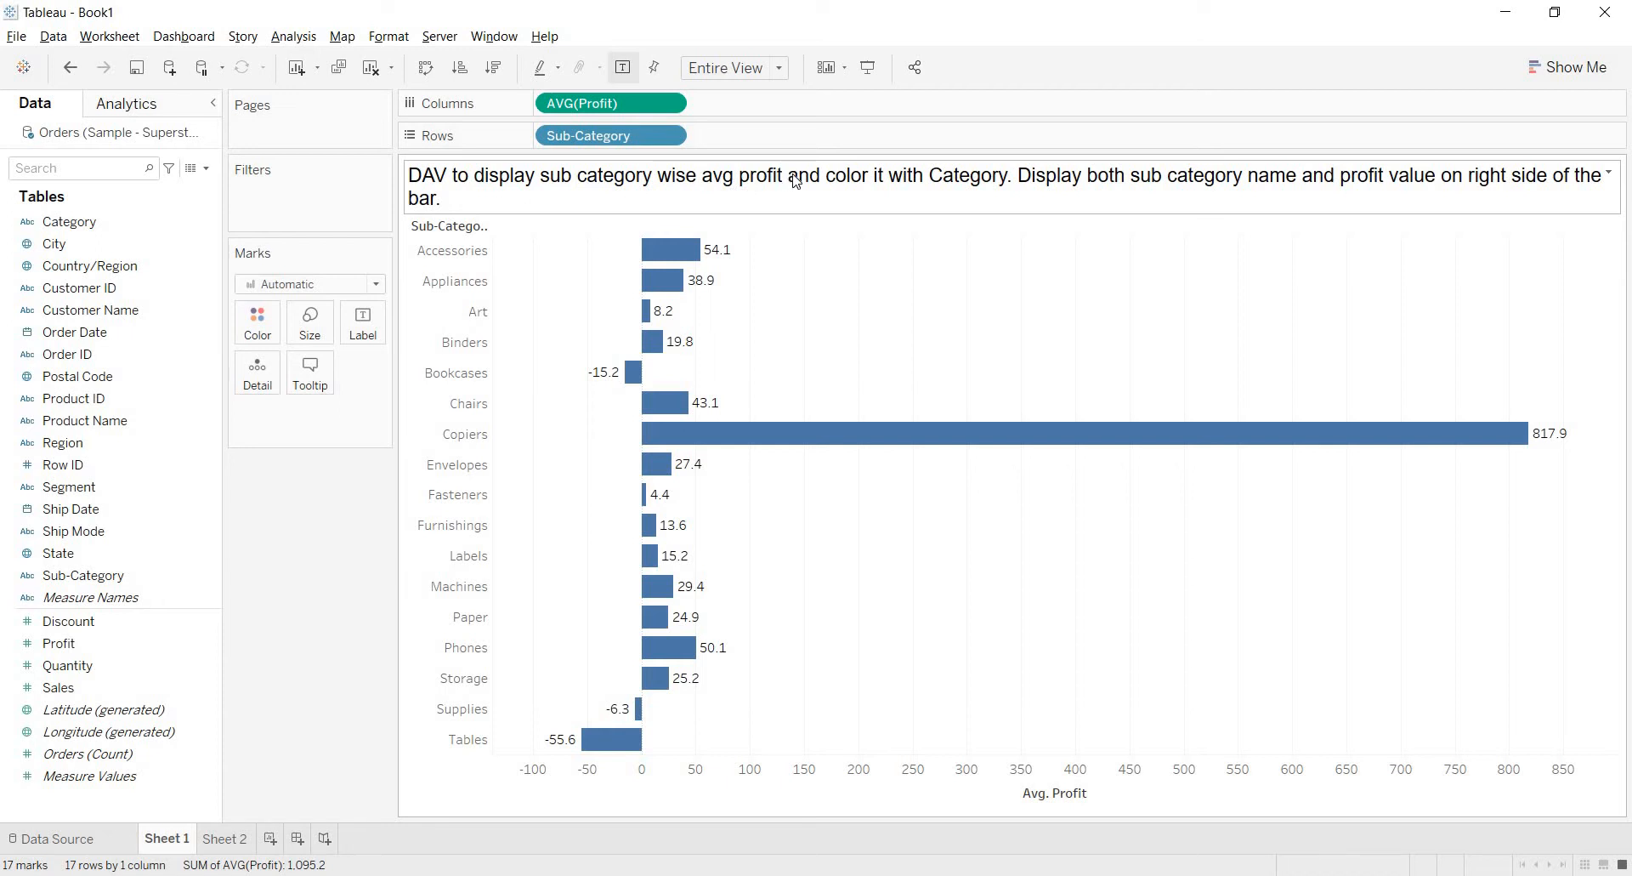
mouse_move(945, 193)
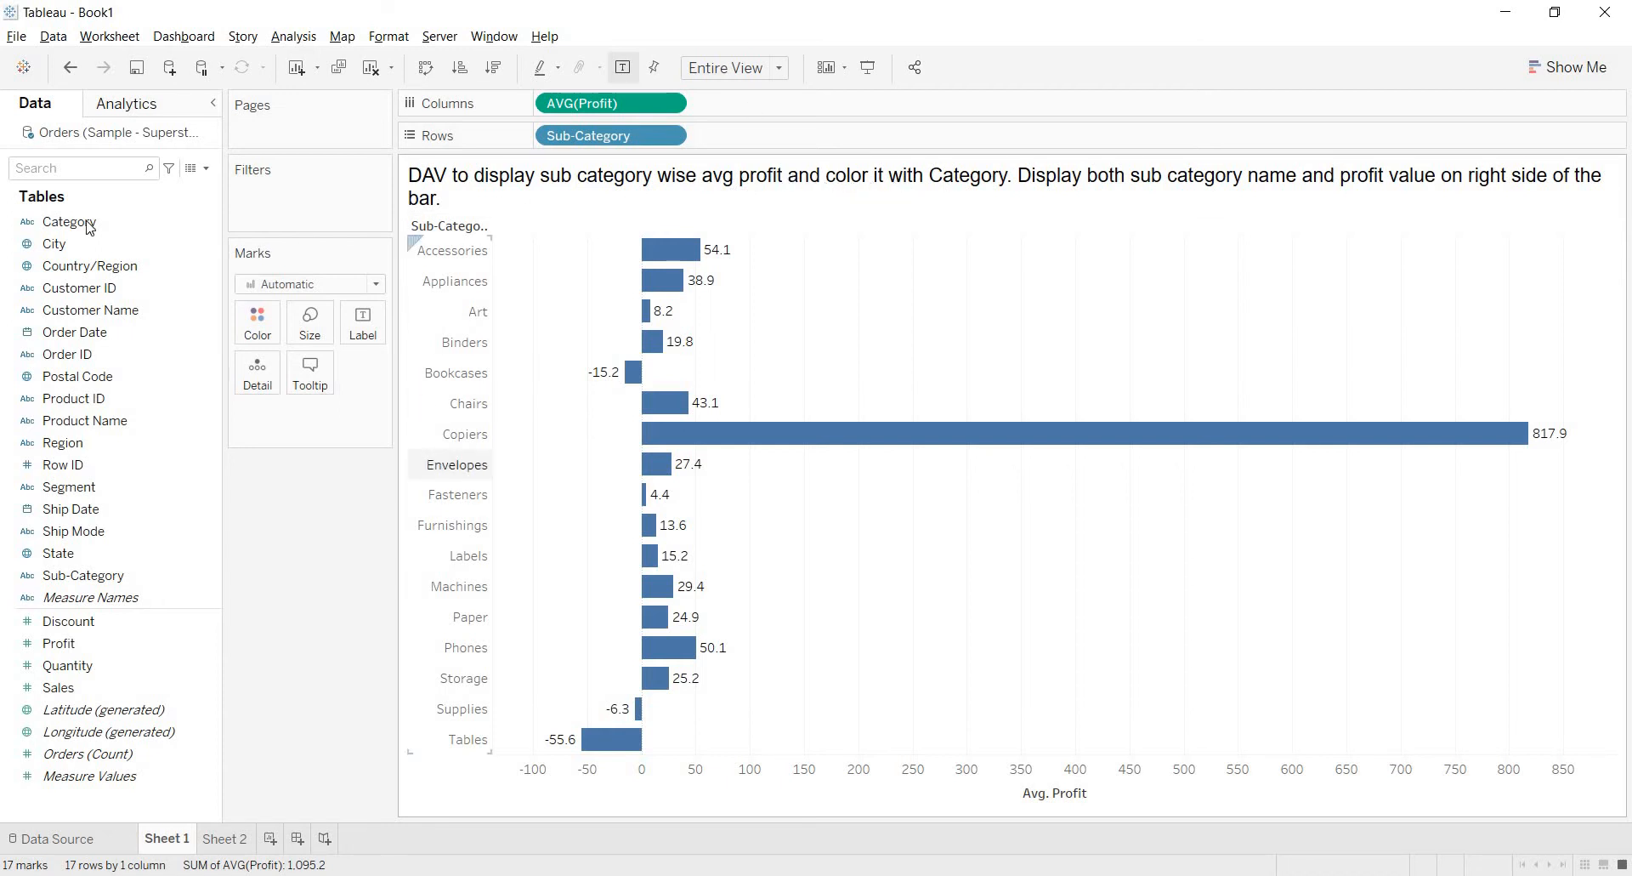
- Put Category on Color, shading bars Furniture, Office Supplies and Technology
left_click_drag(69, 221, 256, 316)
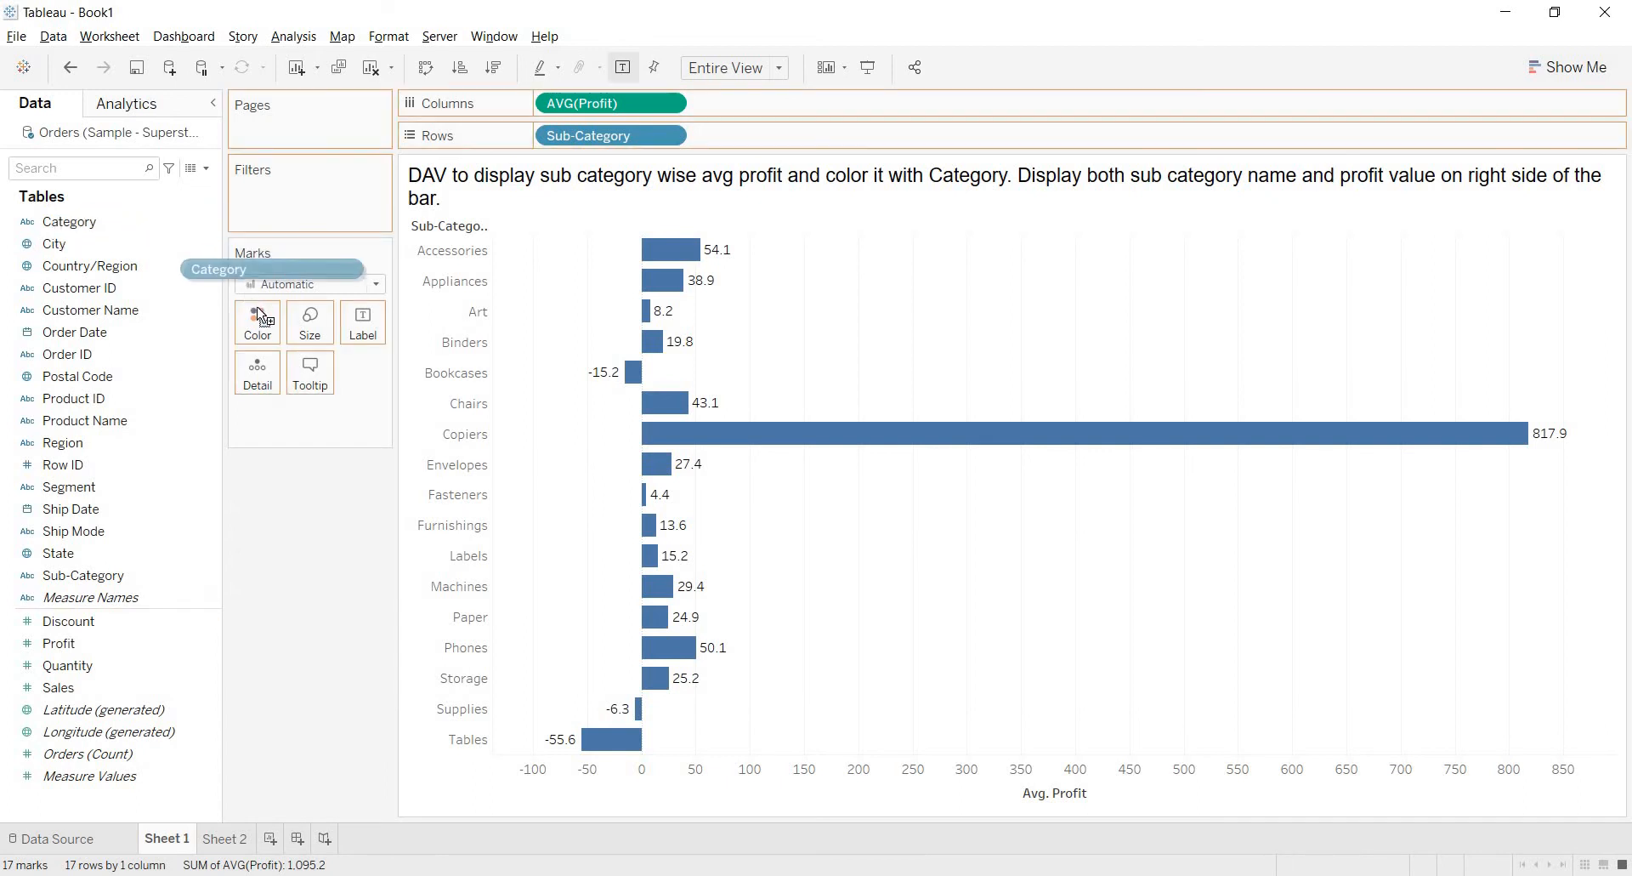
left_click_drag(219, 269, 256, 316)
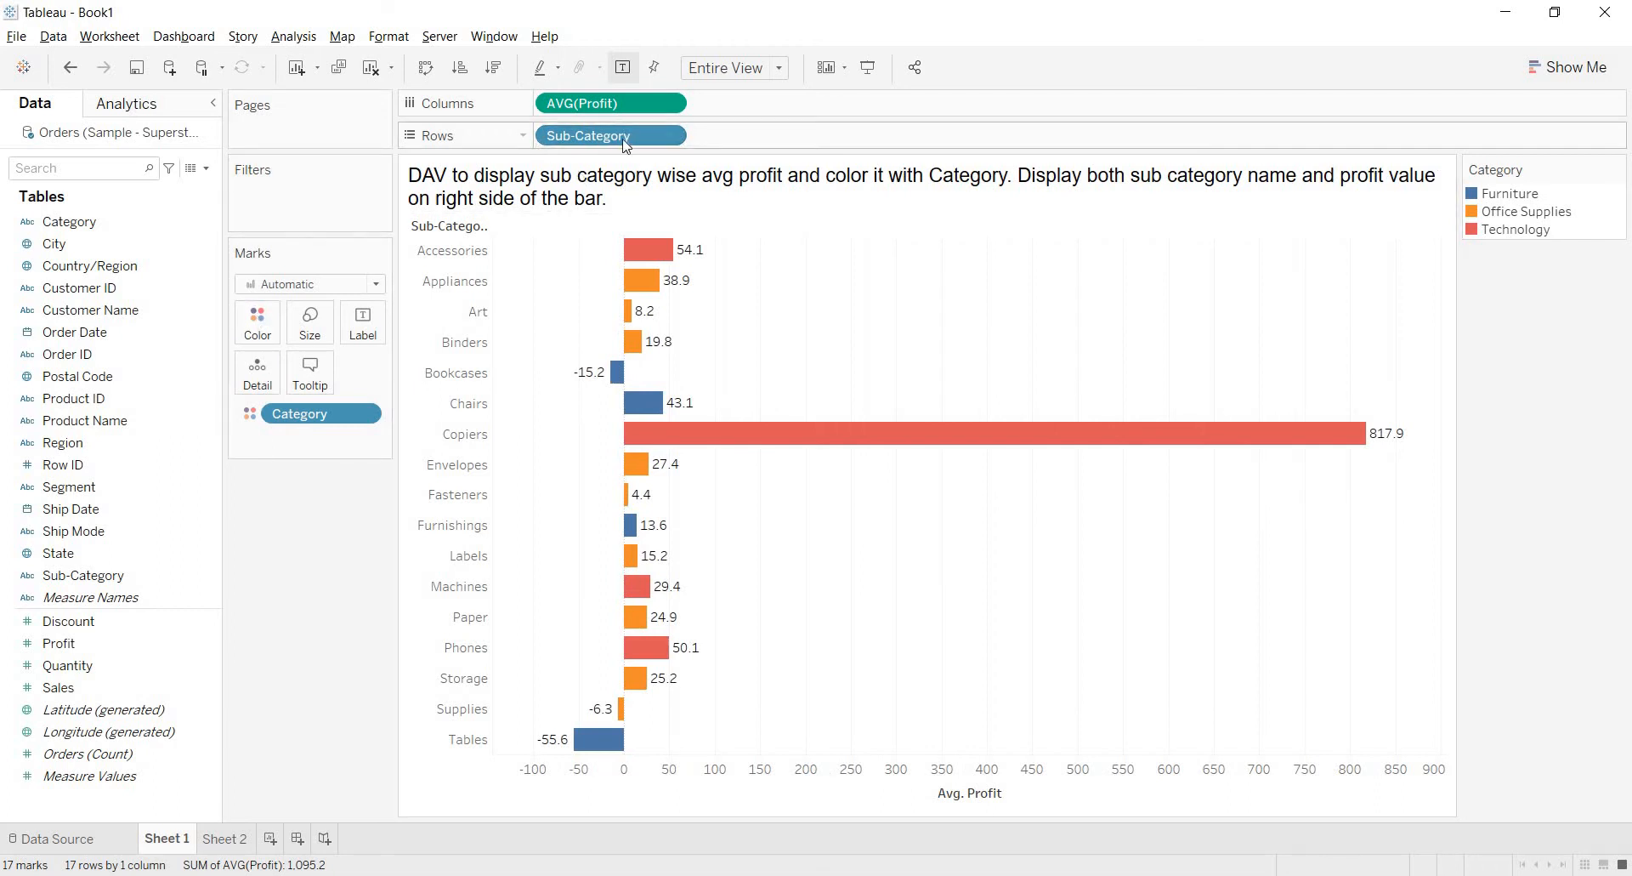
mouse_move(611, 135)
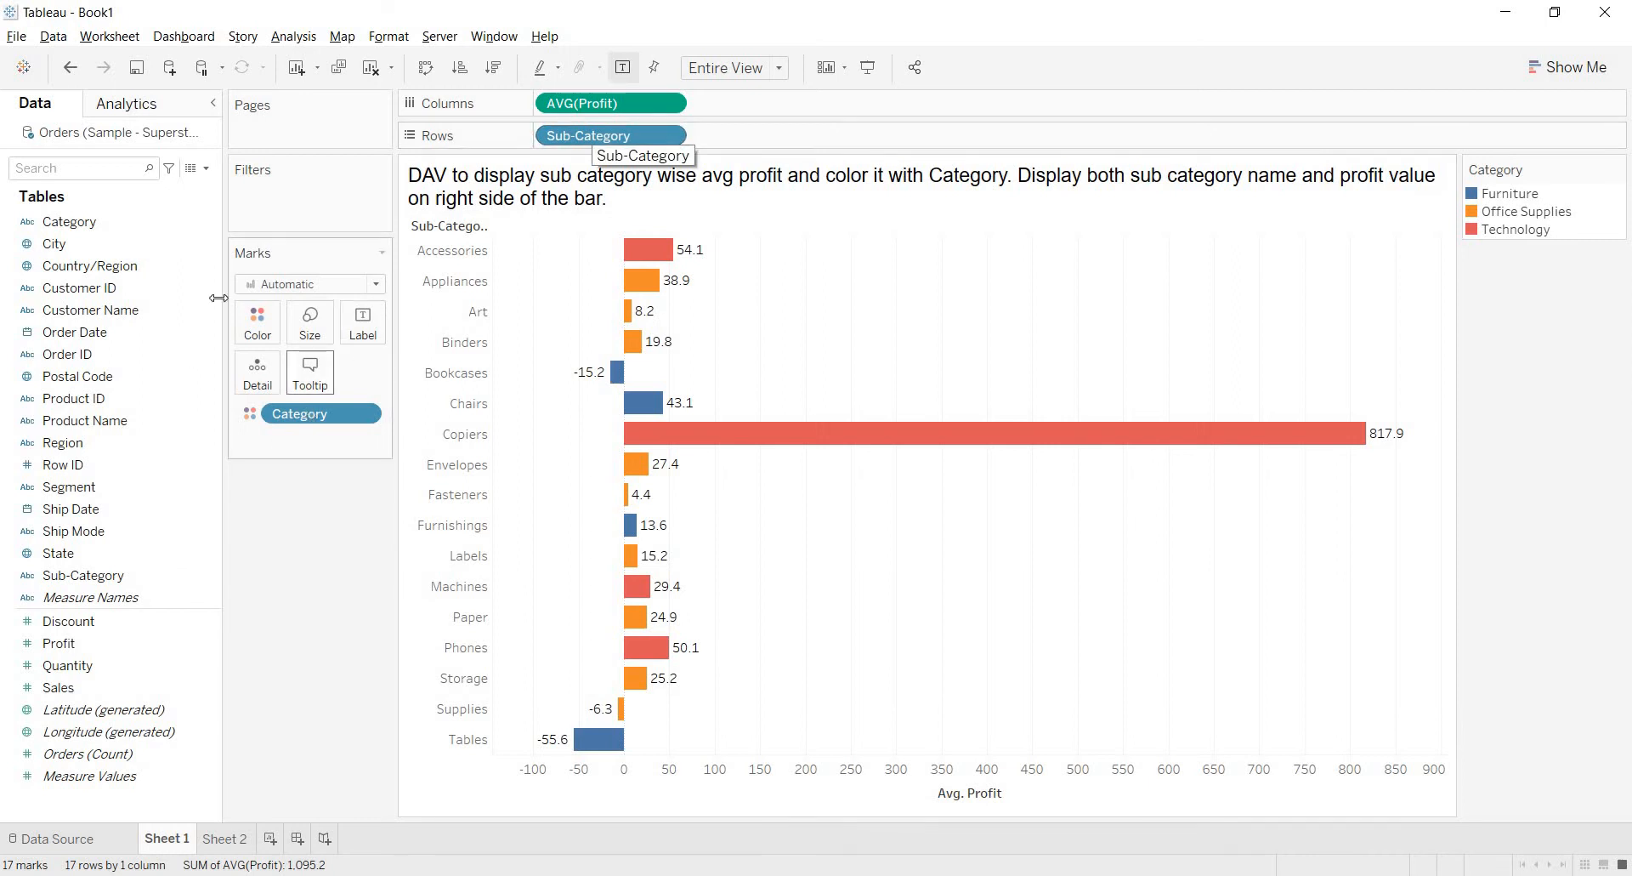
mouse_move(256, 320)
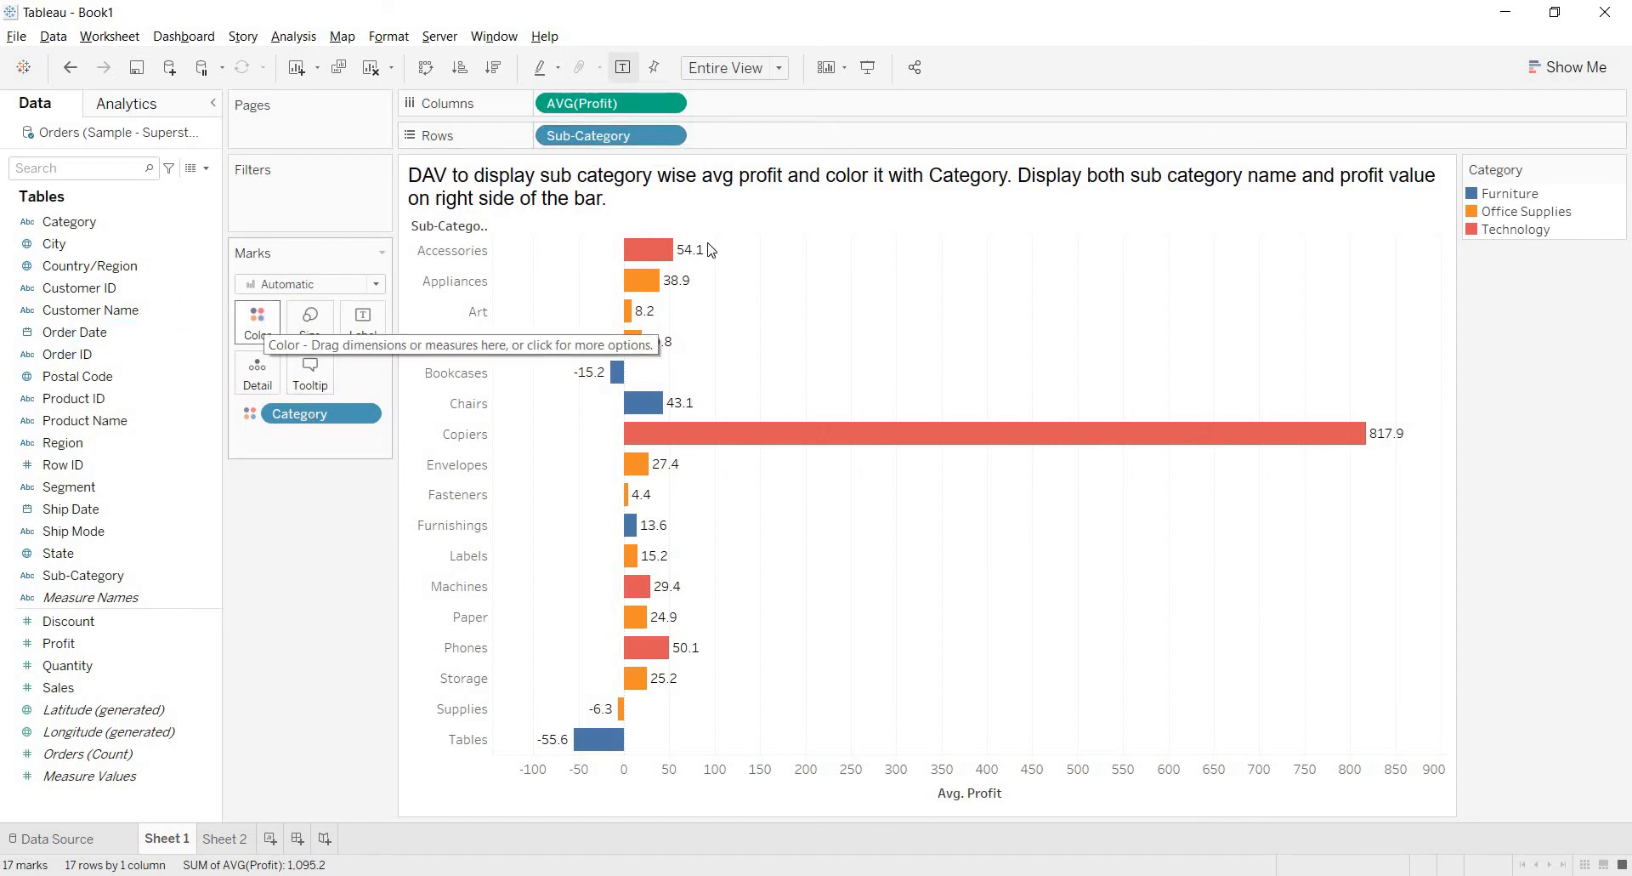
mouse_move(703, 397)
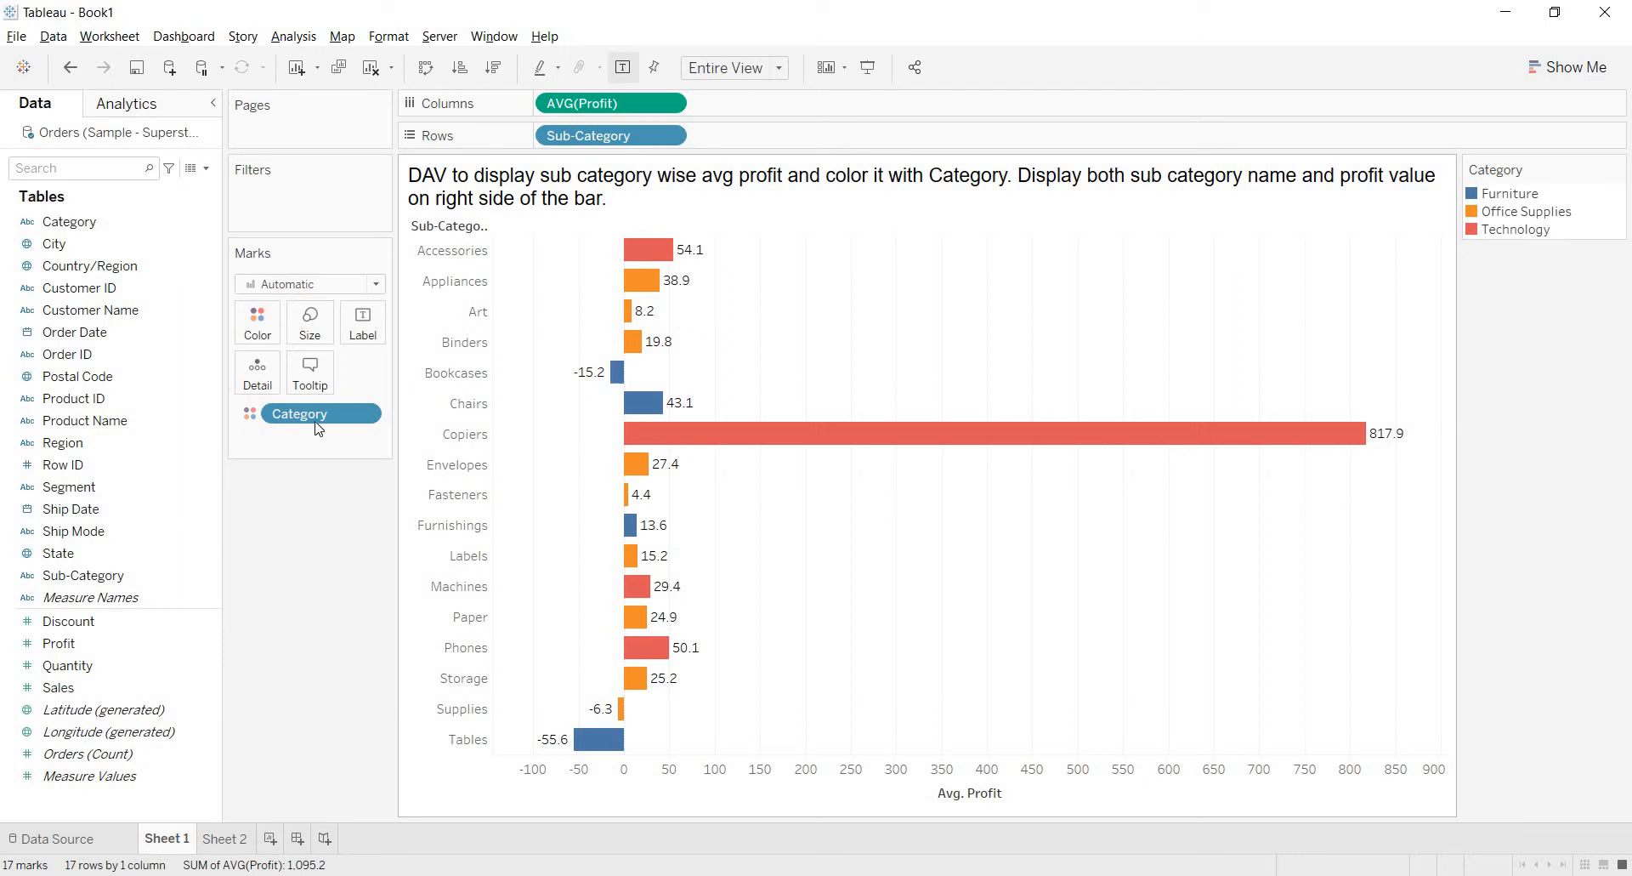
mouse_move(317, 413)
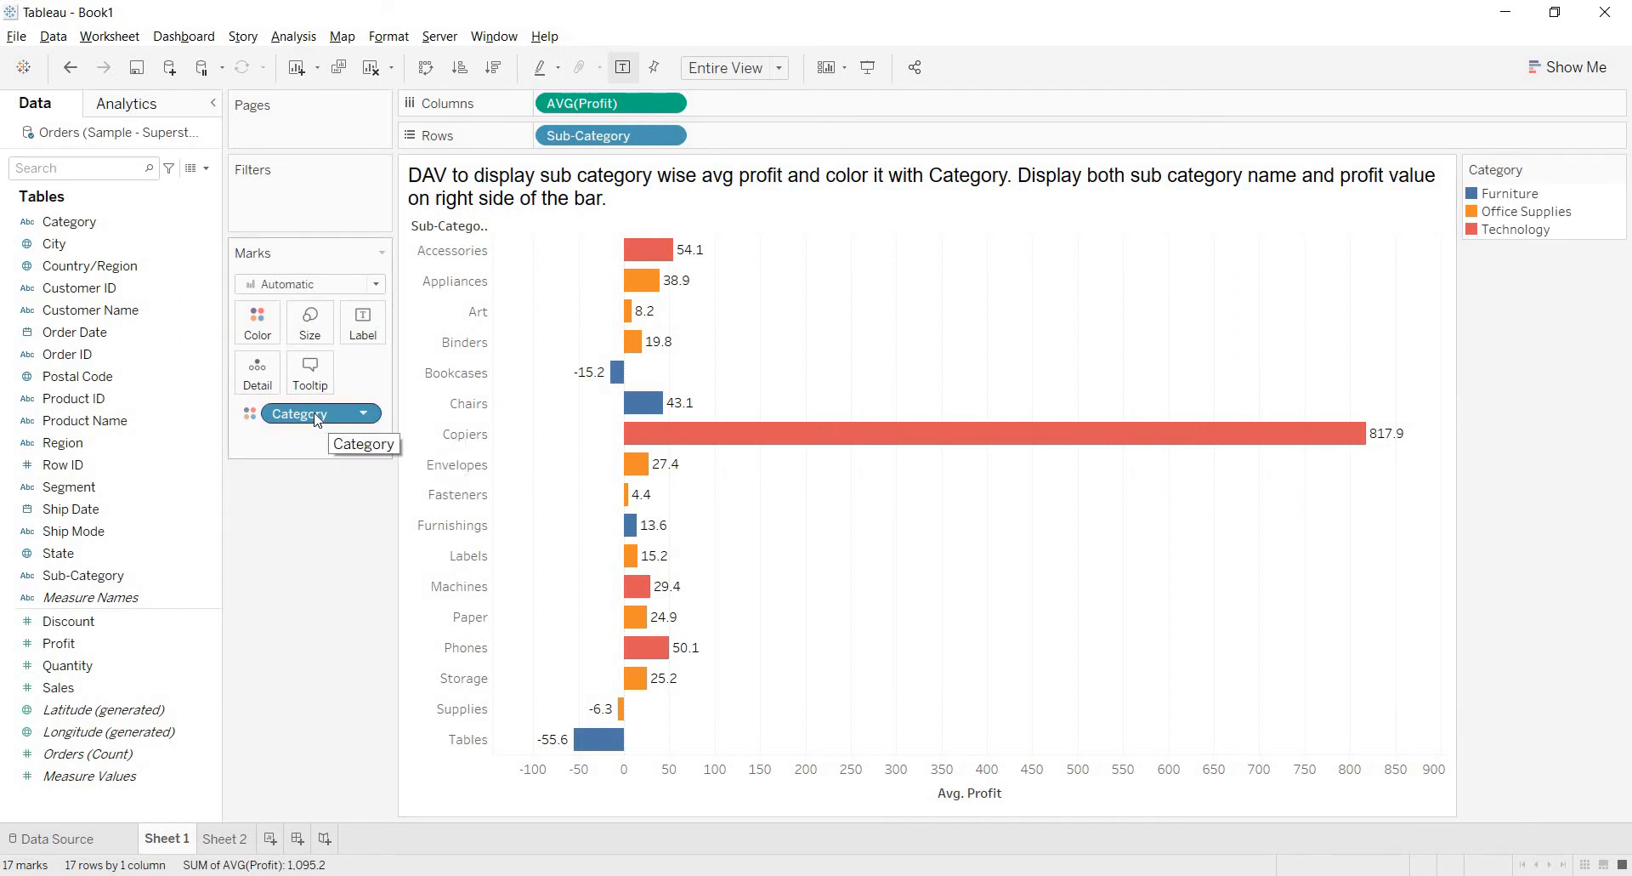
mouse_move(256, 322)
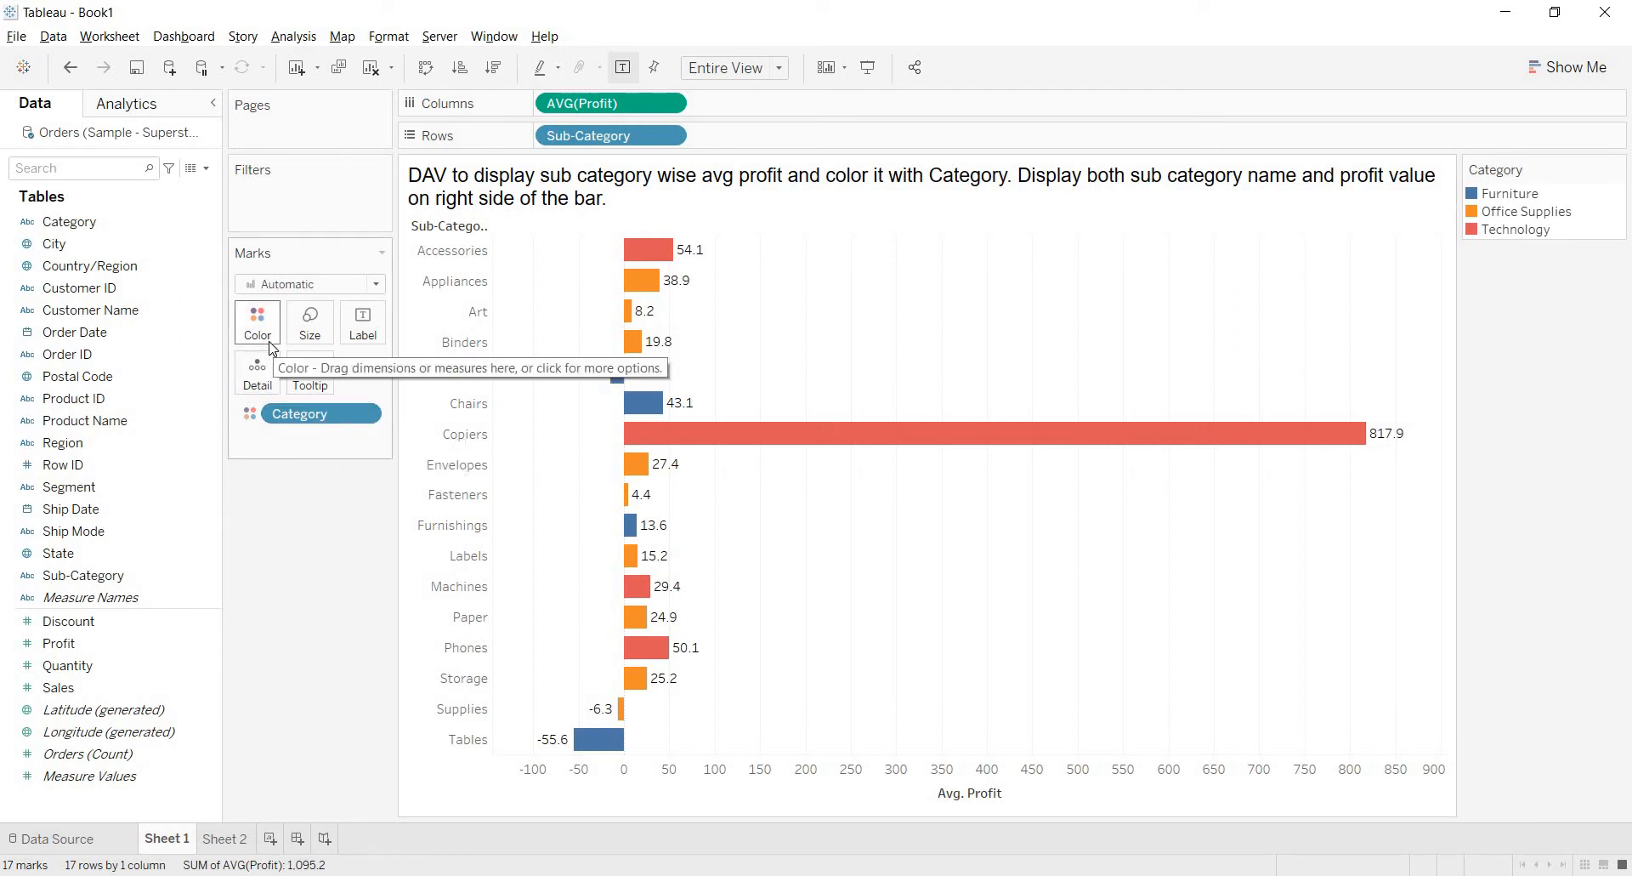
mouse_move(956, 340)
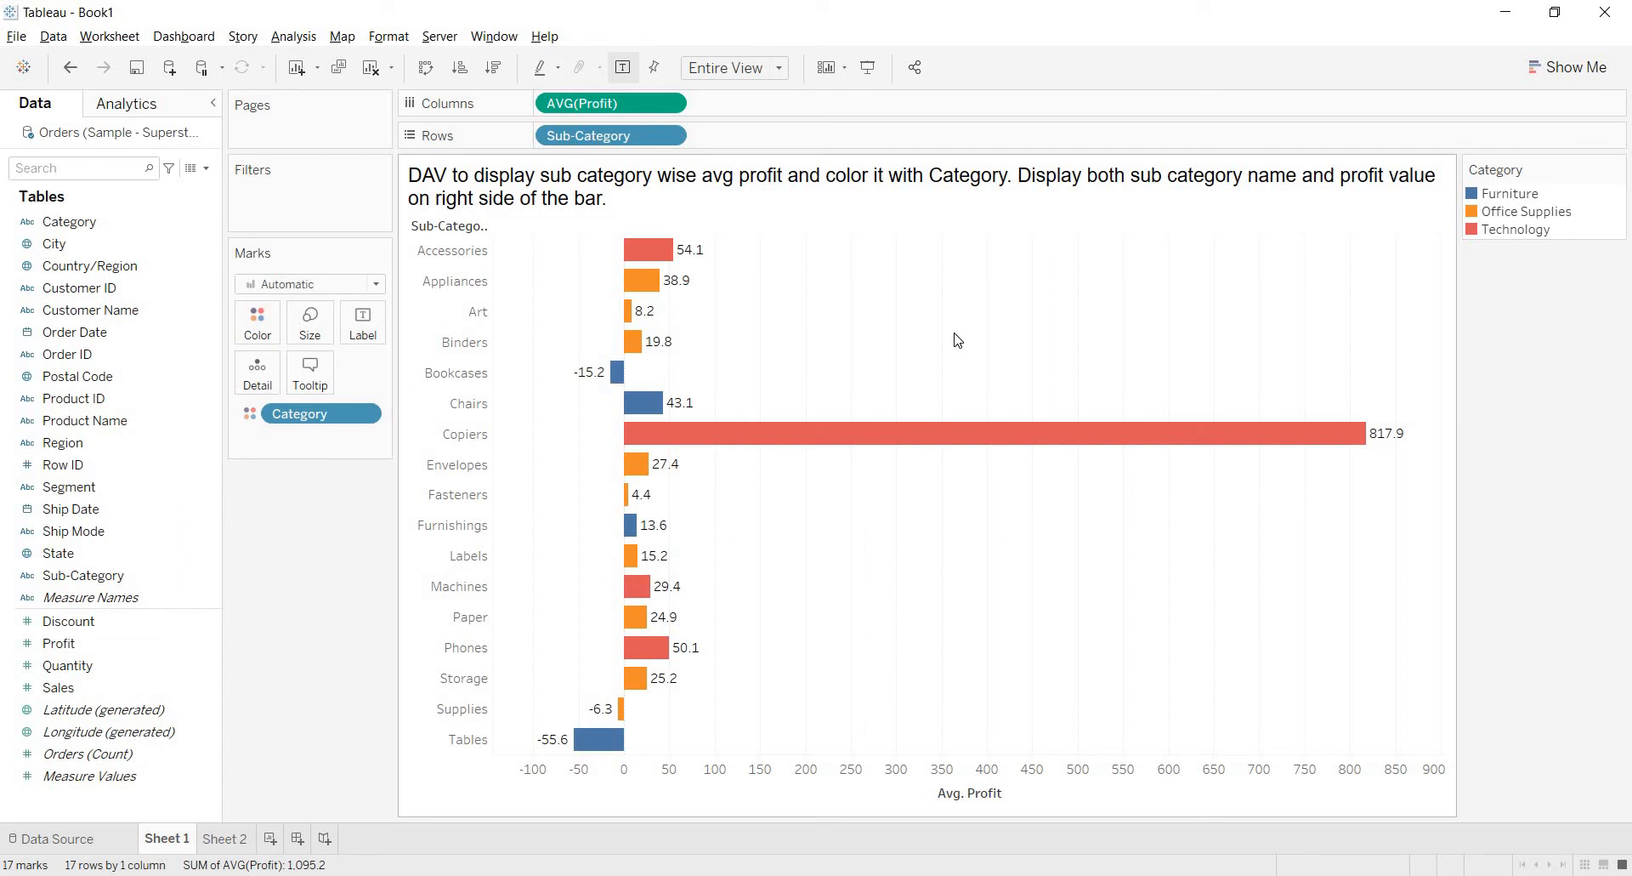
mouse_move(1015, 186)
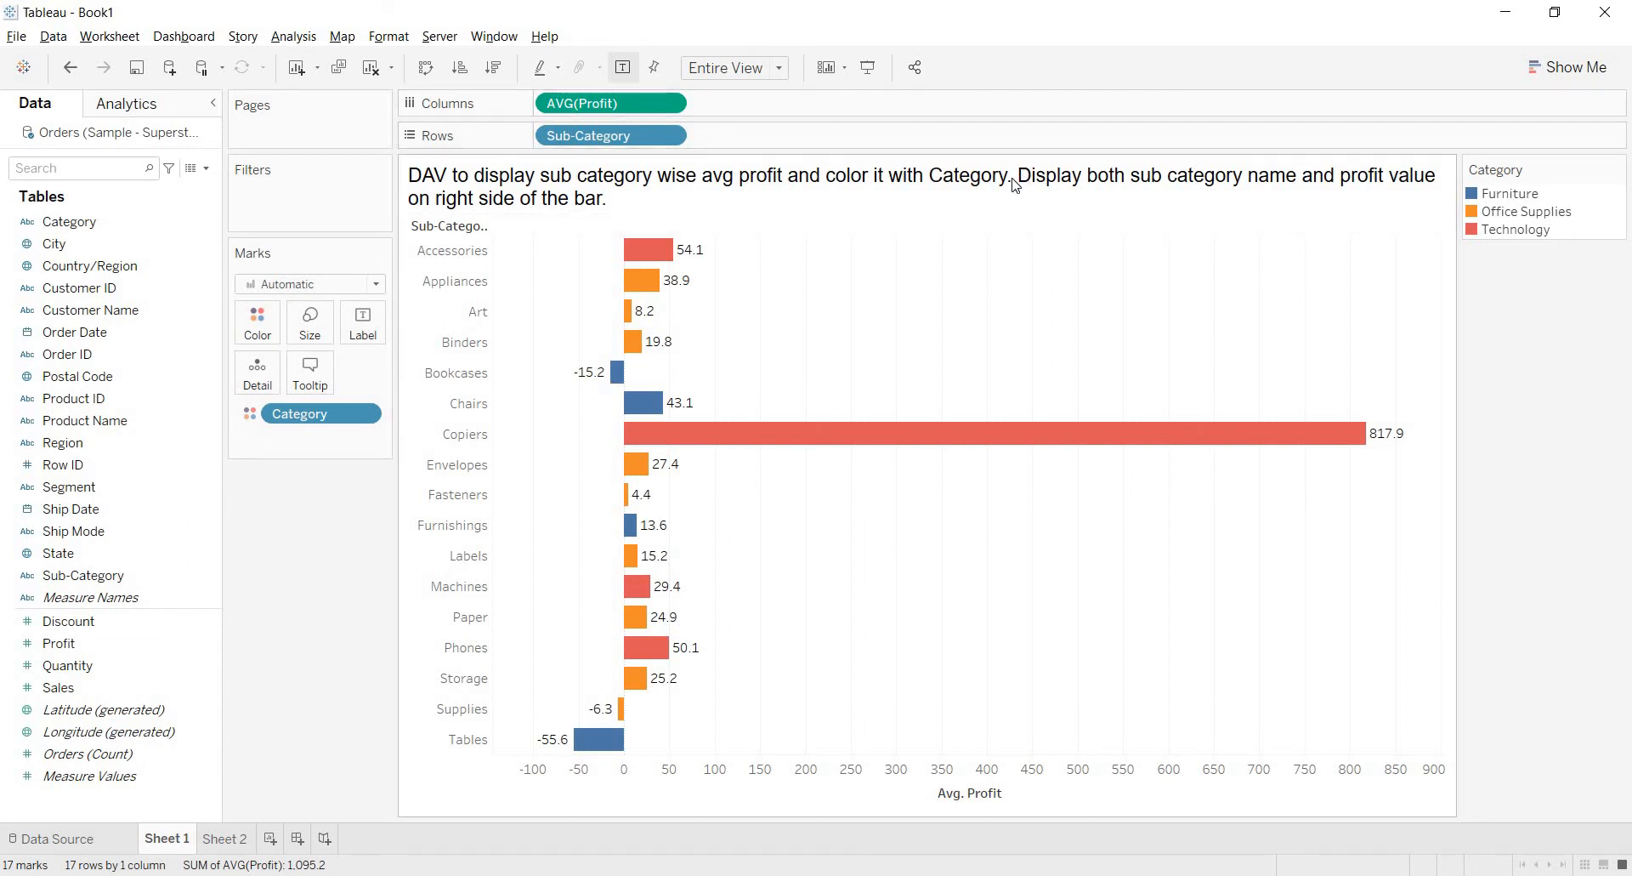
mouse_move(493, 68)
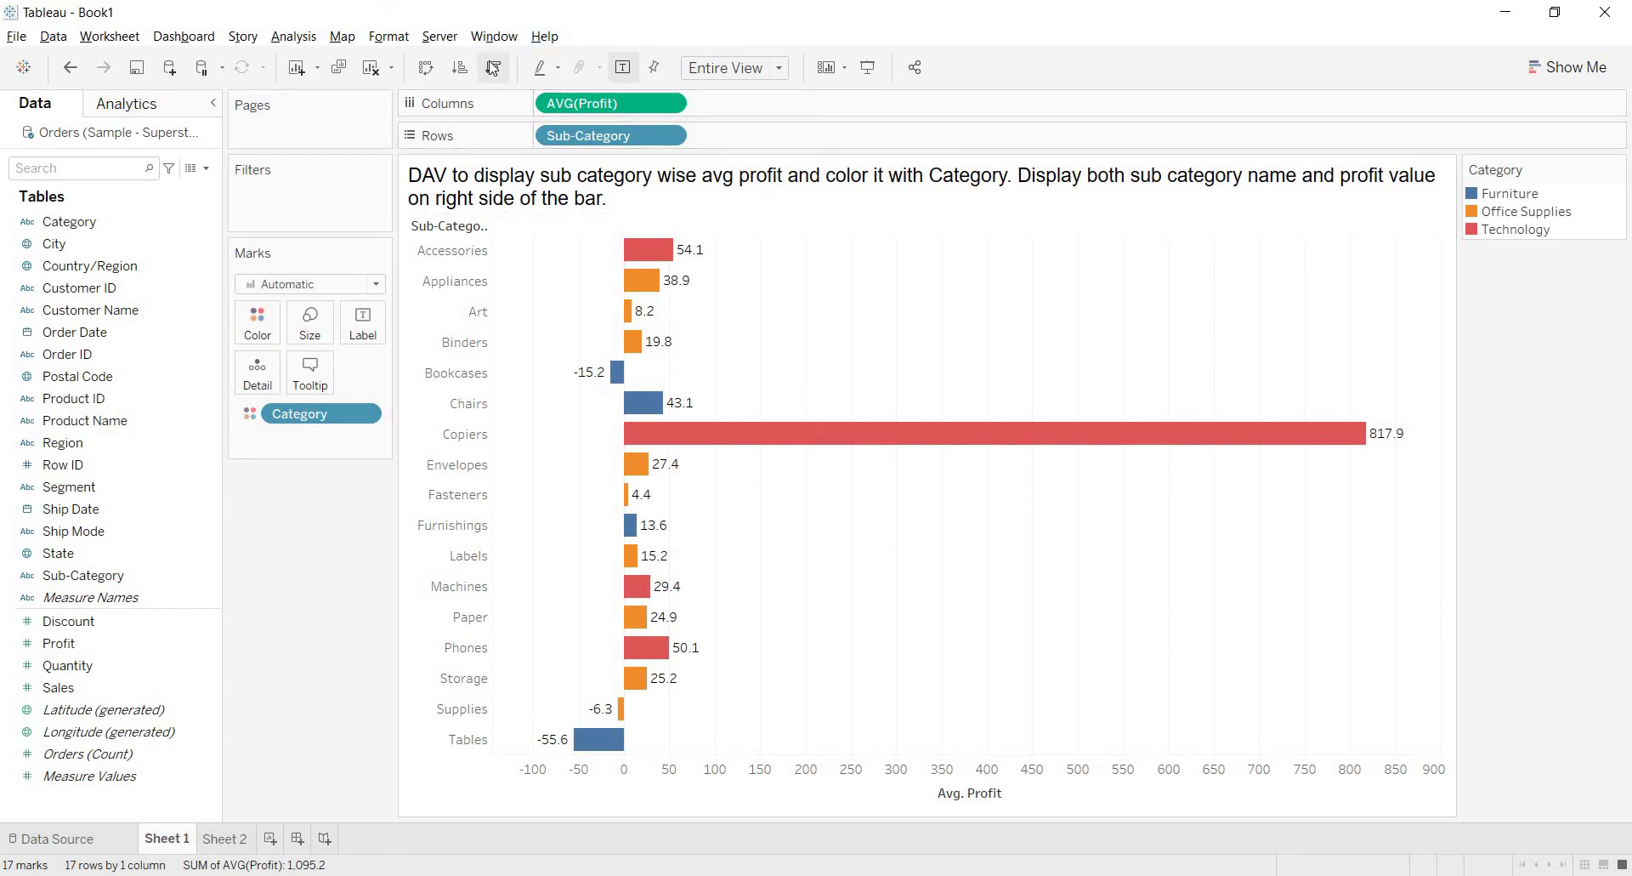
- Sort the bars descending by average profit, putting Copiers on top
left_click(492, 68)
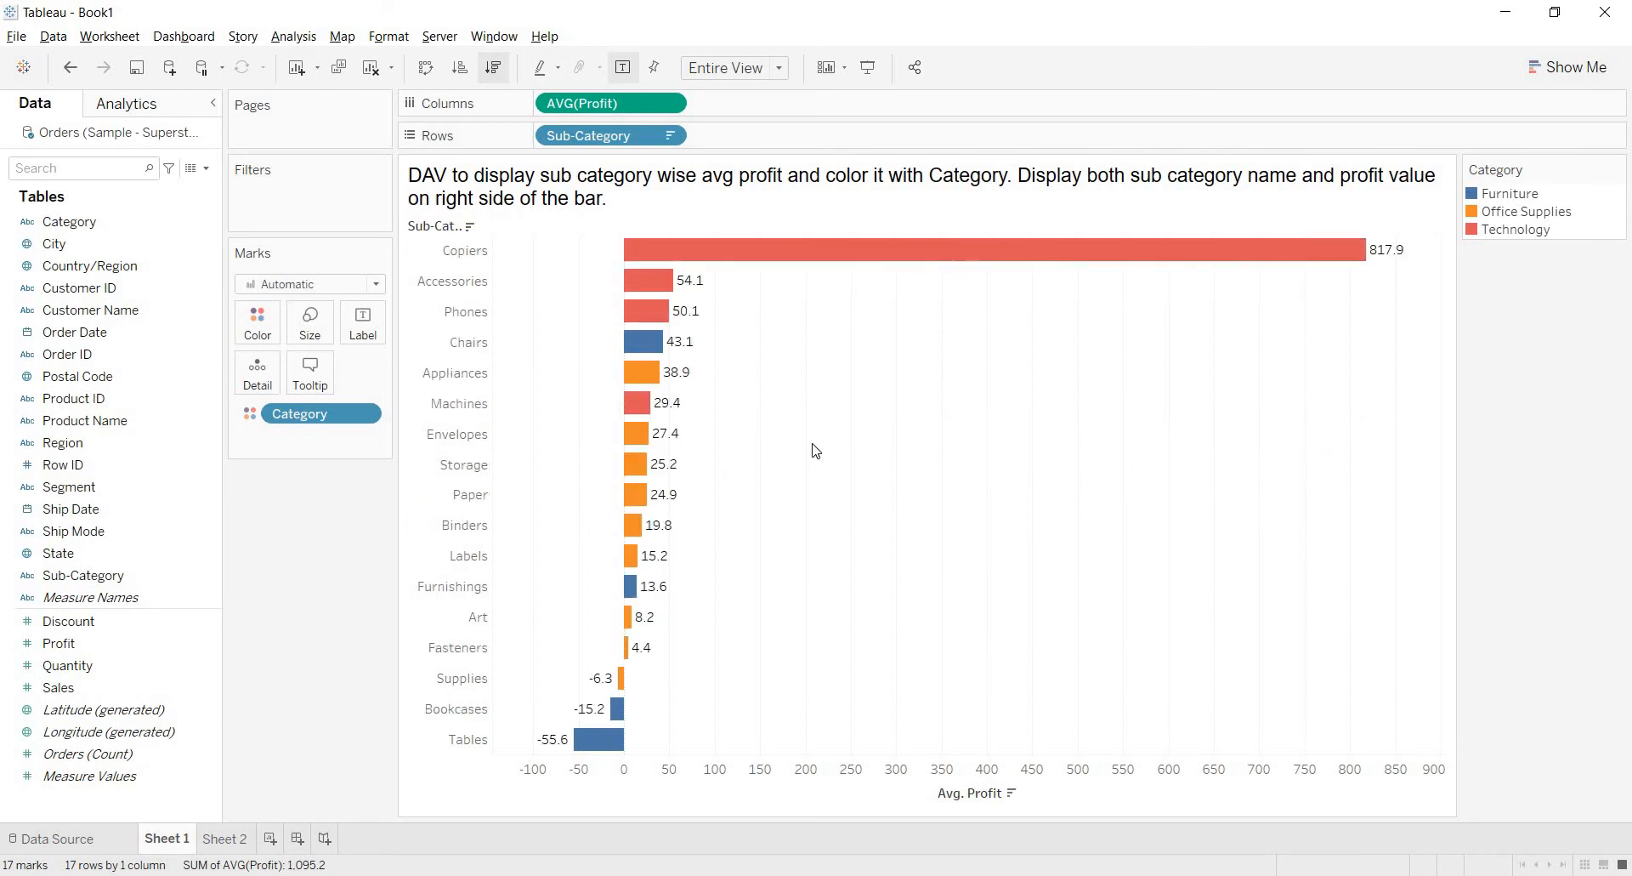
mouse_move(1527, 198)
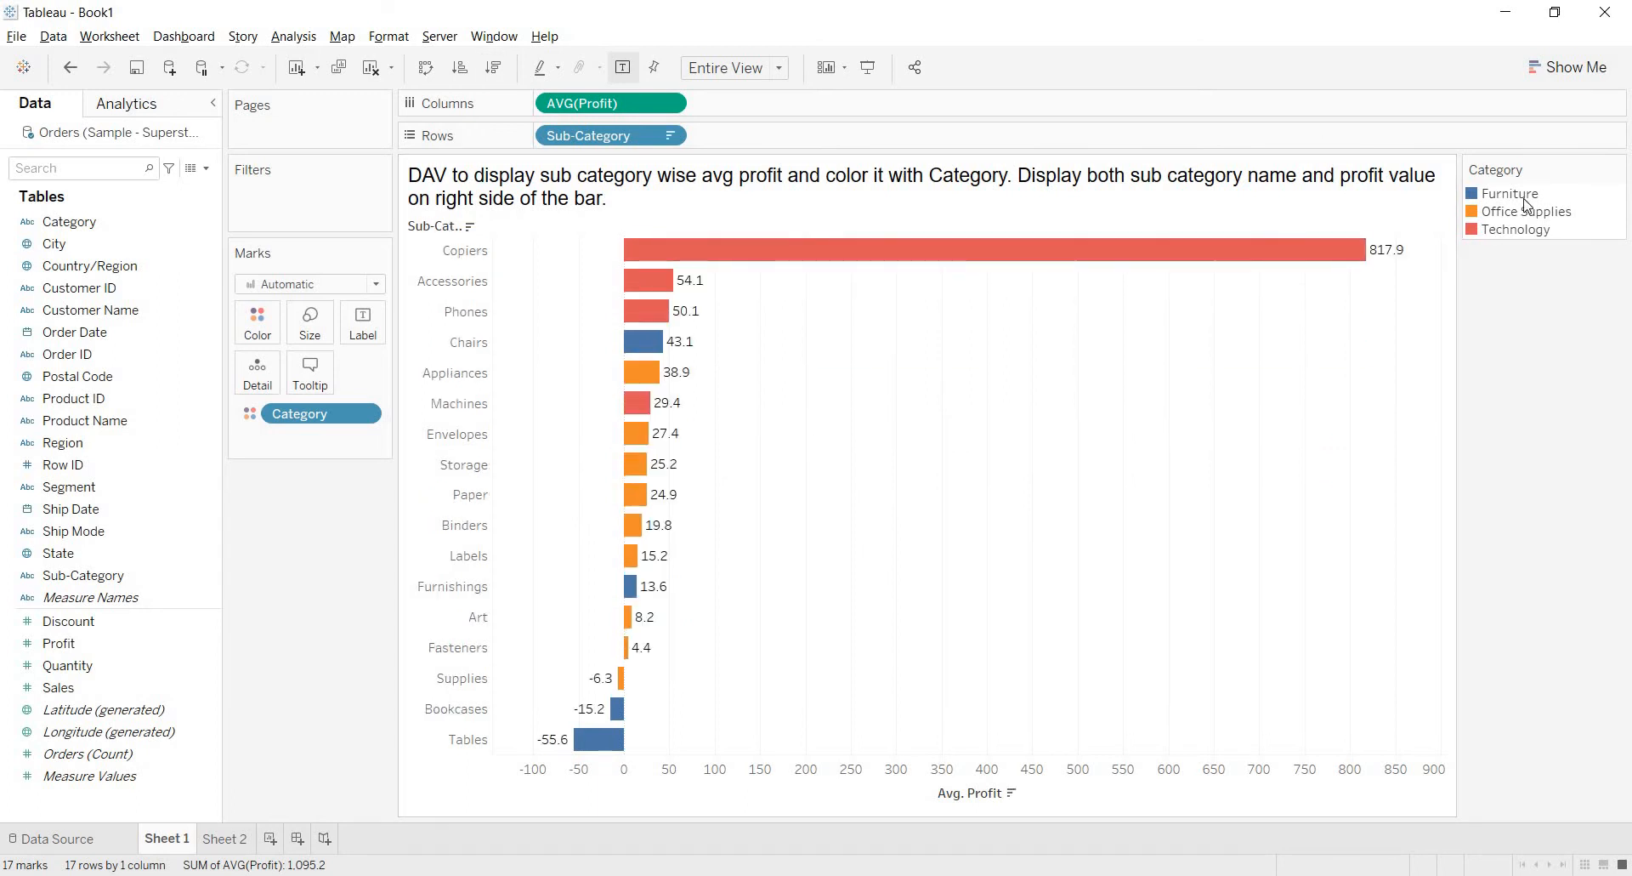
mouse_move(1513, 218)
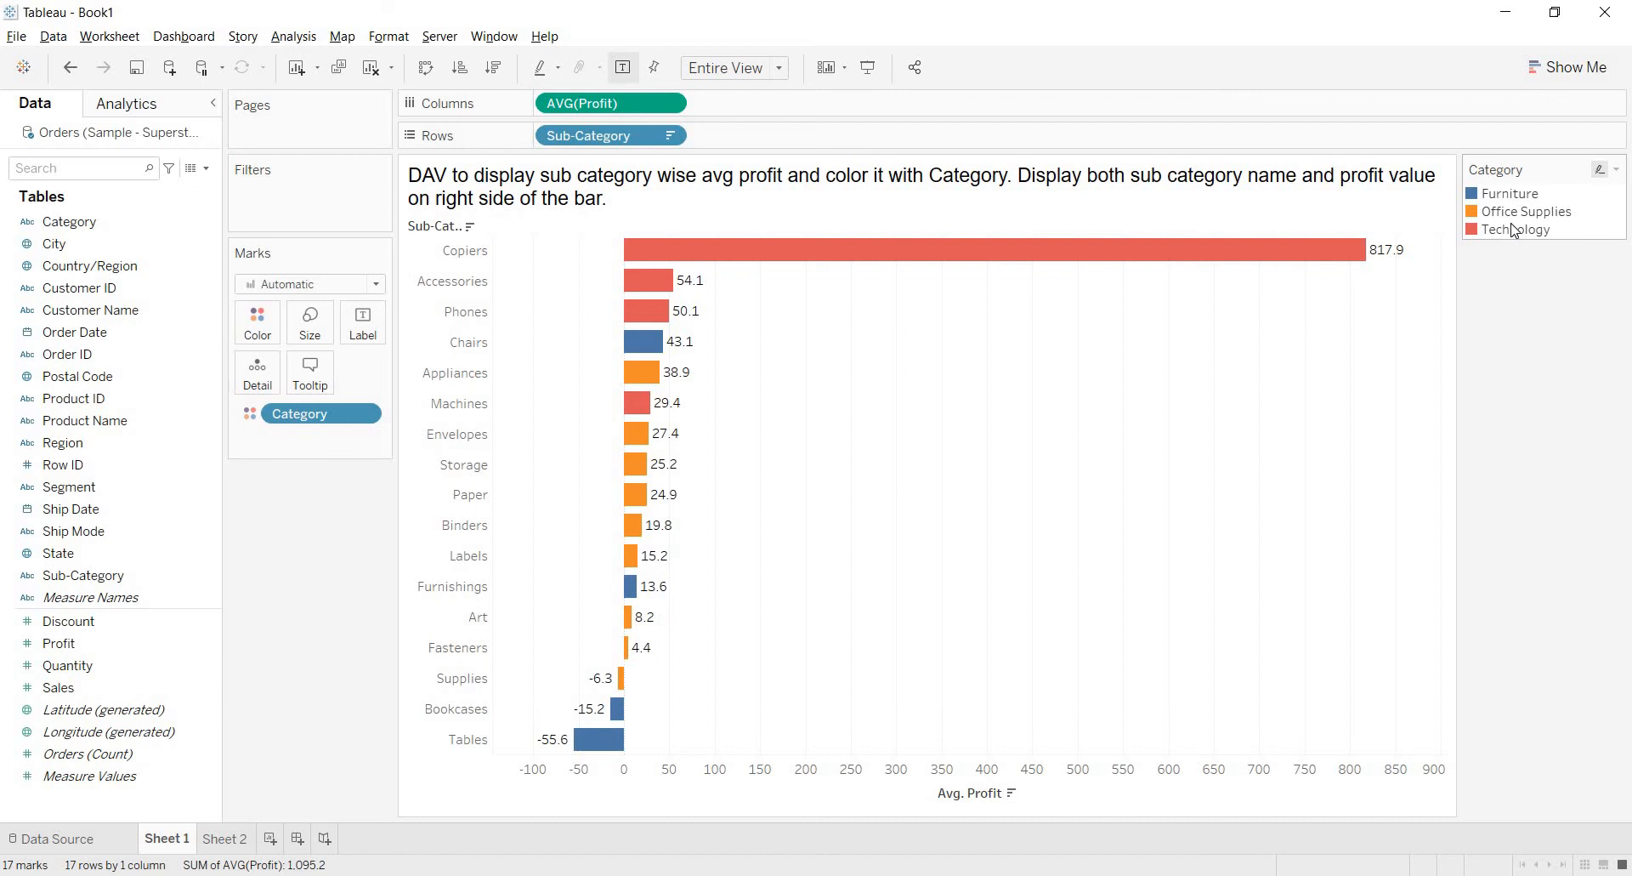
mouse_move(1519, 199)
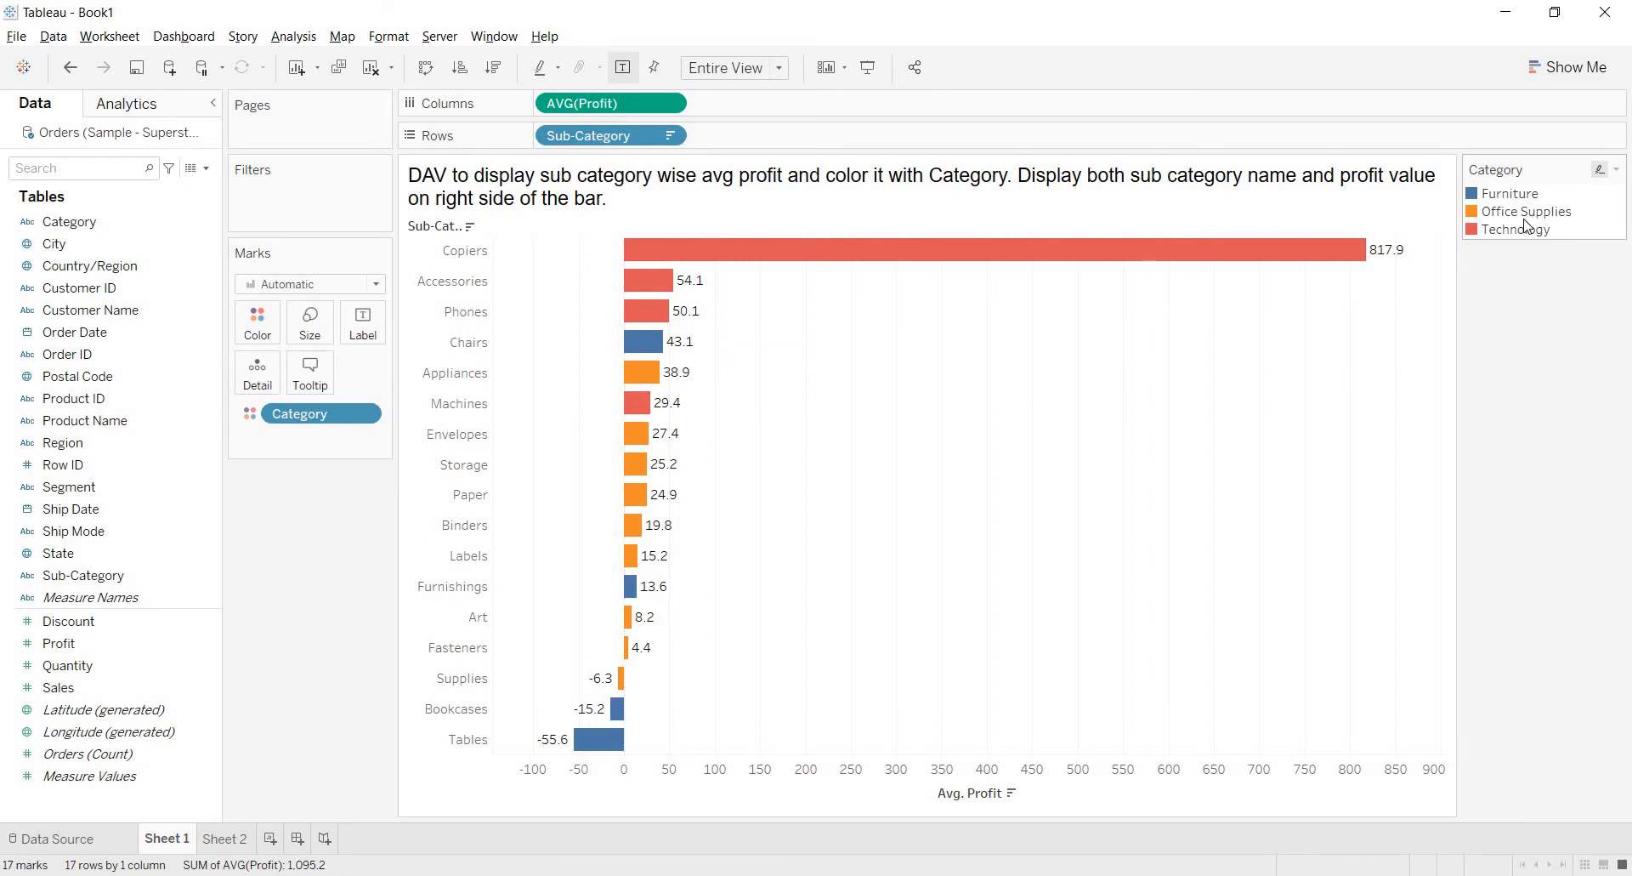
mouse_move(746, 444)
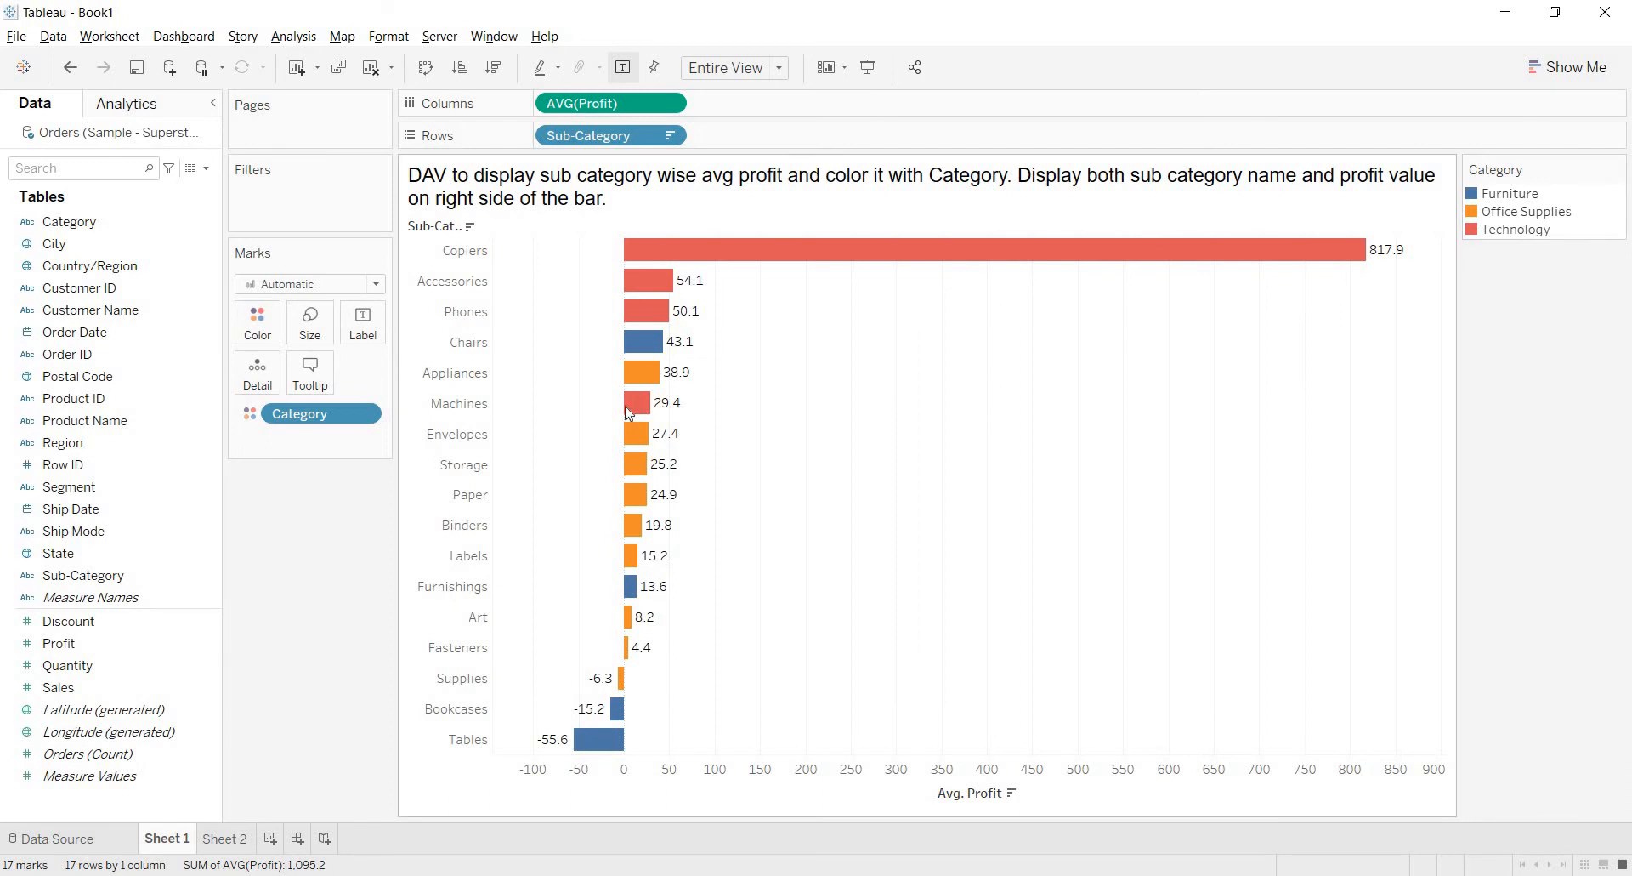
mouse_move(1025, 187)
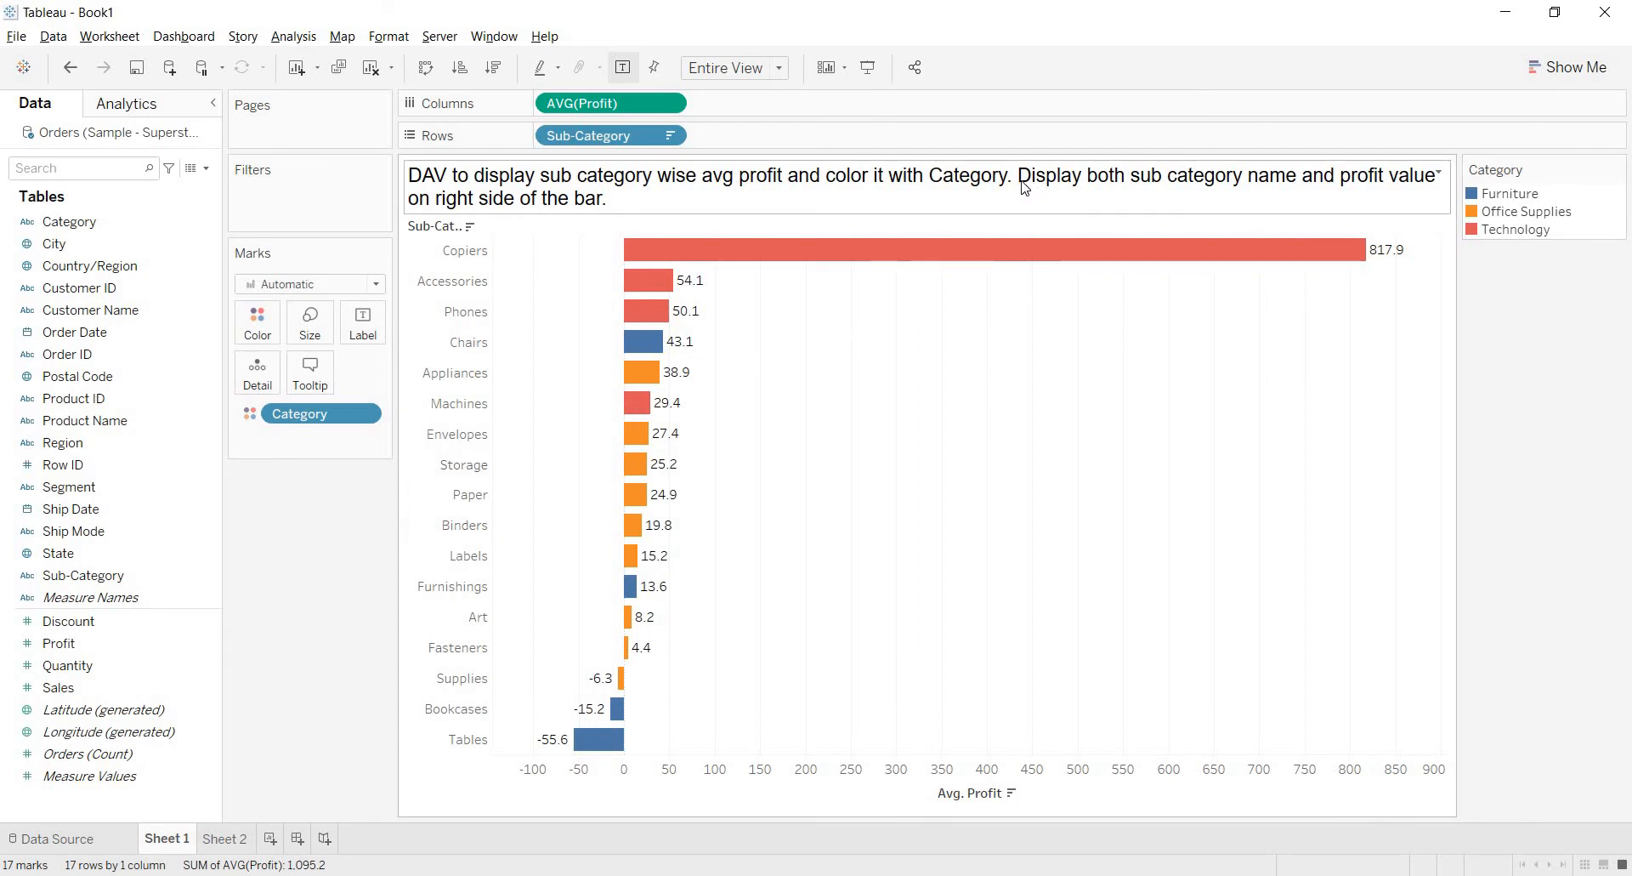
mouse_move(1145, 187)
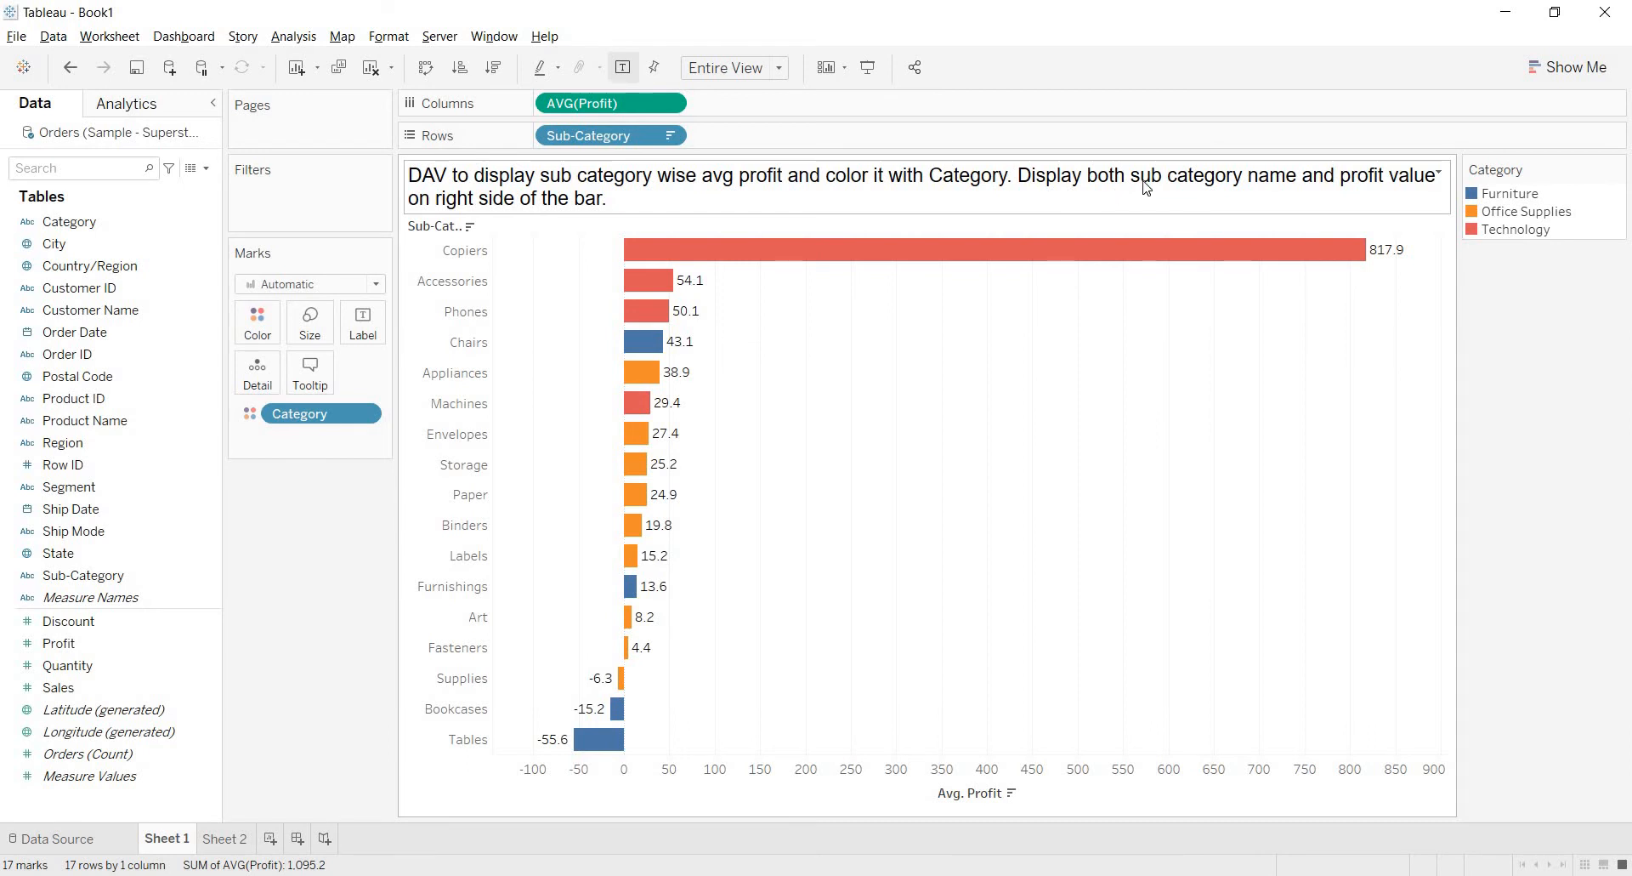
mouse_move(1335, 199)
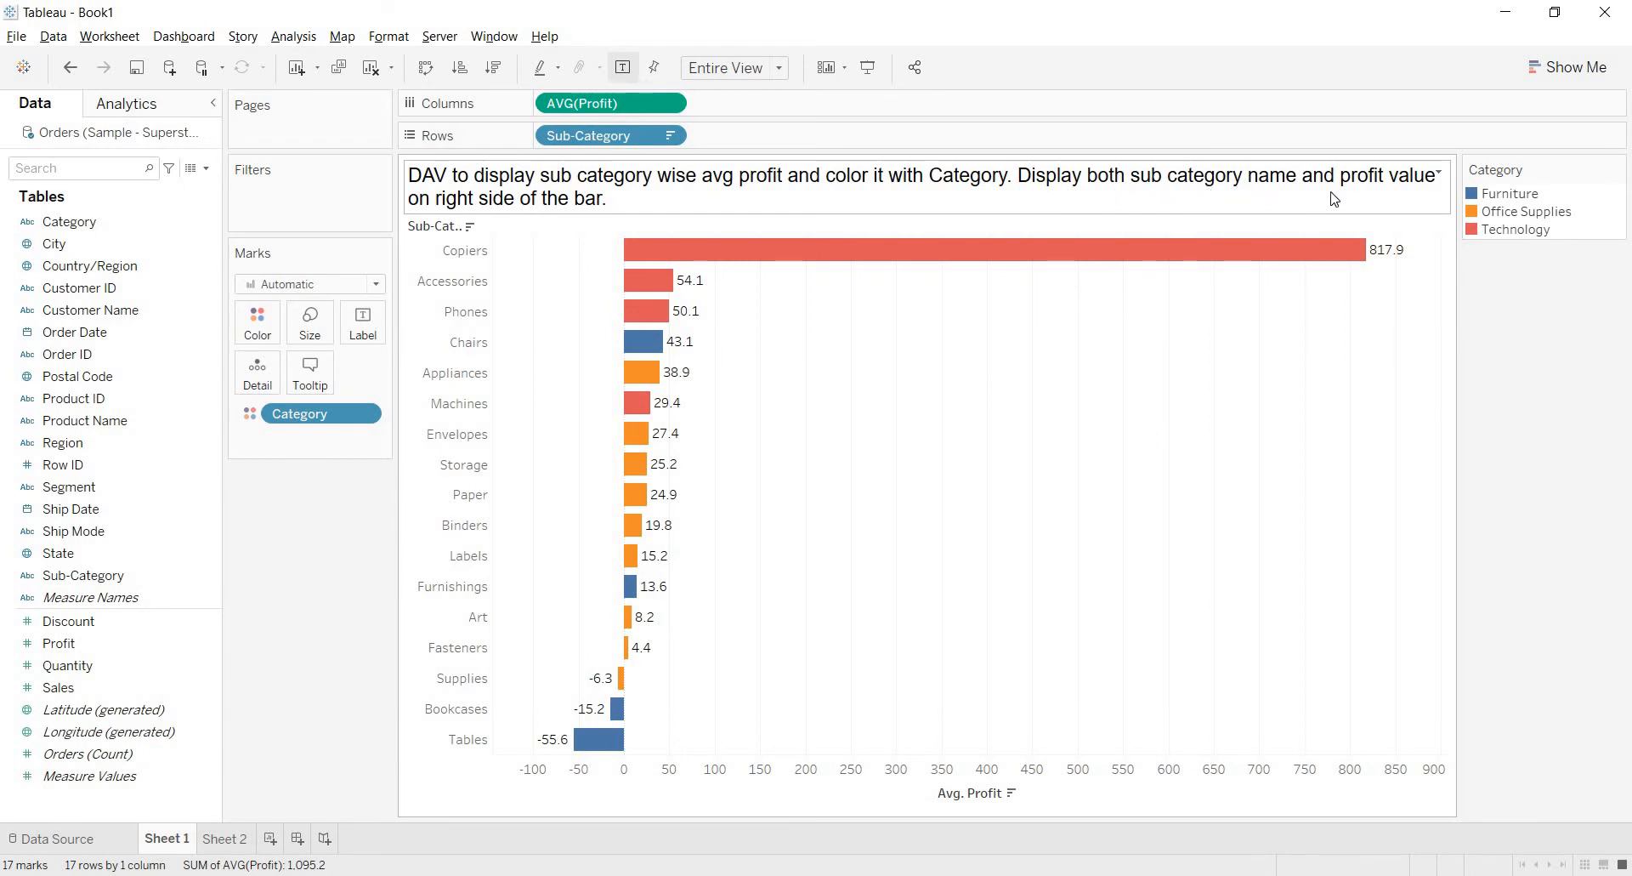
mouse_move(570, 204)
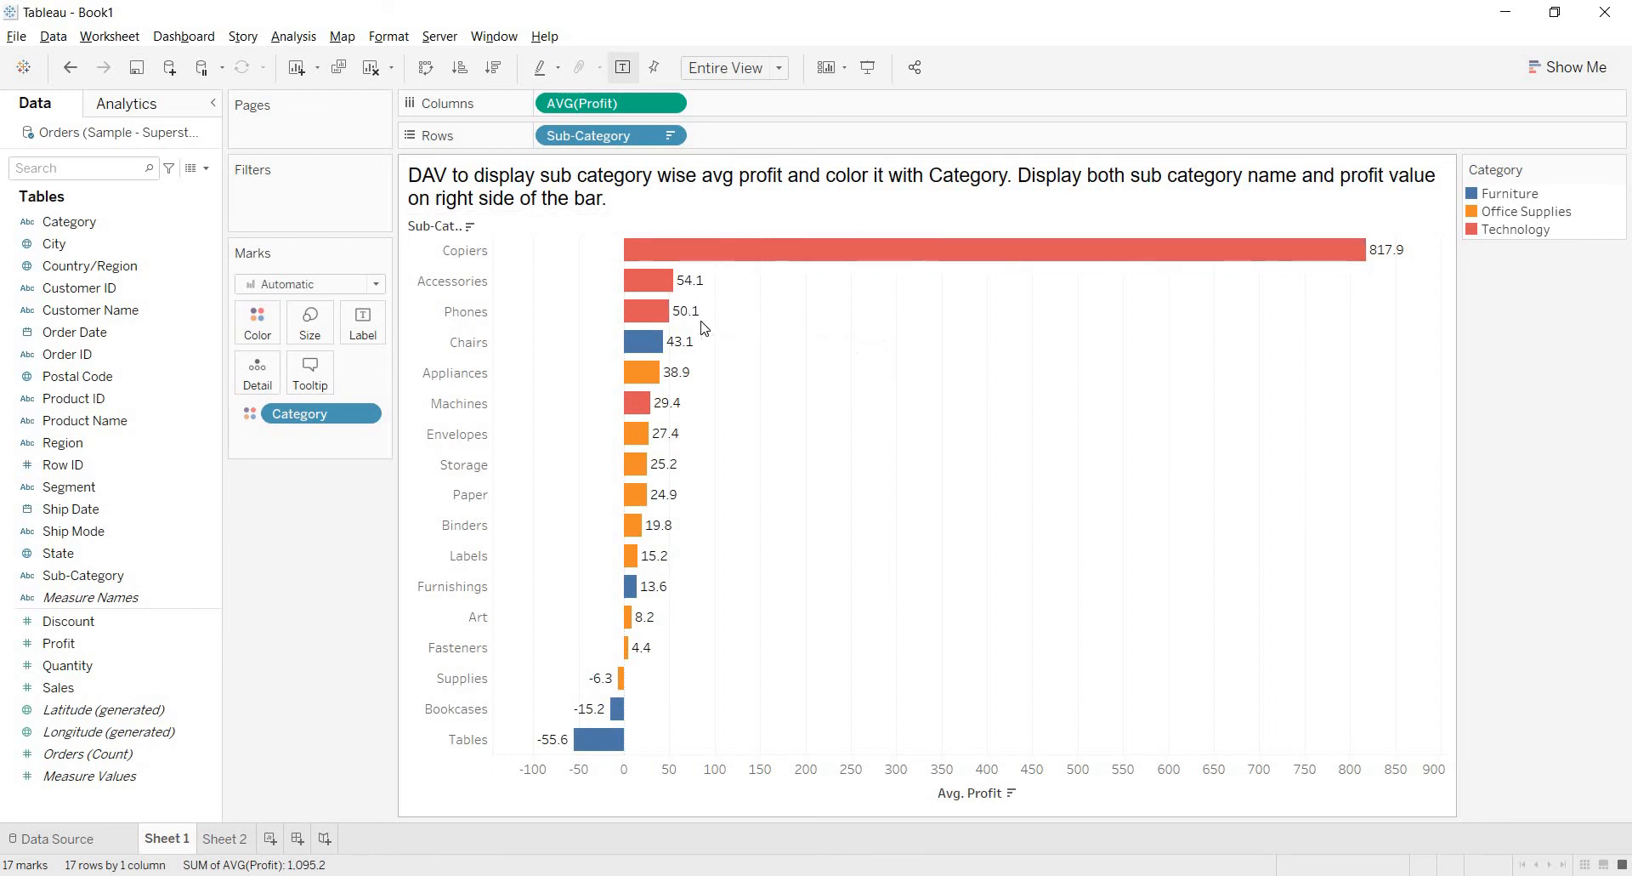
mouse_move(682, 474)
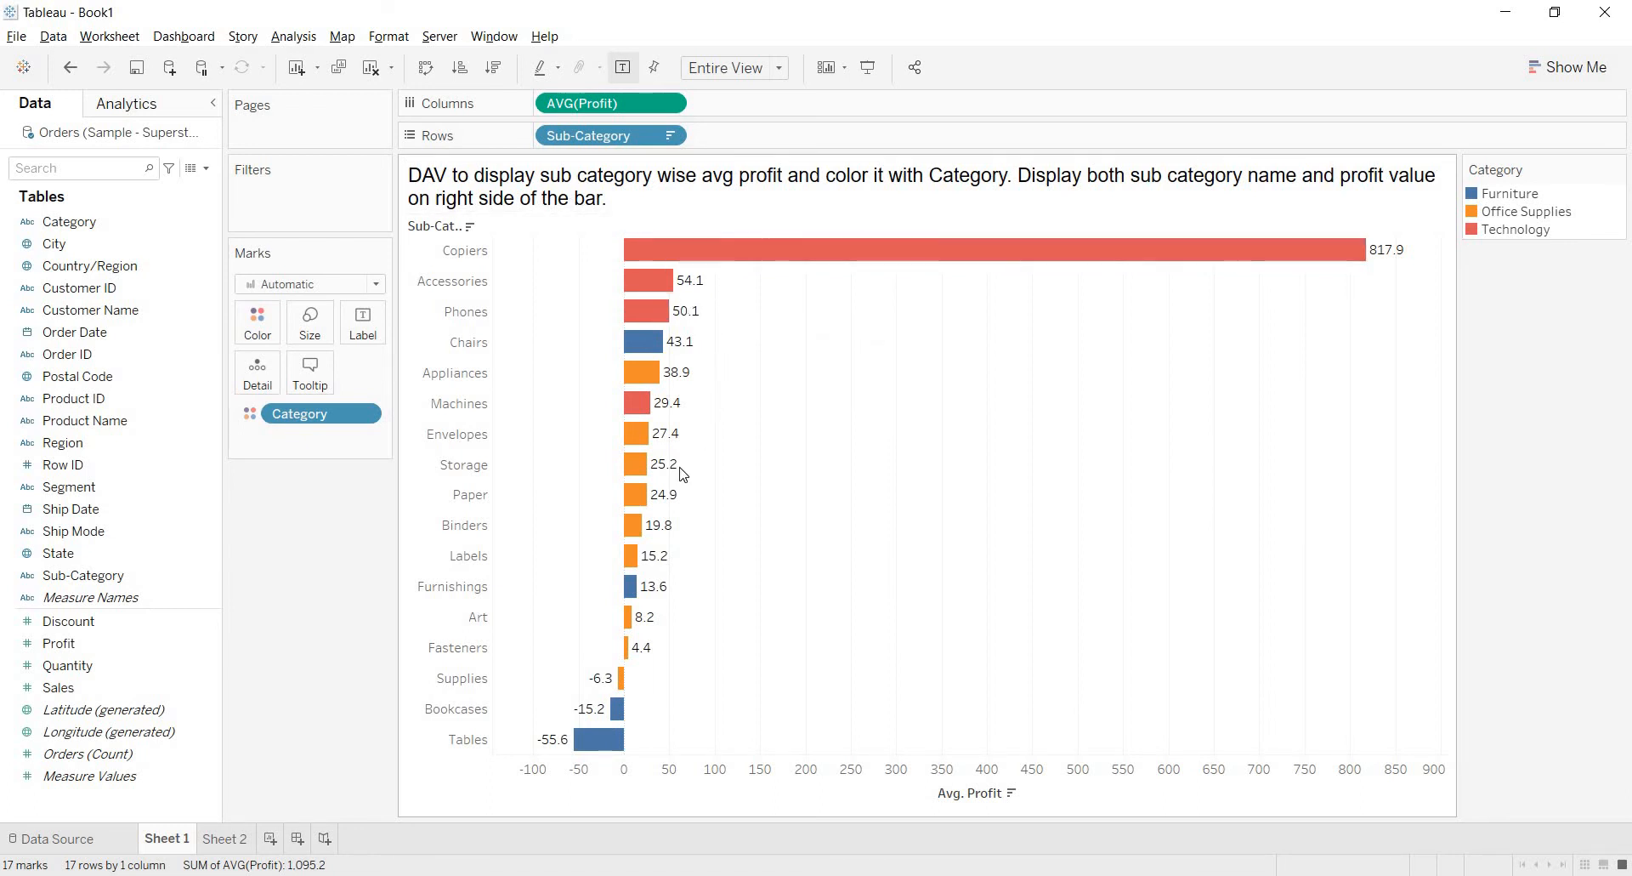
mouse_move(729, 347)
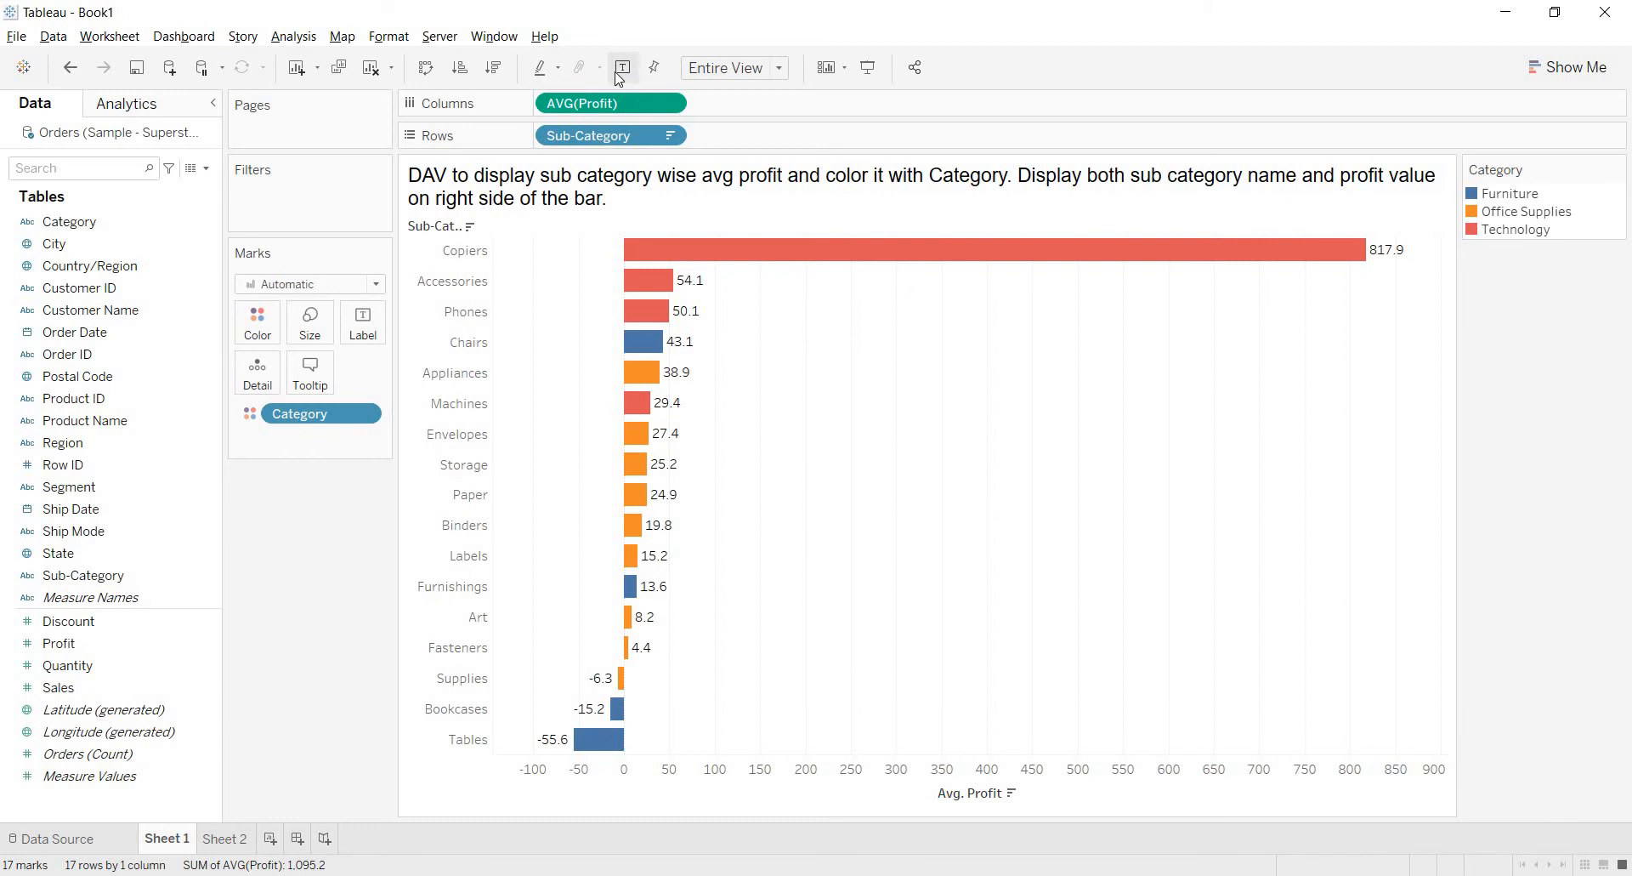
mouse_move(623, 66)
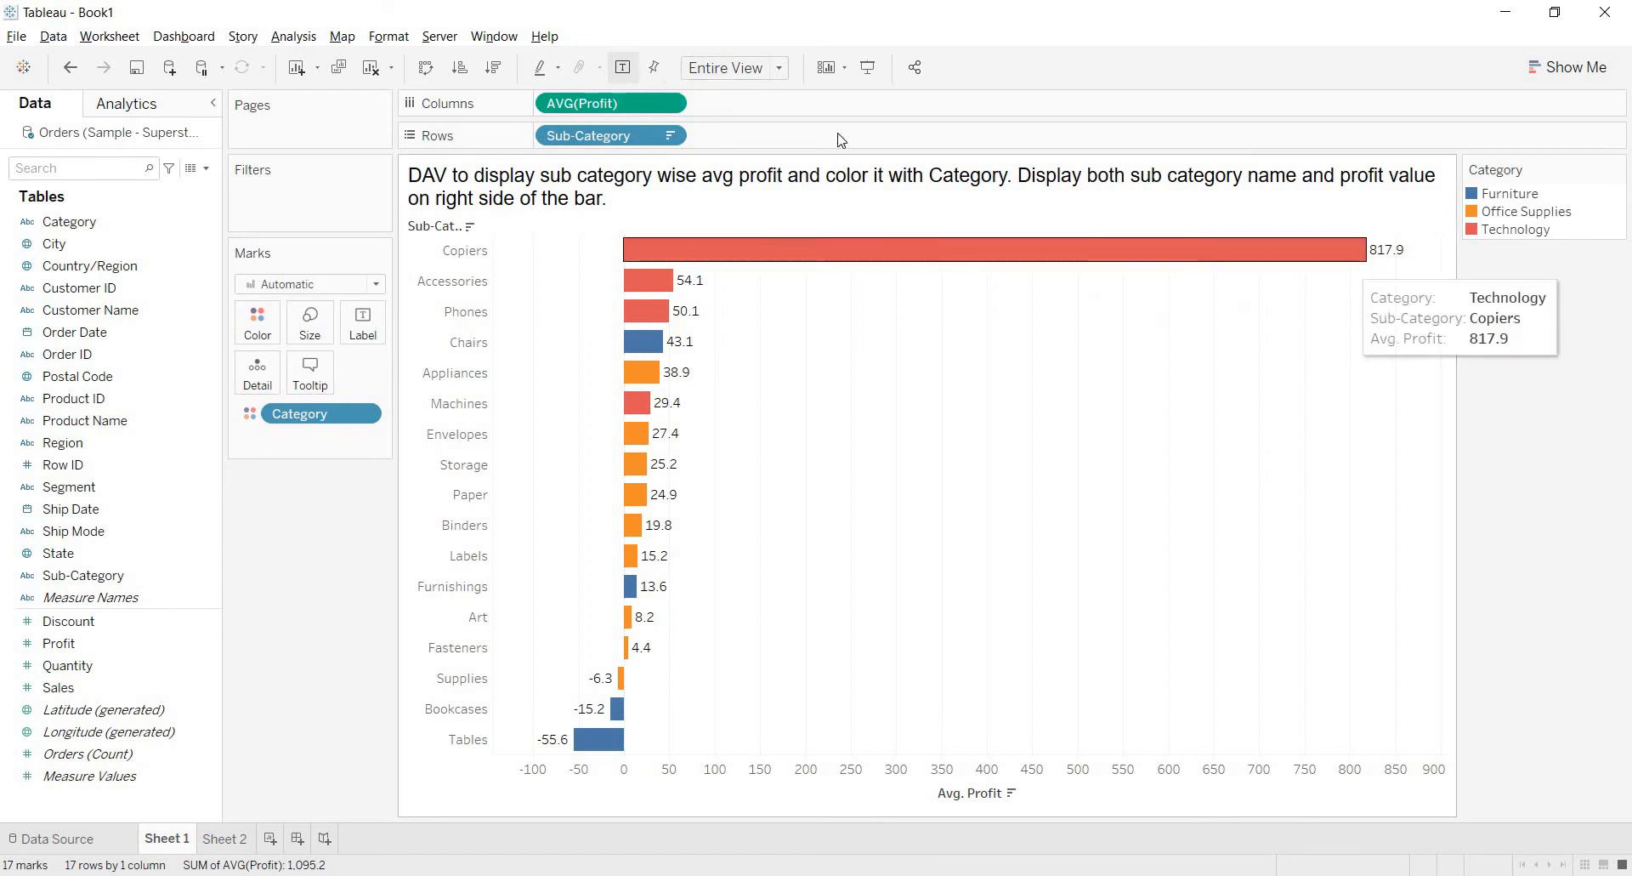
mouse_move(1346, 293)
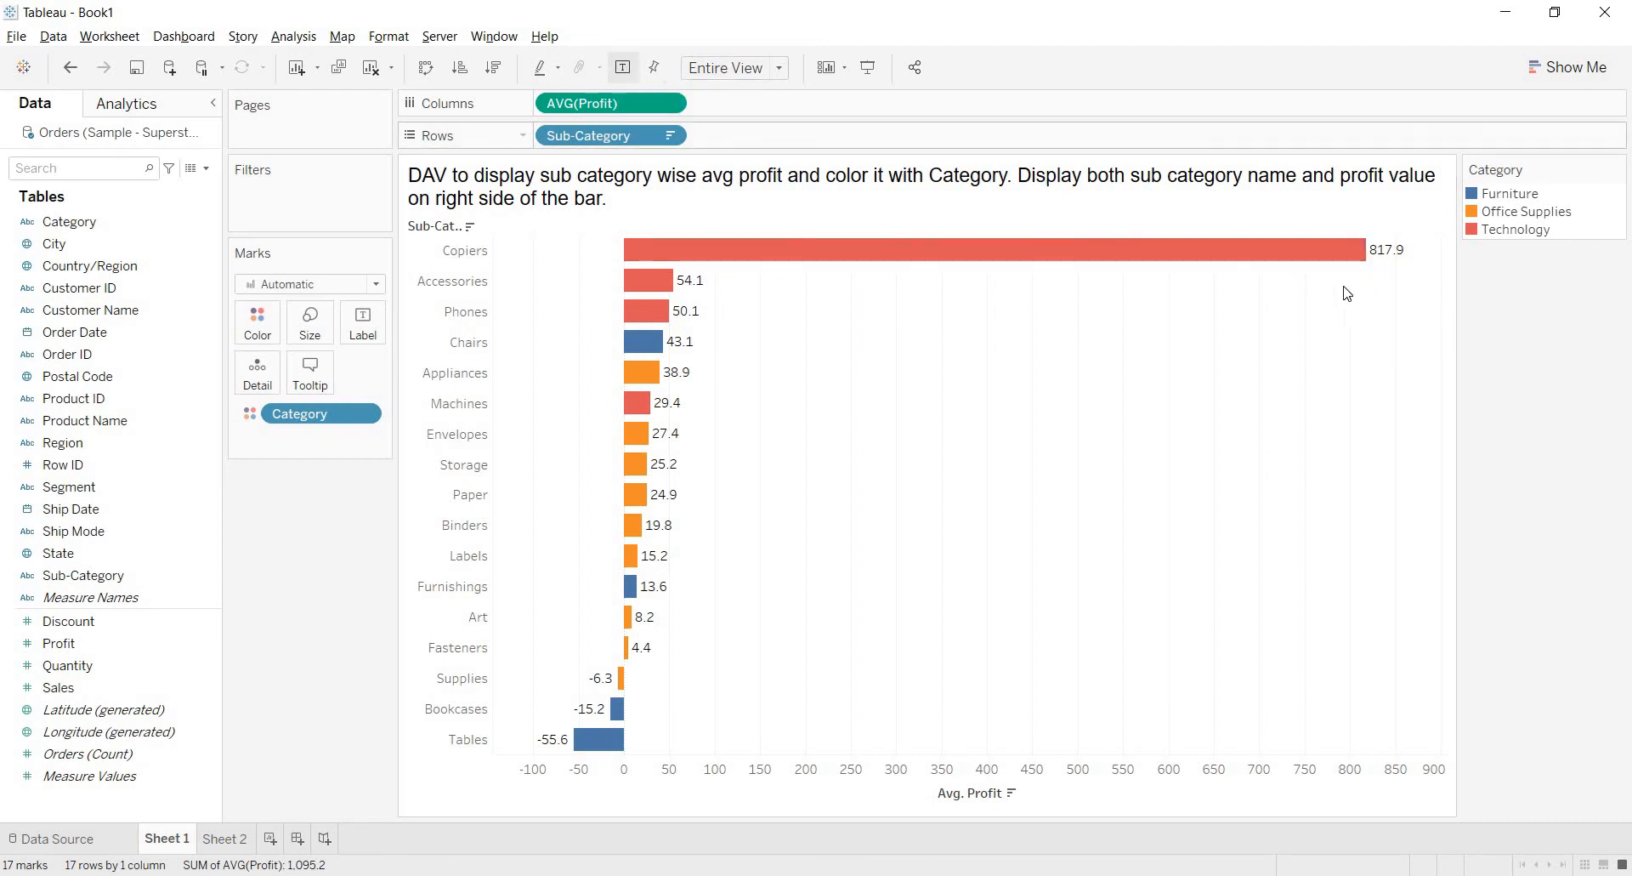
mouse_move(682, 574)
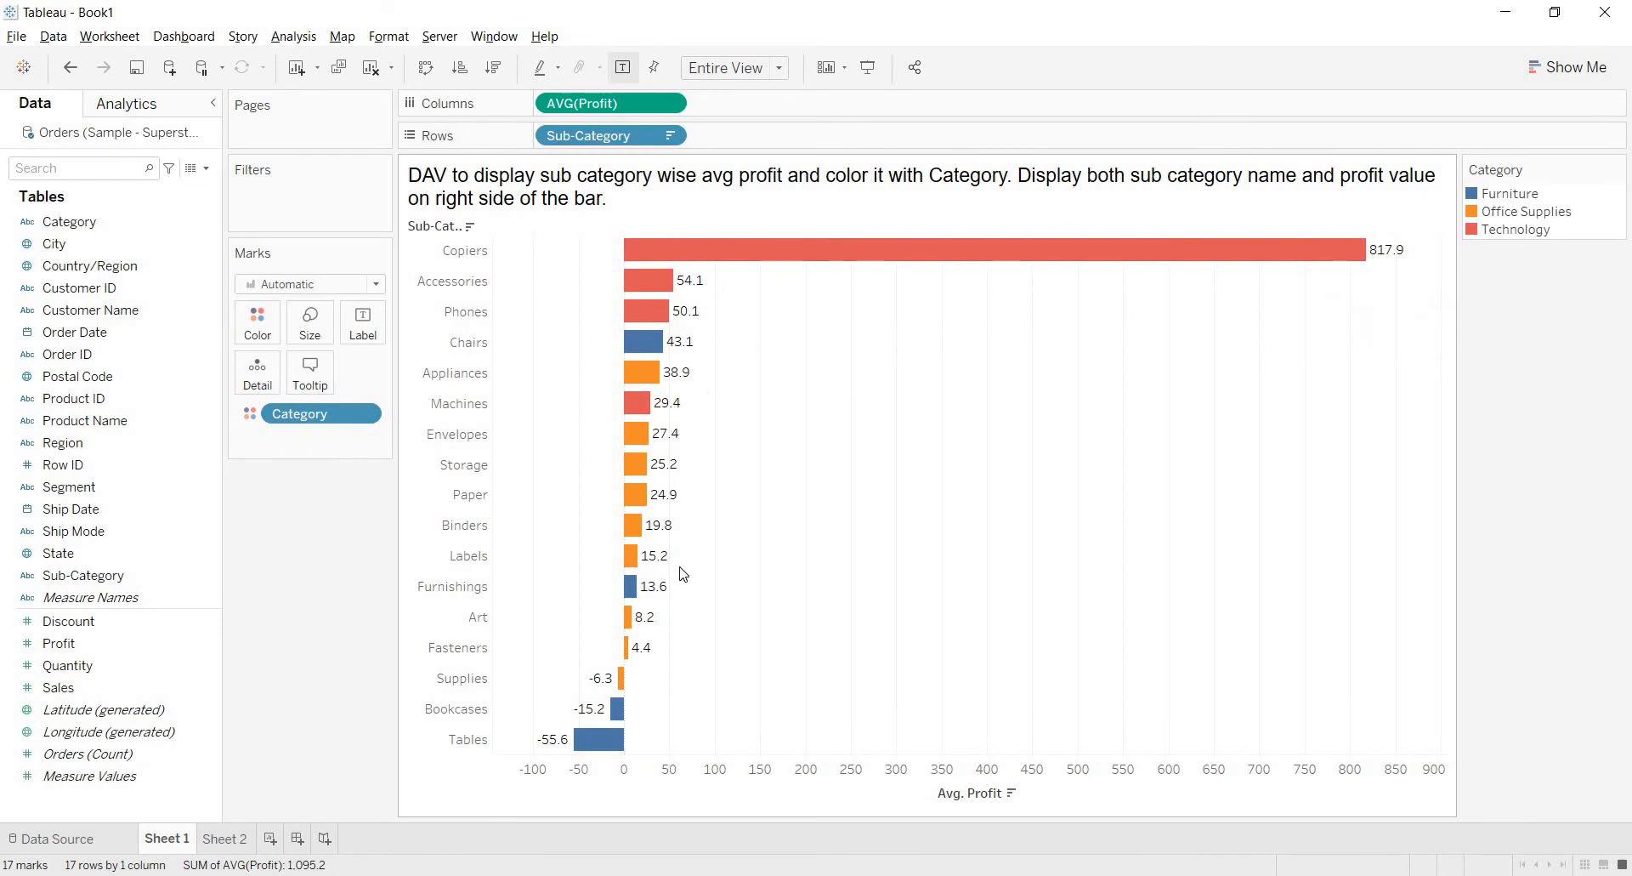
mouse_move(474, 263)
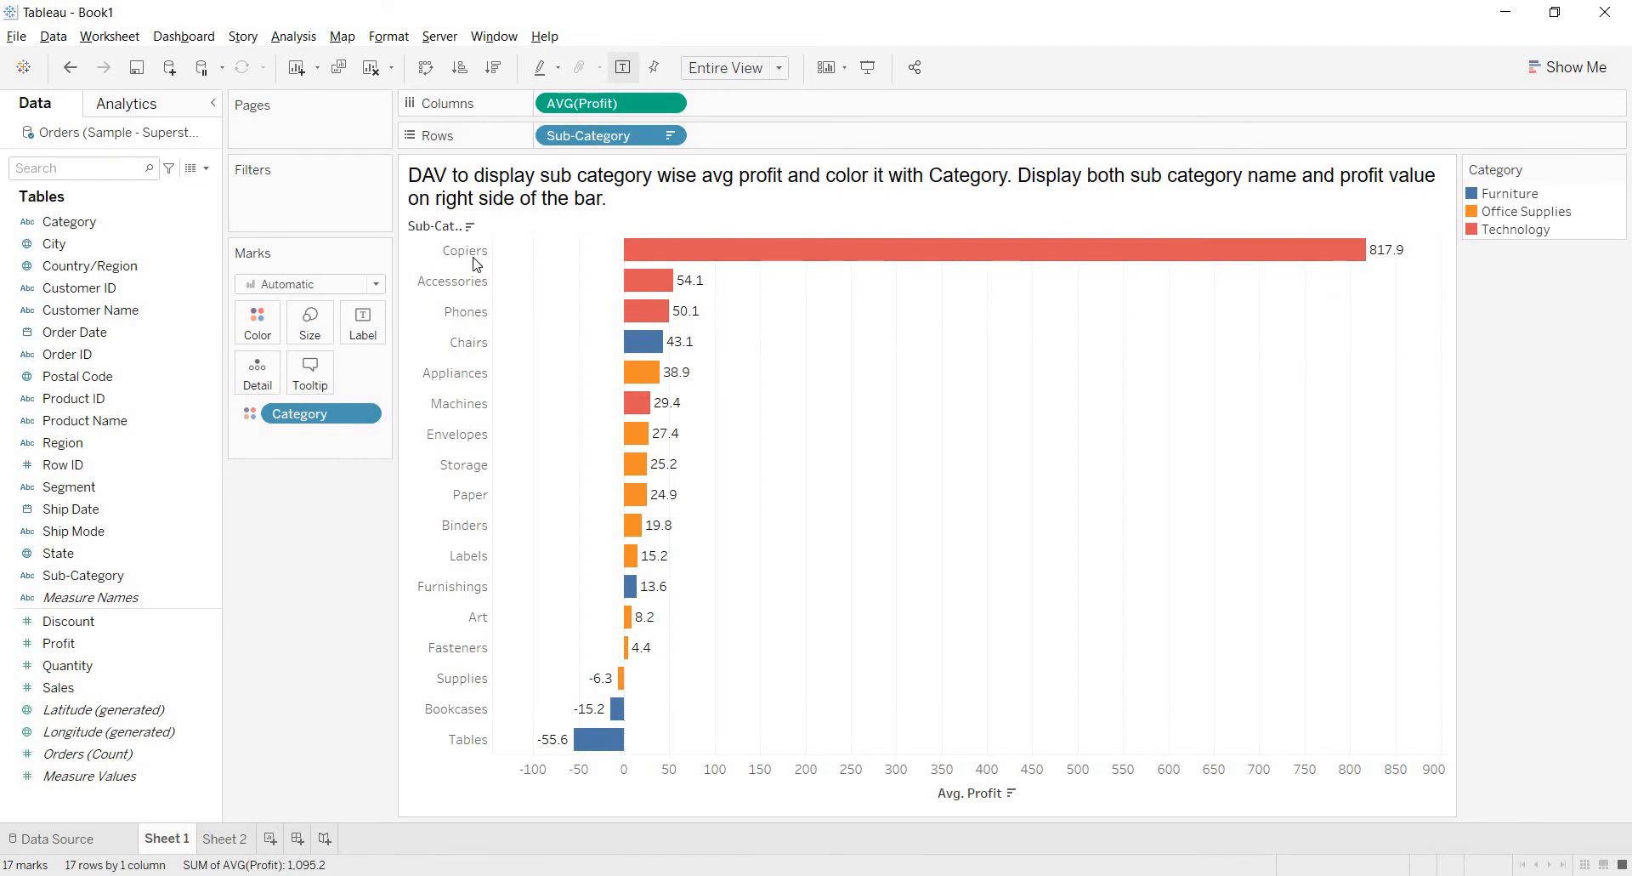
mouse_move(623, 68)
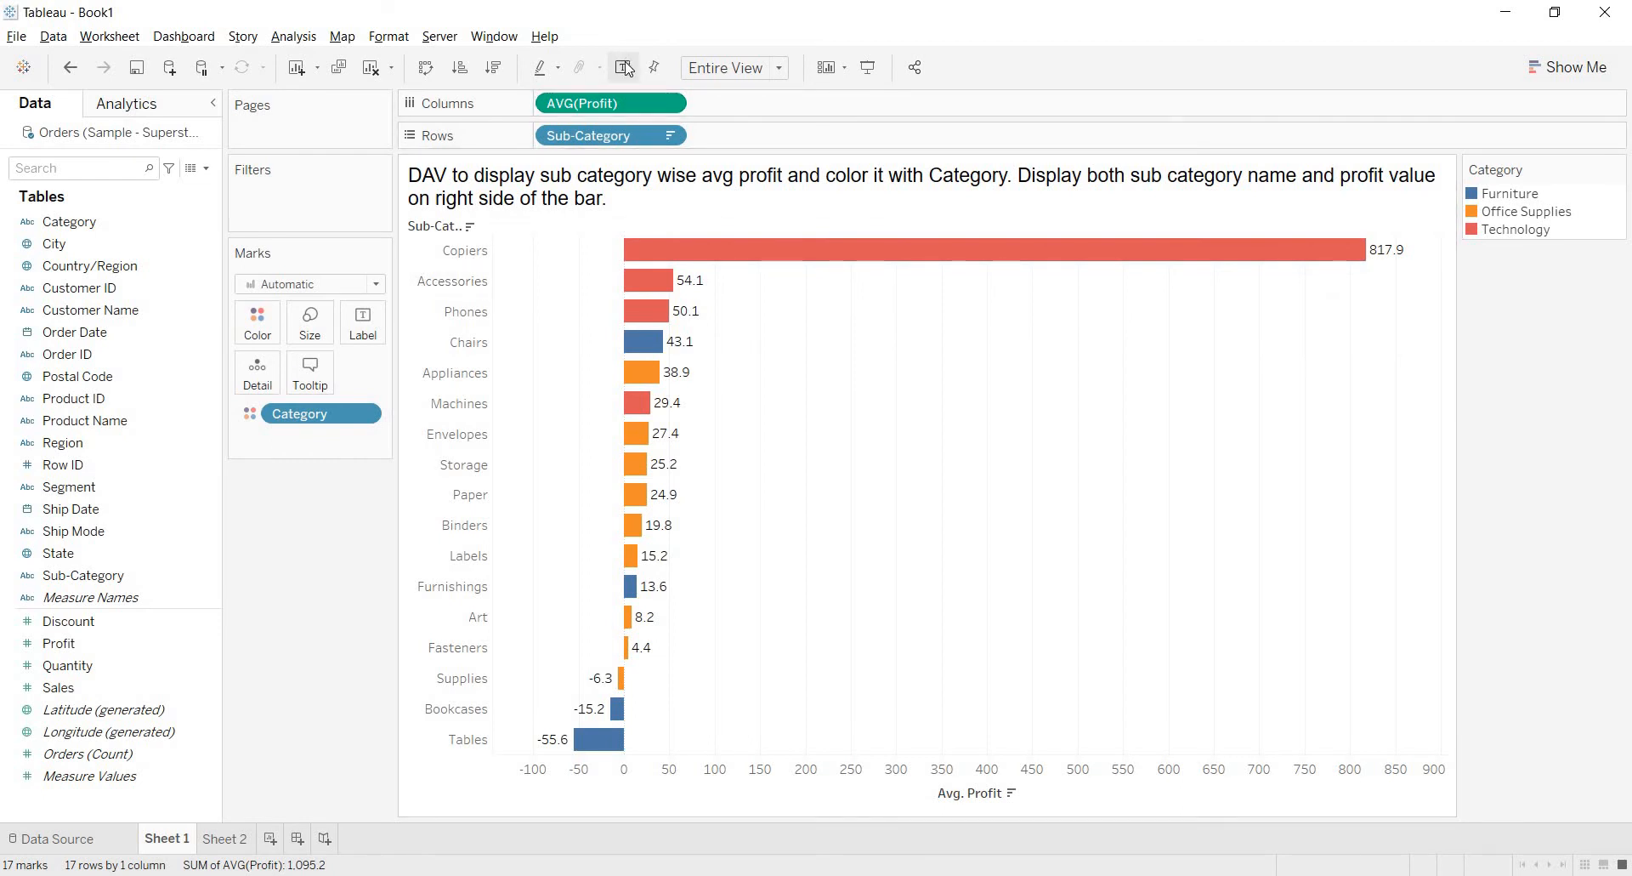
mouse_move(623, 66)
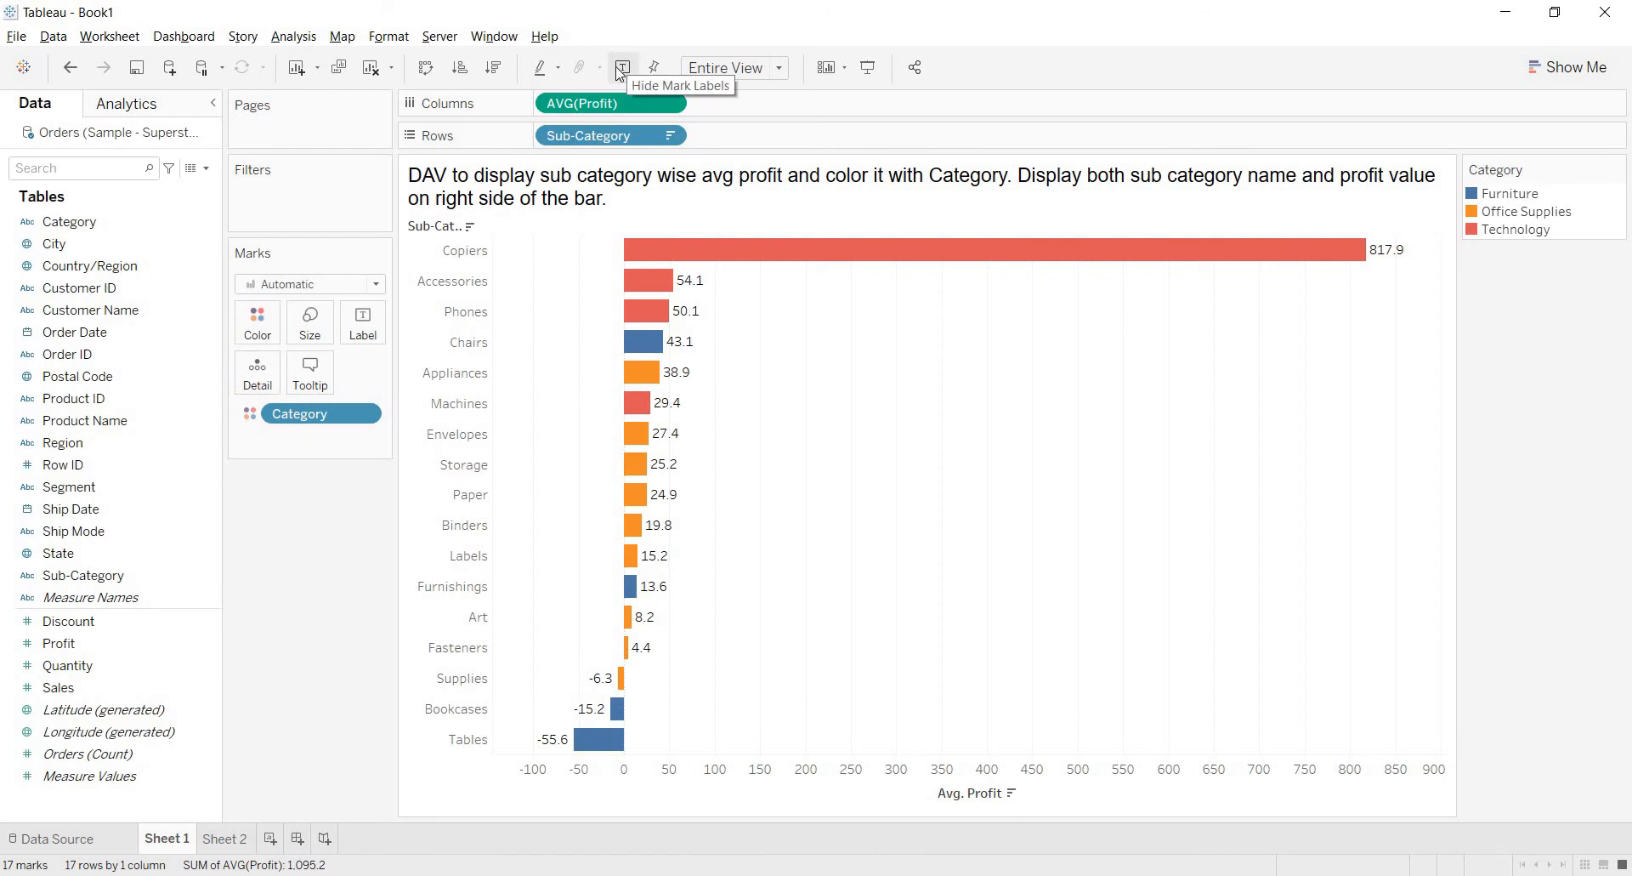
- Hide the bars' average profit value labels and select the Sub-Category field
left_click(622, 66)
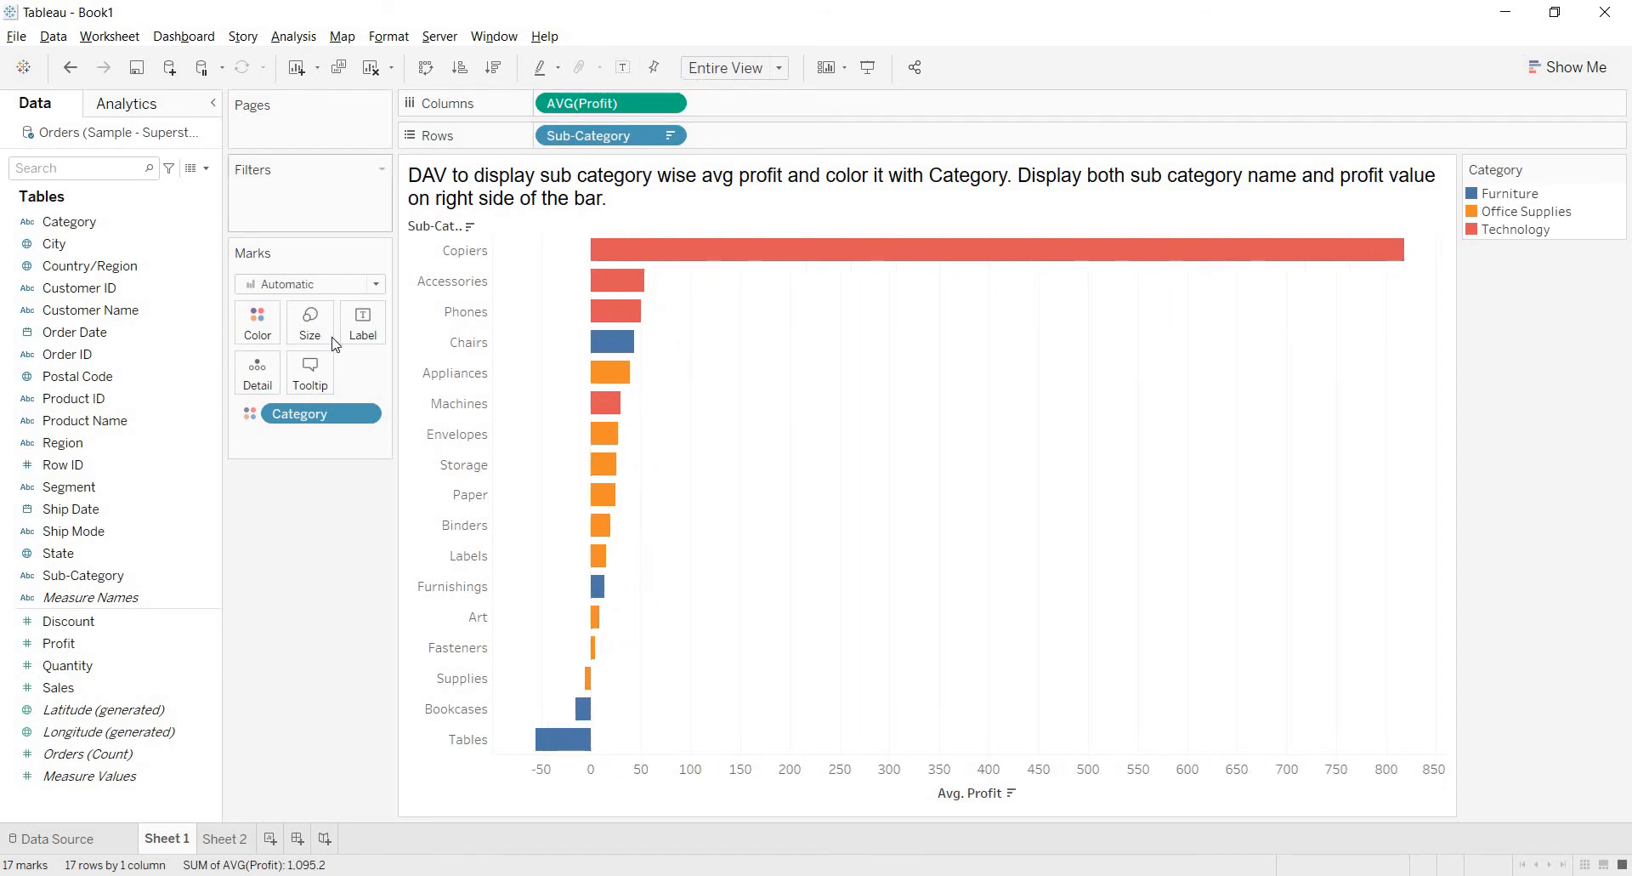
mouse_move(362, 318)
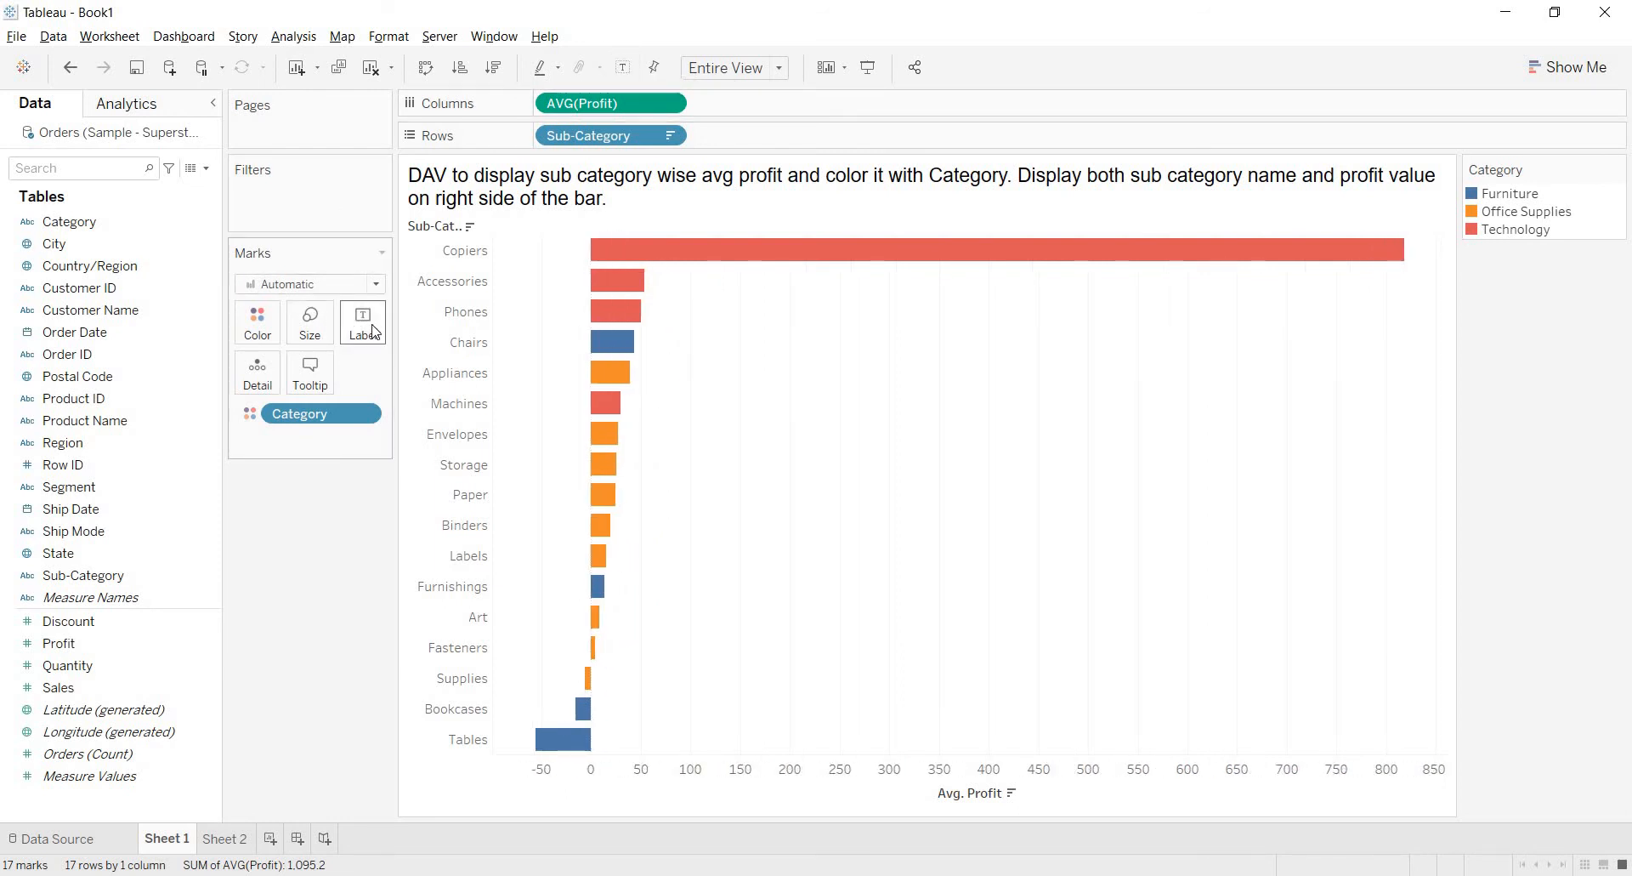
mouse_move(377, 300)
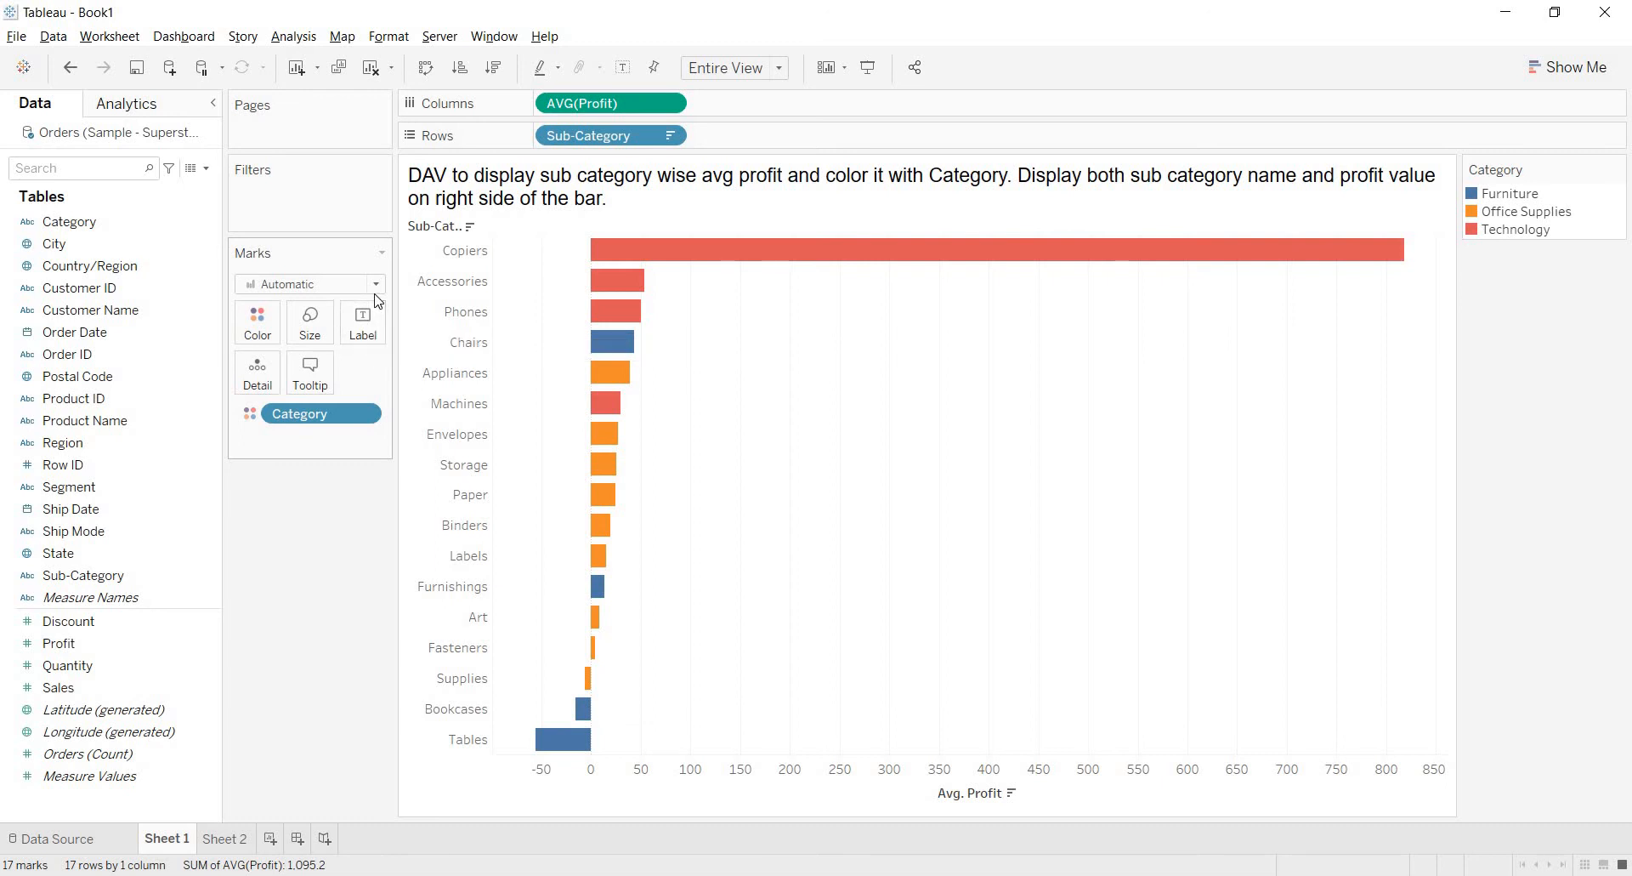
mouse_move(398, 414)
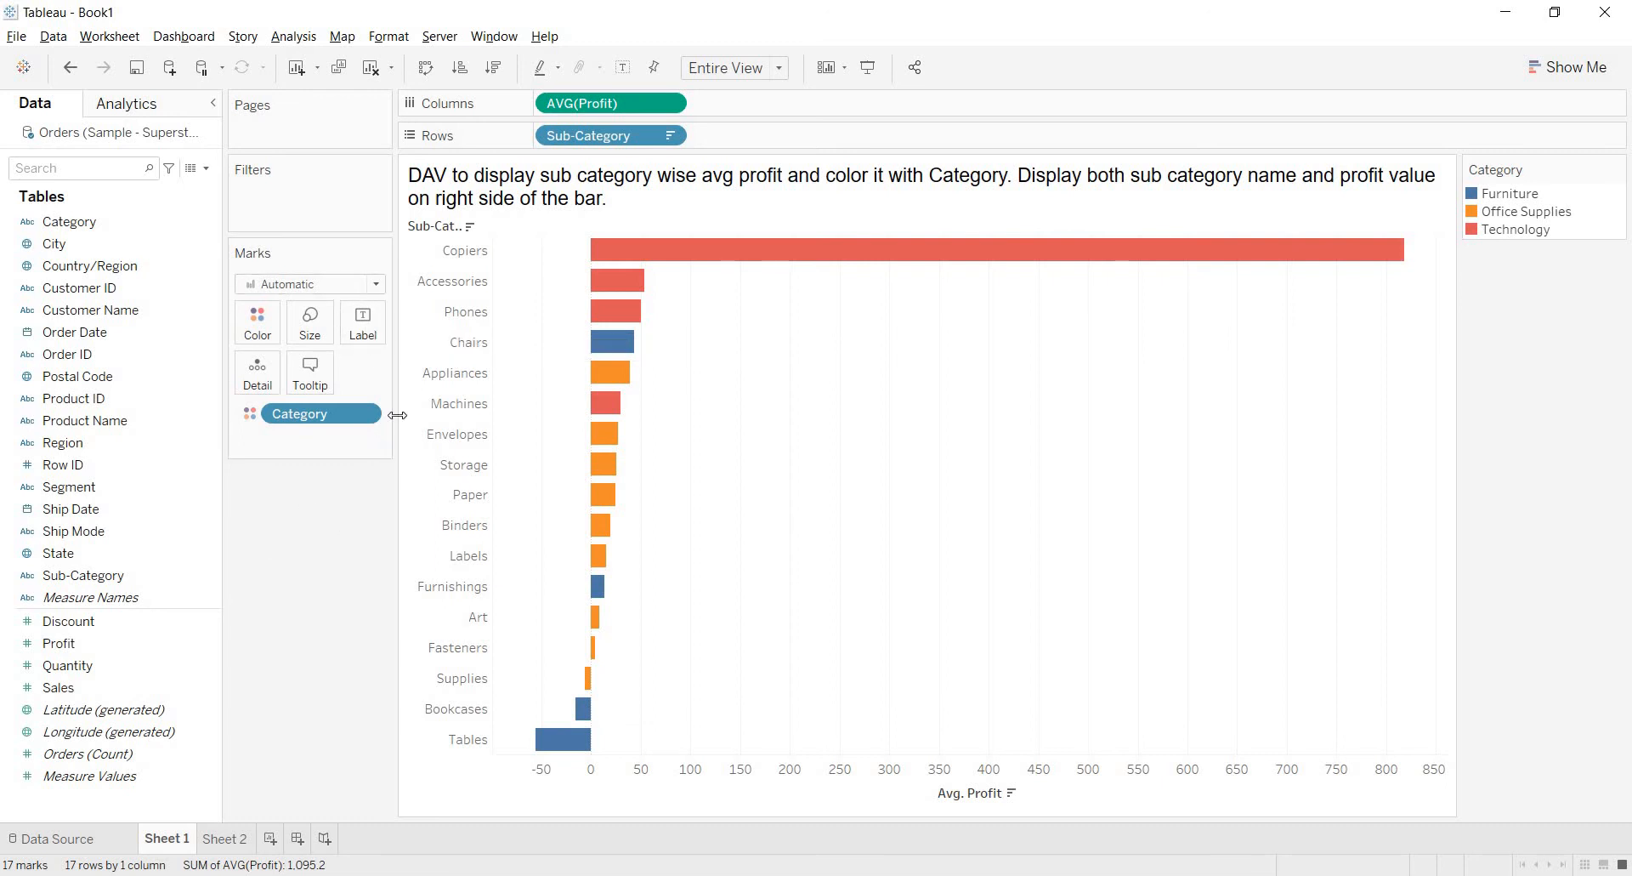
mouse_move(841, 232)
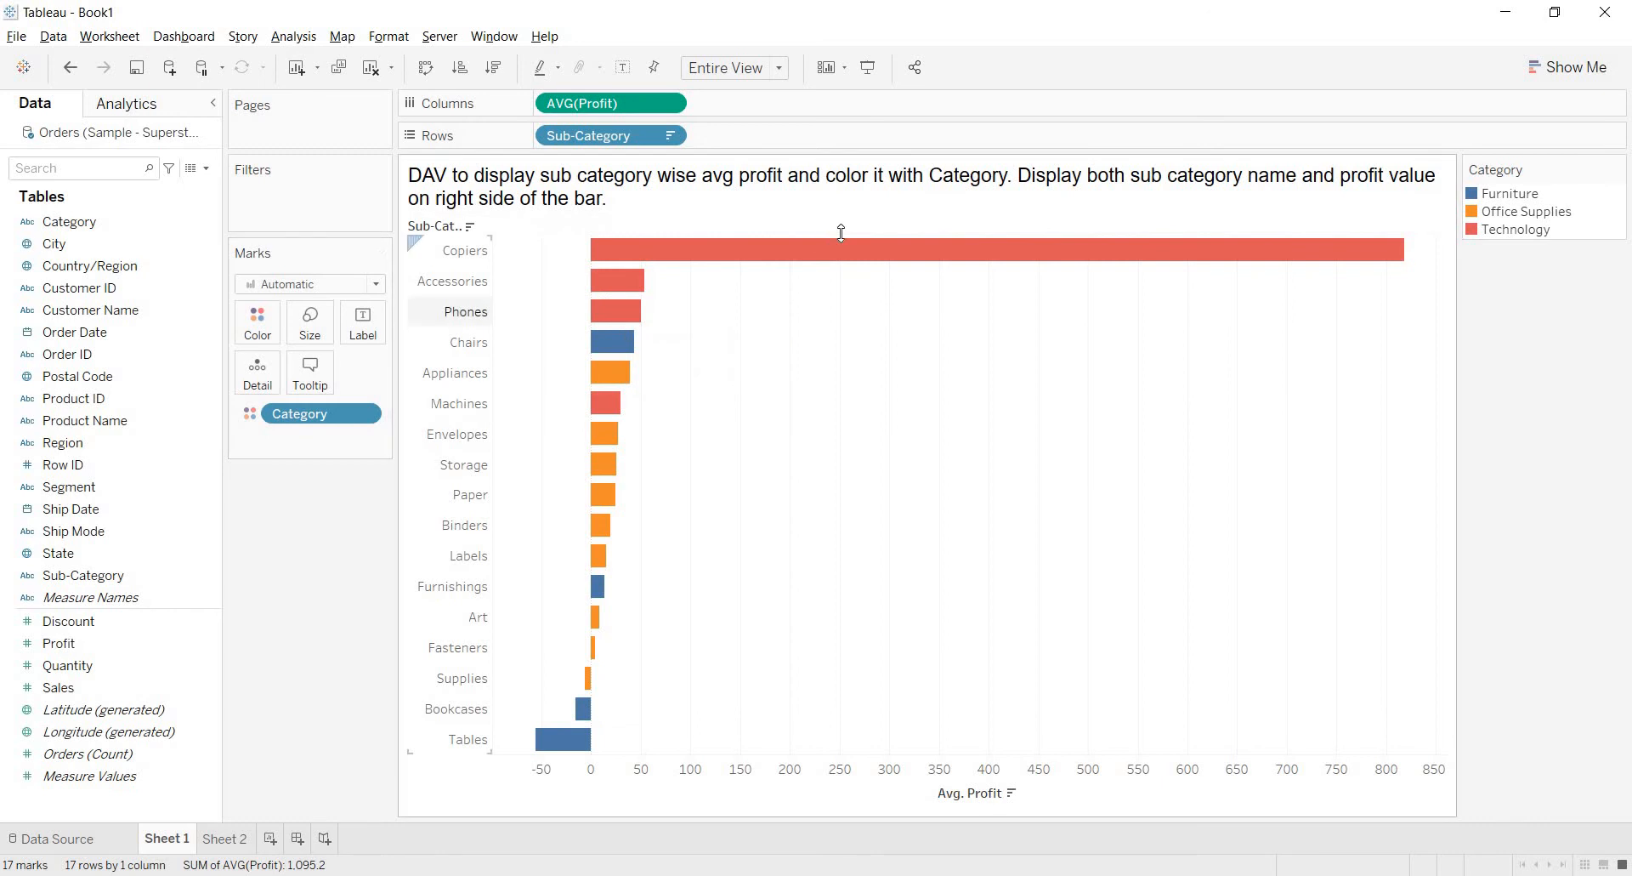
mouse_move(342, 320)
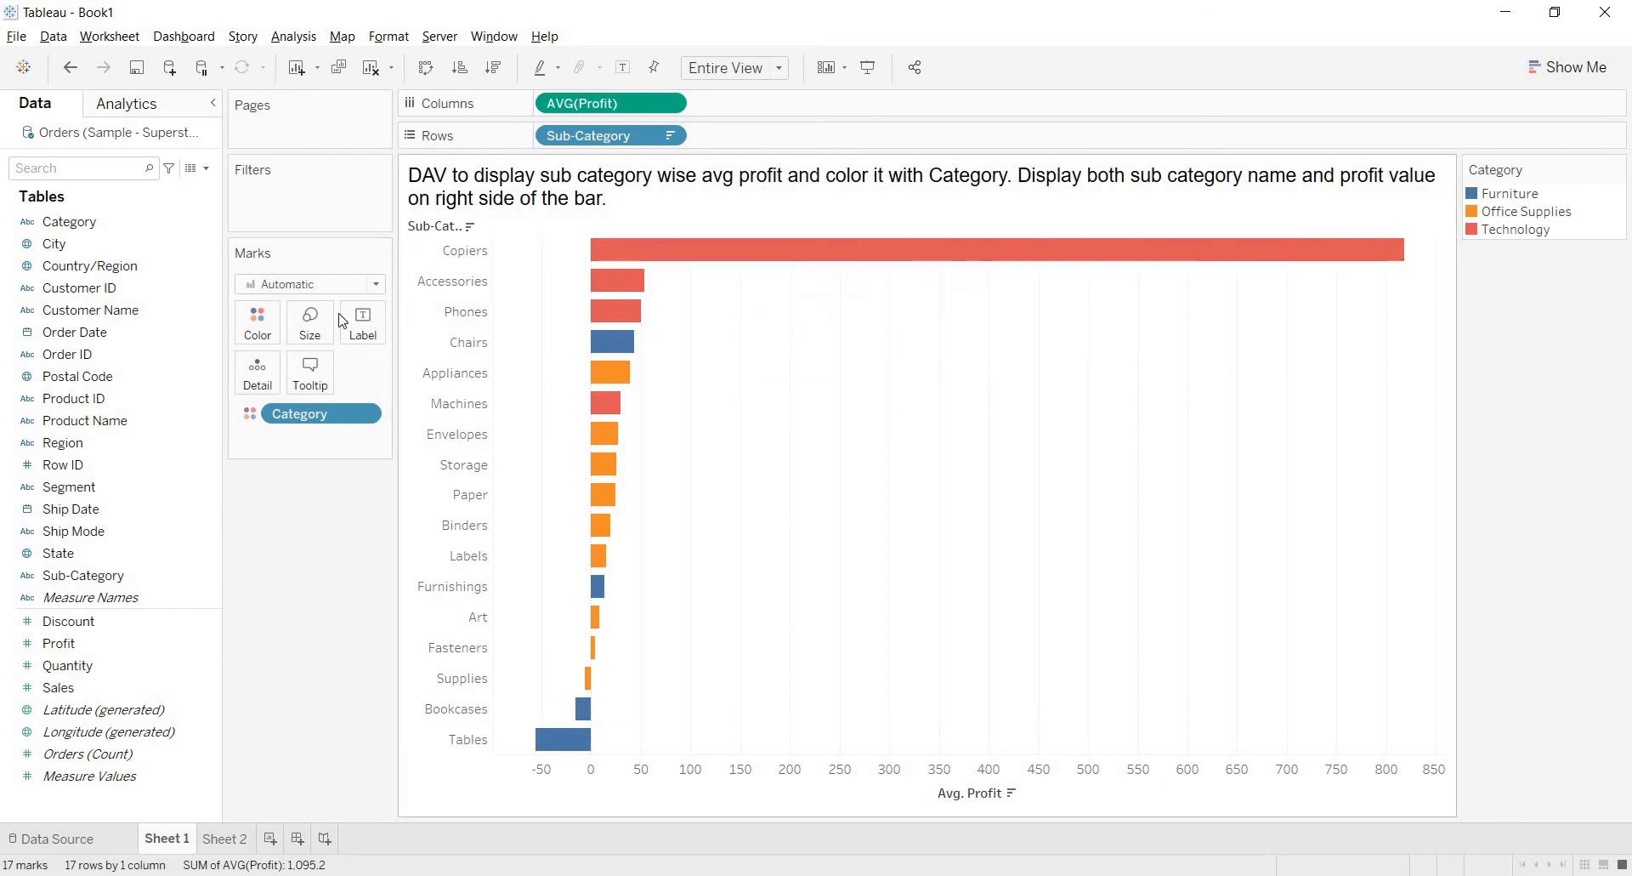
left_click(68, 664)
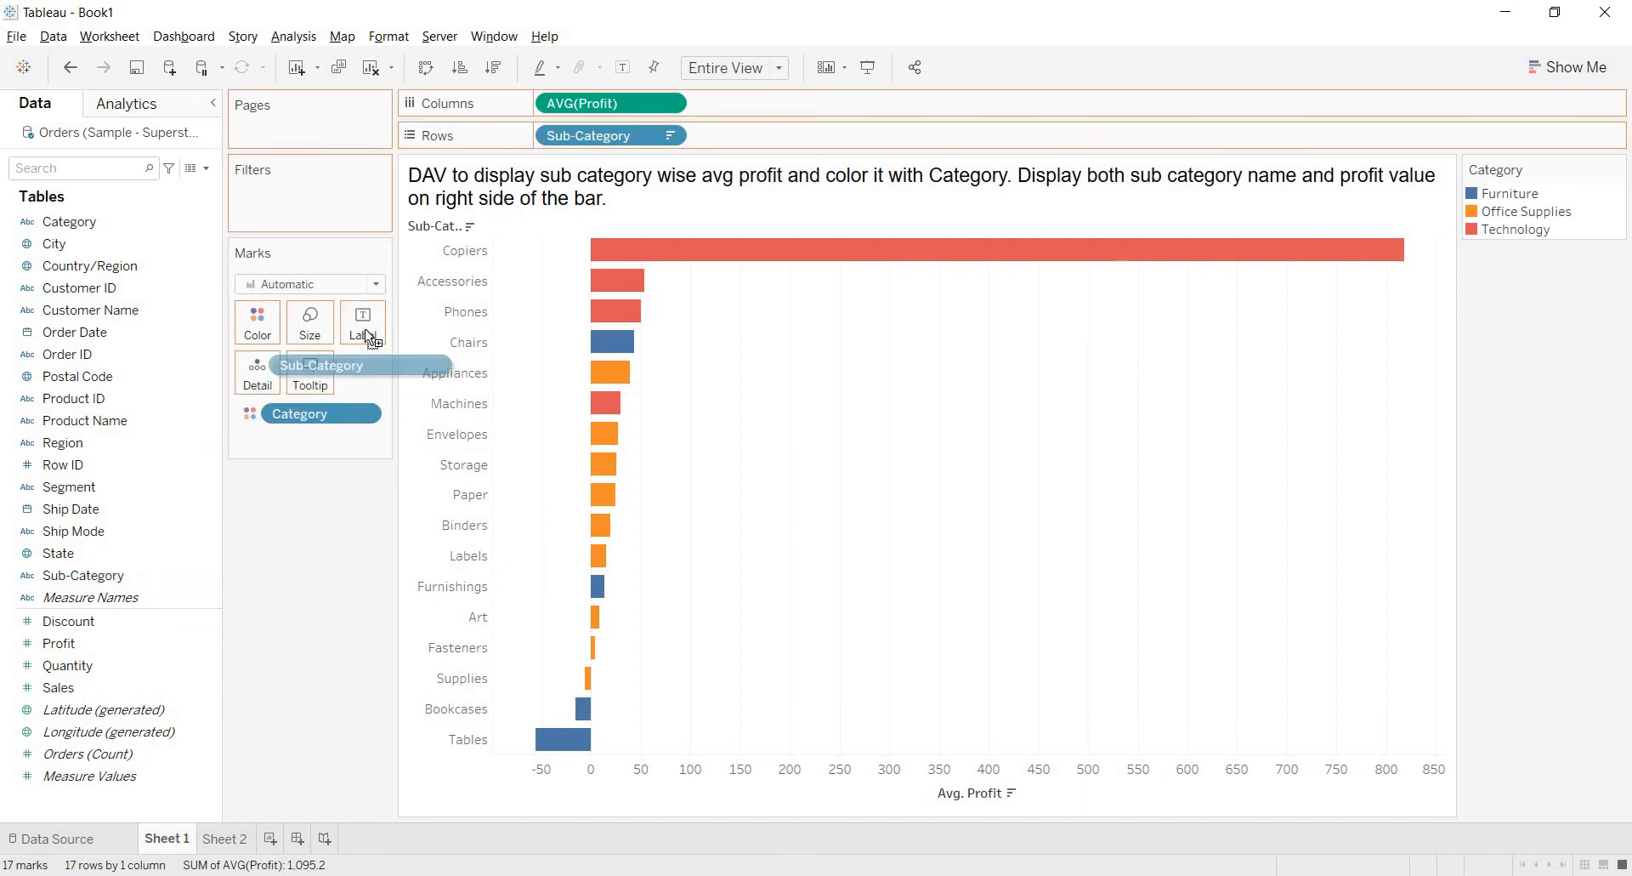
left_click(362, 324)
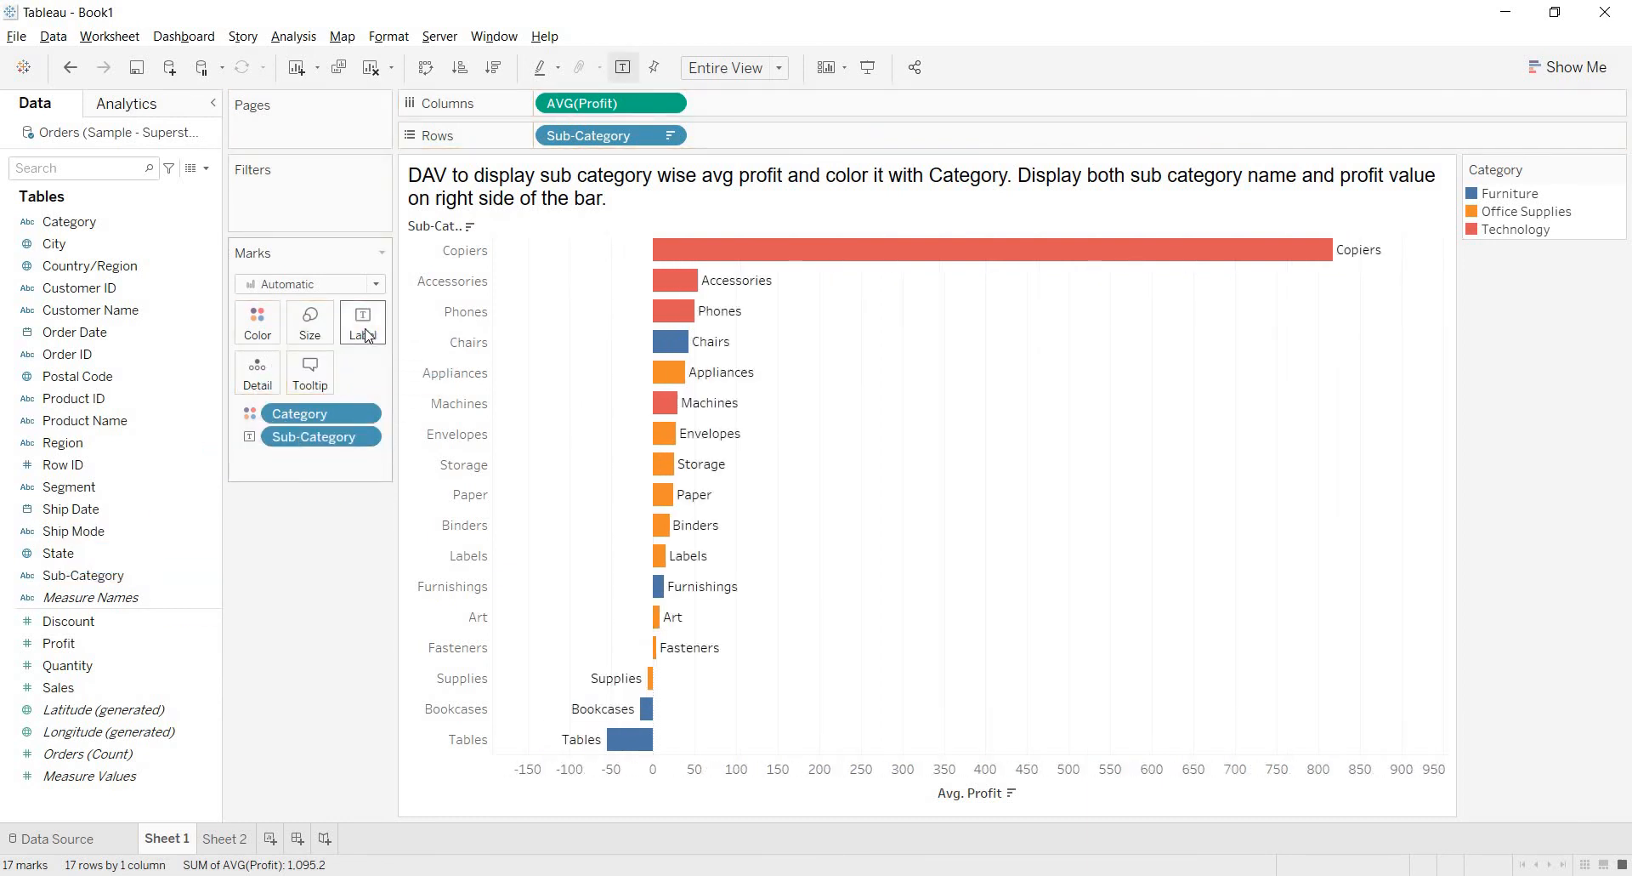
left_click(59, 643)
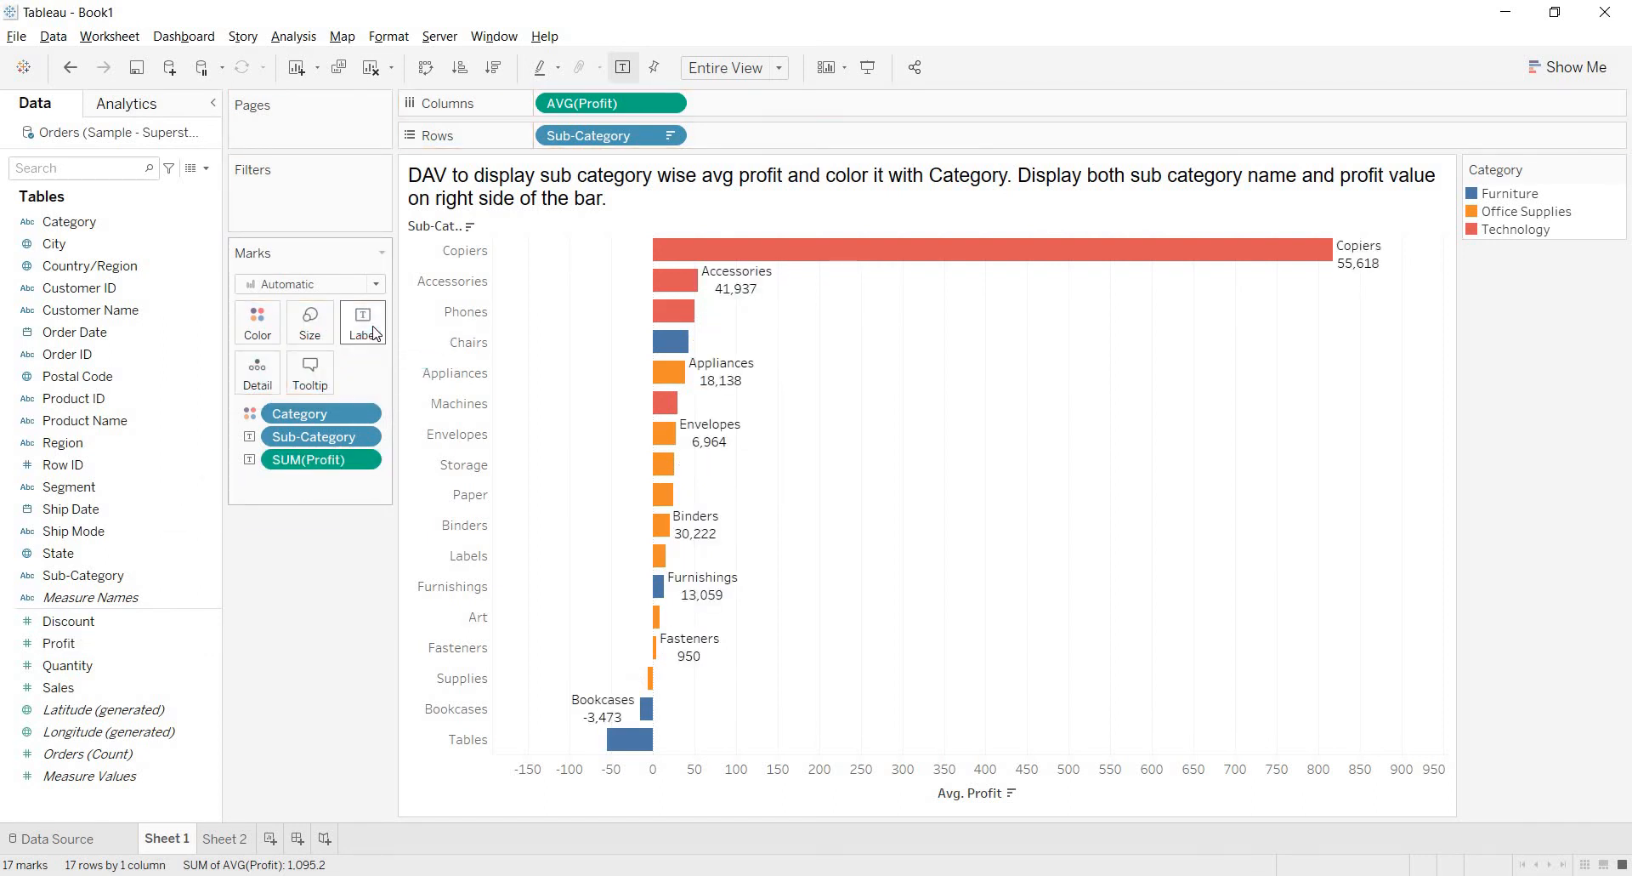
mouse_move(387, 325)
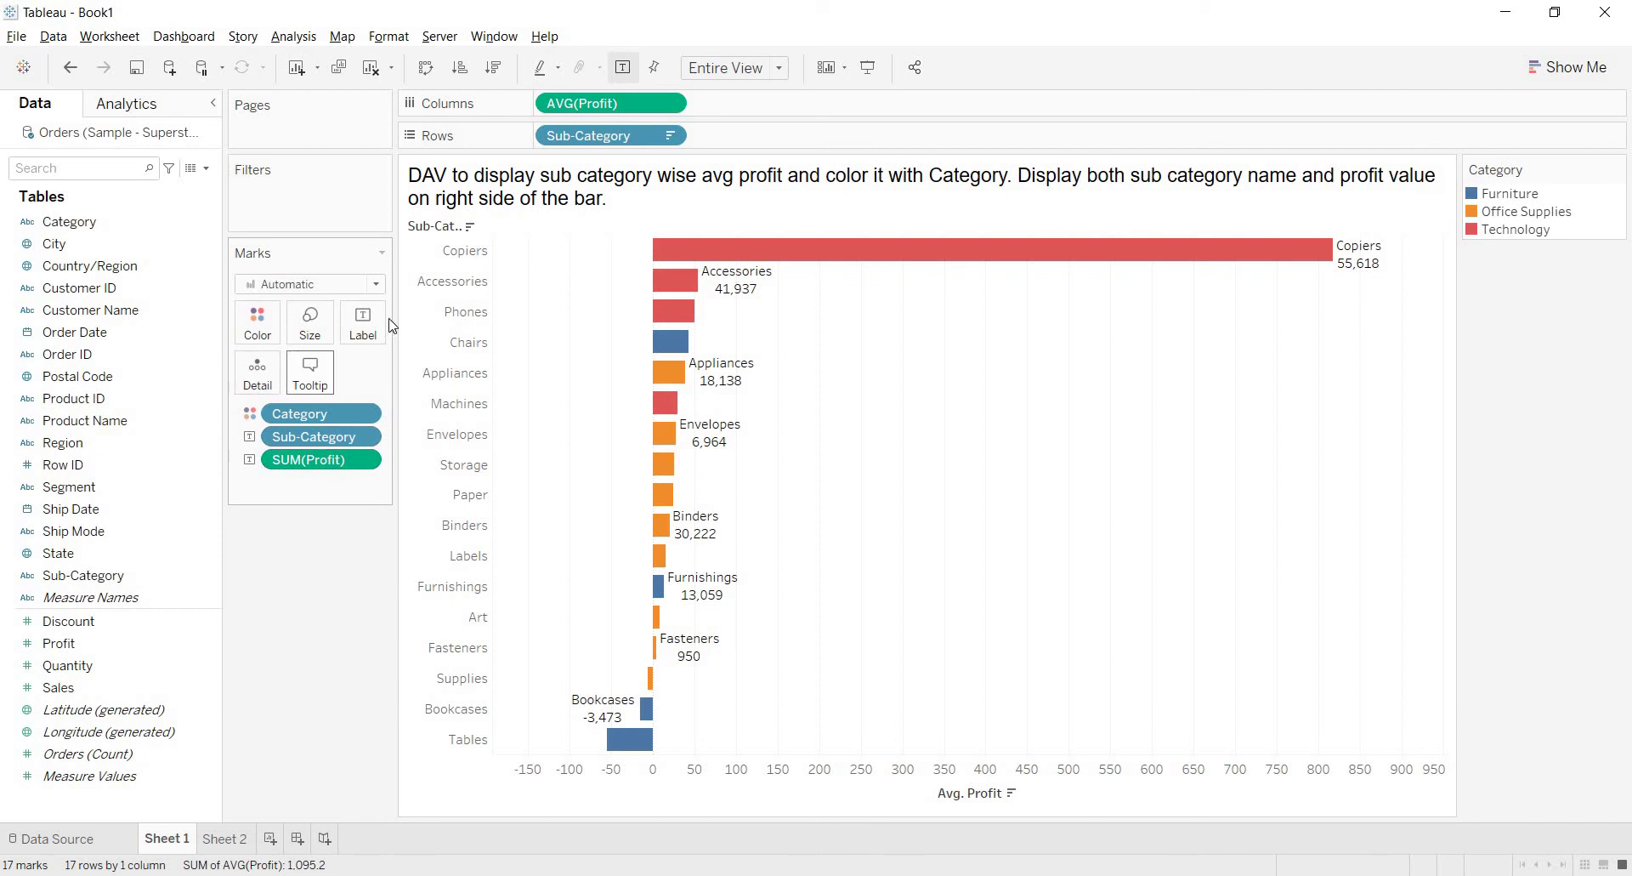
mouse_move(585, 112)
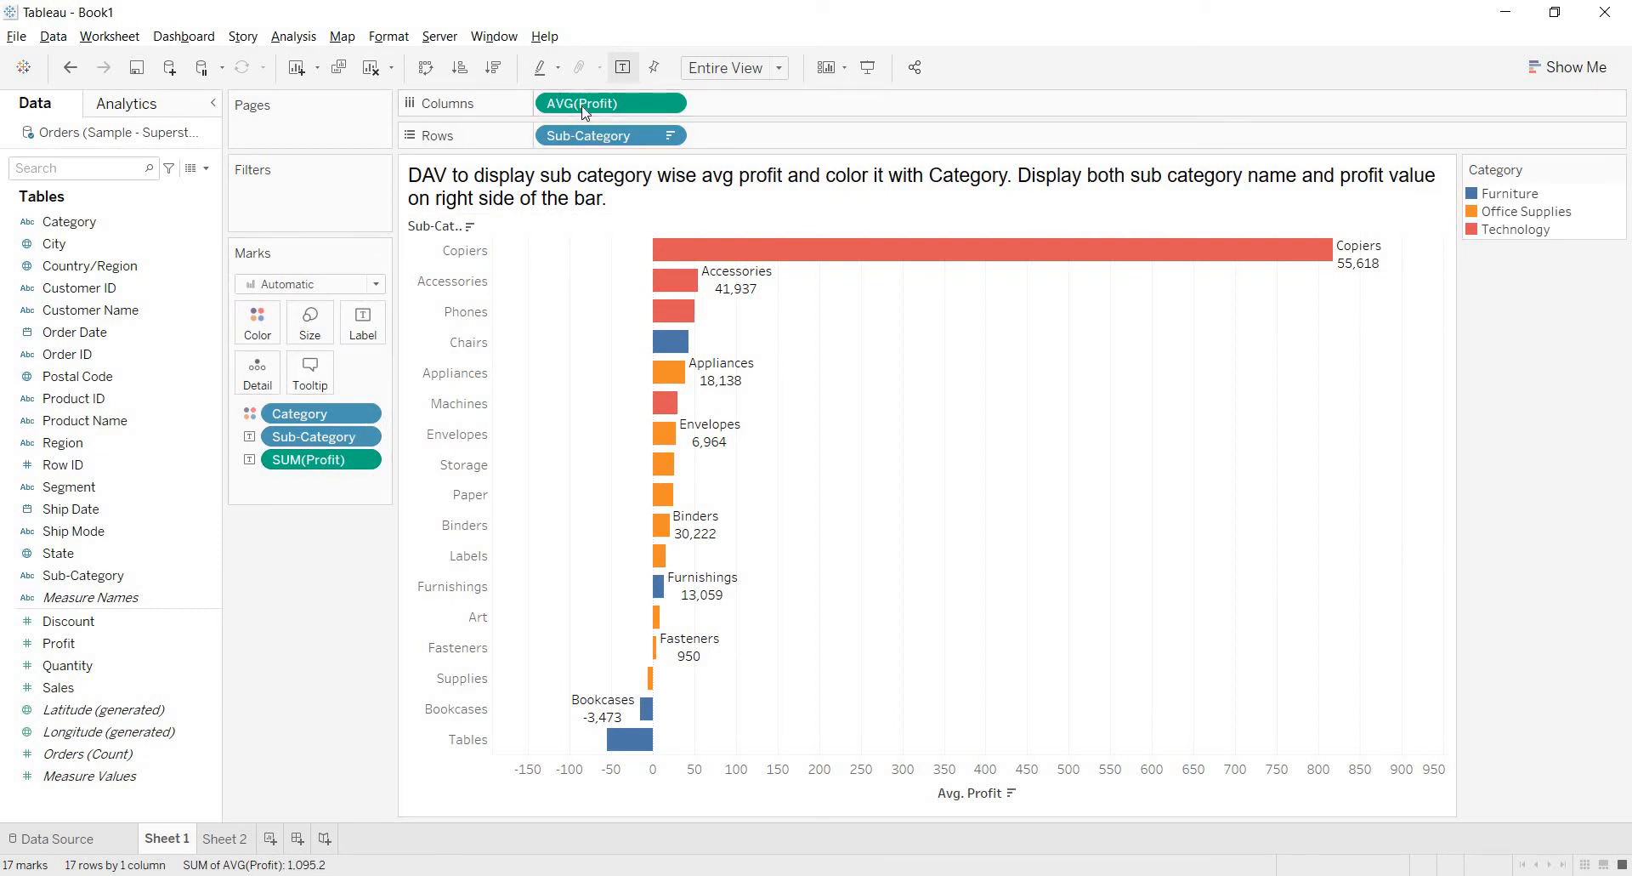
mouse_move(706, 279)
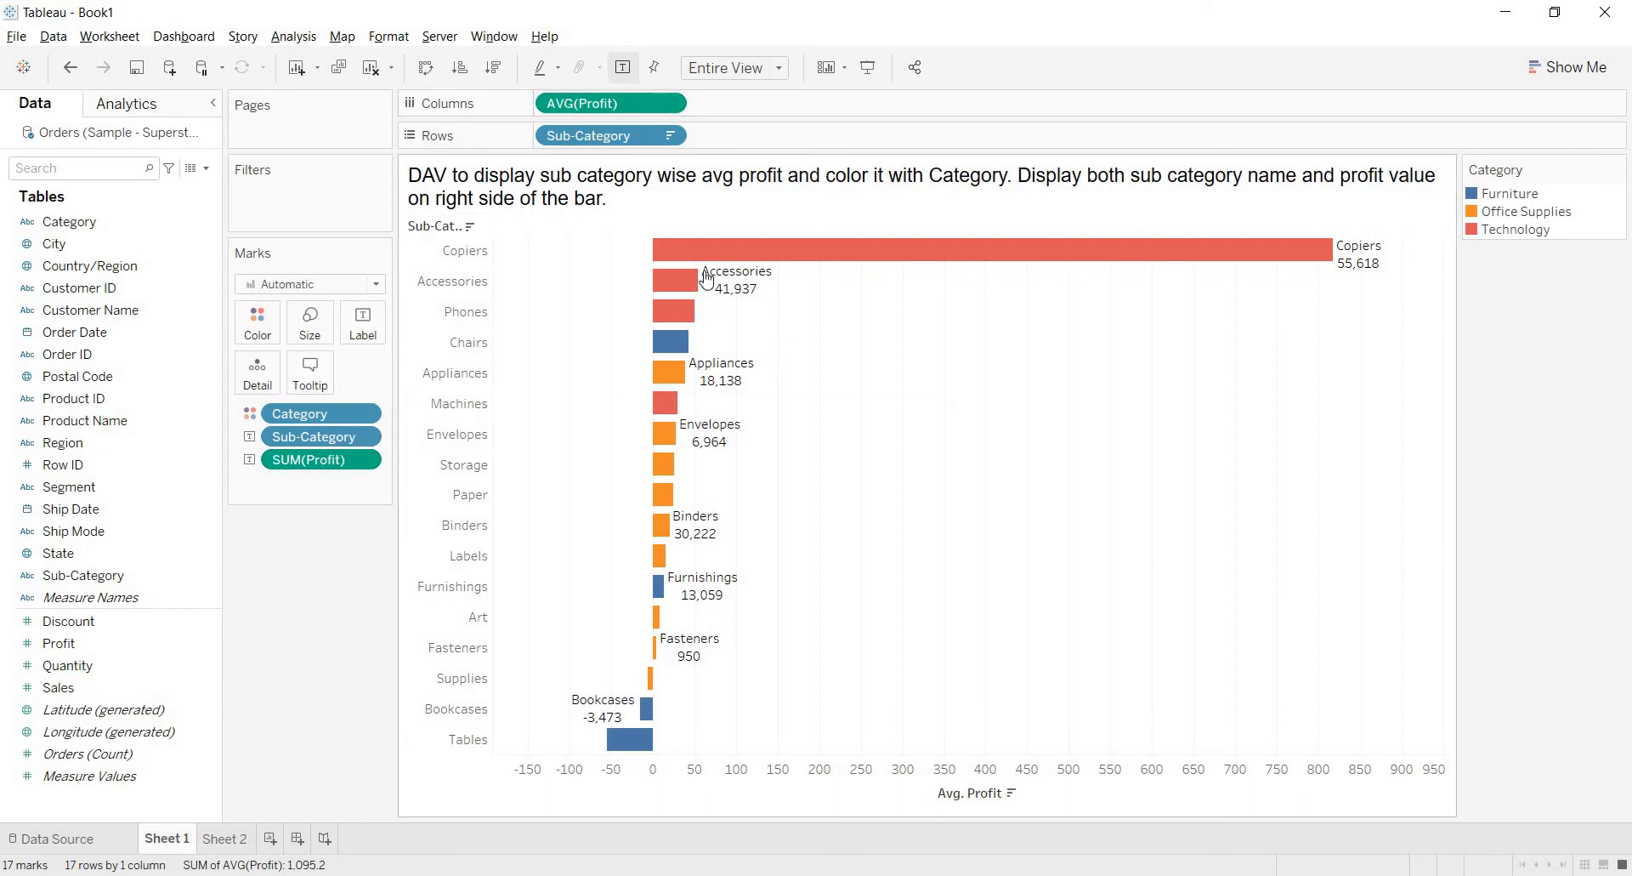
mouse_move(677, 279)
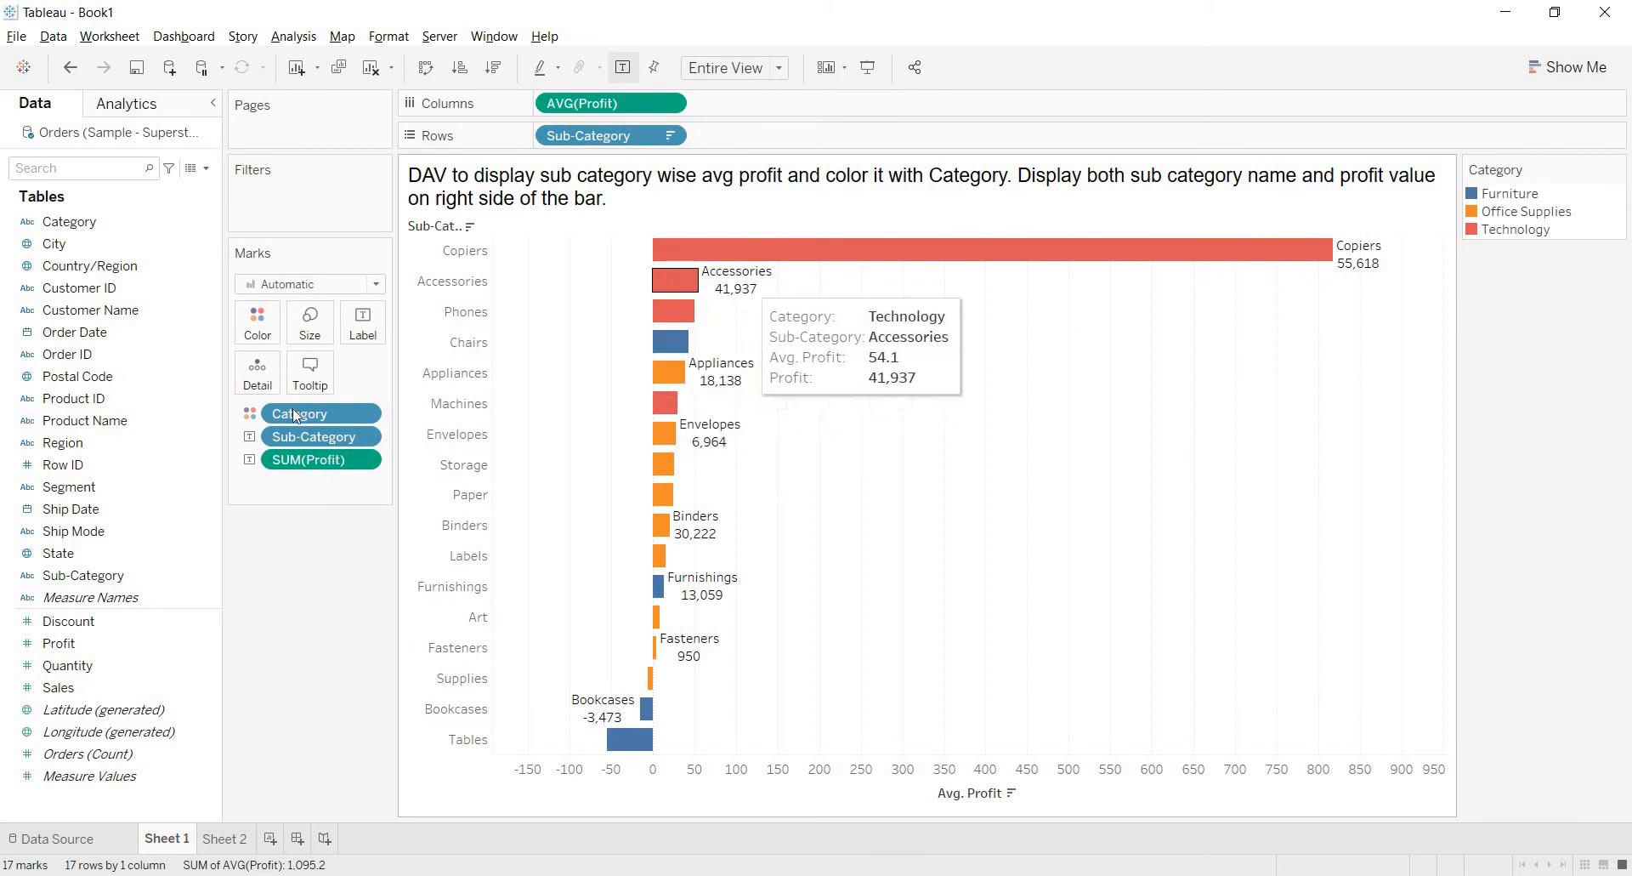
mouse_move(716, 288)
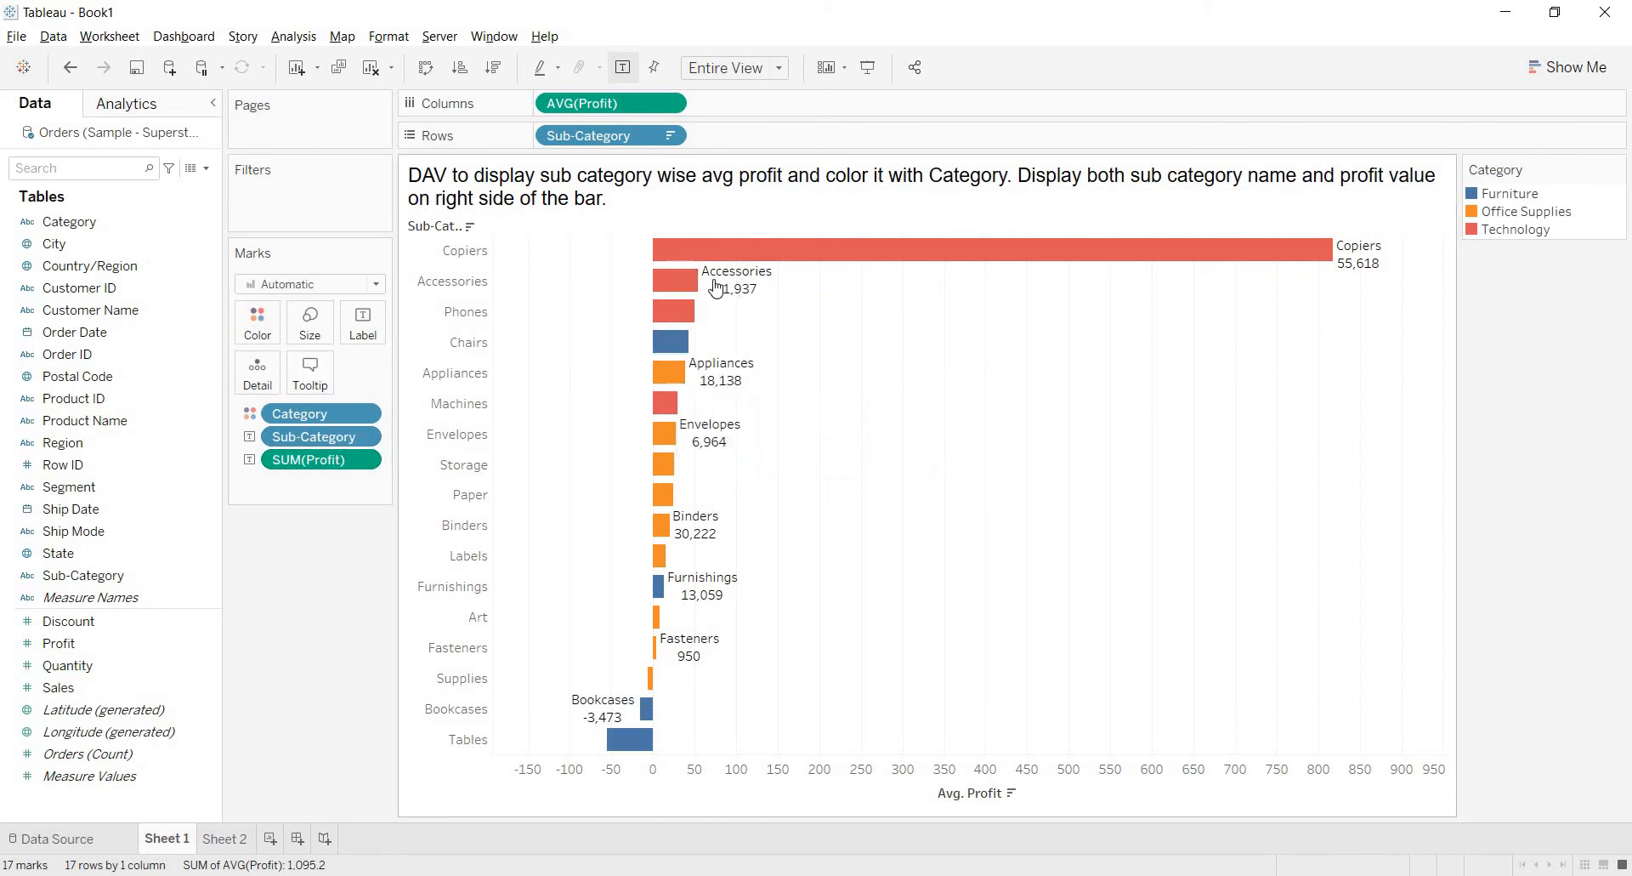
mouse_move(718, 289)
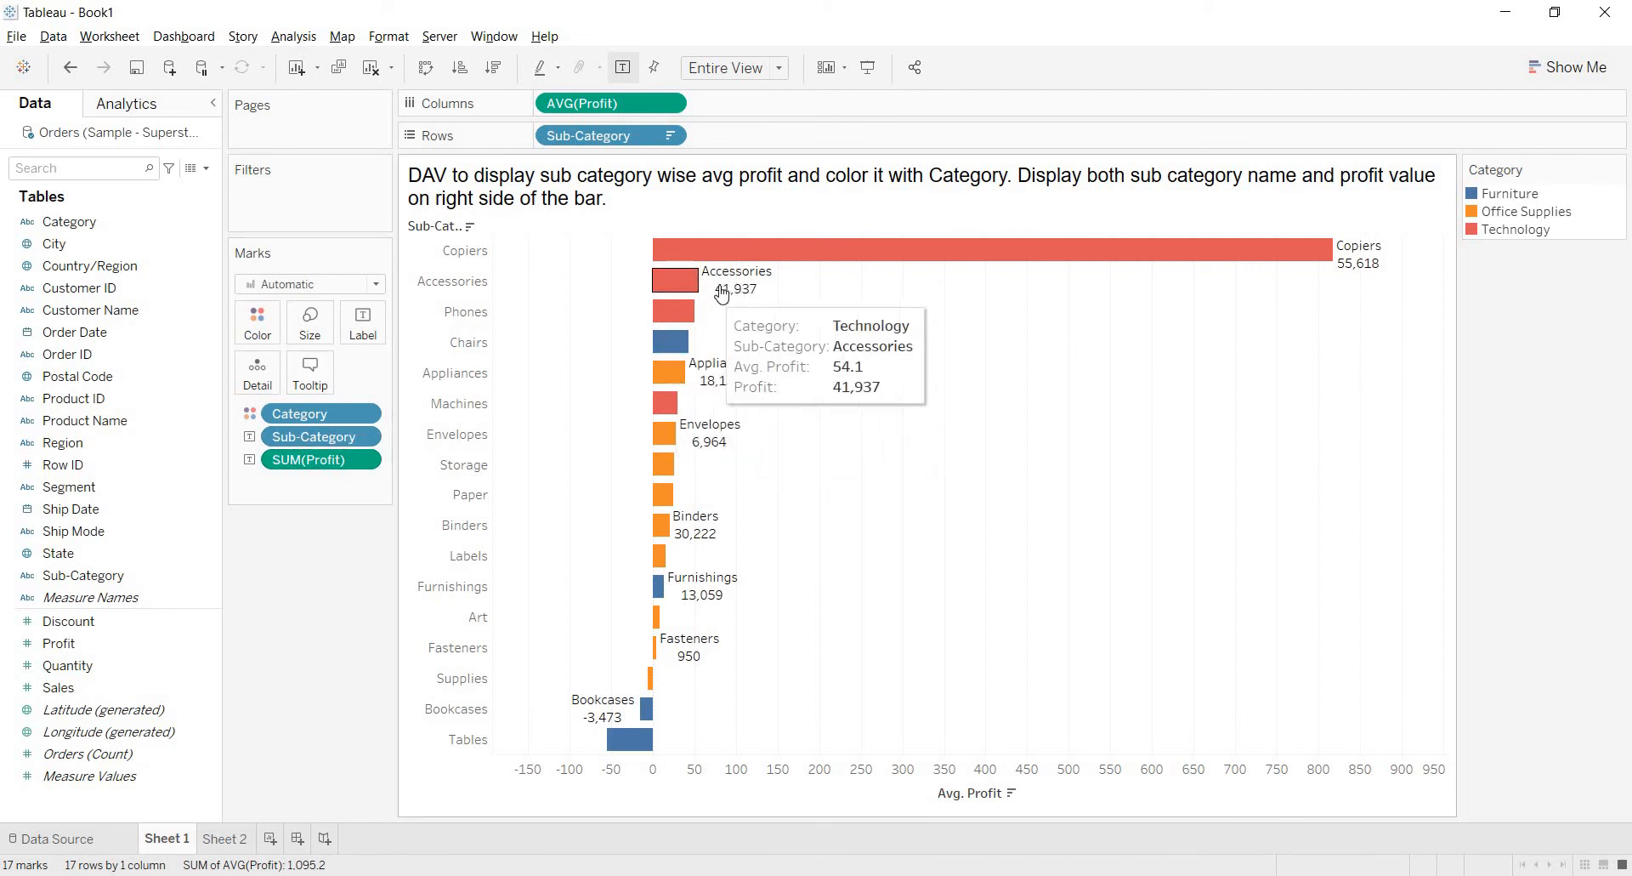
mouse_move(745, 297)
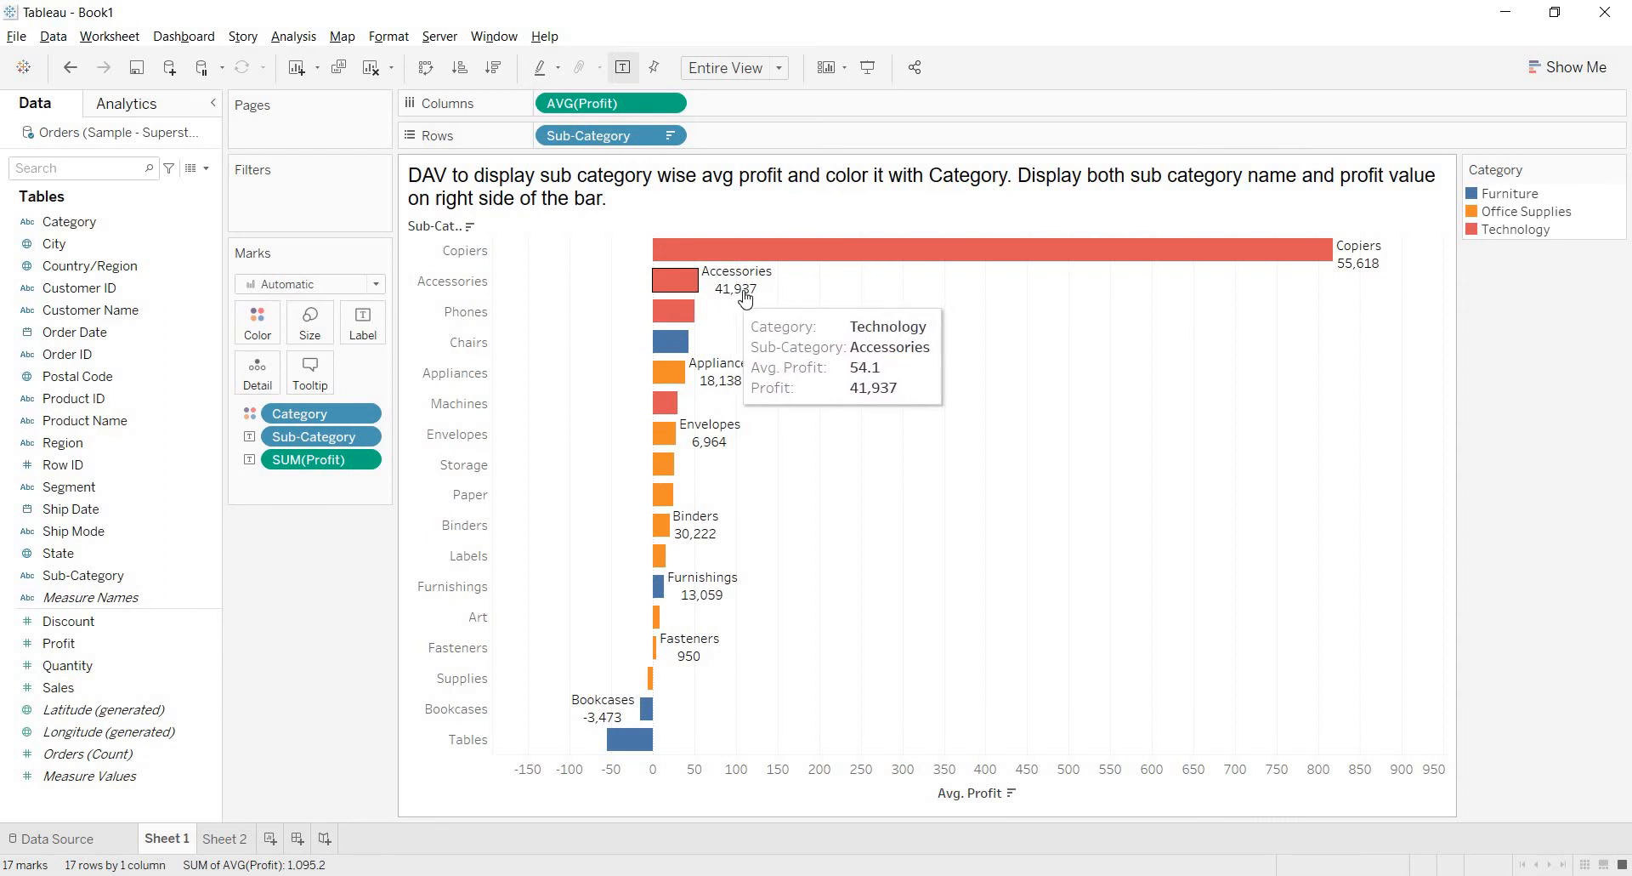
mouse_move(389, 453)
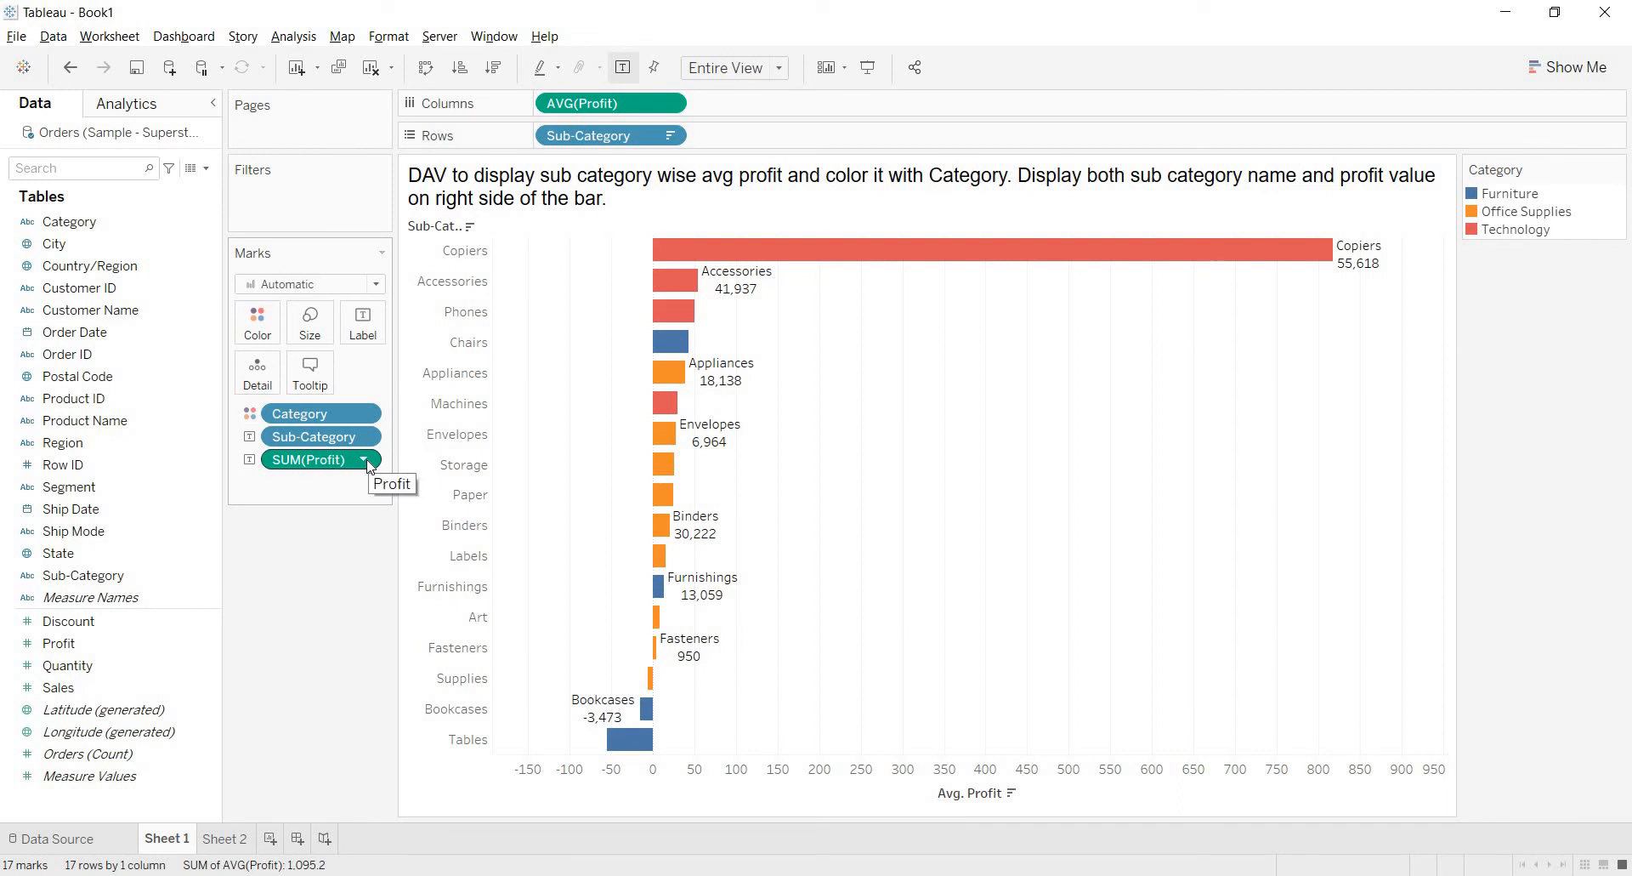
- Set the label's SUM(Profit) pill to Average, showing values like 817.9 for Copiers
left_click(371, 459)
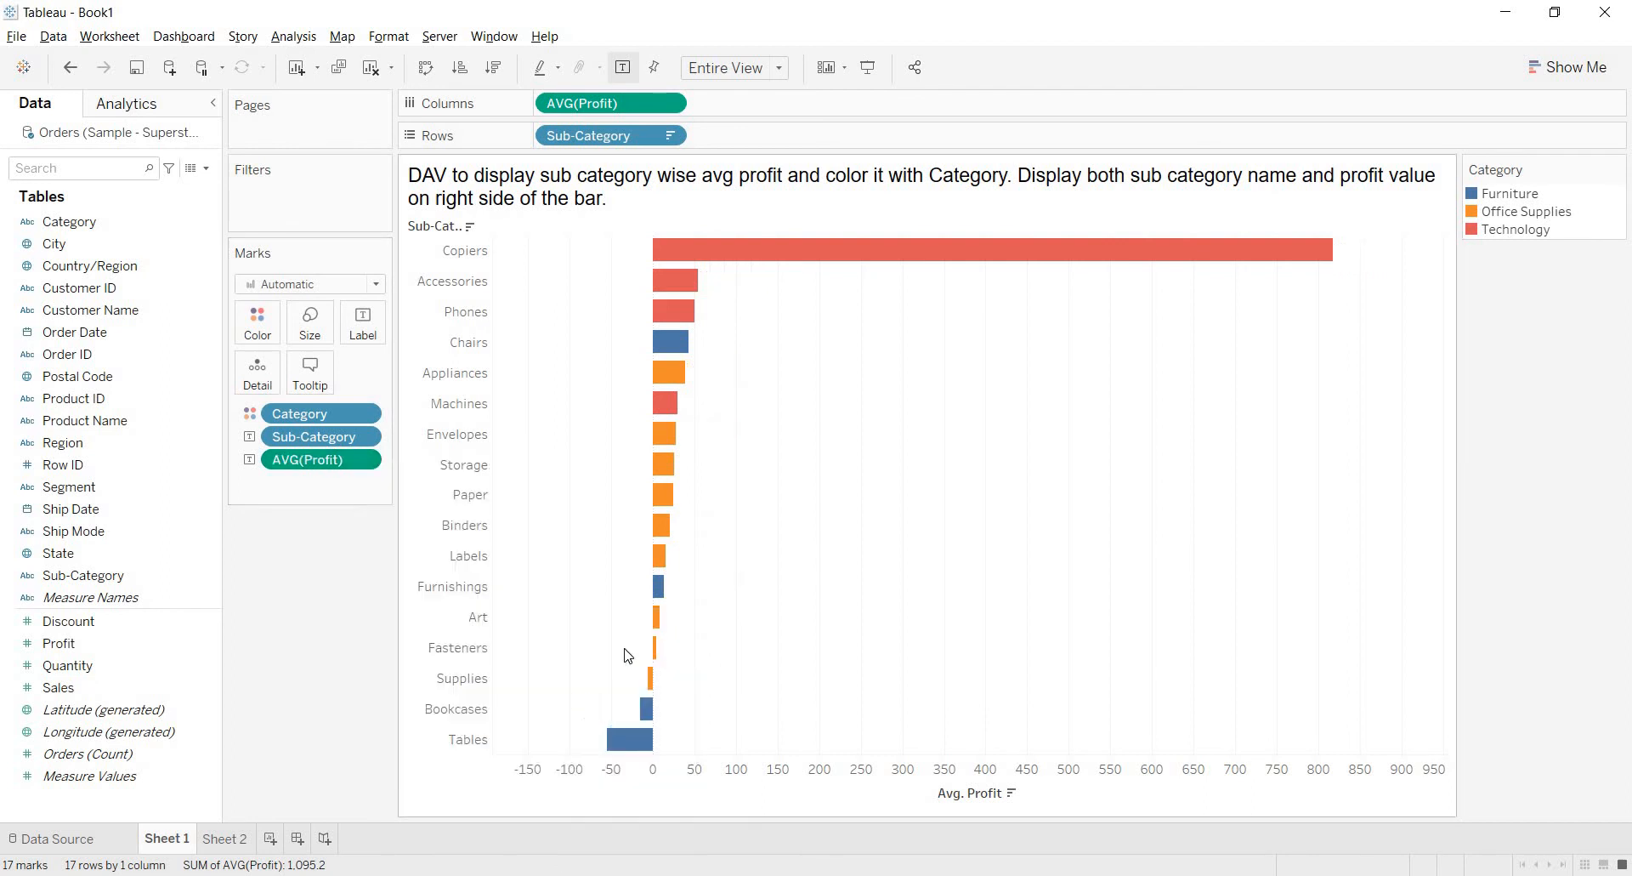
left_click(362, 319)
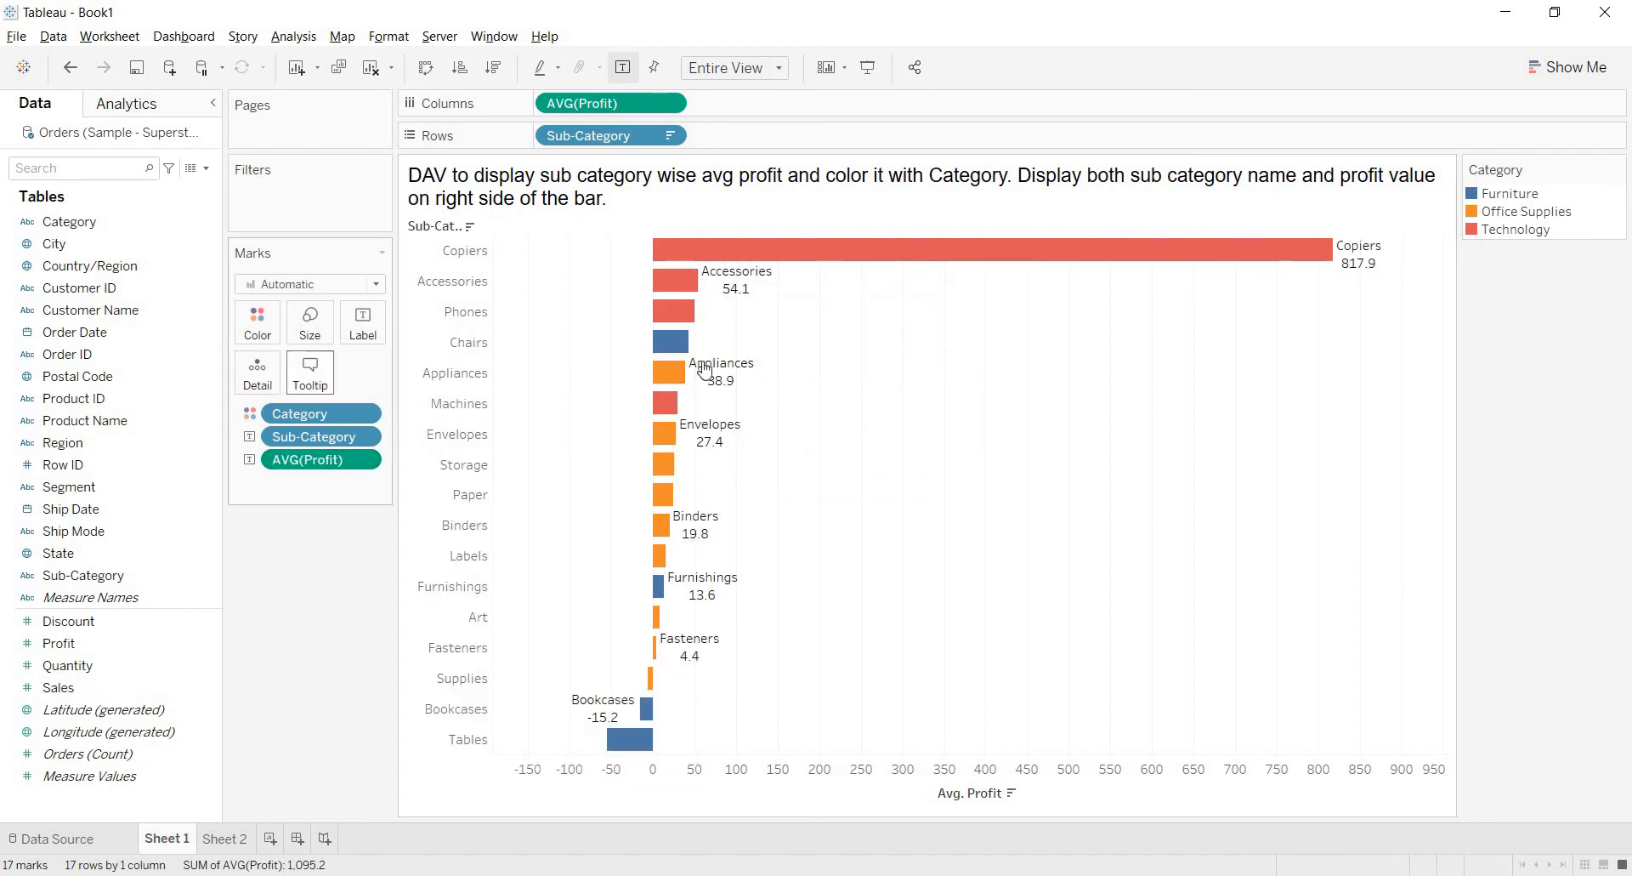
mouse_move(674, 279)
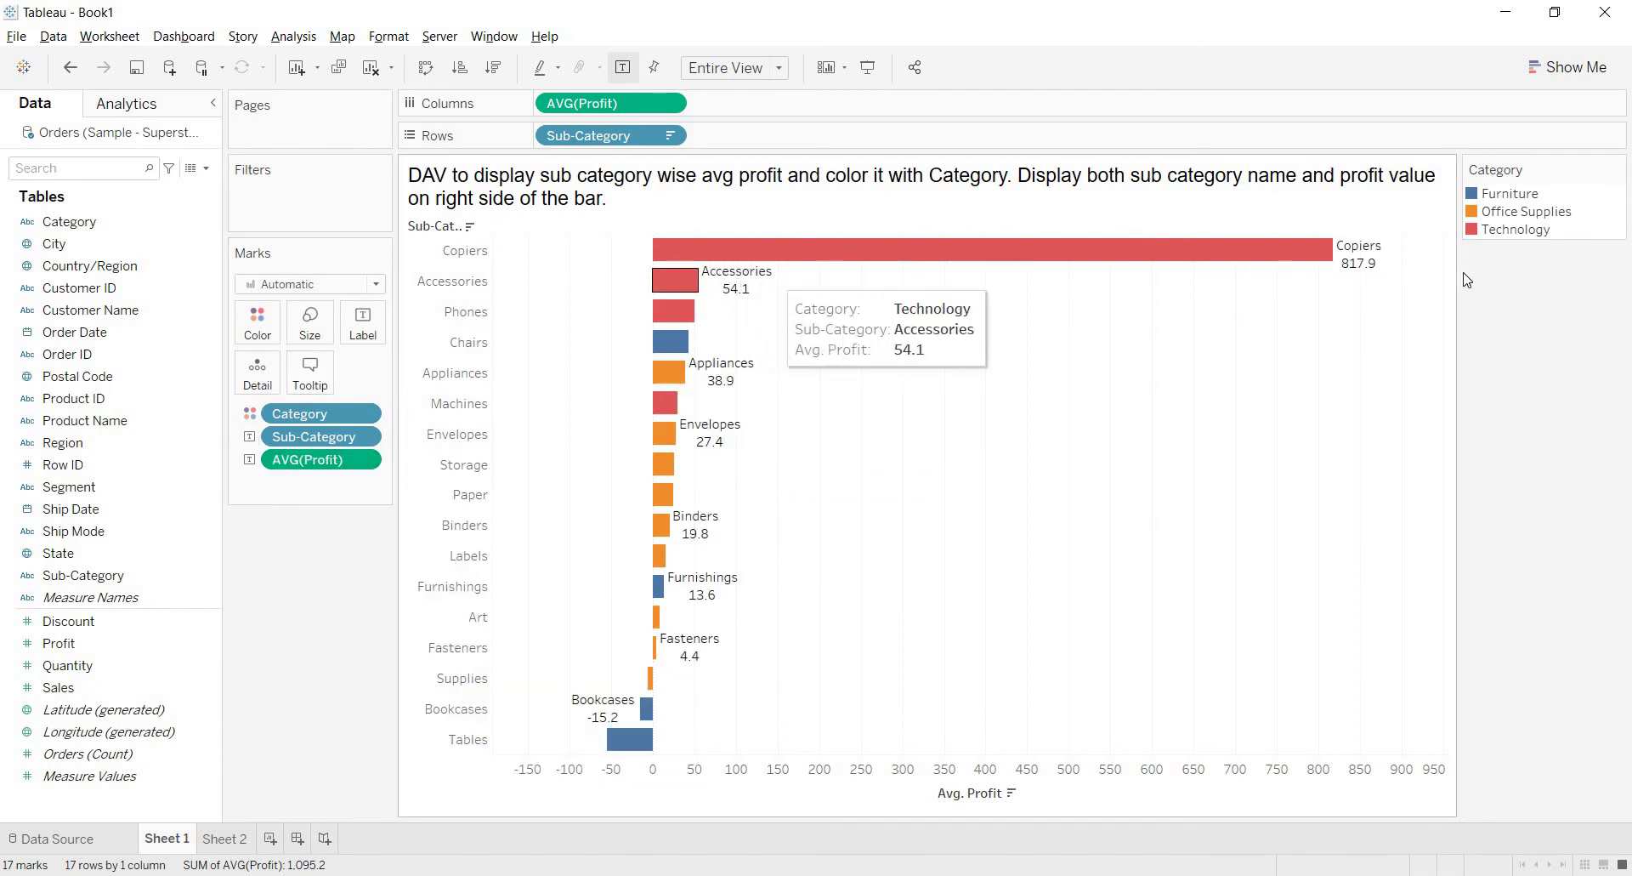
mouse_move(988, 247)
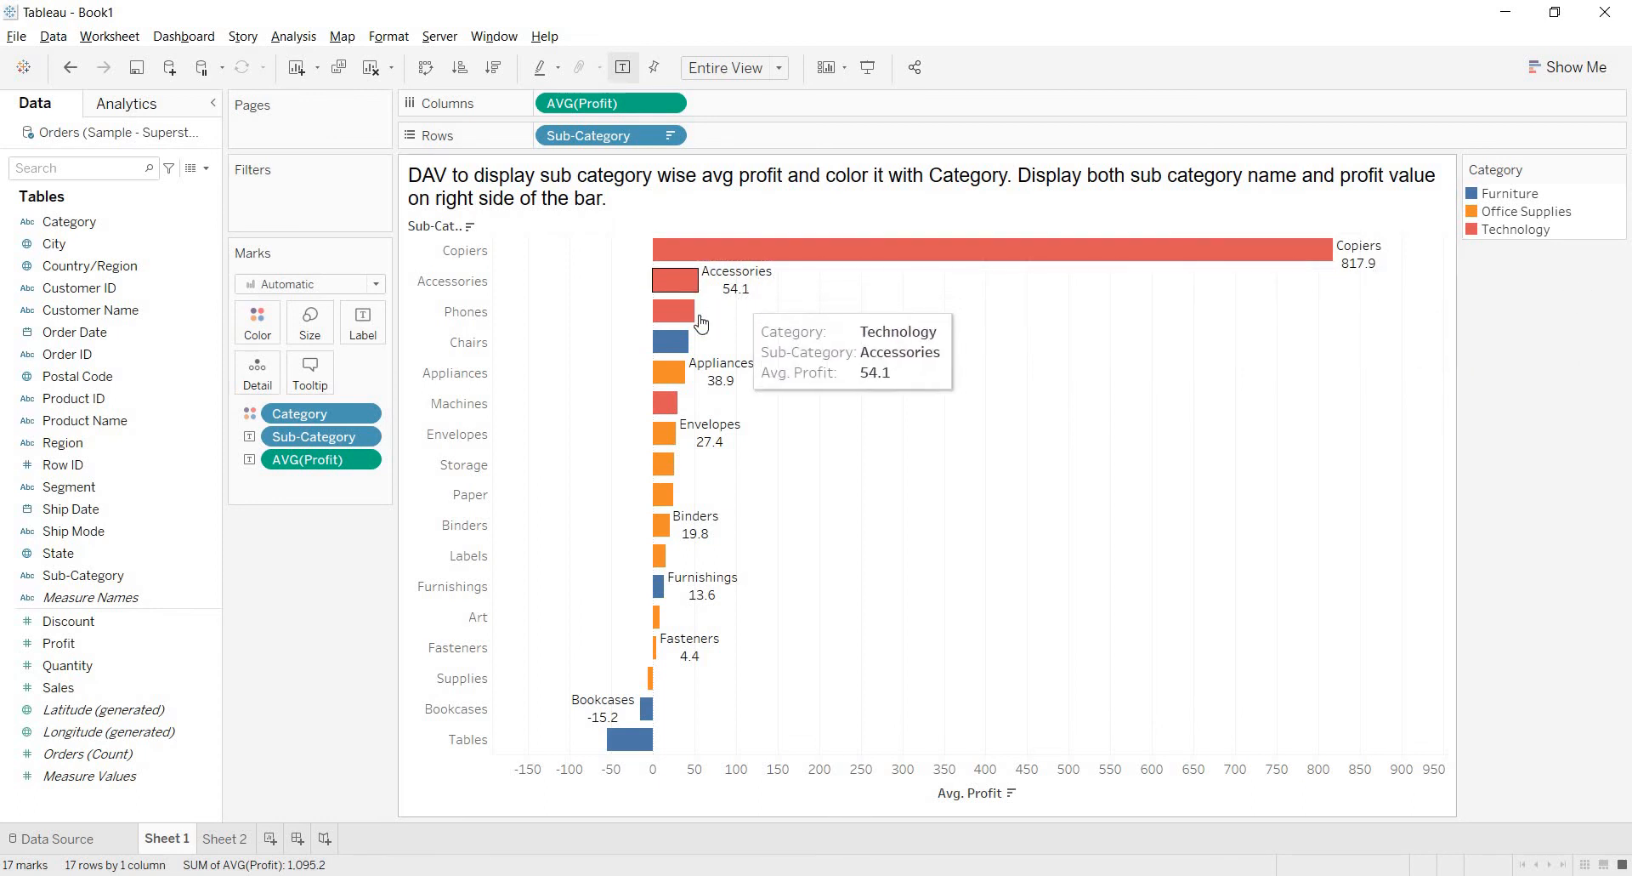
mouse_move(700, 380)
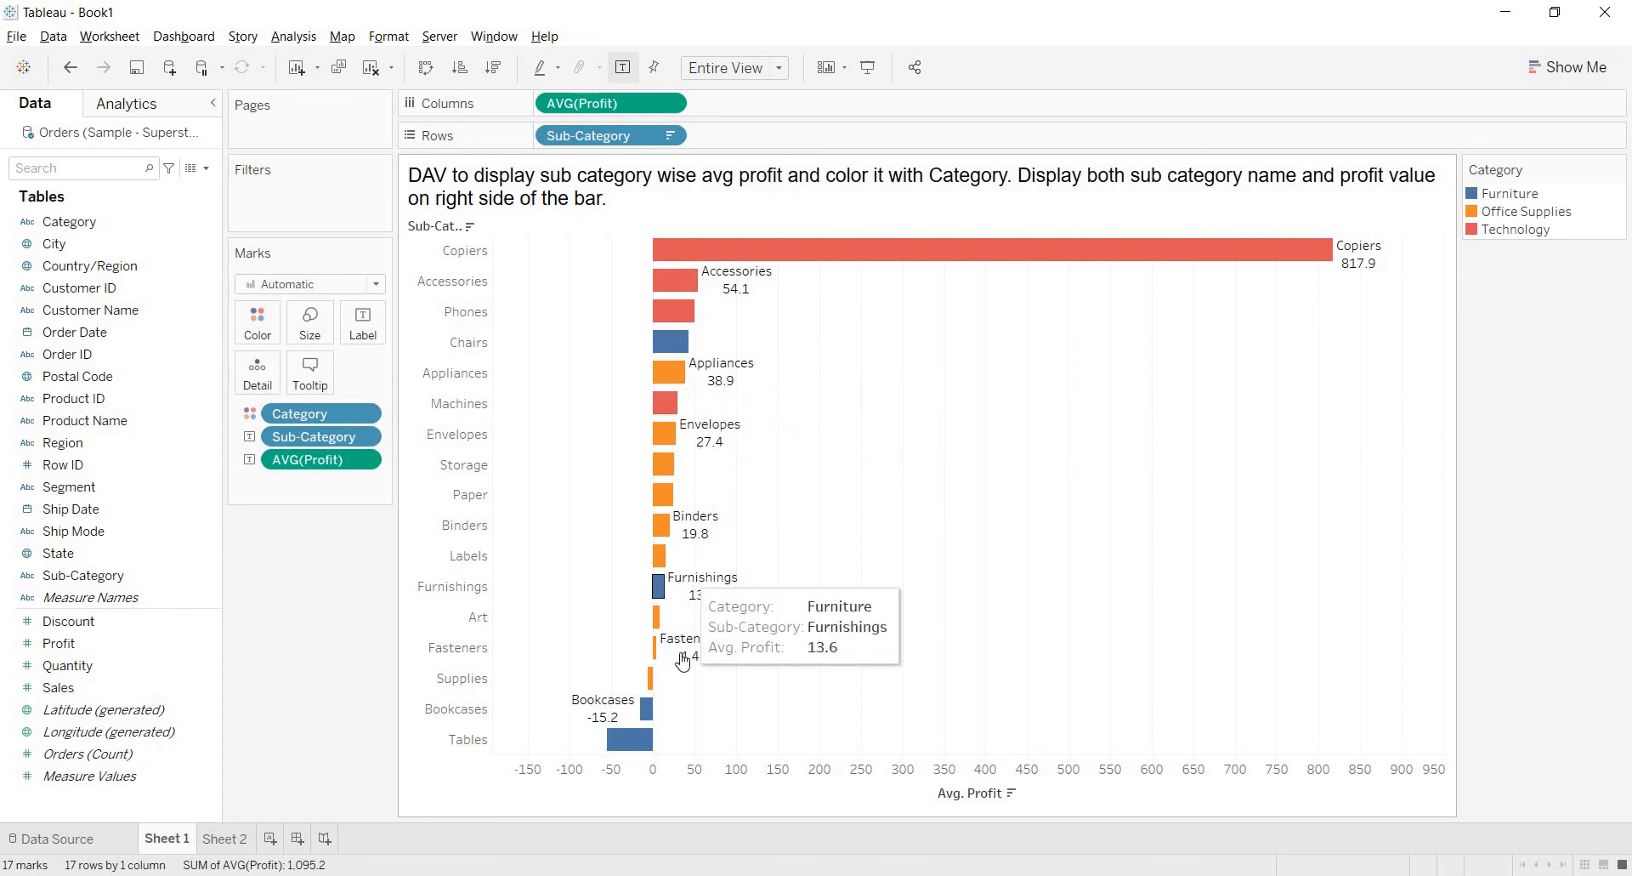
mouse_move(675, 658)
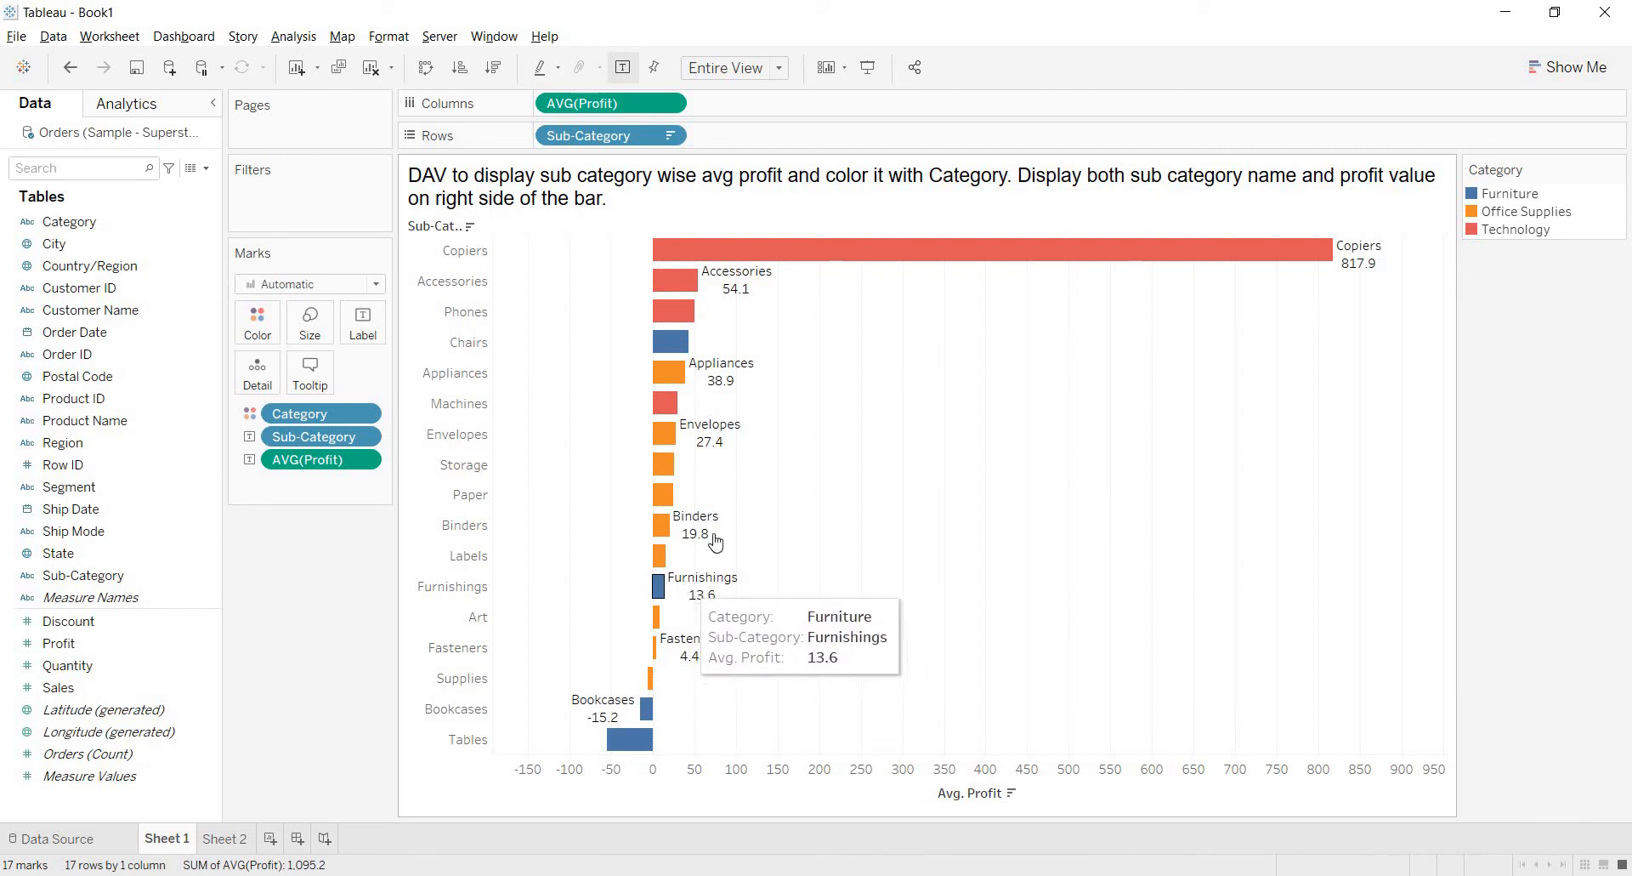
mouse_move(768, 213)
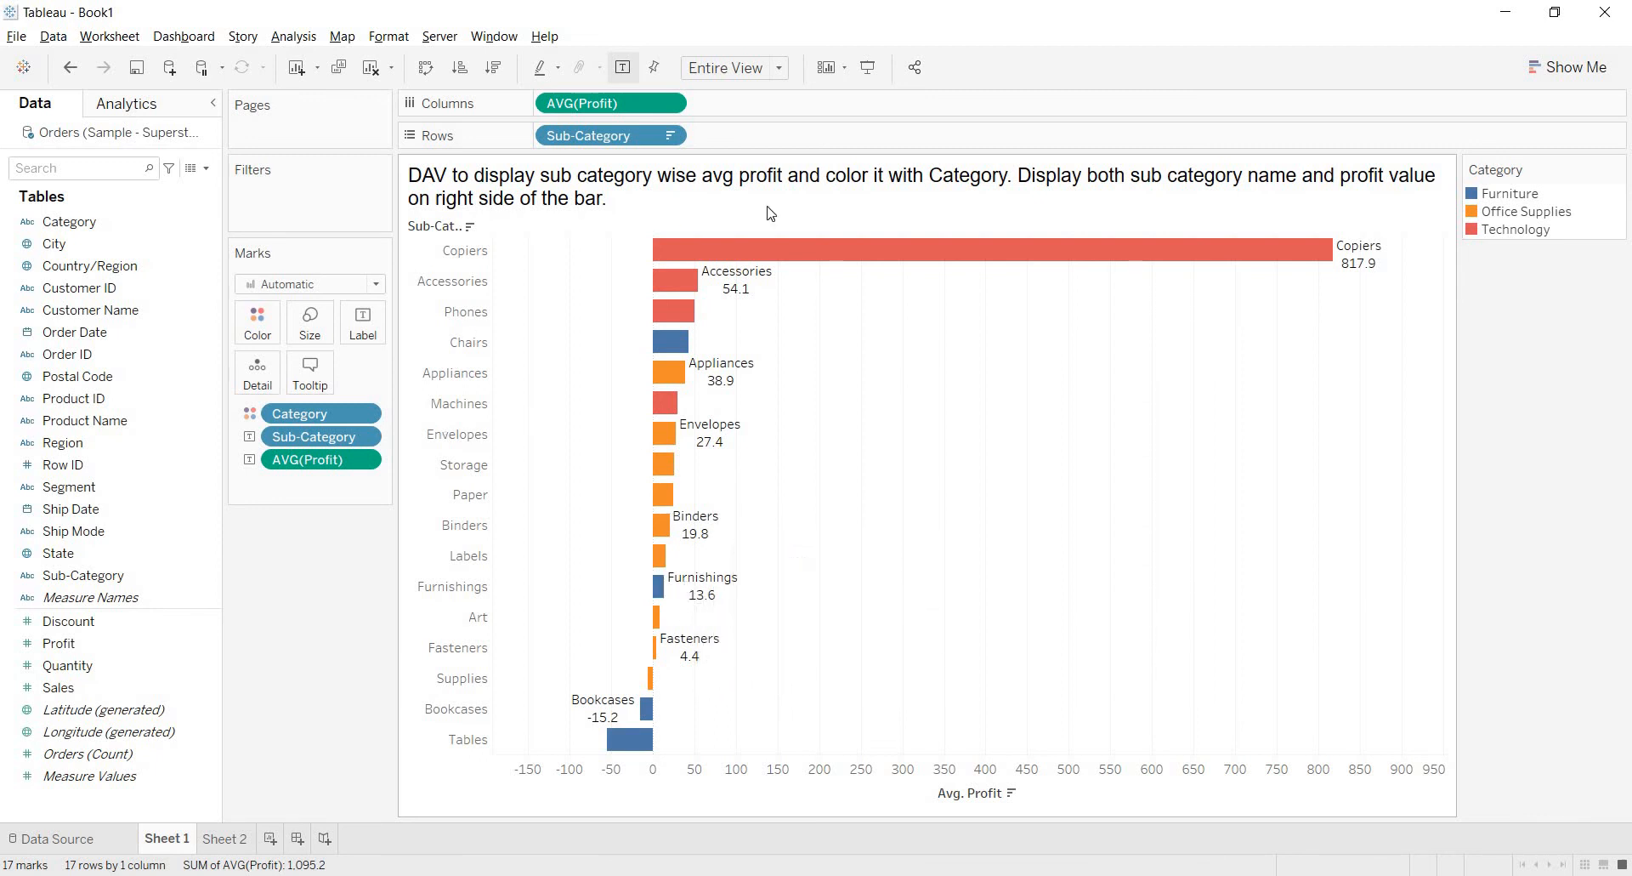
mouse_move(361, 321)
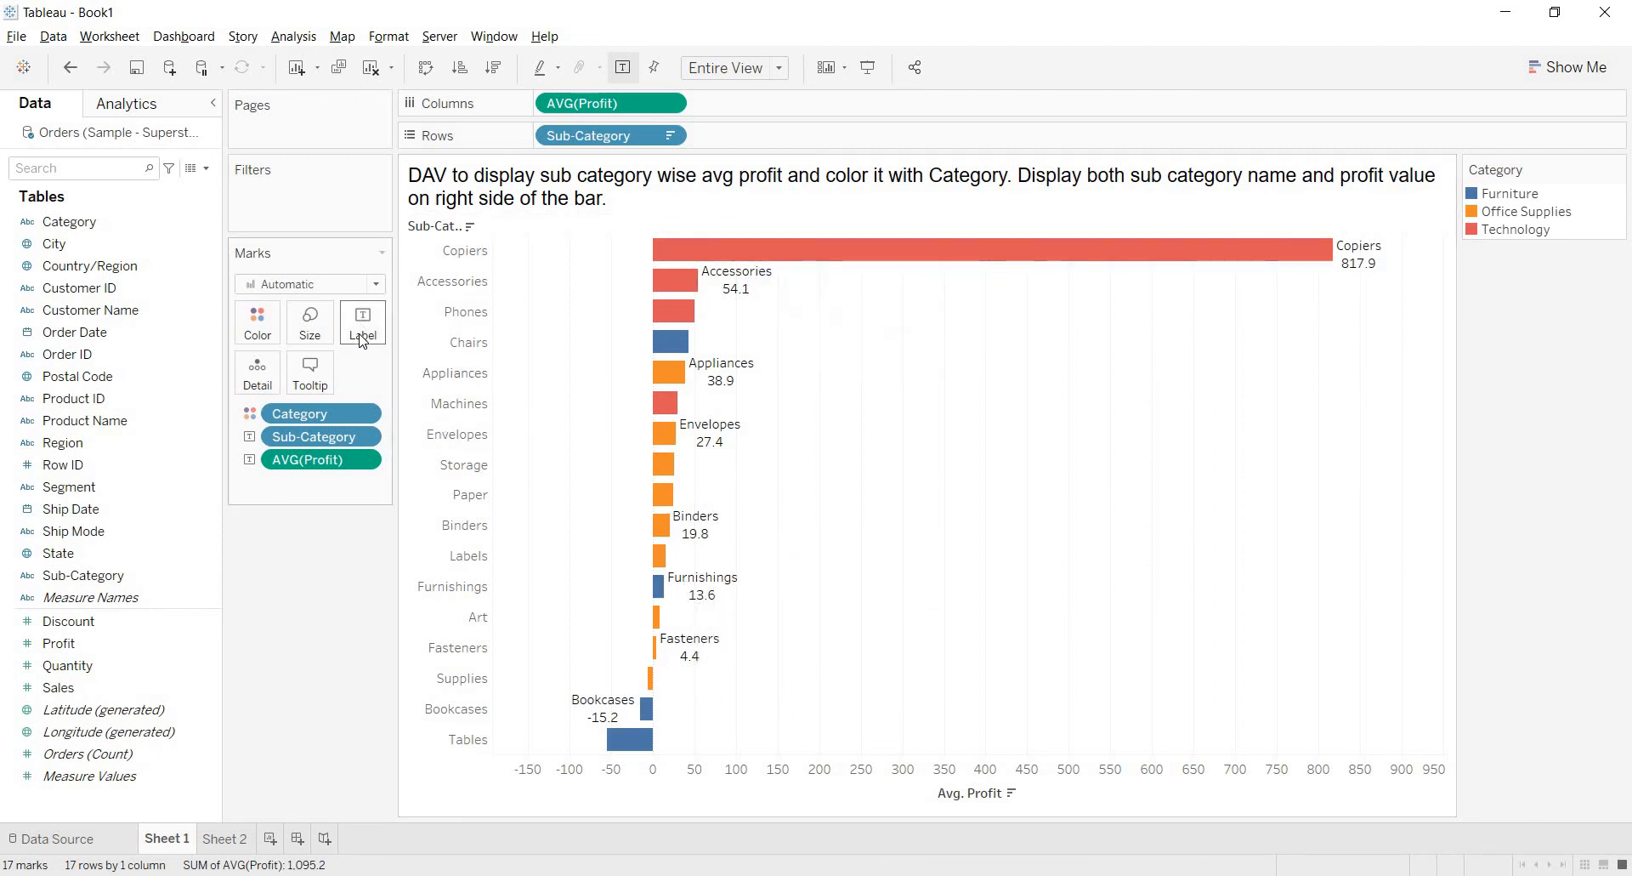
mouse_move(362, 321)
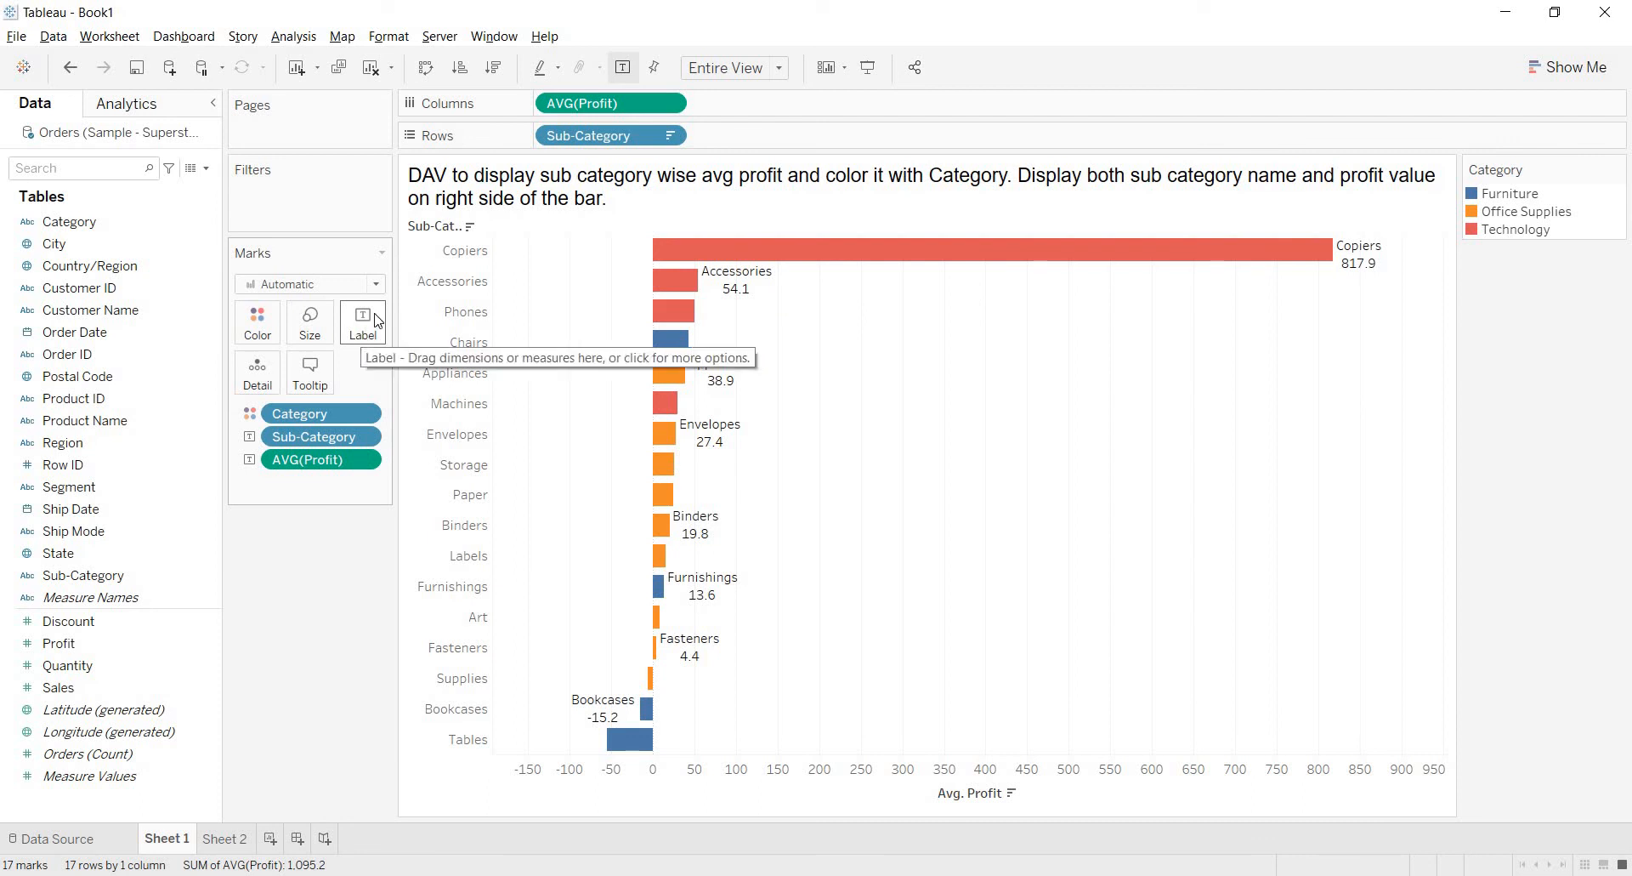
- Edit the label text to one line, '<Sub-Category>: <AVG(Profit)>', e.g. 'Copiers: 817.9'
left_click(362, 320)
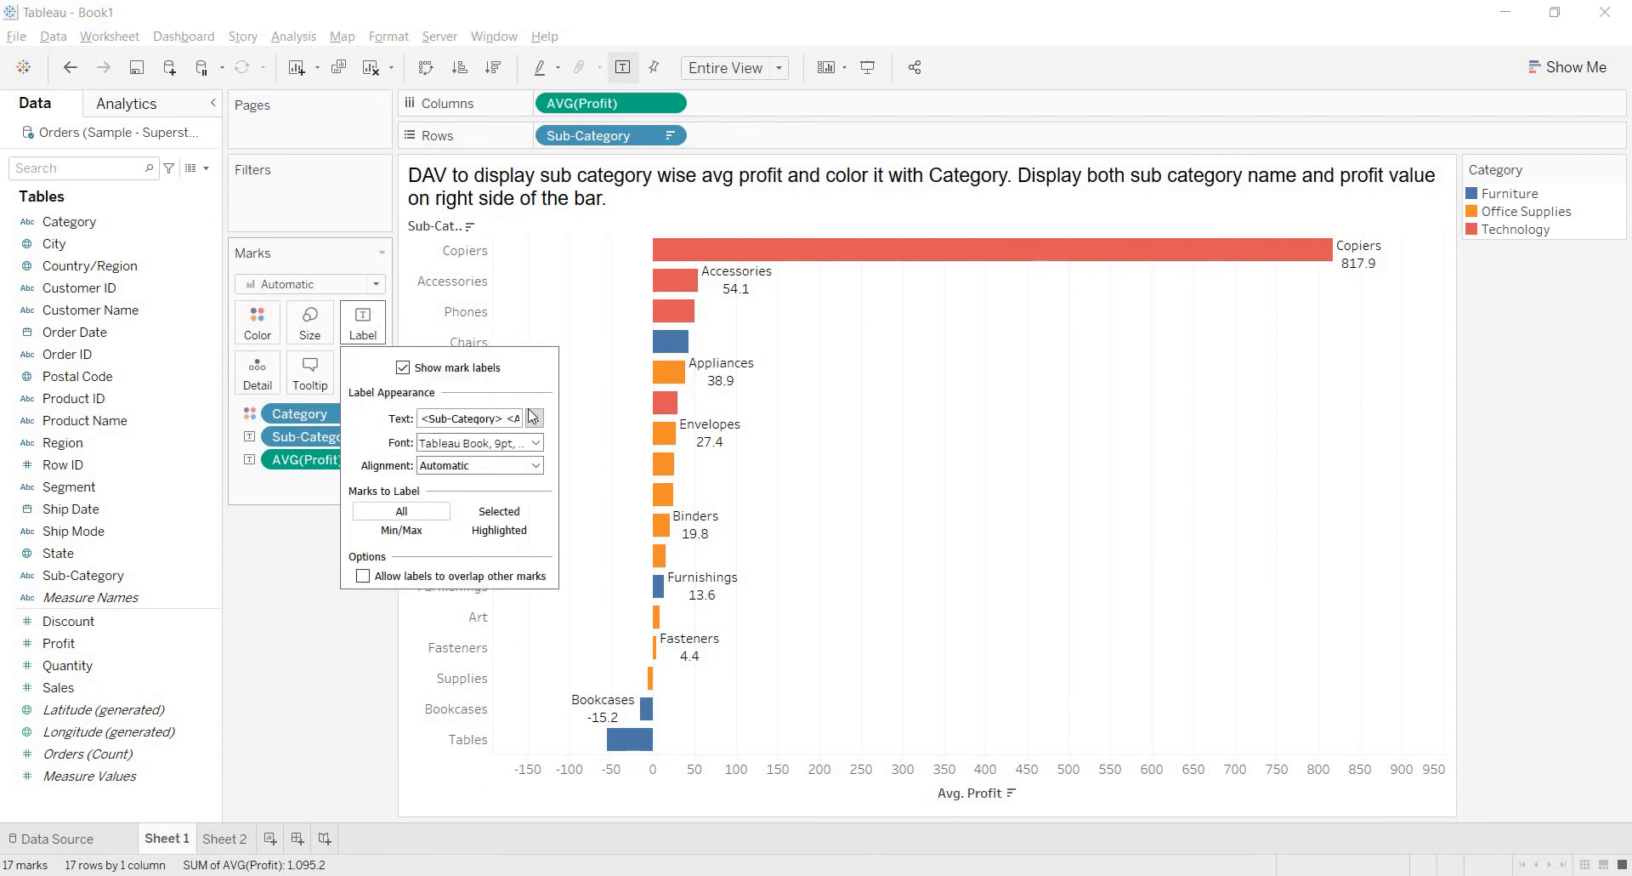
mouse_move(494, 418)
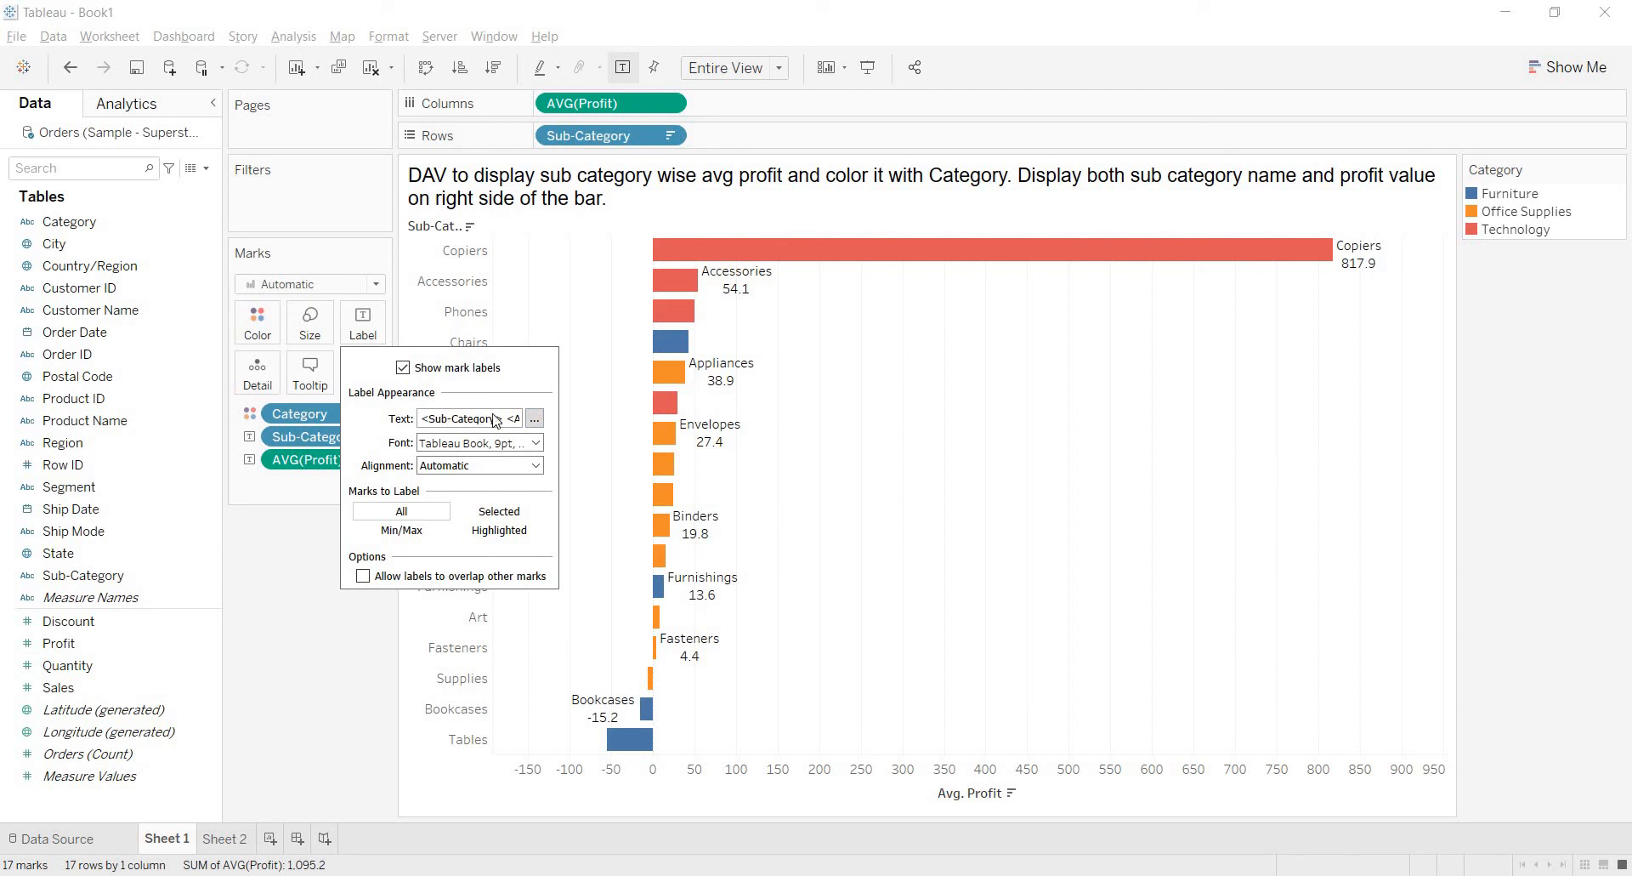
mouse_move(534, 417)
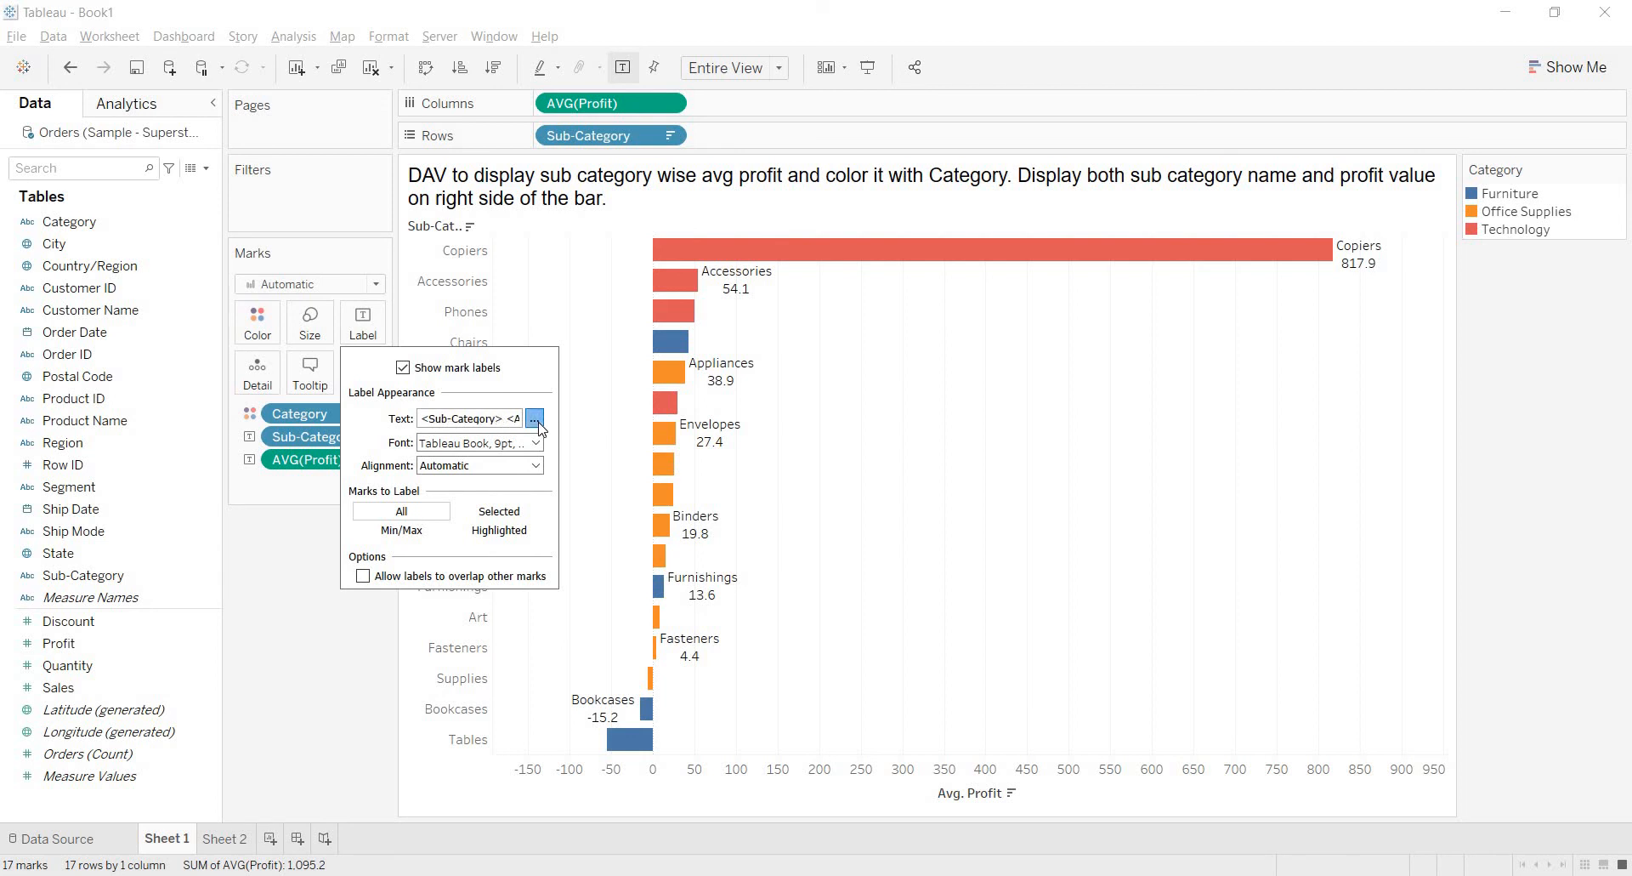
left_click(534, 419)
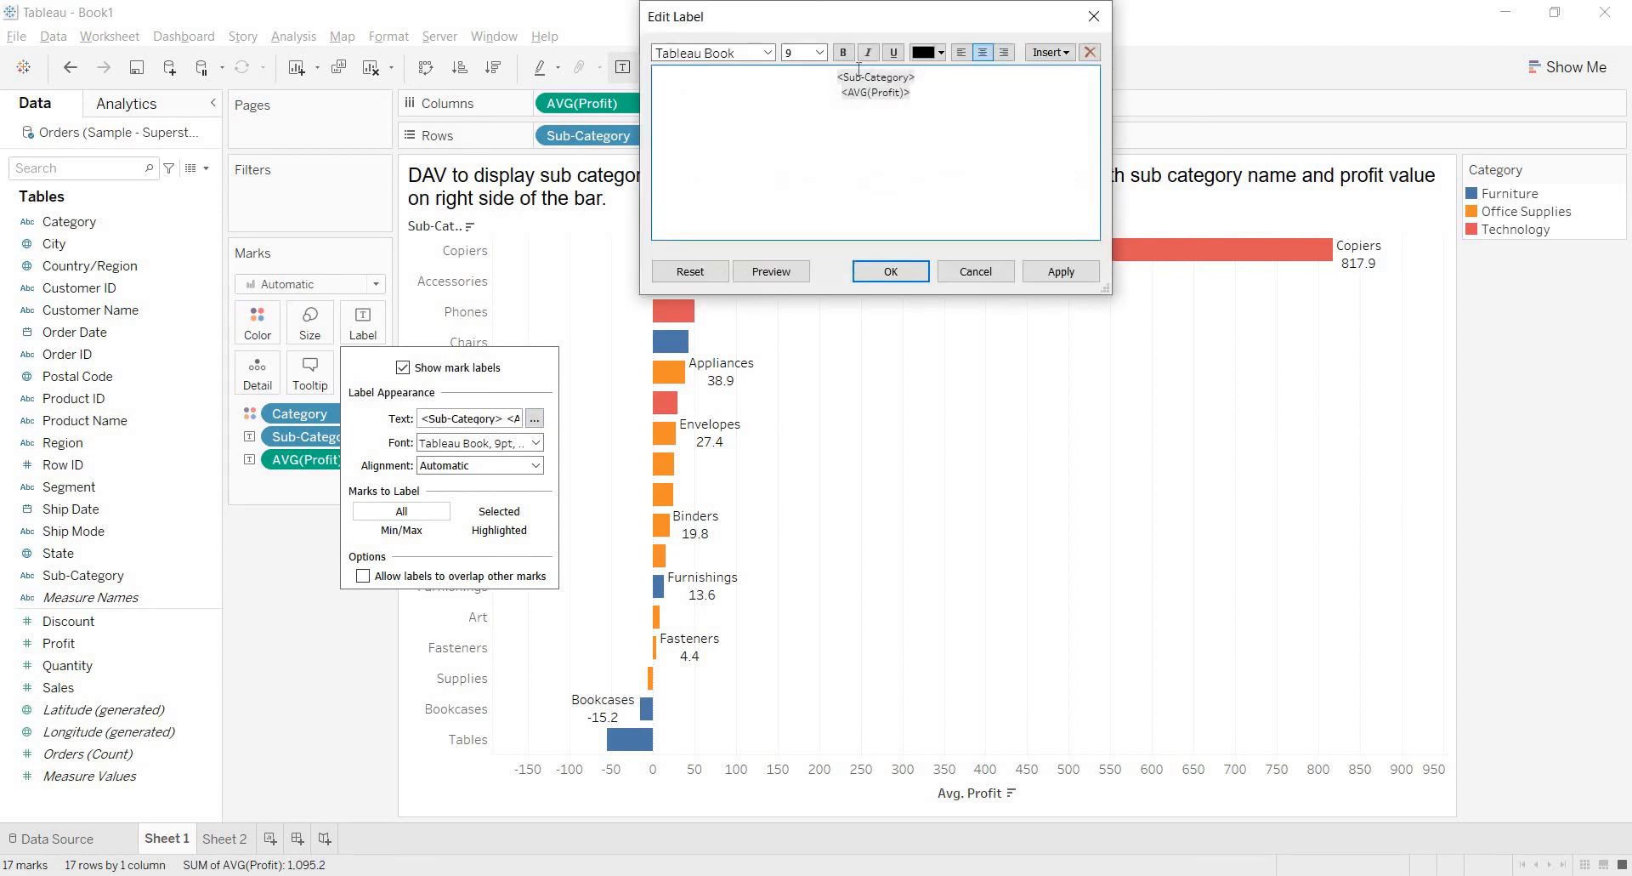
double_click(876, 92)
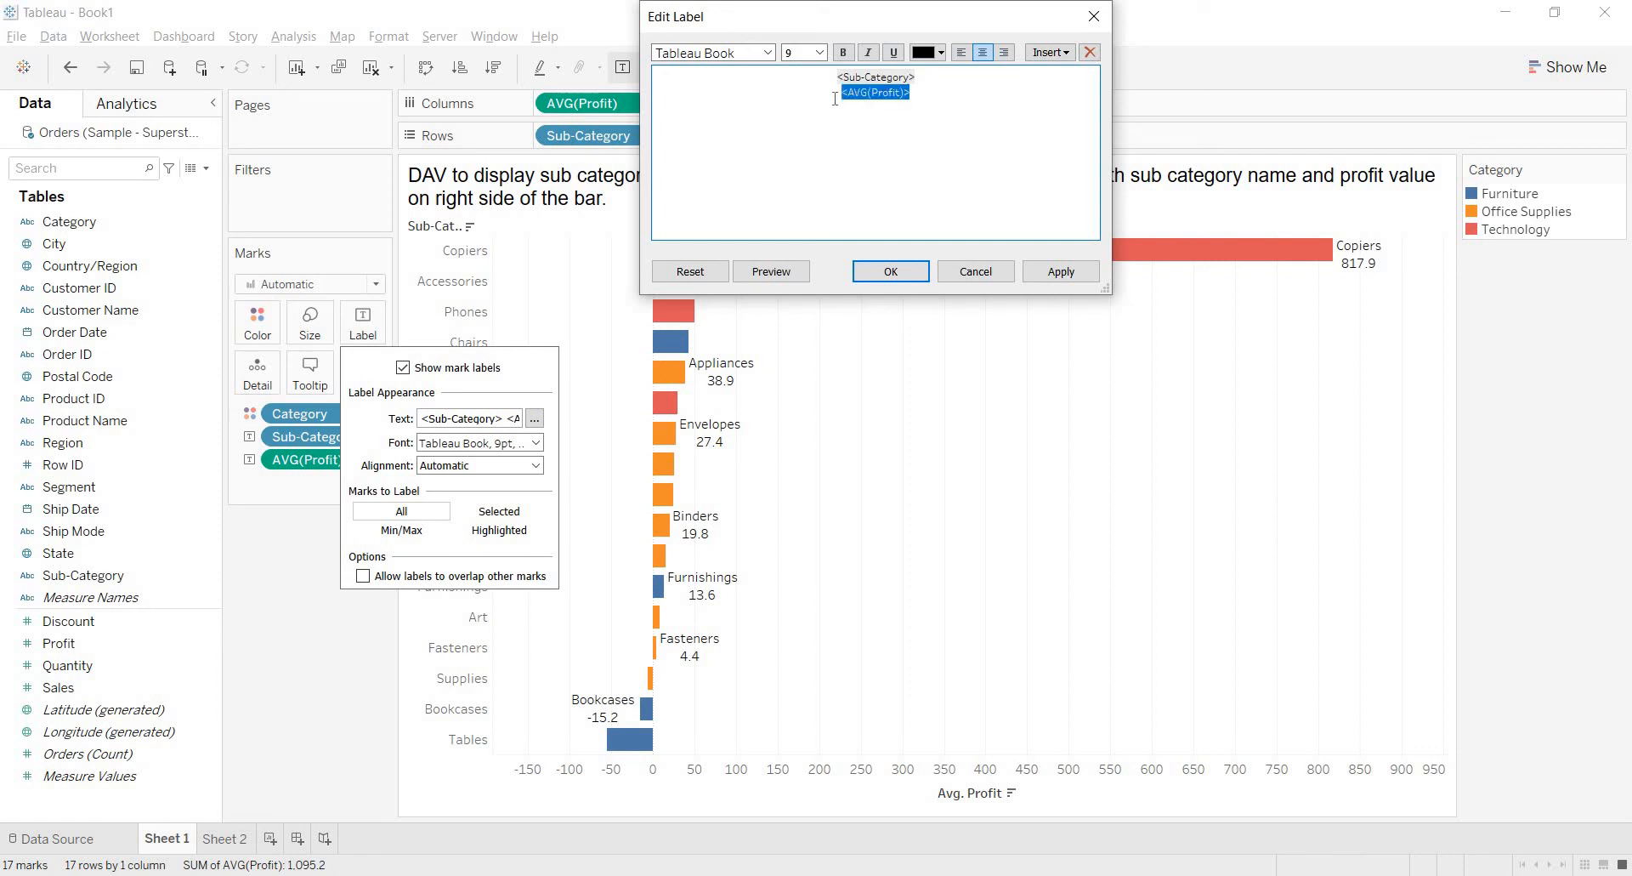
key("Delete")
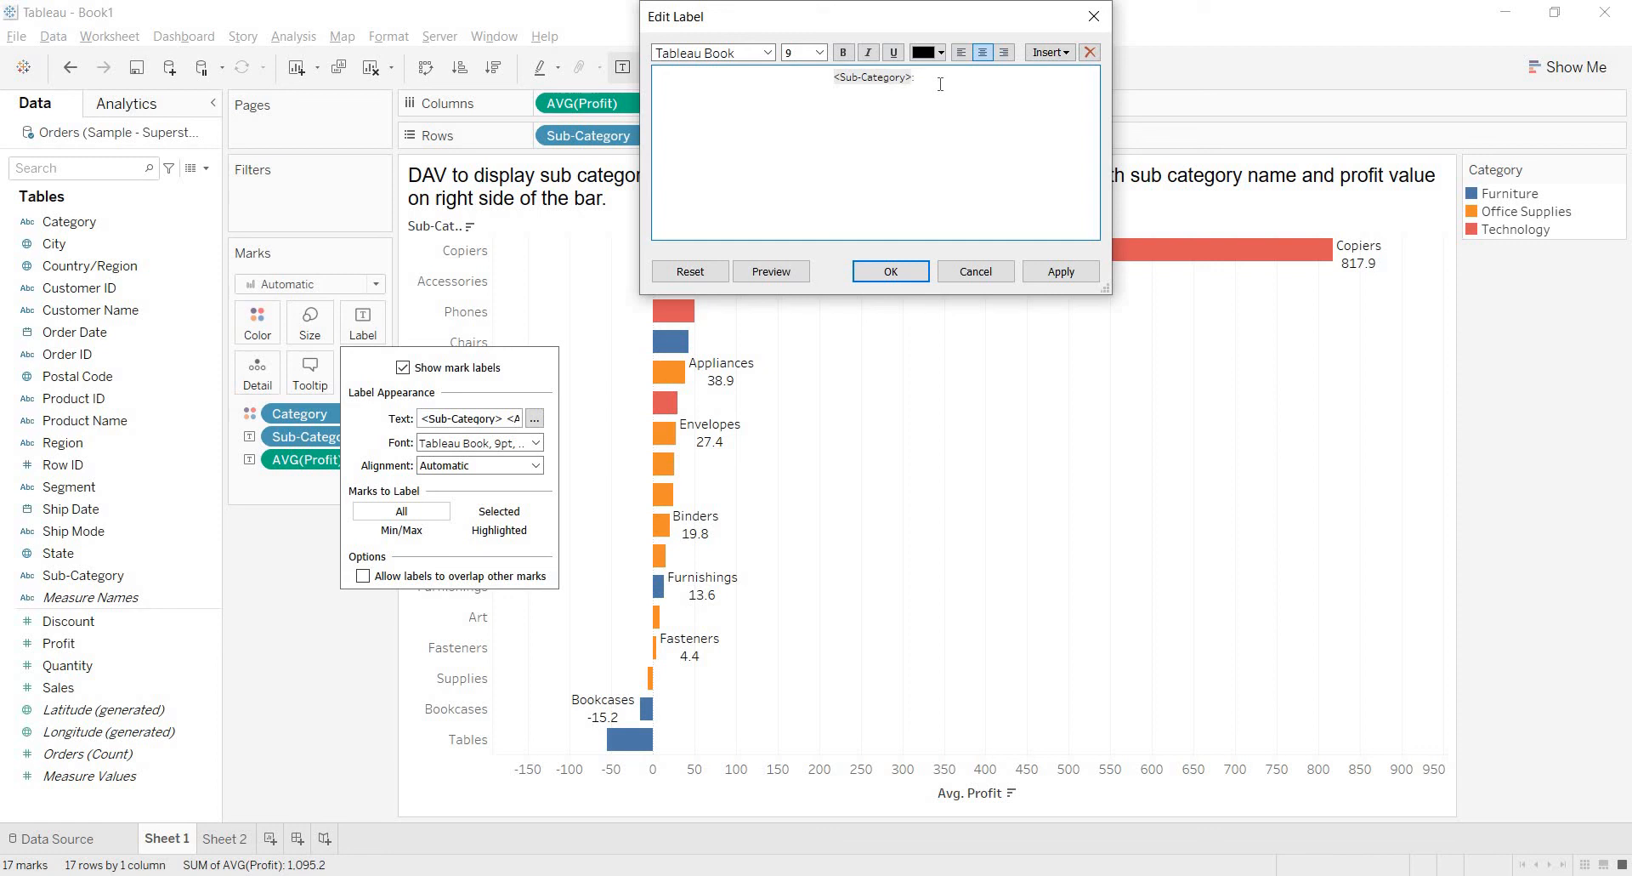
type("<AVG(Profit)>")
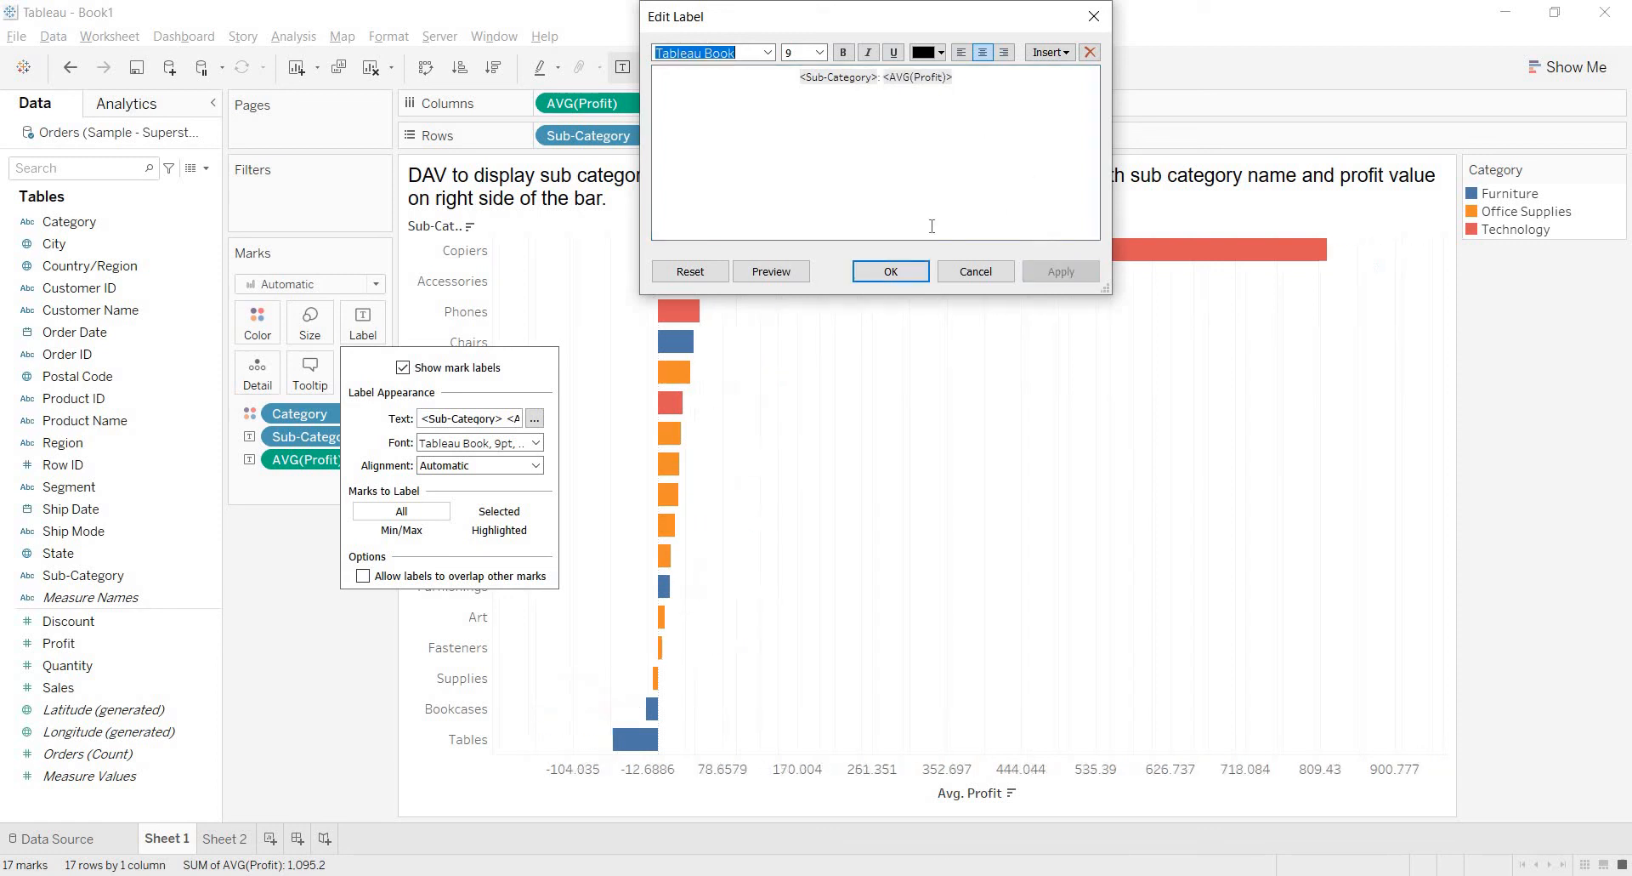
left_click(889, 270)
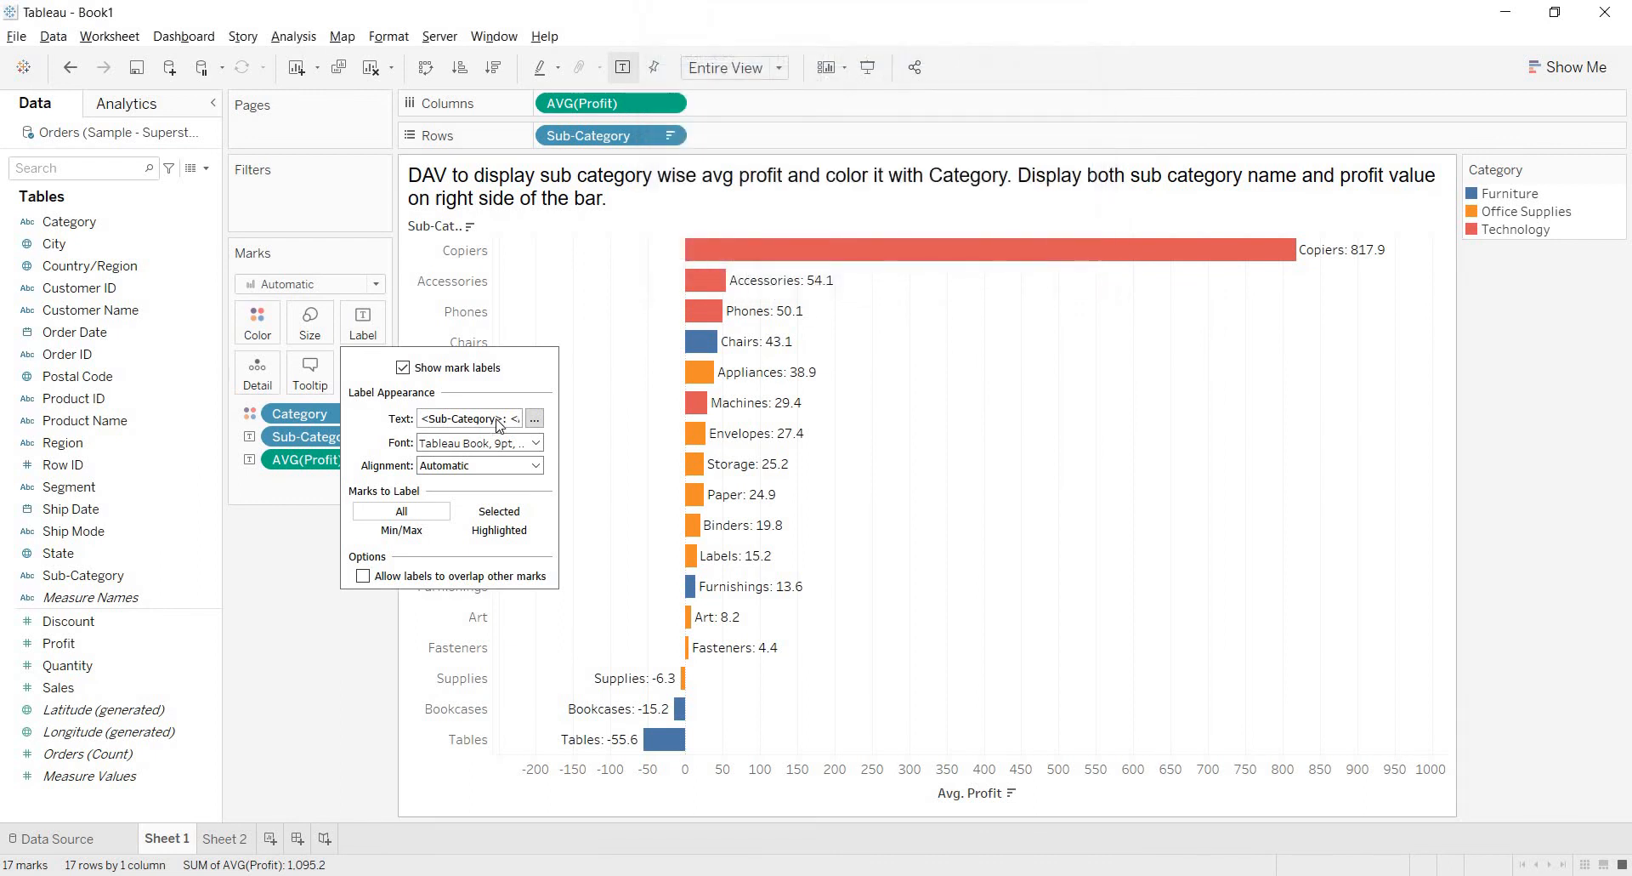
- Give the <AVG(Profit)> part of the label text an orange font colour
left_click(534, 417)
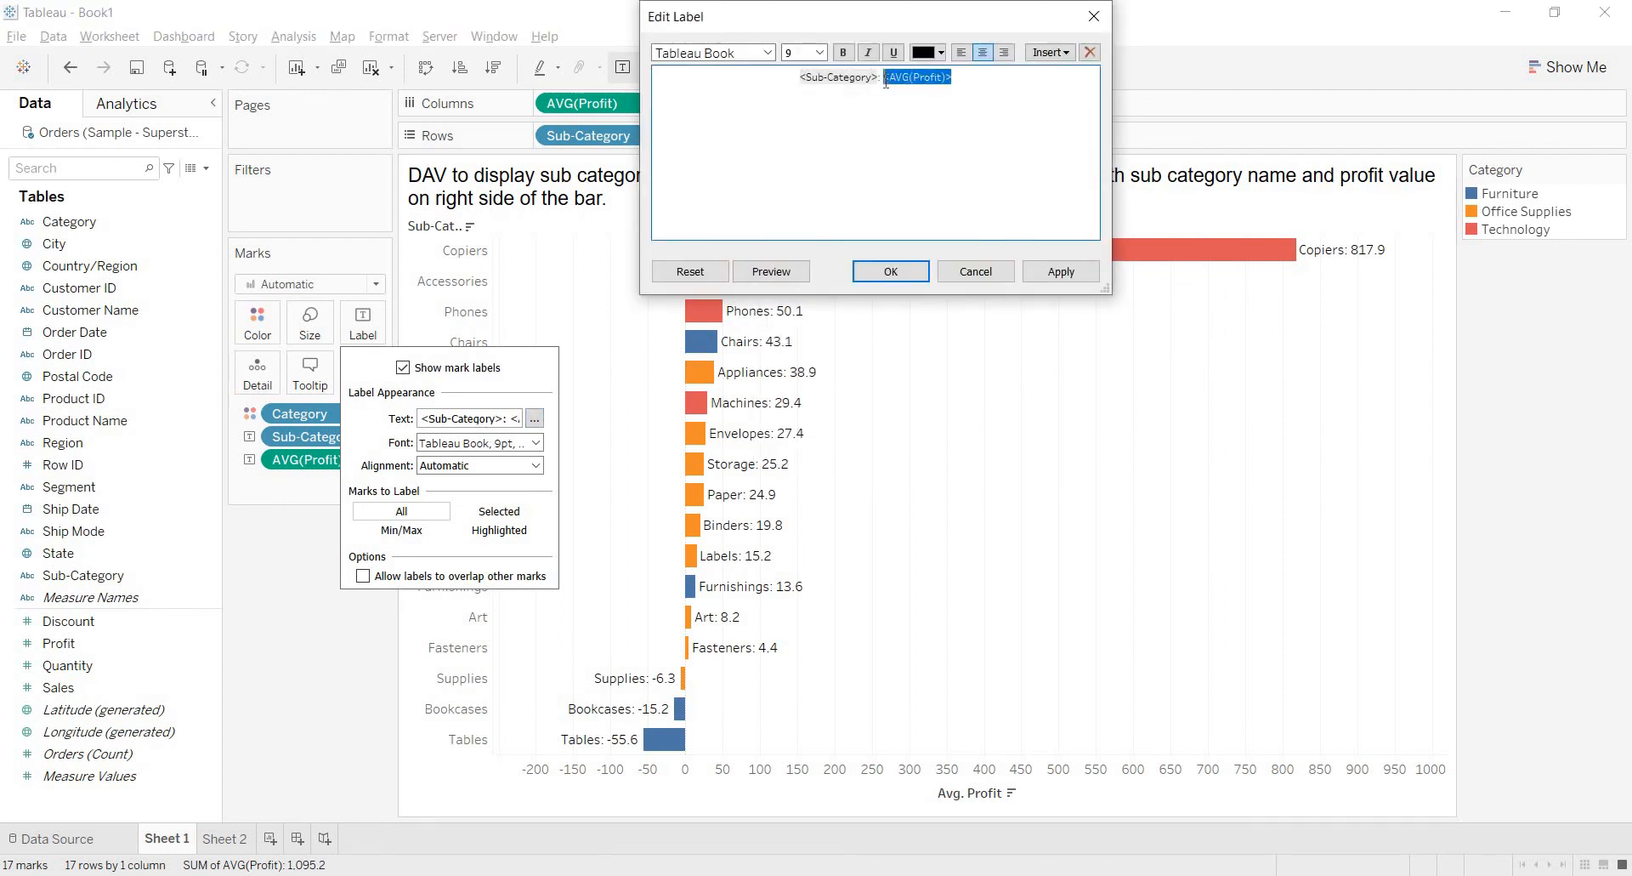
left_click(941, 52)
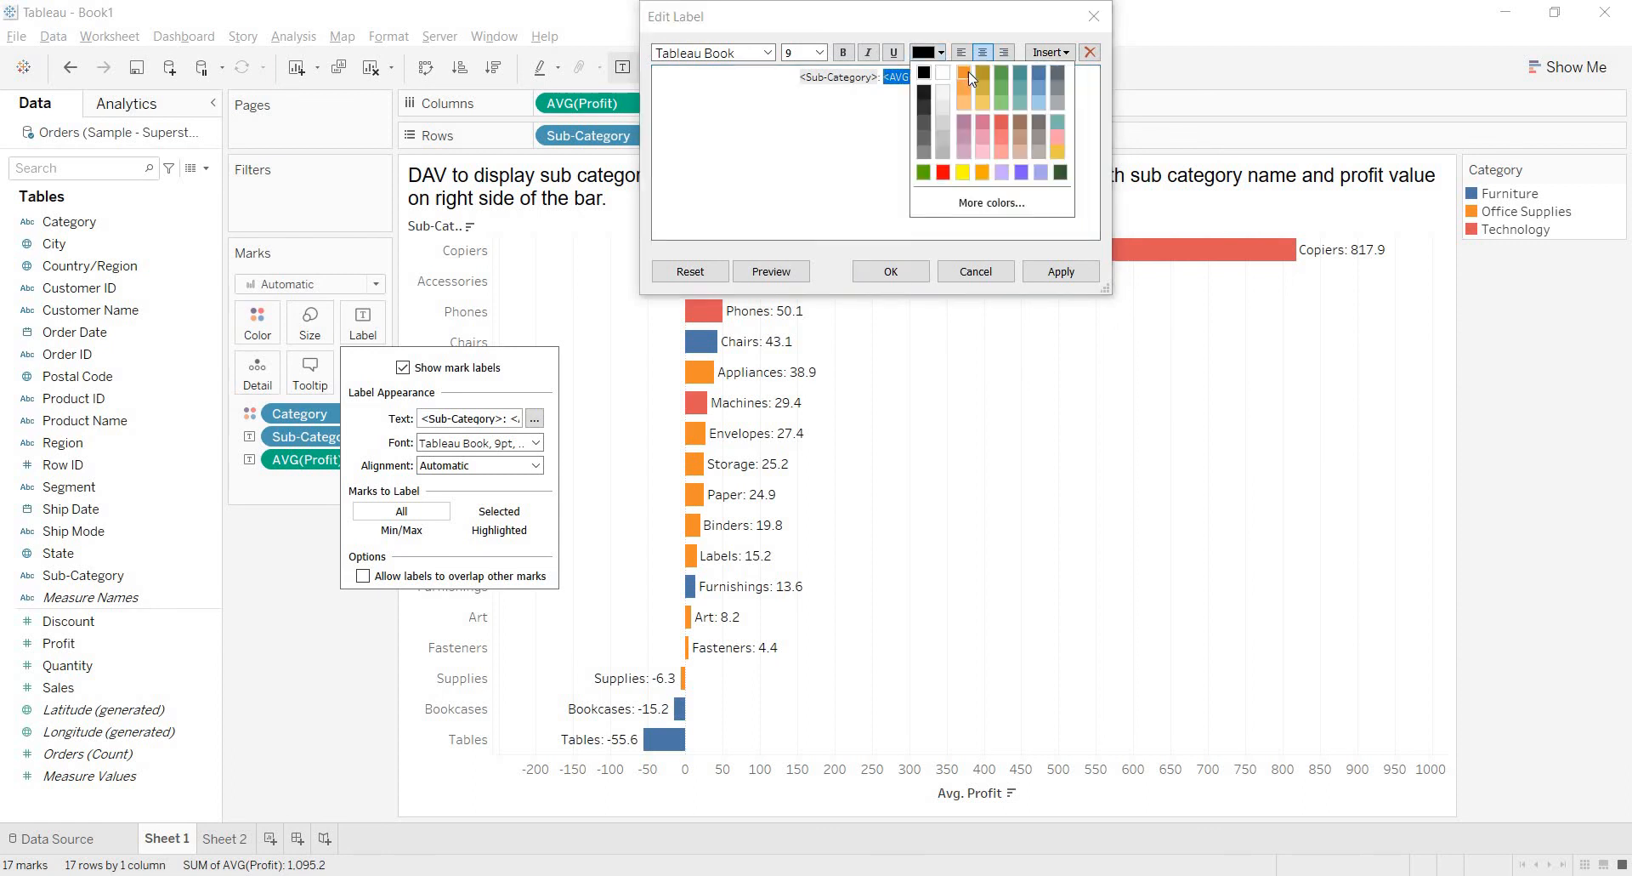
left_click(963, 75)
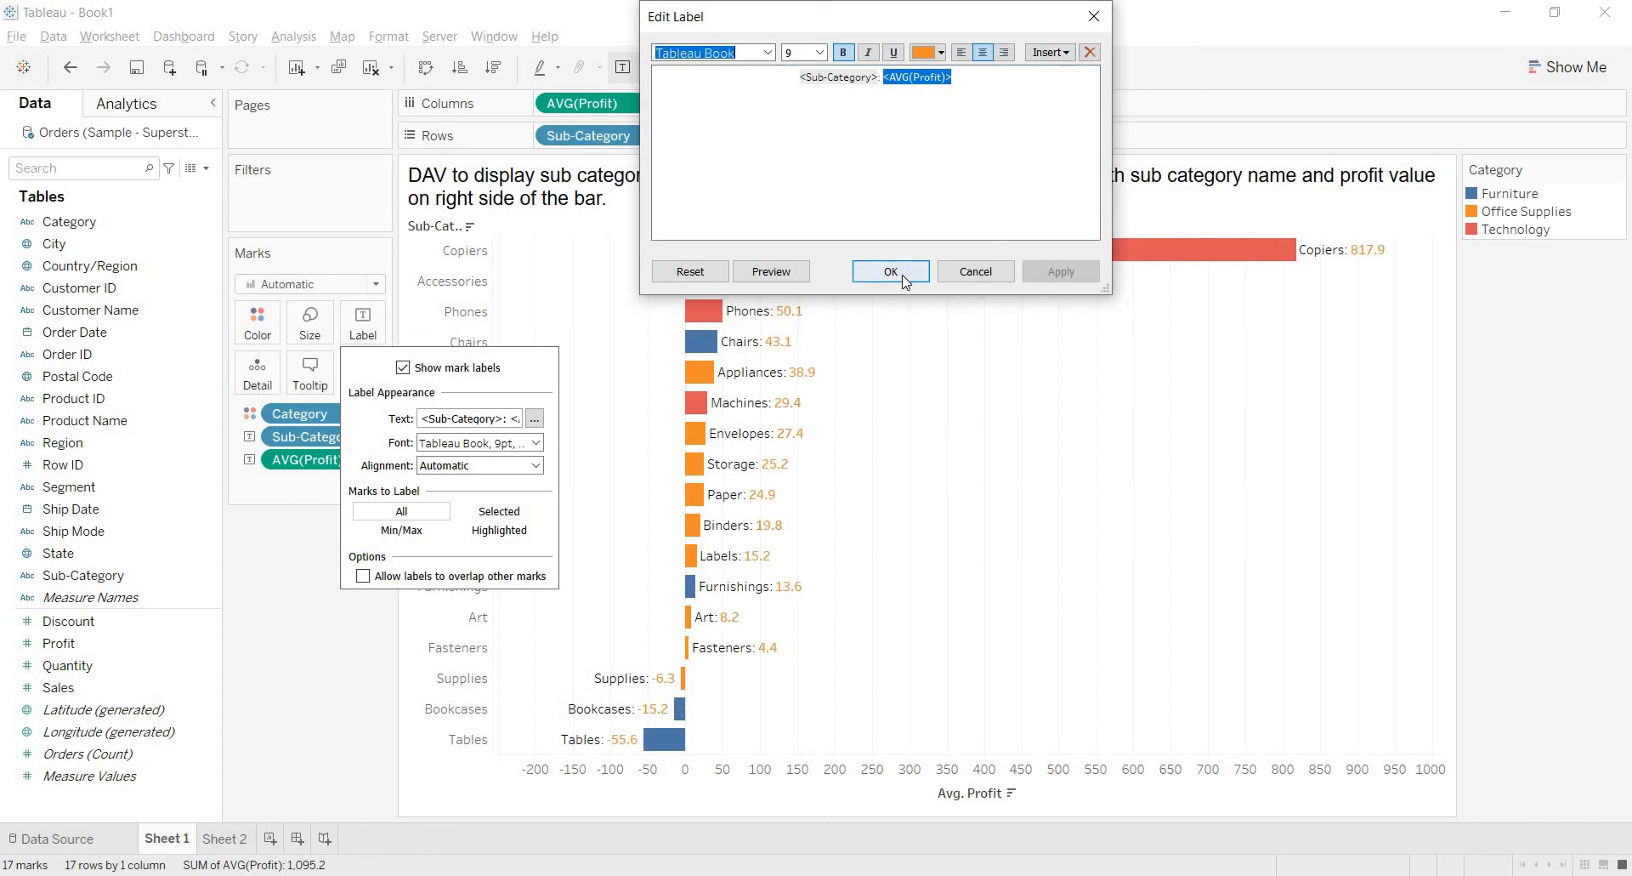
mouse_move(890, 272)
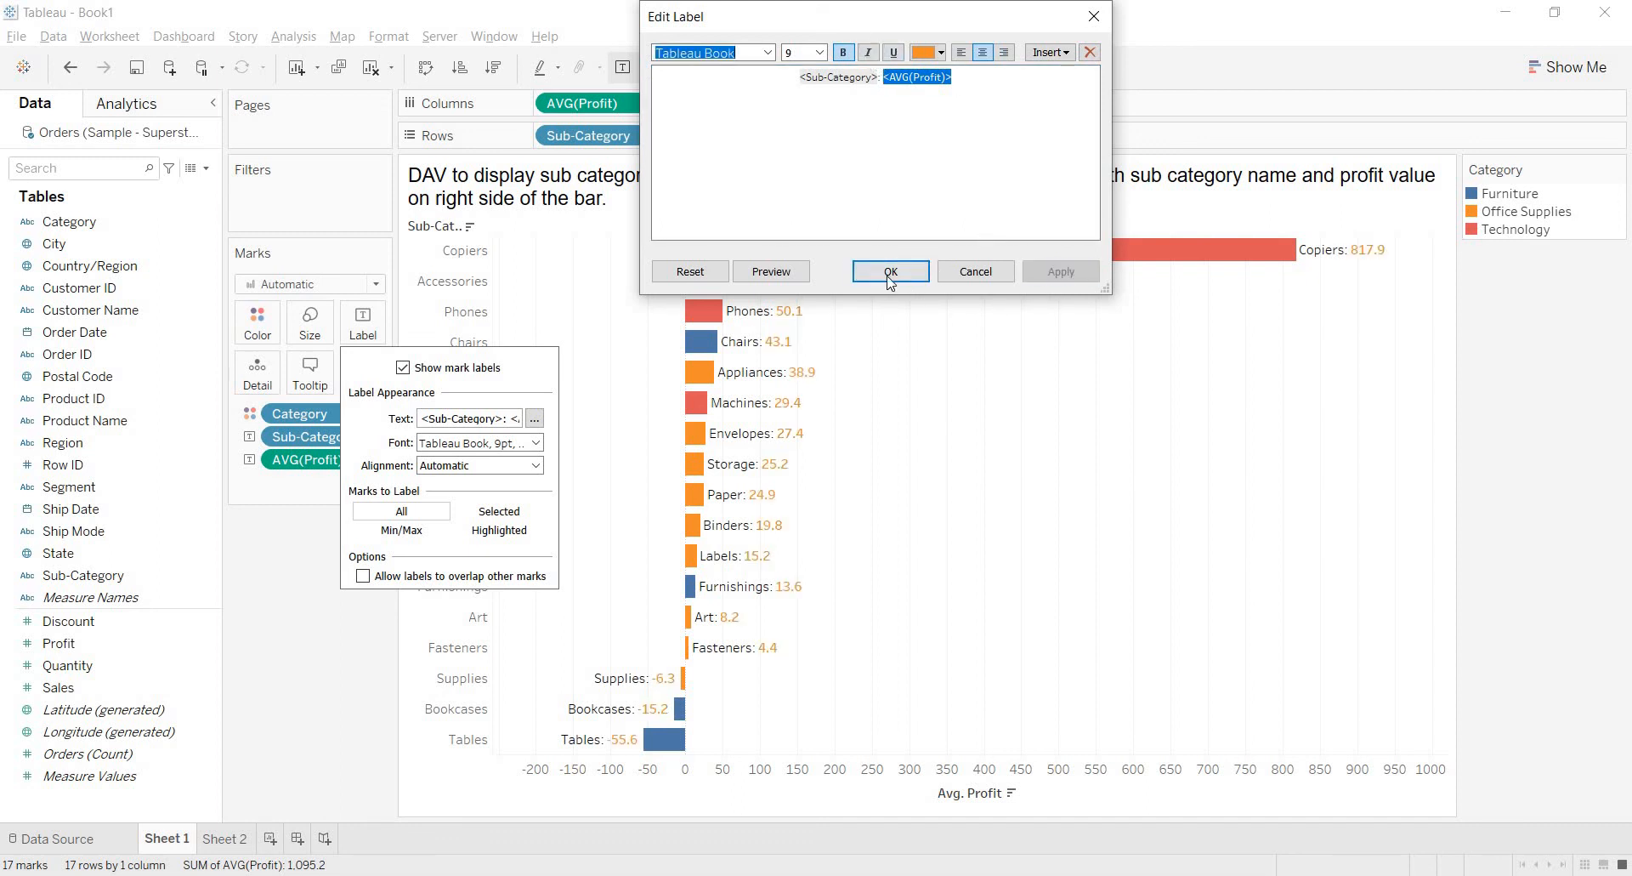
left_click(889, 270)
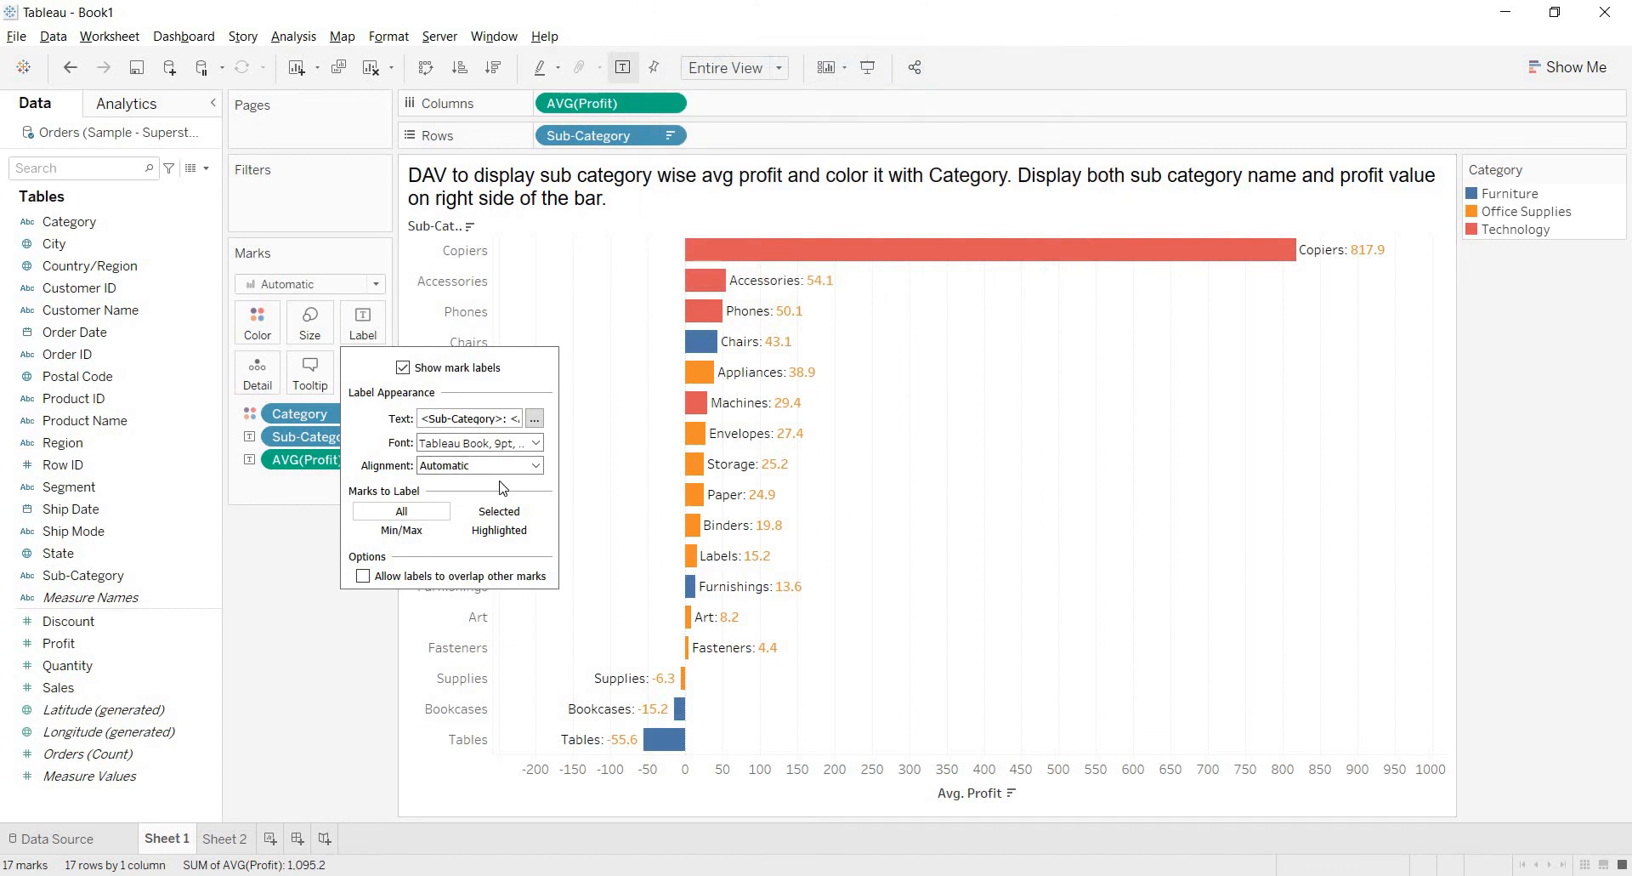
mouse_move(328, 659)
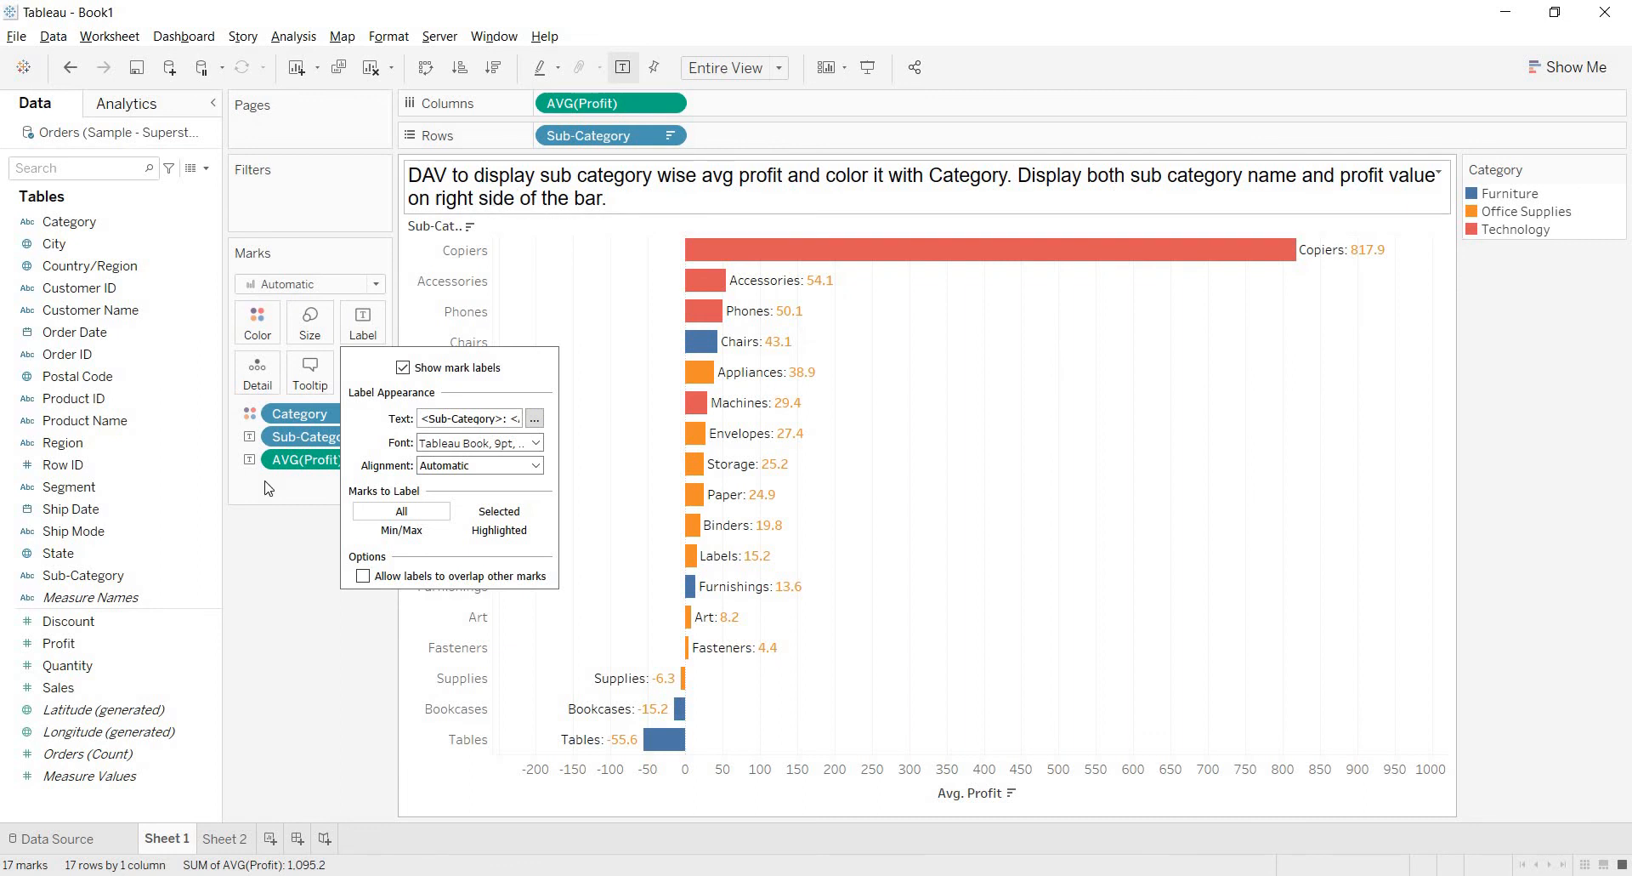
mouse_move(725, 340)
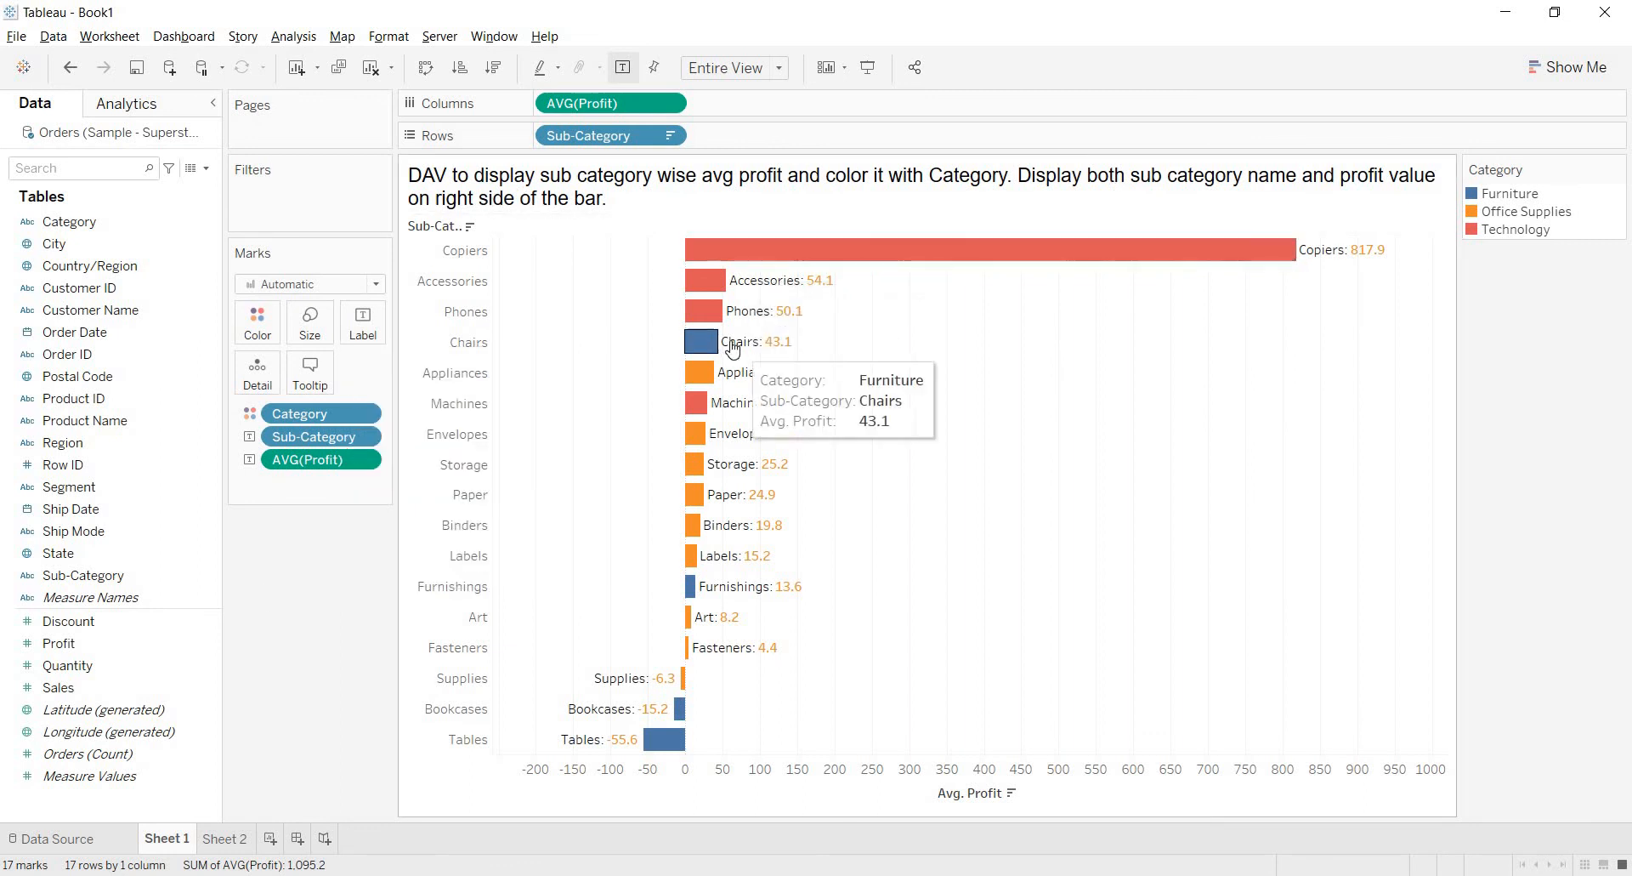
mouse_move(954, 664)
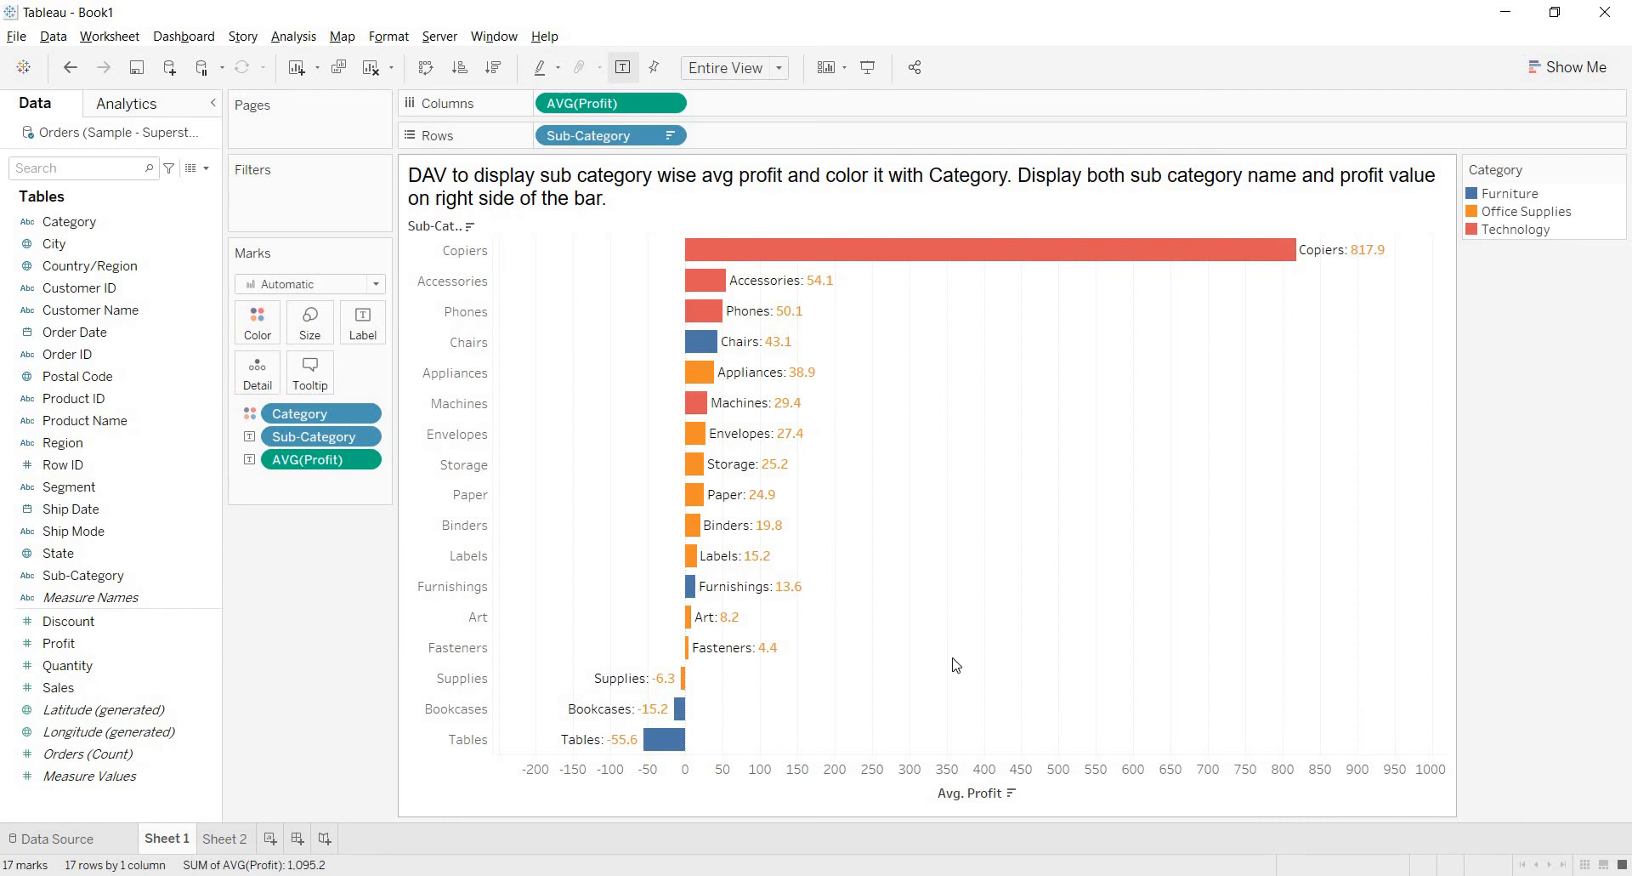